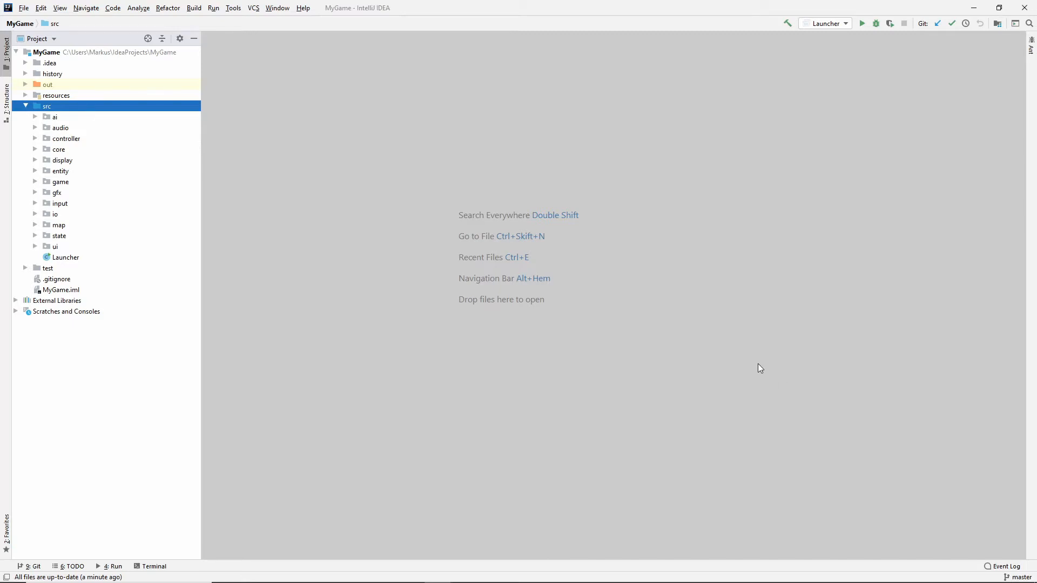
mouse_move(758, 364)
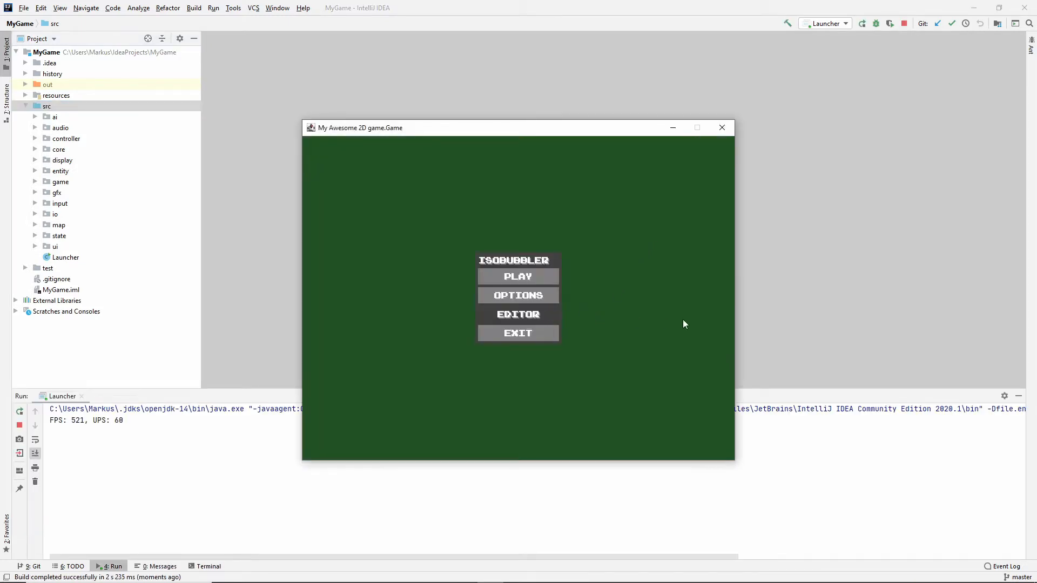
- Launch the game and enter EDITOR from its main menu to show the empty grass grid
click(518, 315)
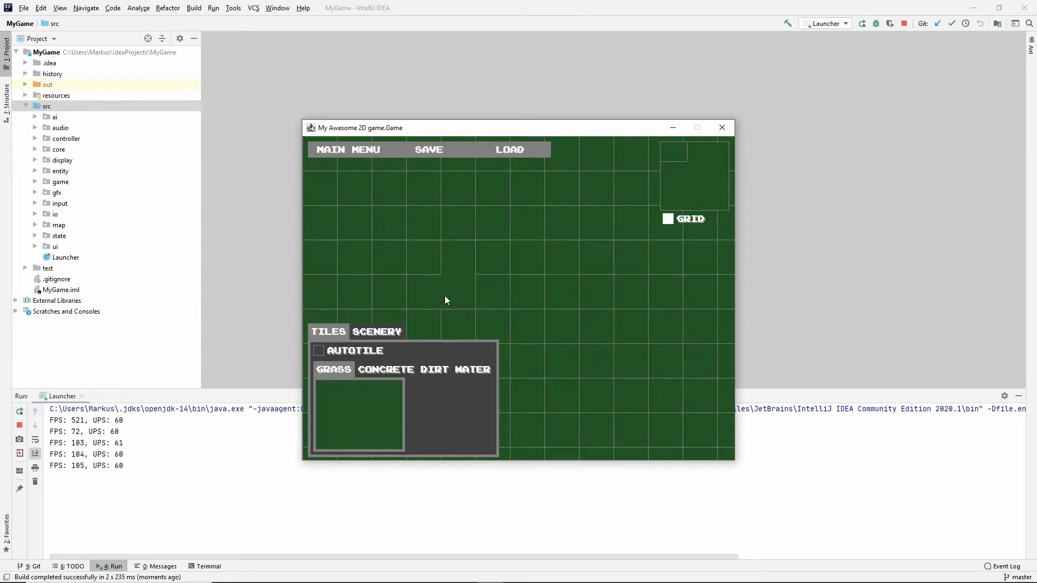
click(376, 332)
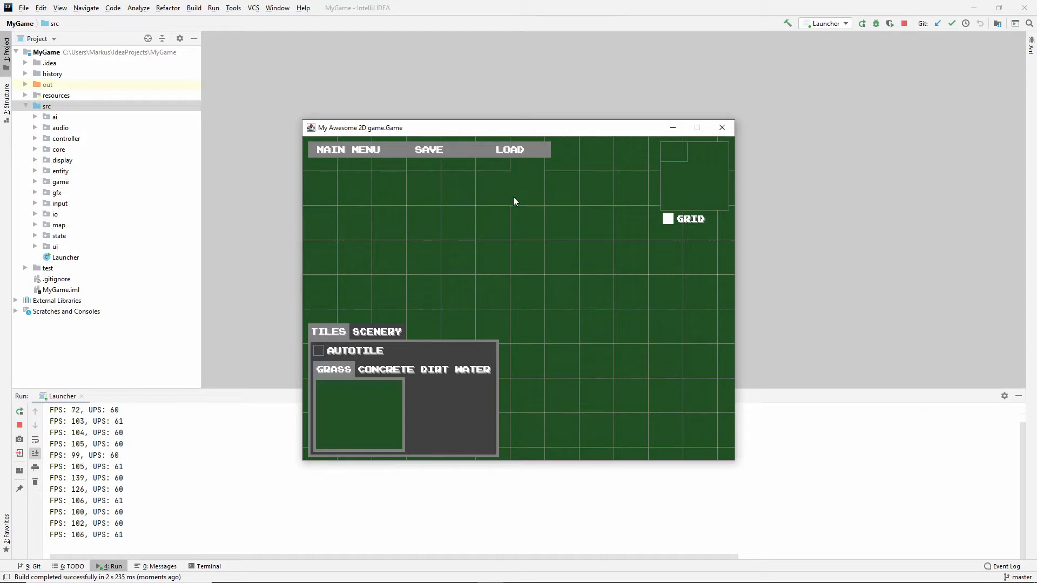
mouse_move(456, 236)
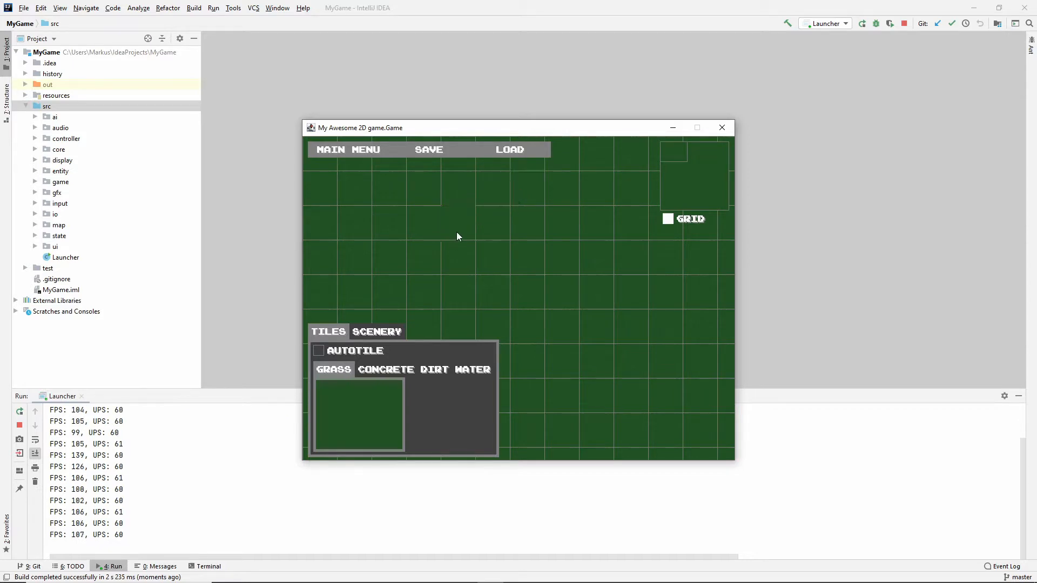
mouse_move(577, 373)
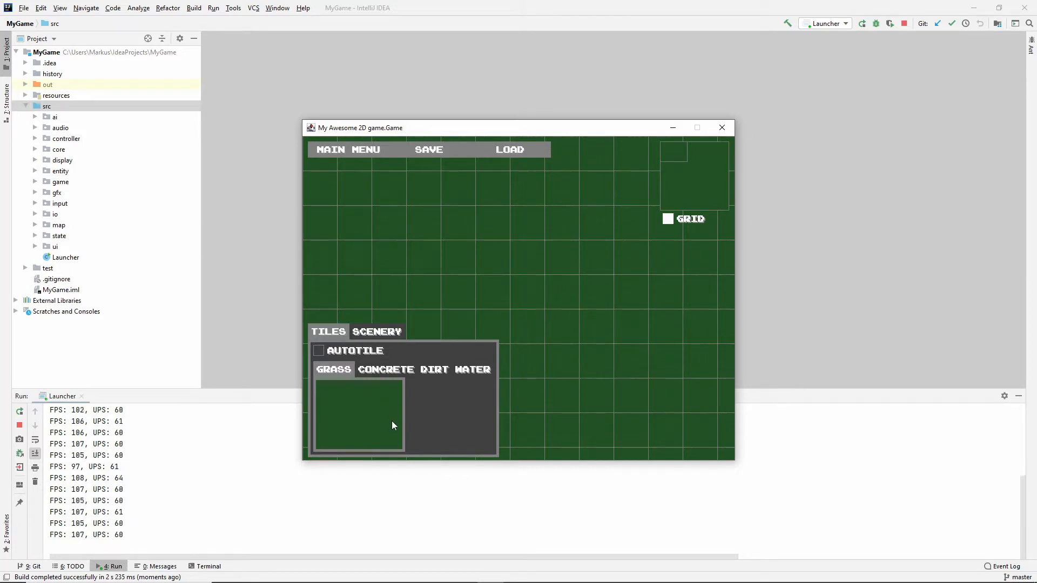
click(377, 331)
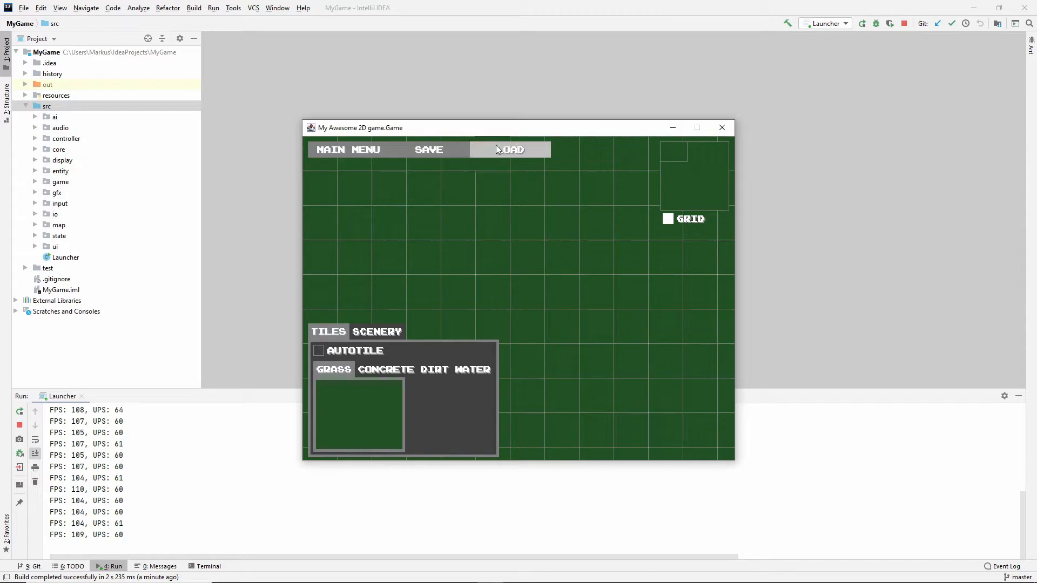
- Load the saved map of water, dirt paths and grass into the editor
click(510, 149)
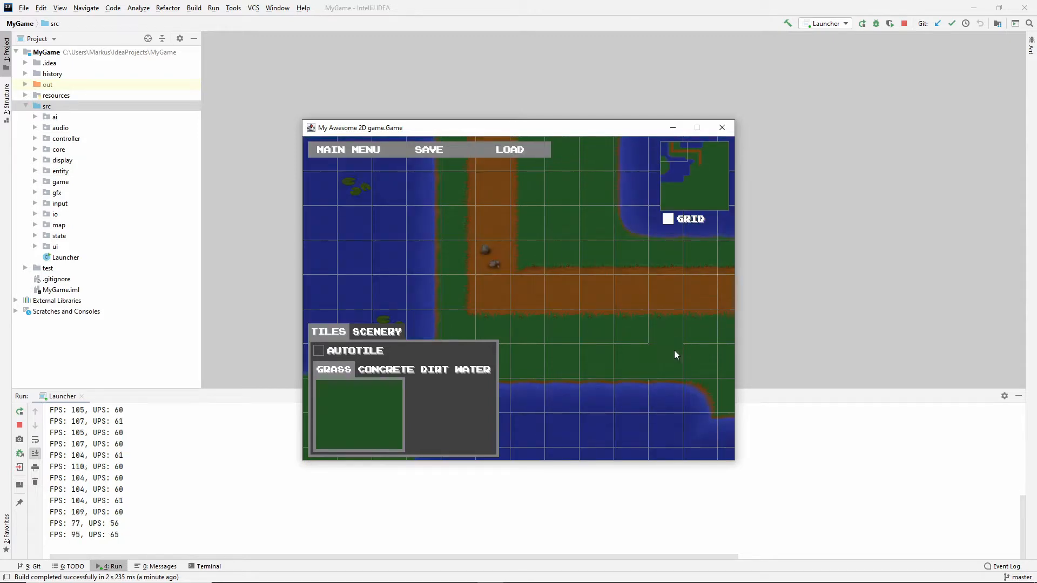
mouse_move(574, 357)
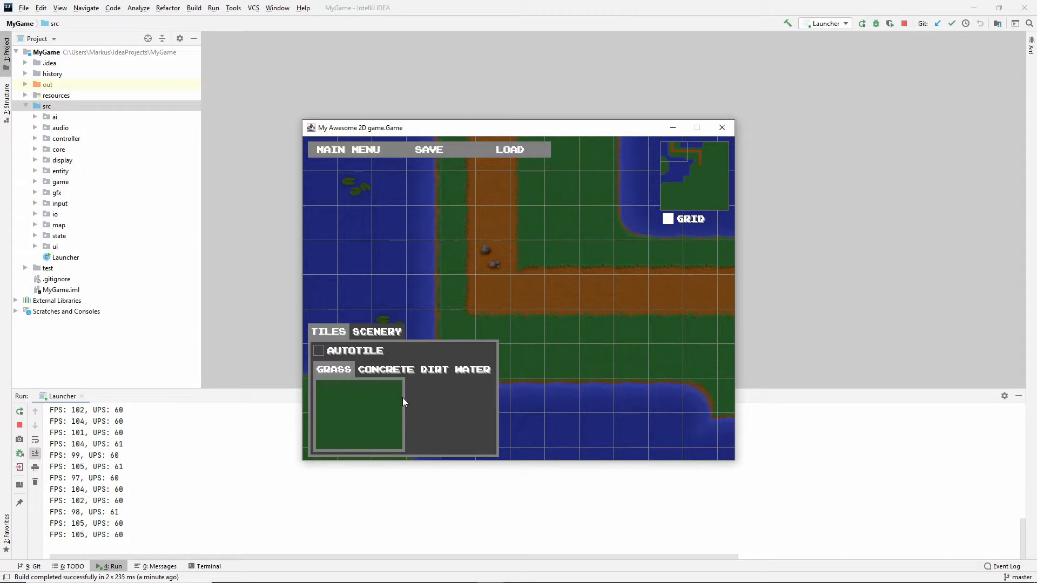
mouse_move(385, 417)
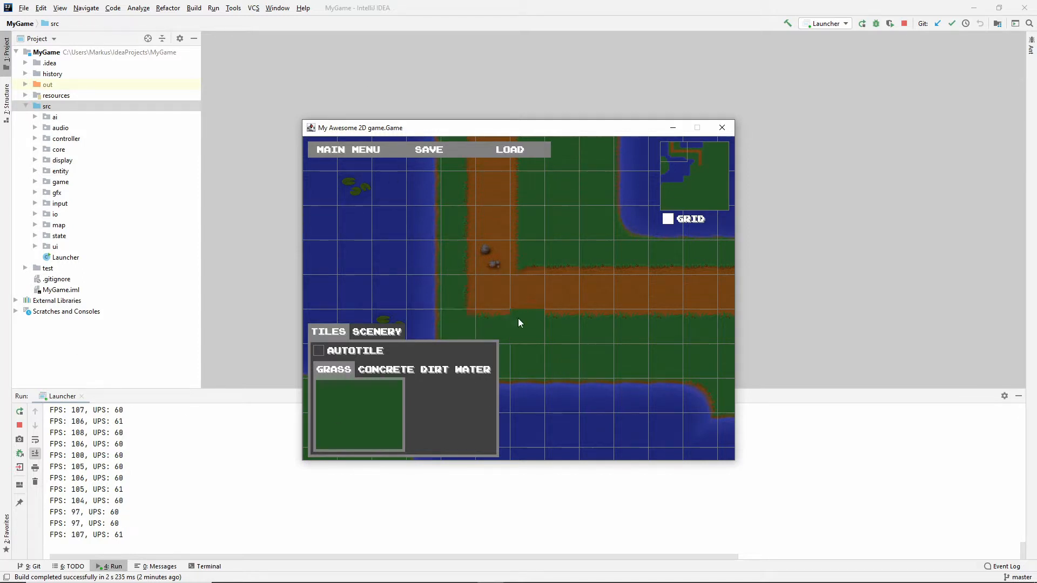
- Close the game and open the UIContainer class from the ui package
click(721, 128)
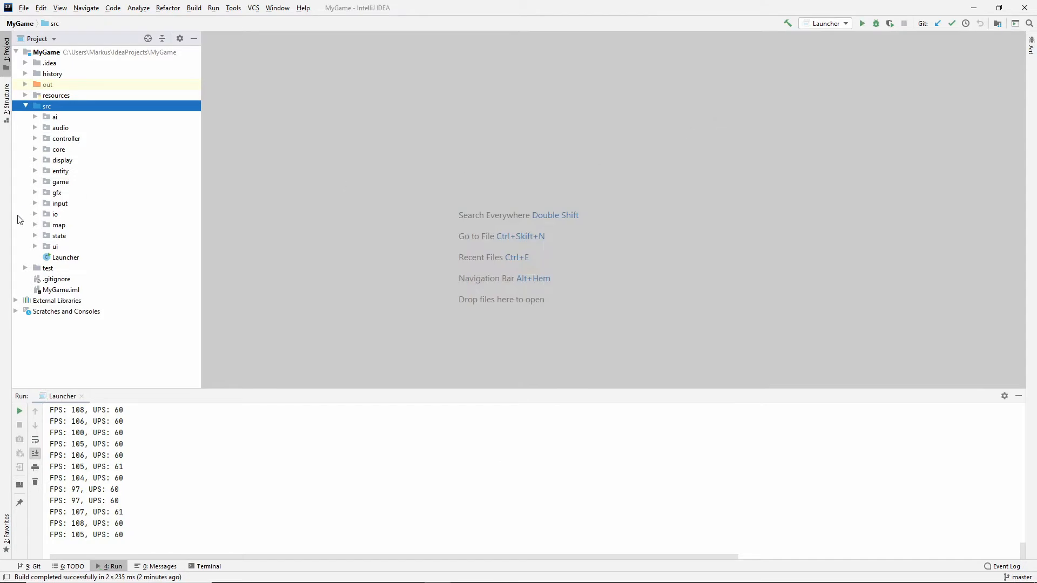
click(55, 246)
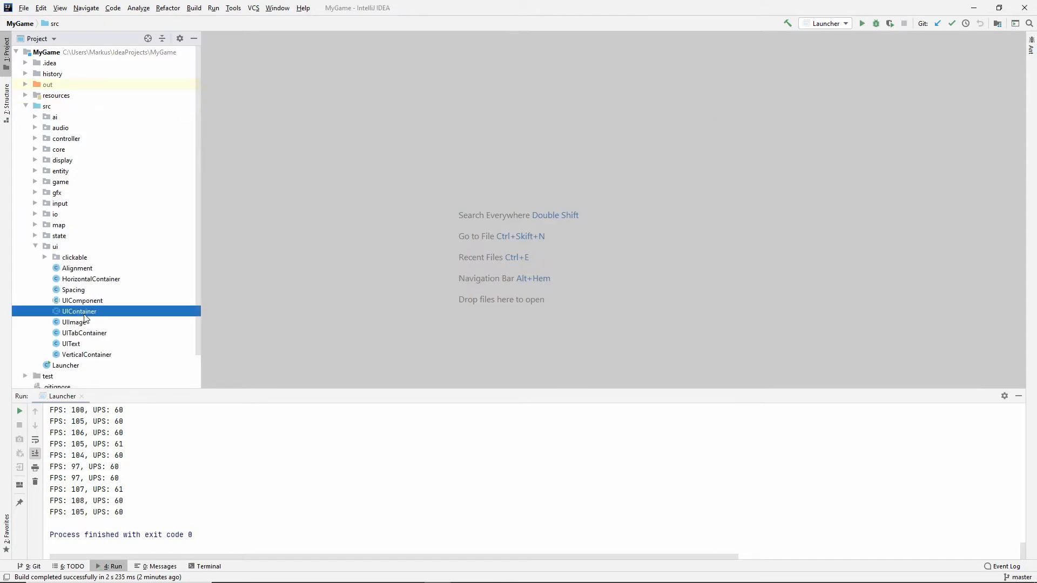
double_click(78, 312)
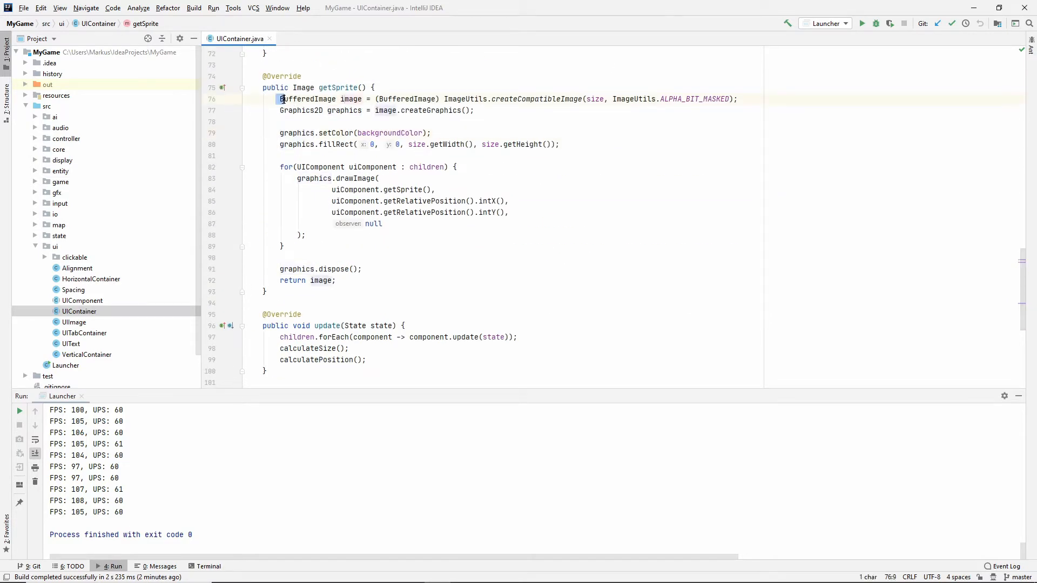
drag(281, 99, 336, 280)
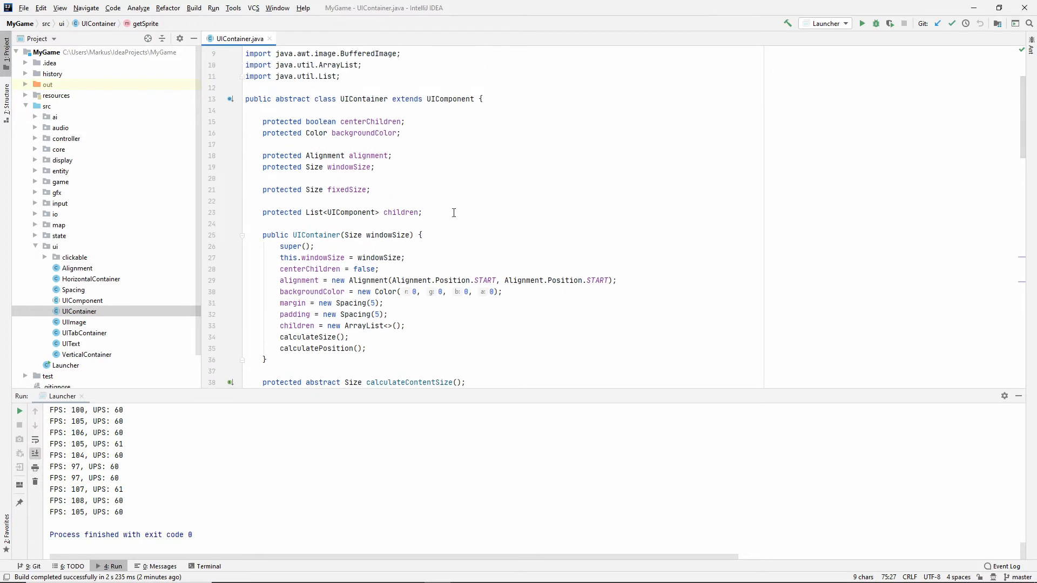
- Add a protected Image sprite field to UIContainer
text(protected Image)
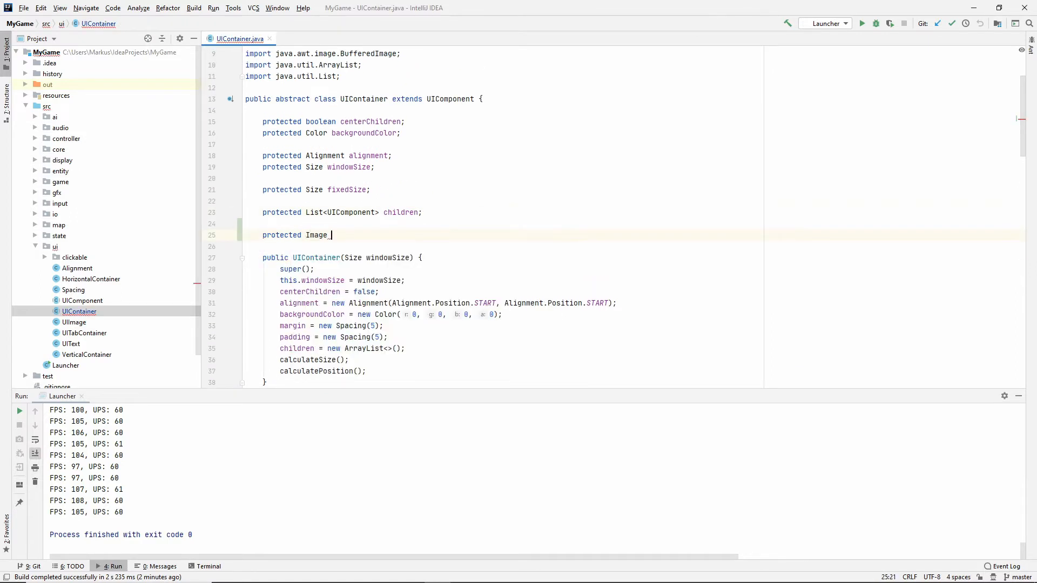
text(sprite;)
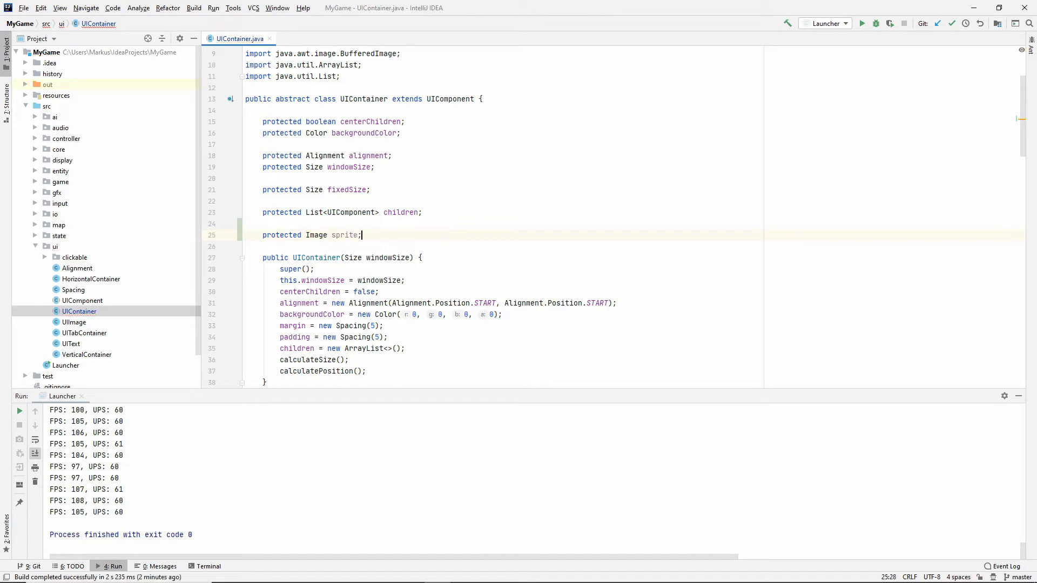
scroll(down, 3)
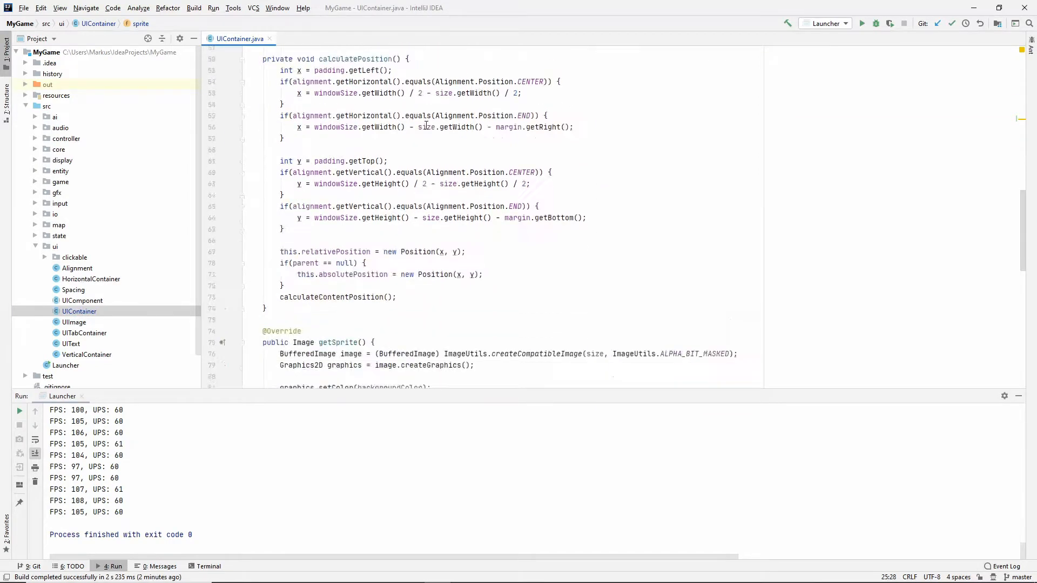
scroll(down, 3)
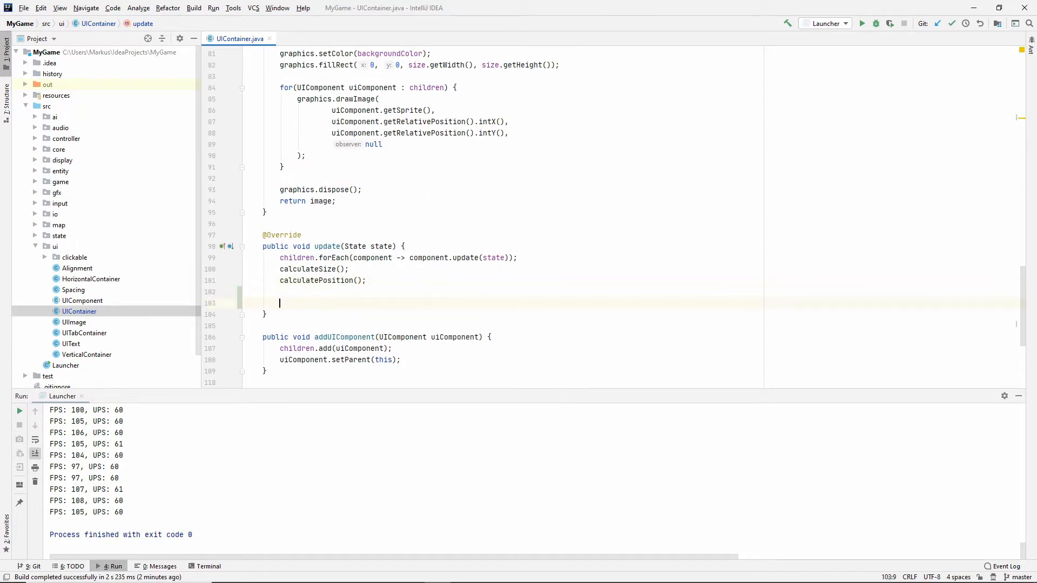
- In update, call generateSprite() when state time is secondsDividableBy(0.1)
text(if(state.getTime().secondsDividableBy()
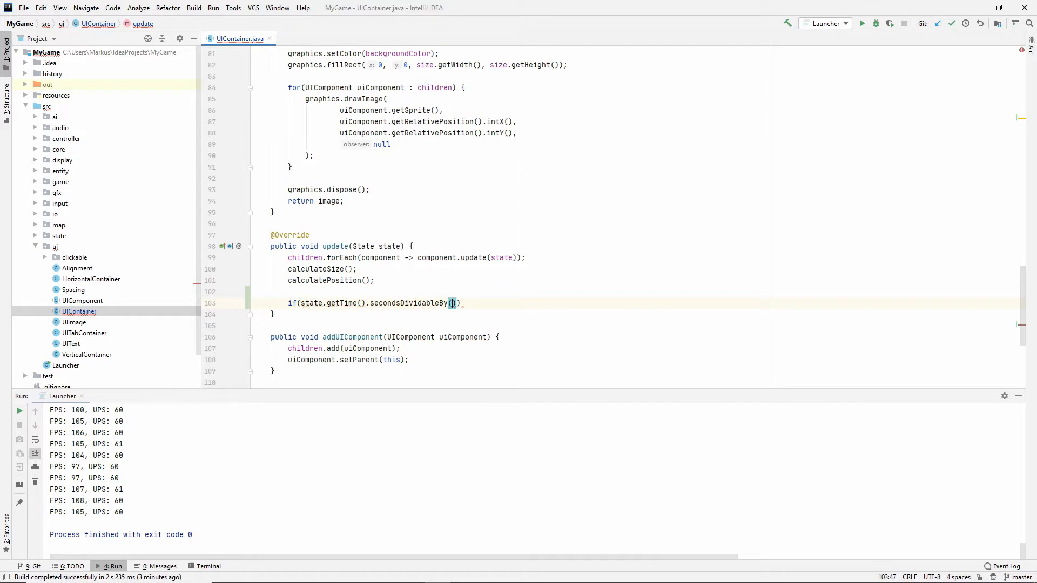
text(0.1)
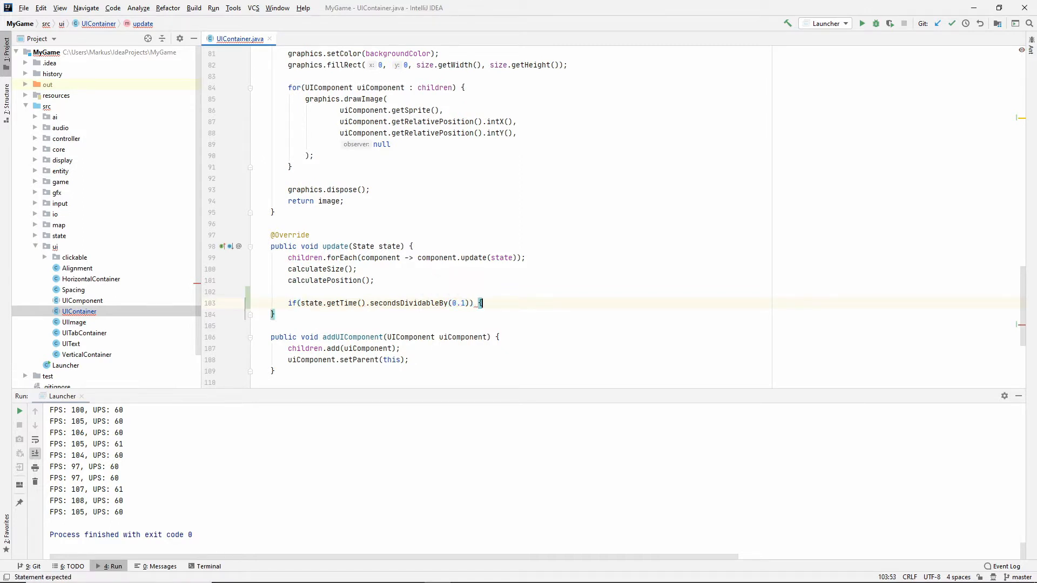
text(gener)
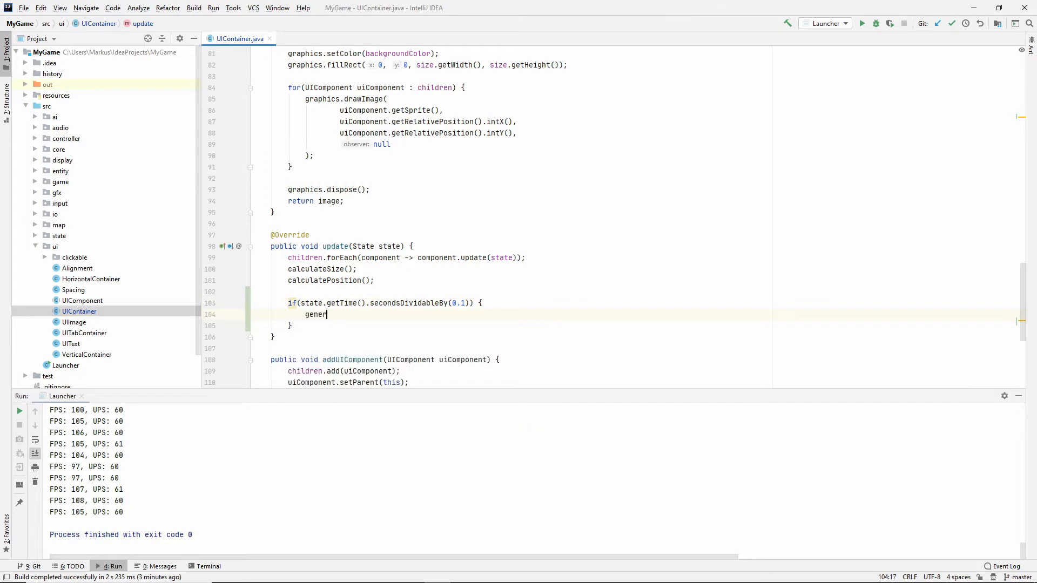
text(ateSprite();)
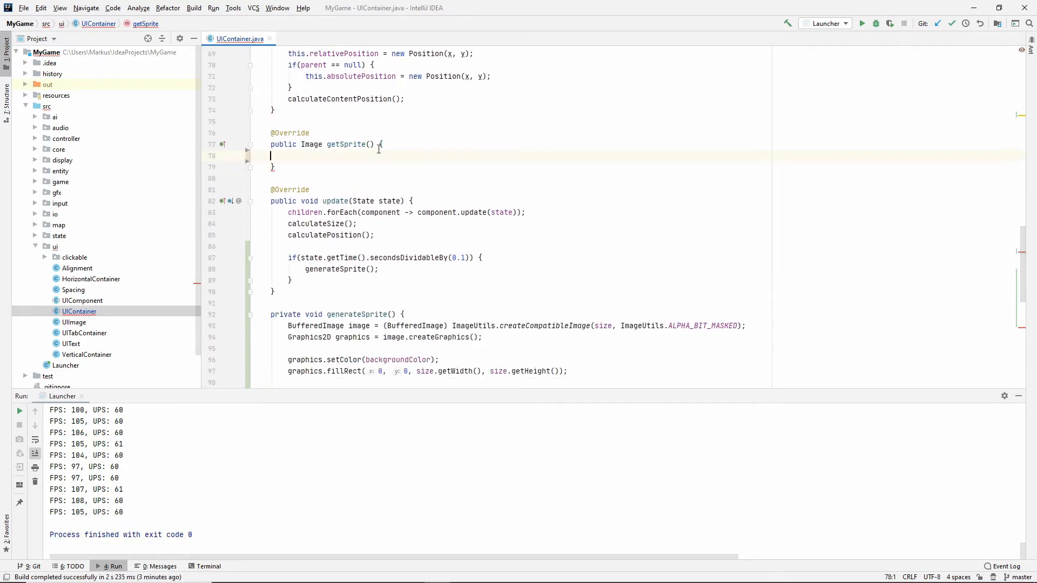
- Make getSprite return the sprite field and start assigning the created image to sprite
text(return sprite;)
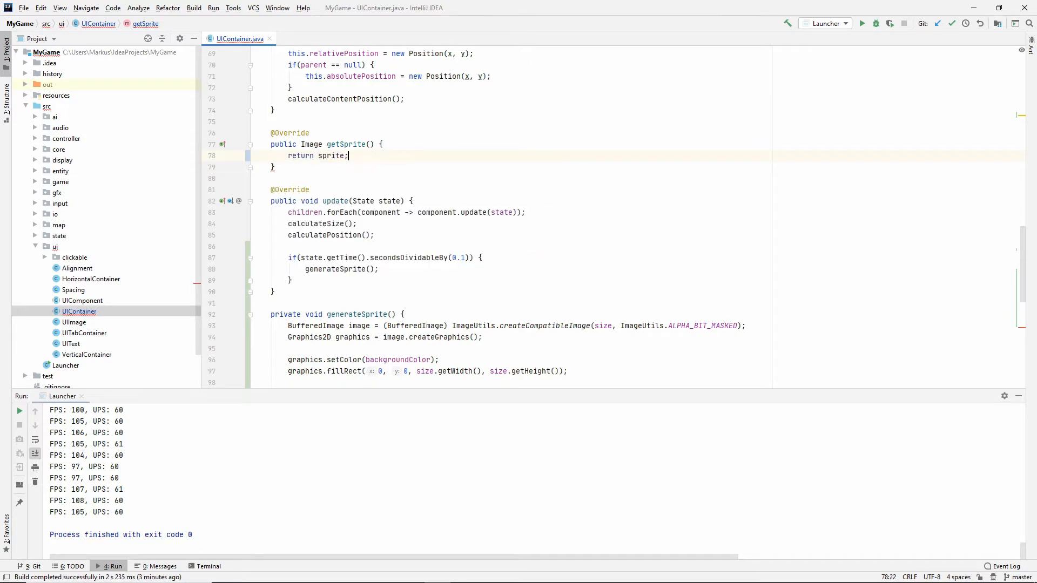
scroll(down, 3)
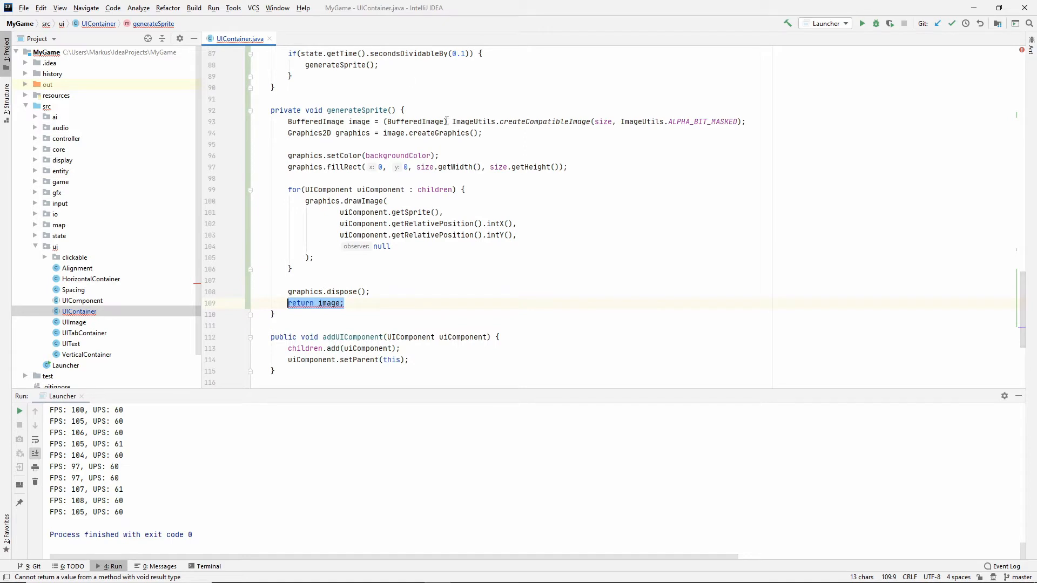
click(371, 121)
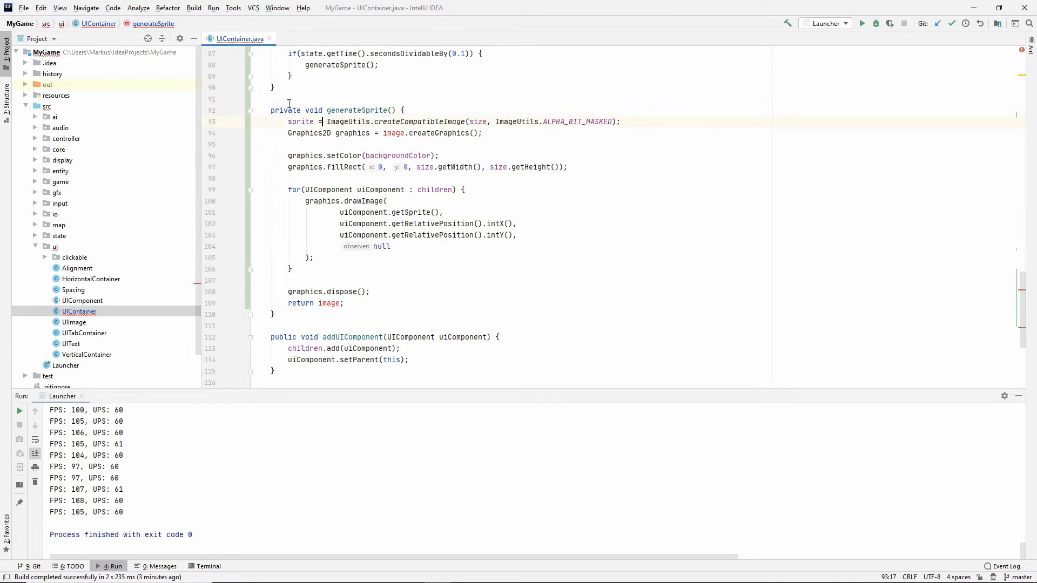
- Cast sprite.getGraphics() to Graphics2D and remove the image return from generateSprite
click(383, 133)
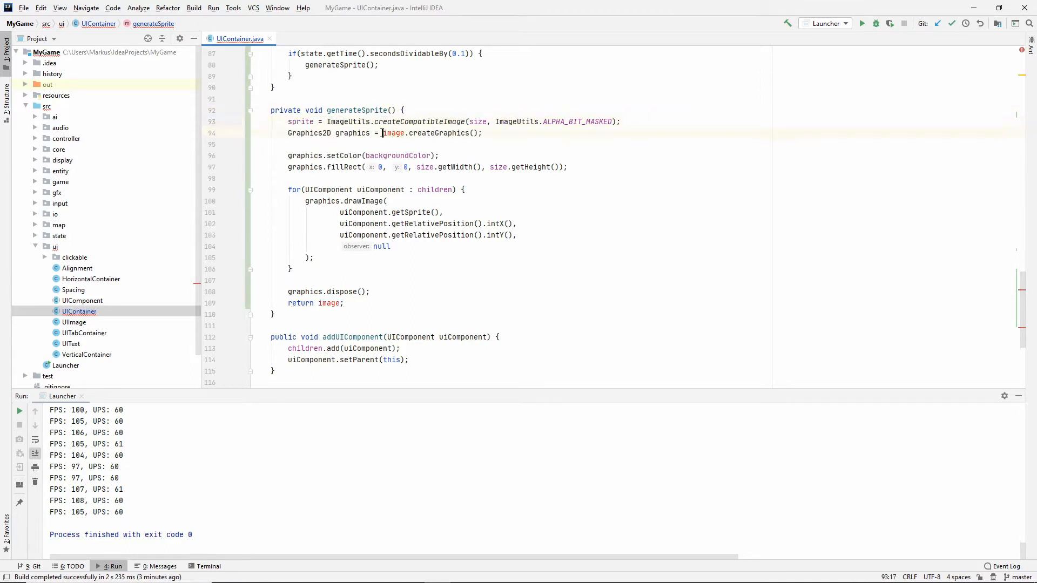
text((Graphics2D)
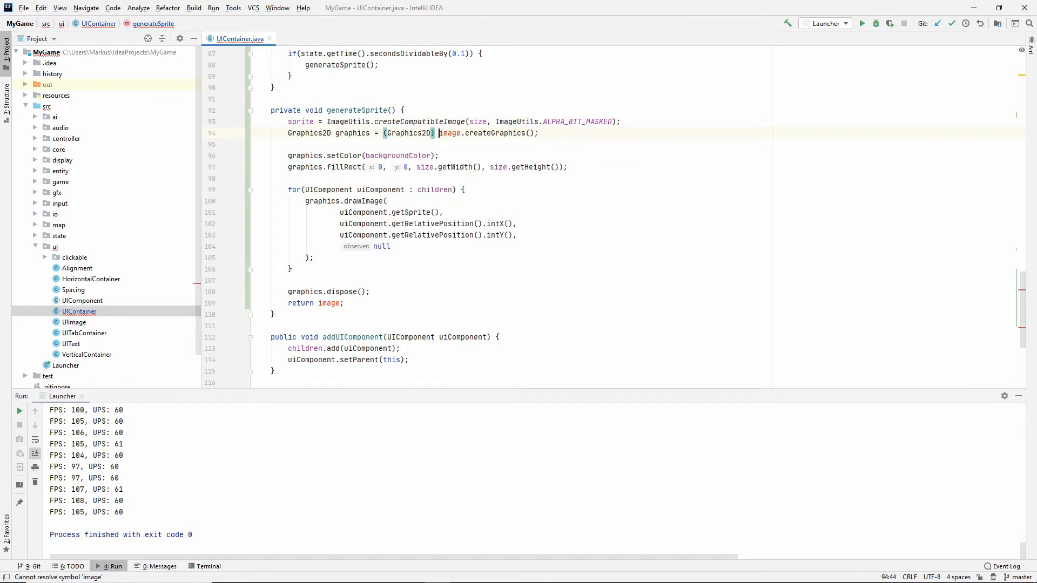
double_click(451, 133)
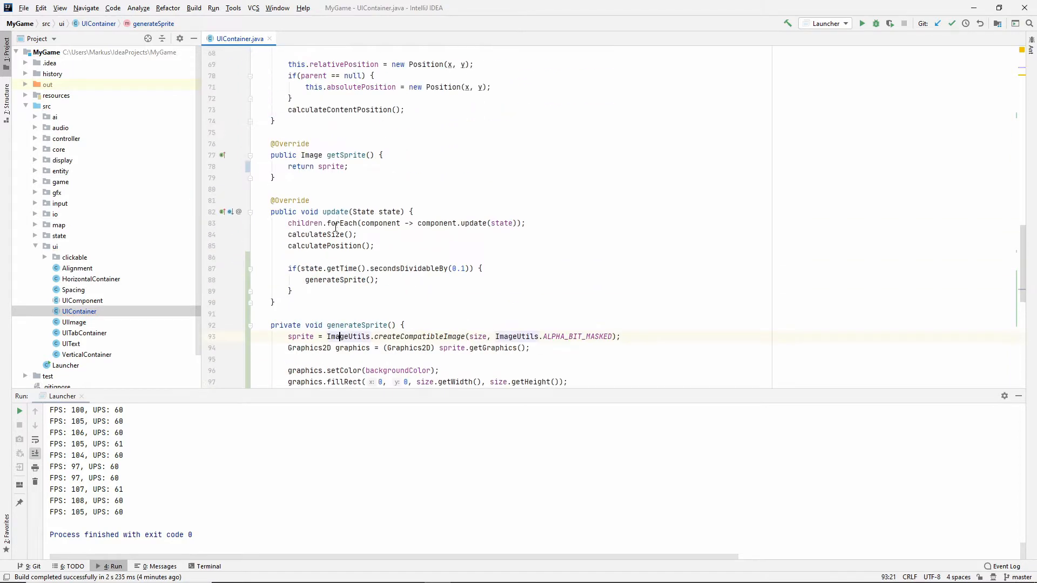
scroll(down, 3)
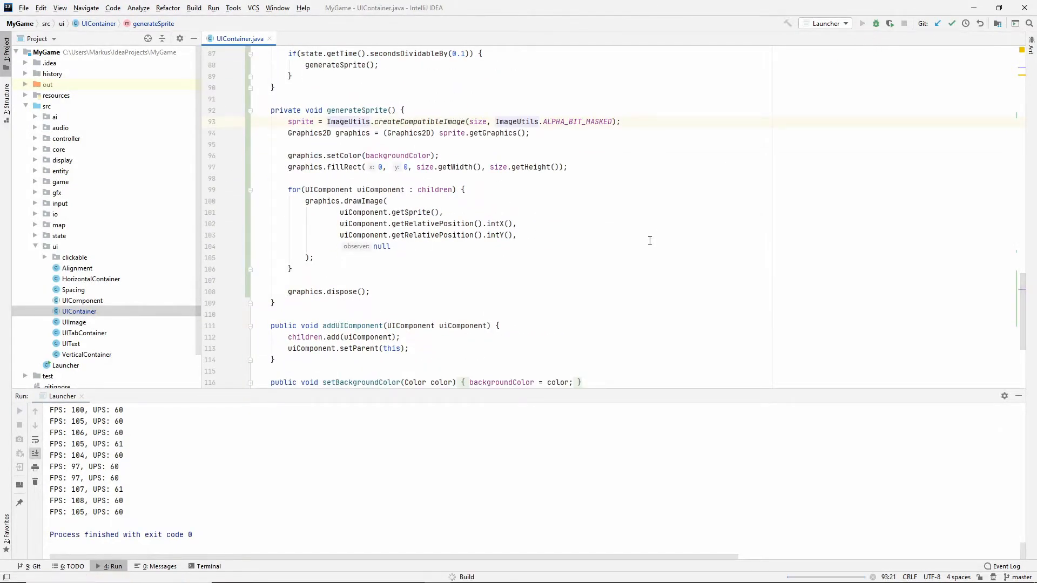
- Rerun the game and enter its level editor
click(862, 22)
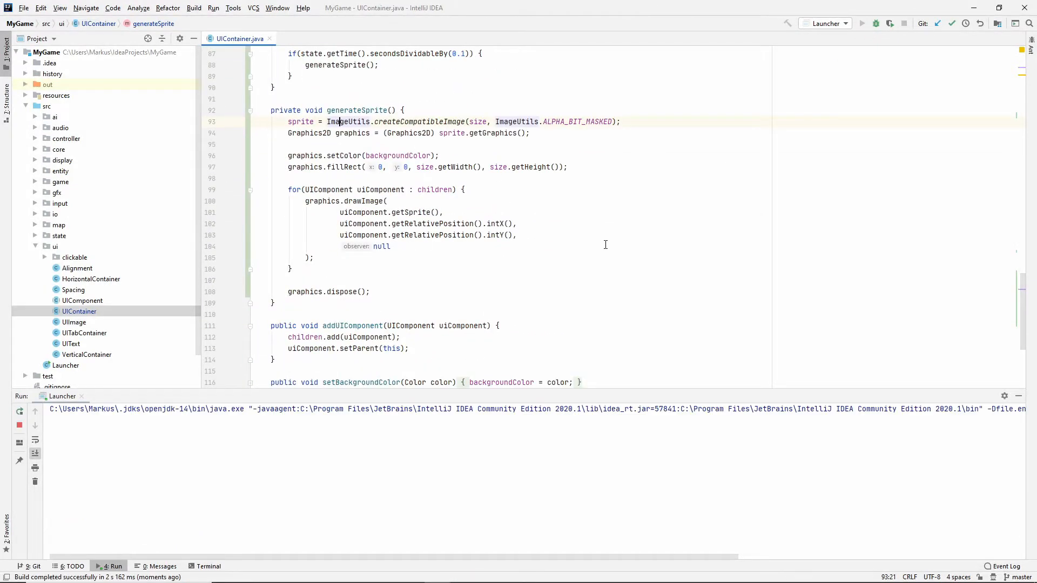
click(862, 23)
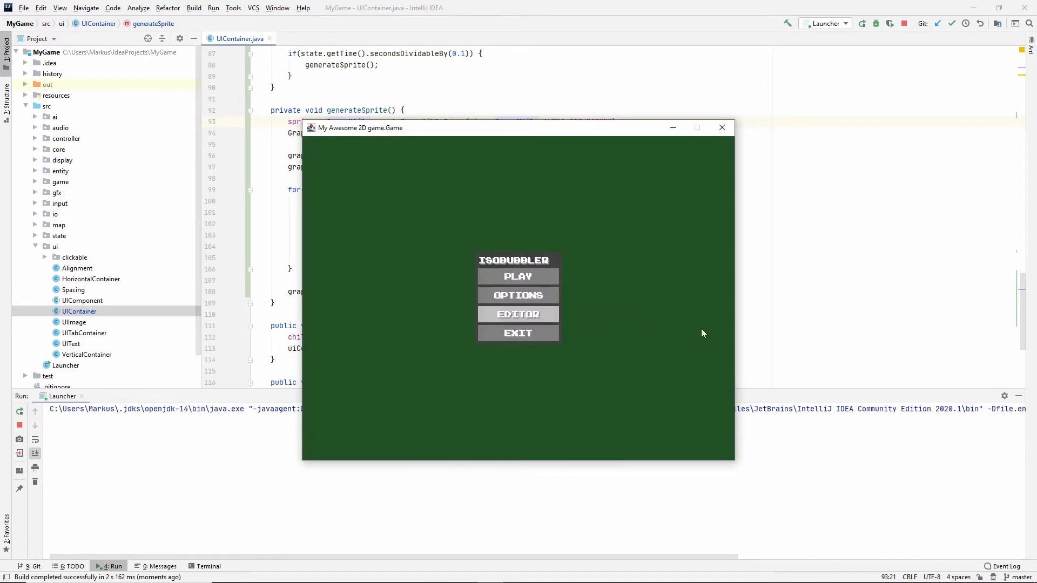
click(517, 314)
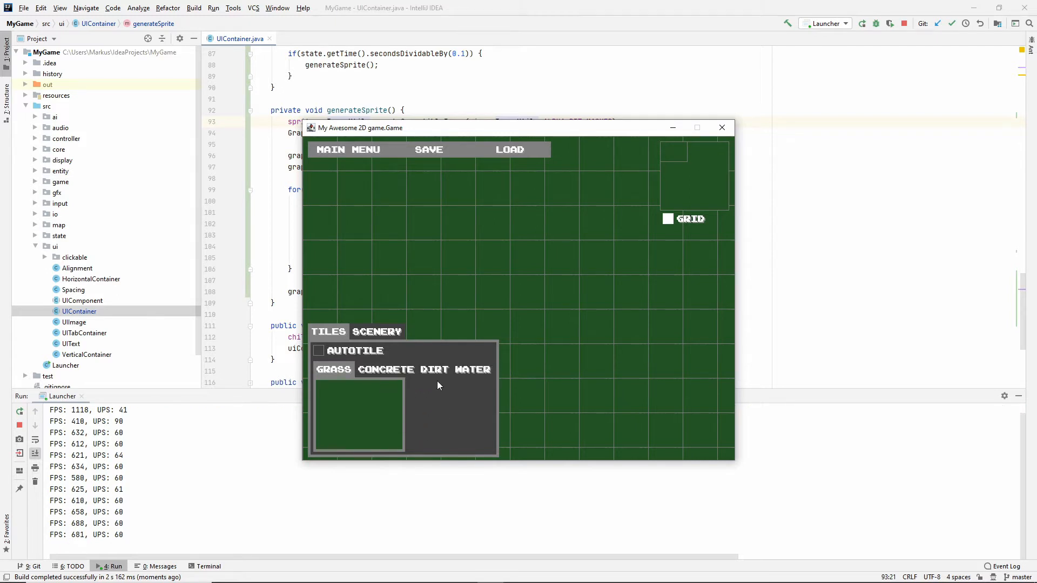
- Try the CONCRETE and WATER tile tabs in the running editor
click(386, 369)
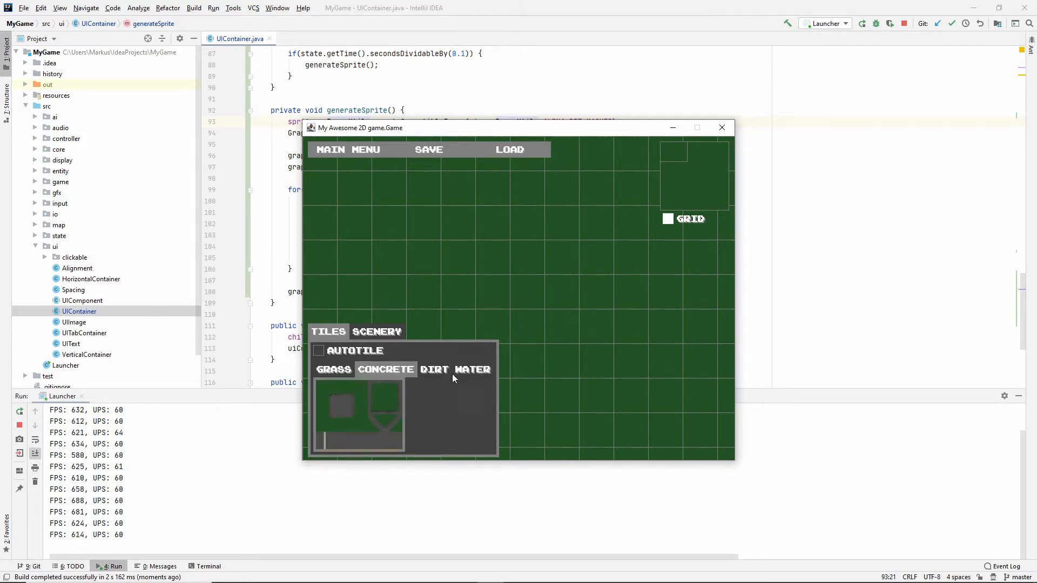
click(386, 369)
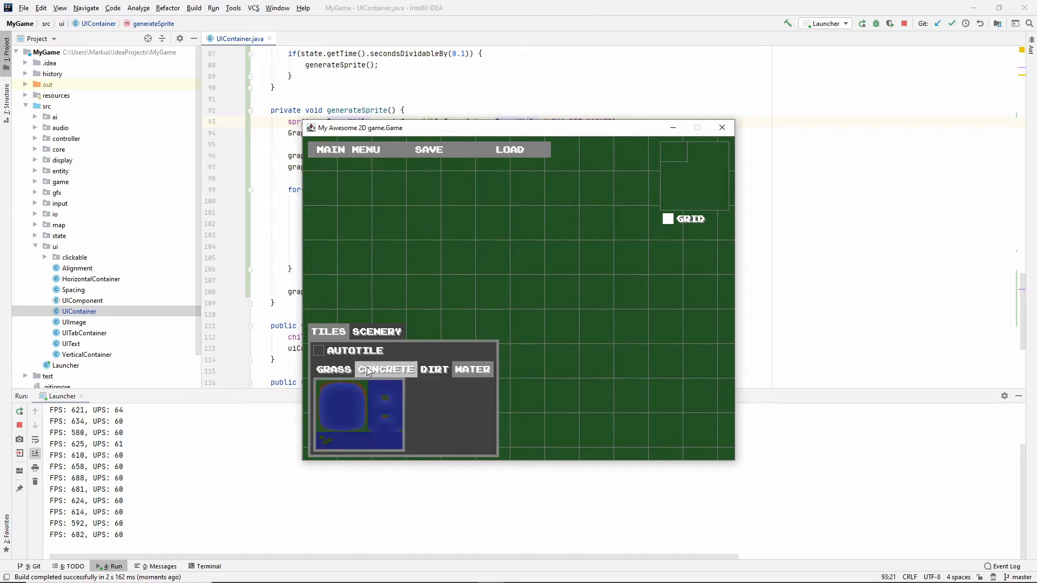
click(334, 370)
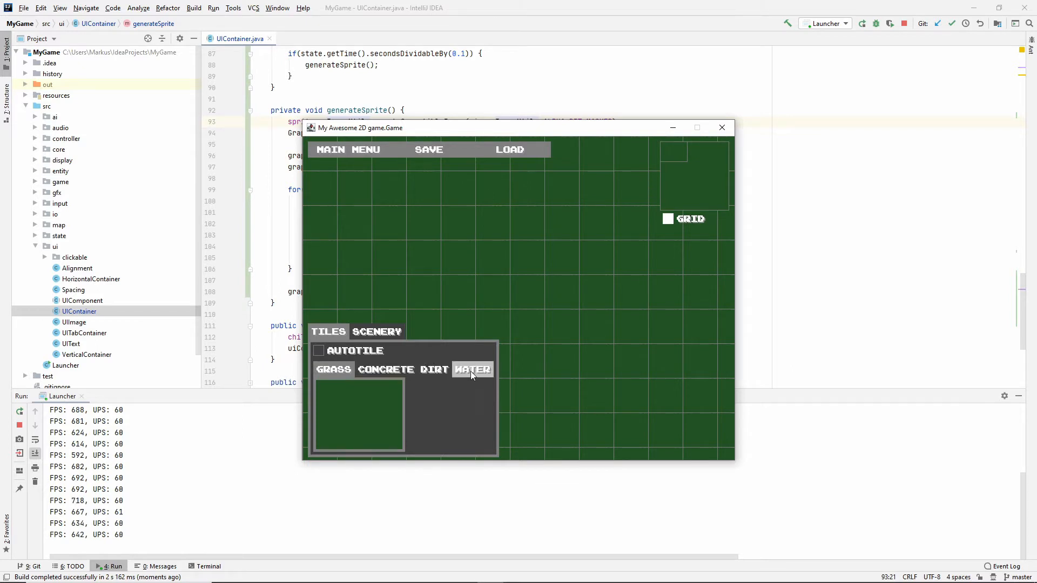
mouse_move(467, 379)
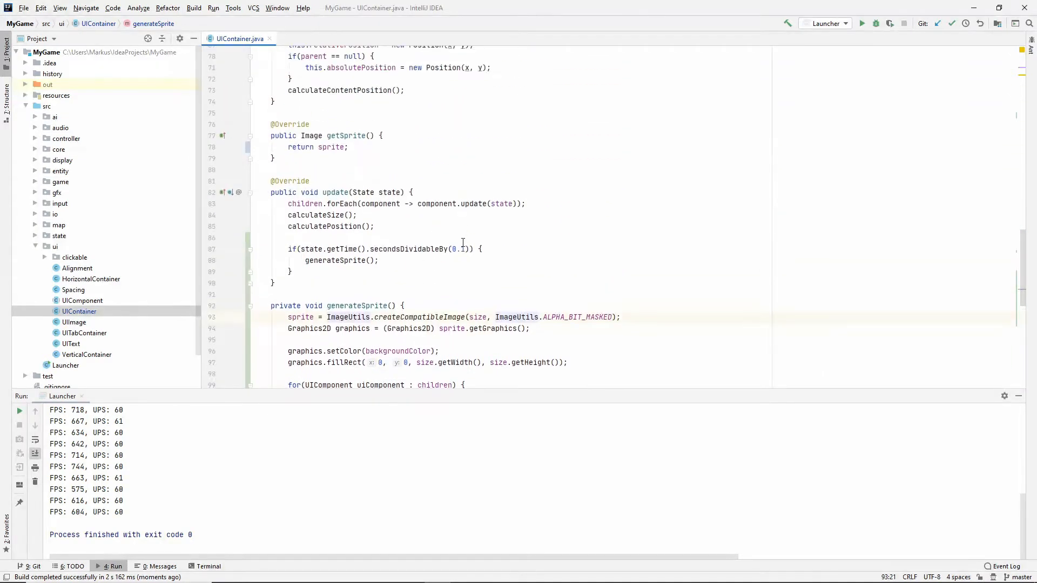
- Change the sprite regeneration interval to 0.05 seconds and rerun the game
click(462, 249)
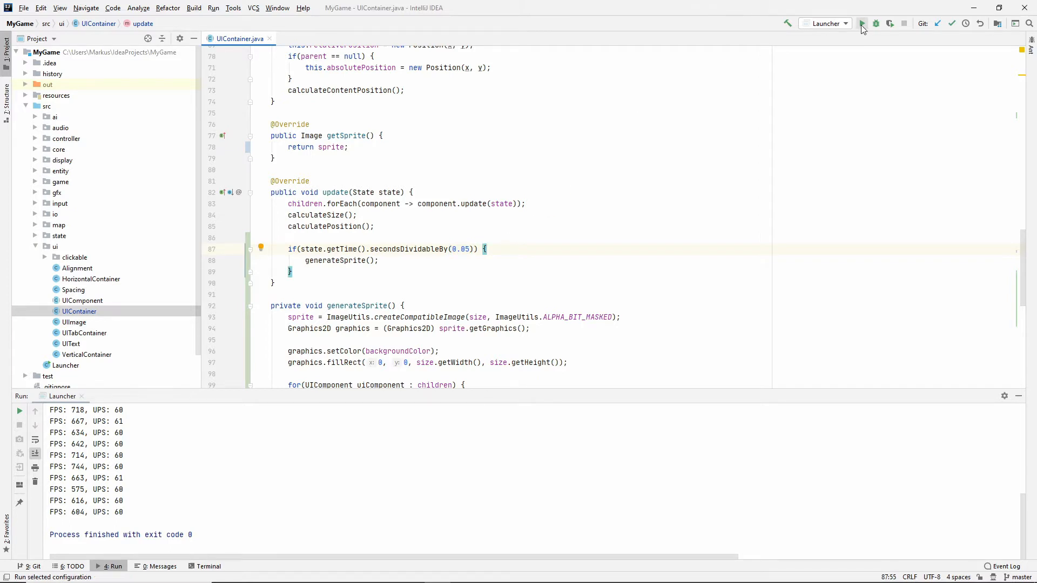
click(862, 23)
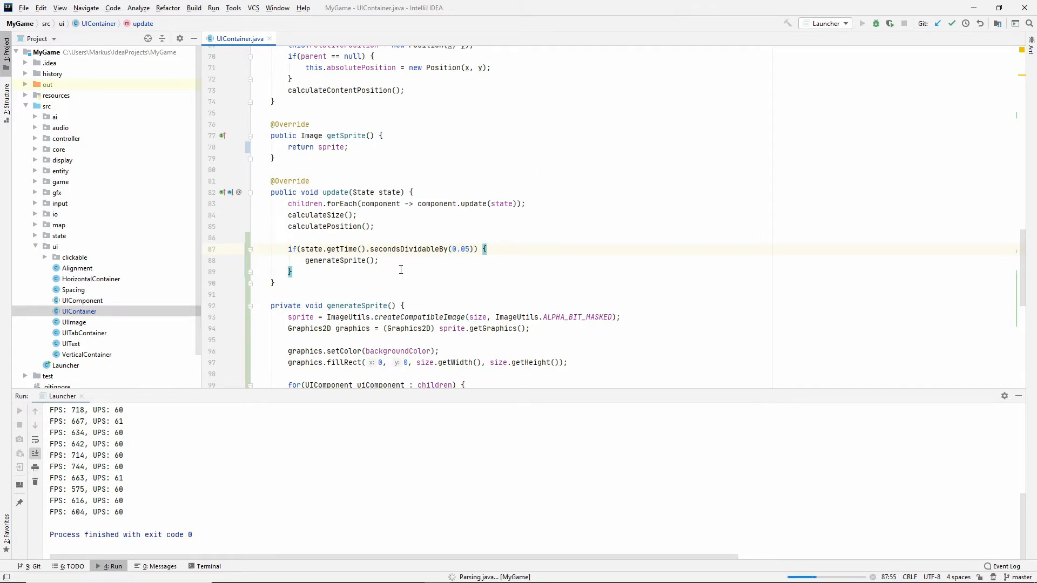
click(862, 23)
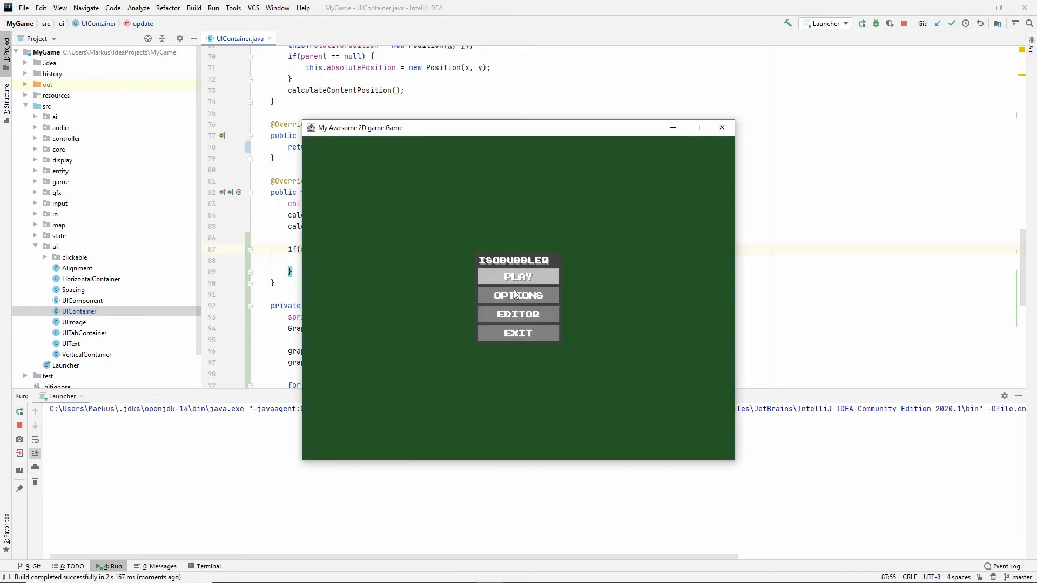
- Open the editor, test a tile tab, then close the game
click(518, 313)
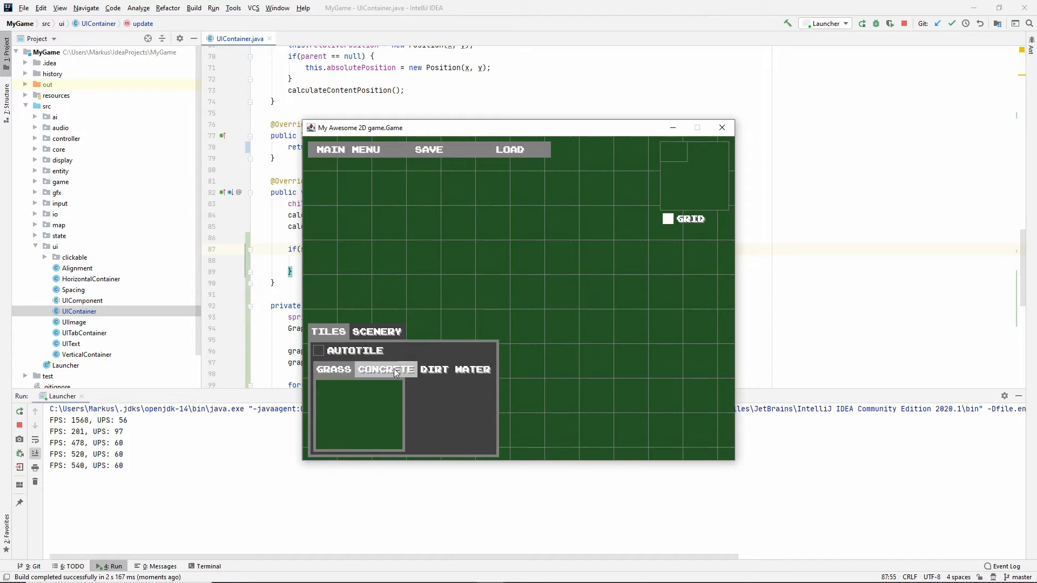
mouse_move(422, 377)
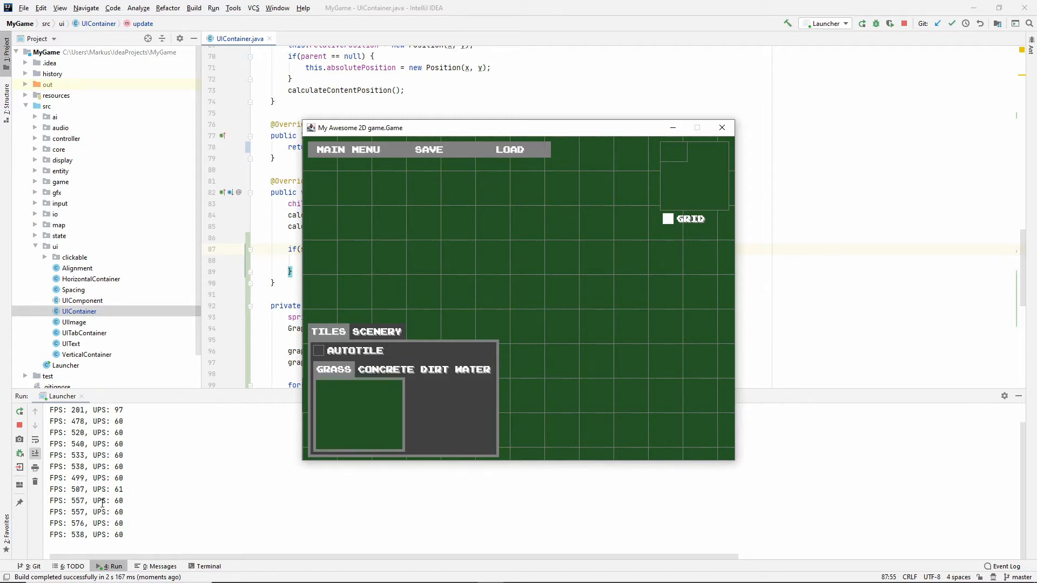
click(385, 369)
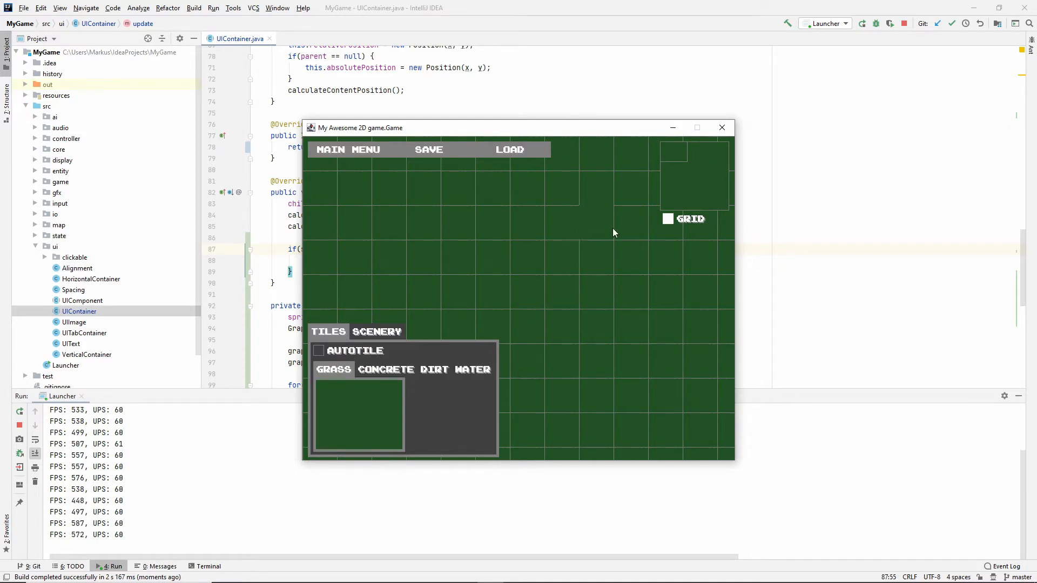
mouse_move(555, 289)
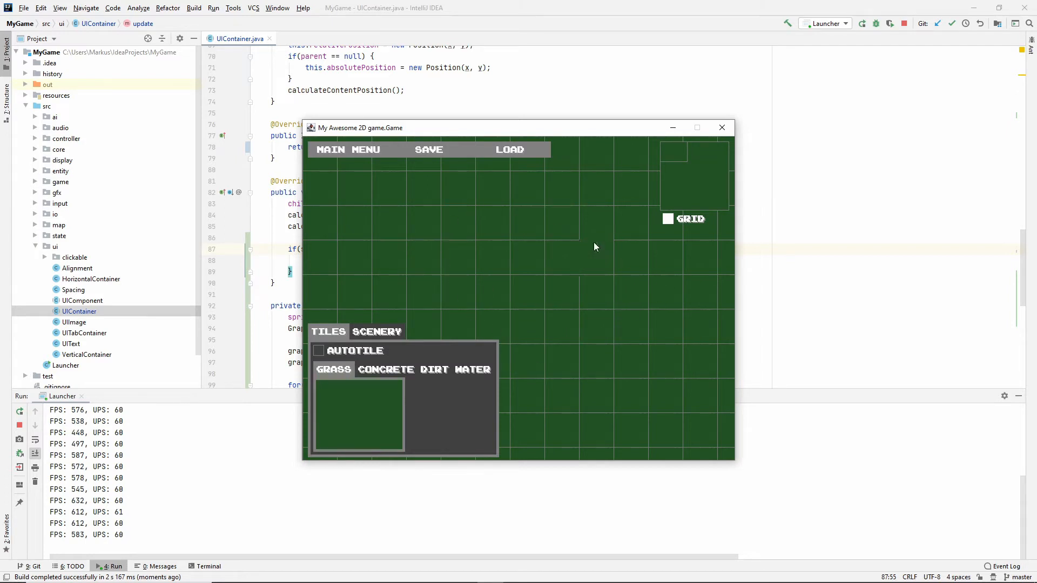
mouse_move(597, 367)
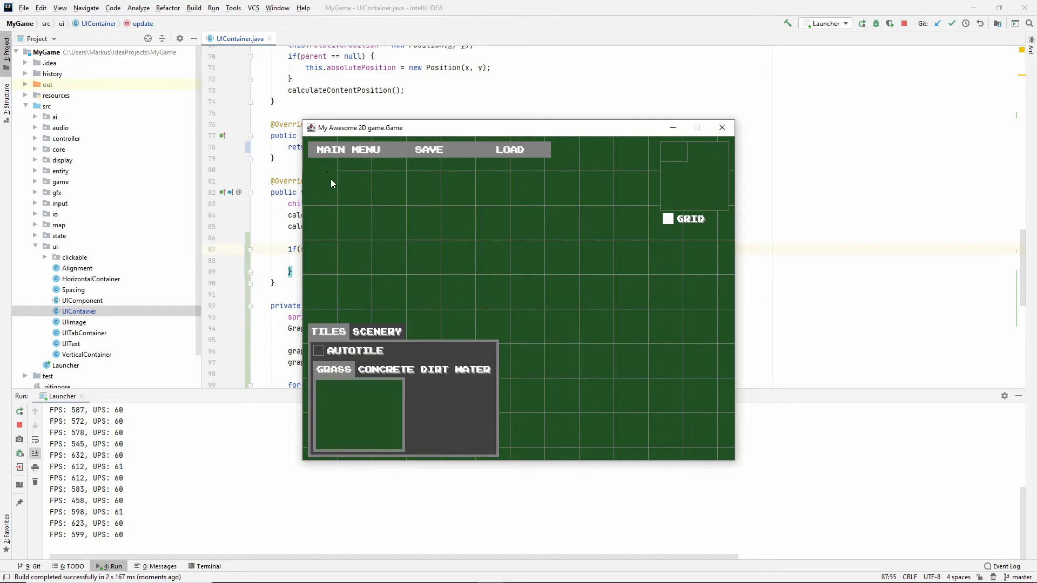
mouse_move(652, 164)
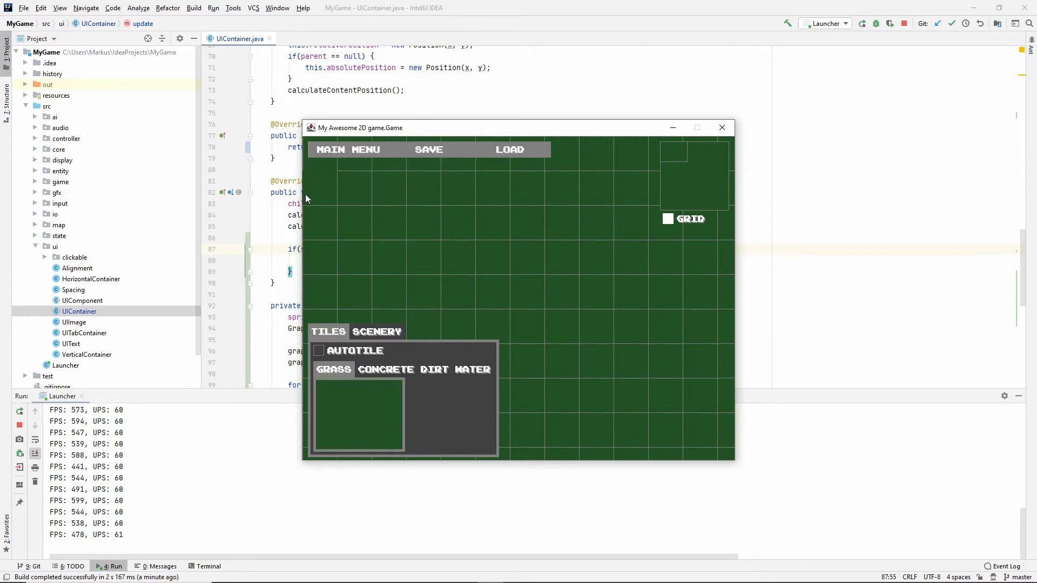
mouse_move(698, 266)
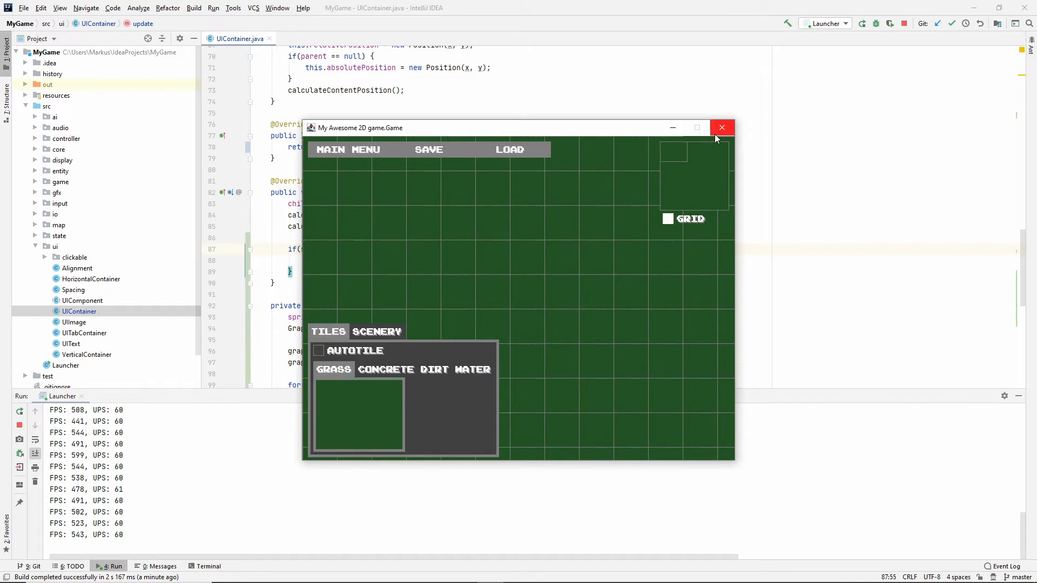
mouse_move(722, 128)
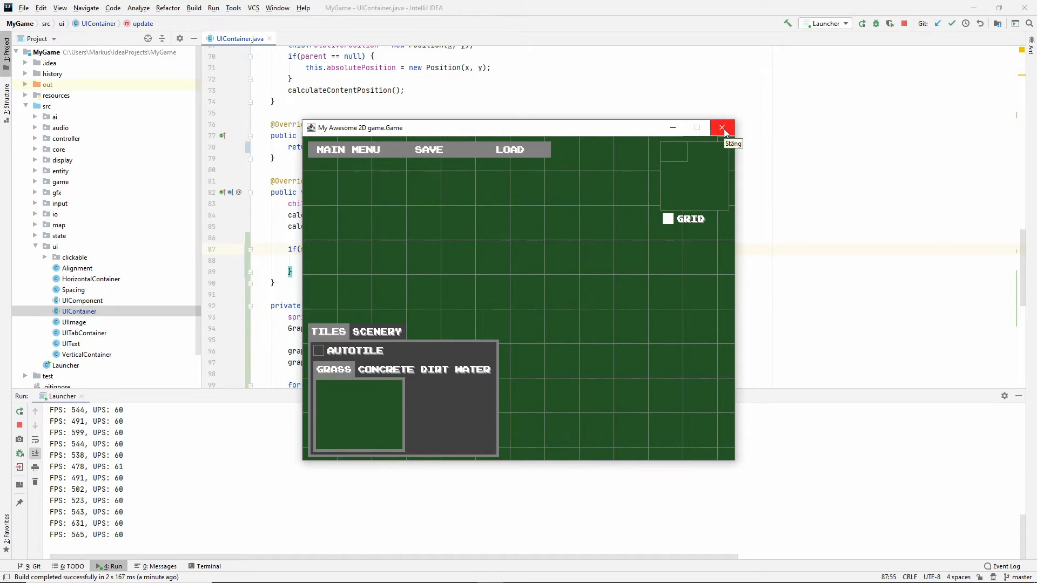
click(723, 127)
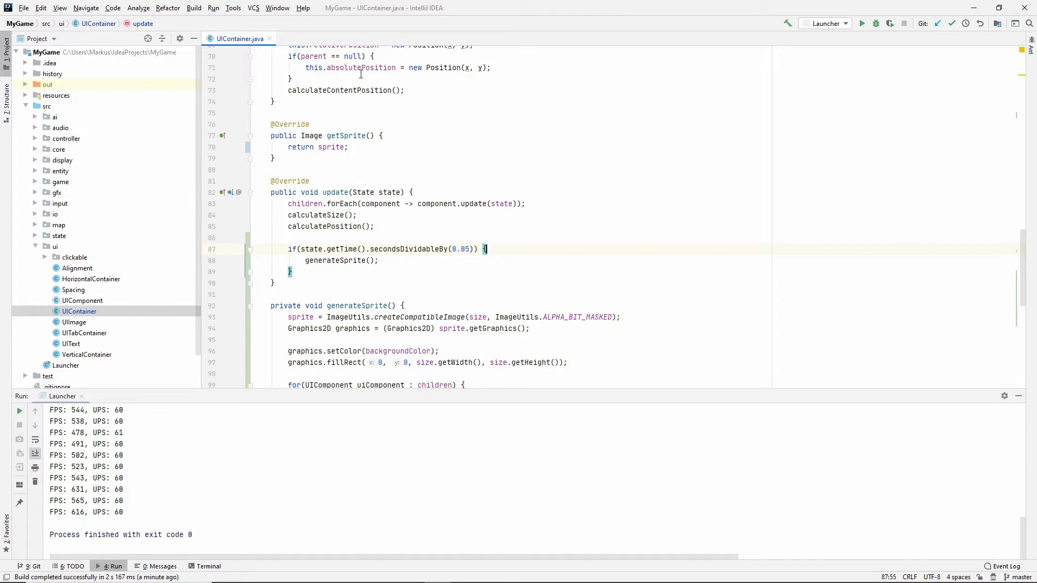
- In Renderer.renderMap, cut the if(shouldRenderGrid) block out of the tile loops
click(61, 160)
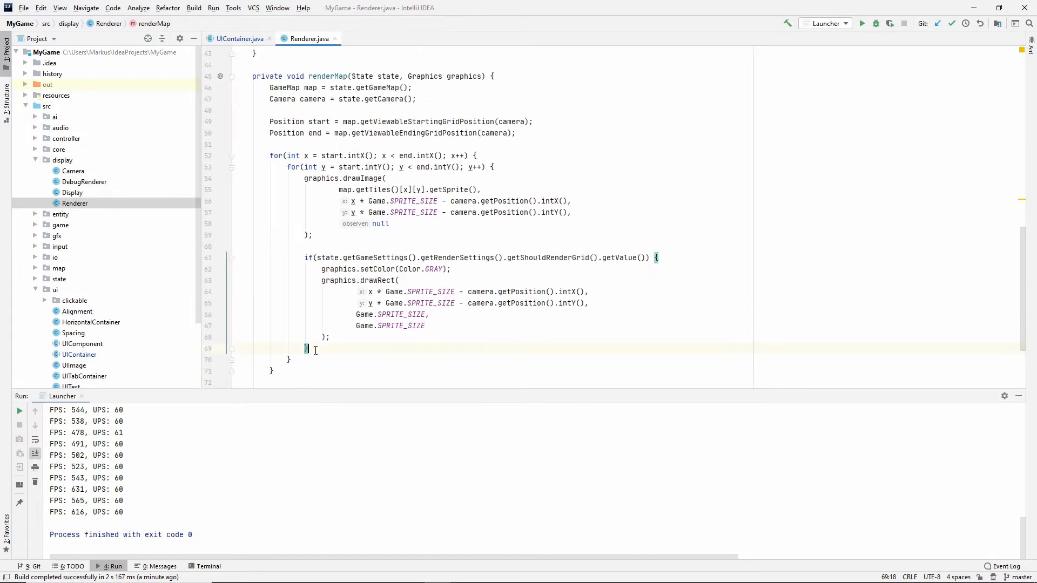
double_click(328, 76)
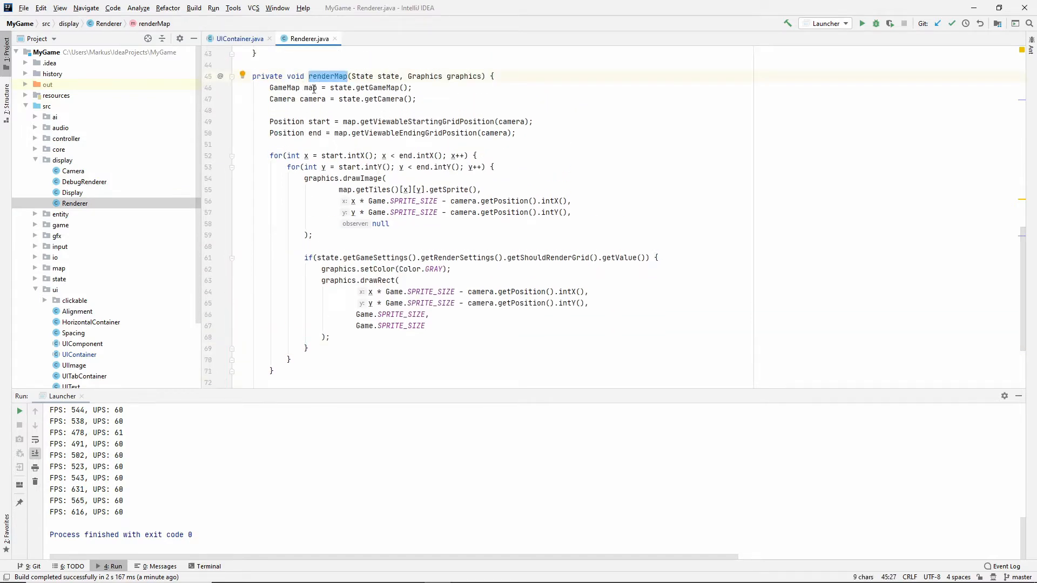
scroll(down, 3)
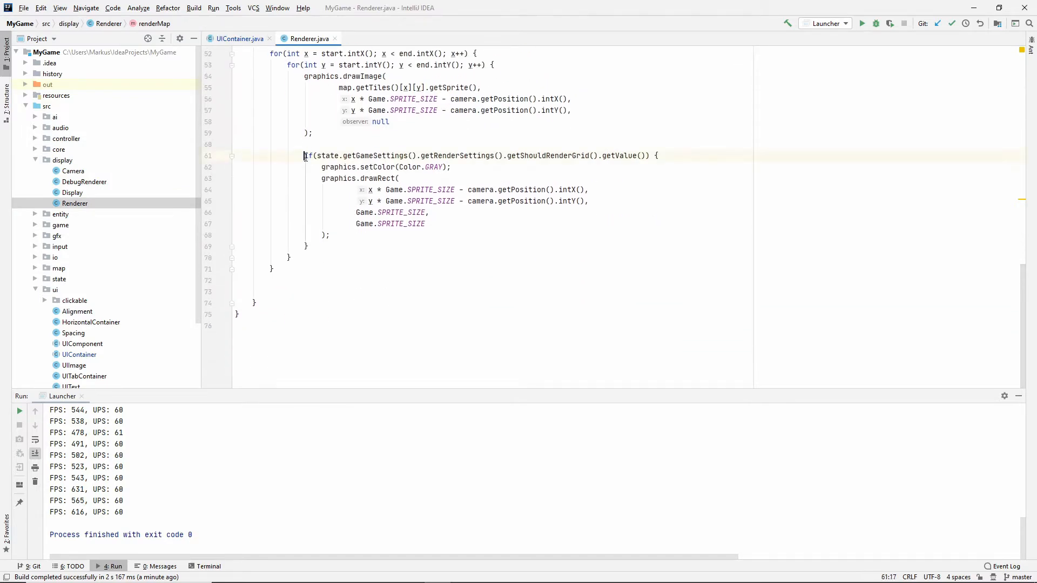
drag(305, 156, 430, 213)
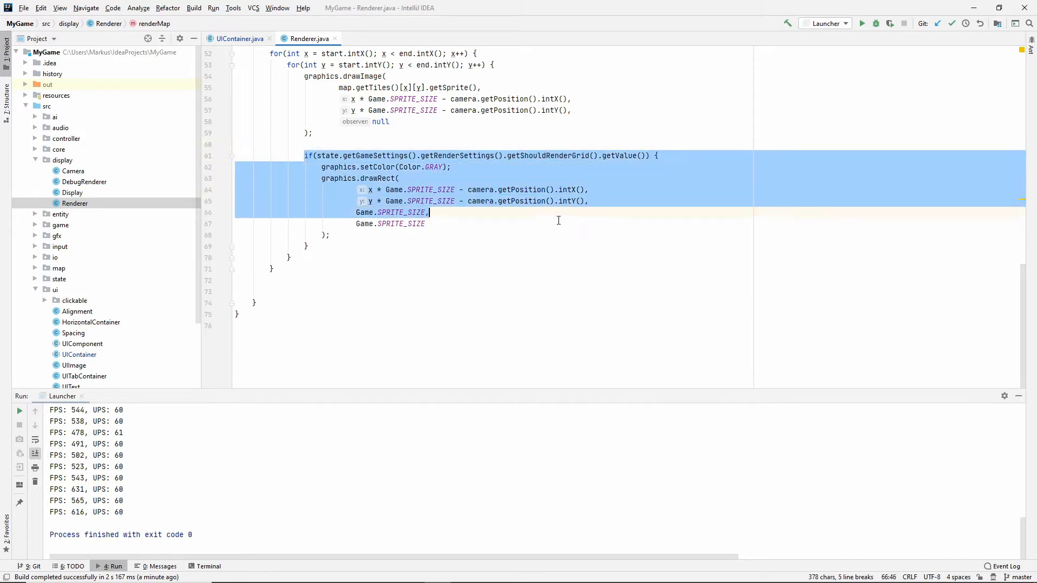
key(Delete)
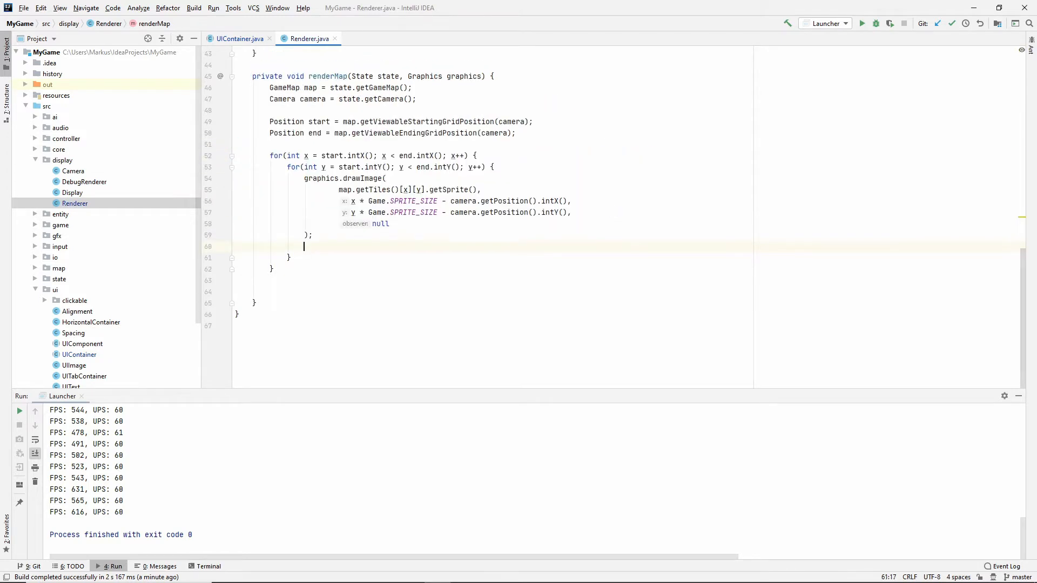
- Place the grid-drawing block below the nested for loops
scroll(down, 3)
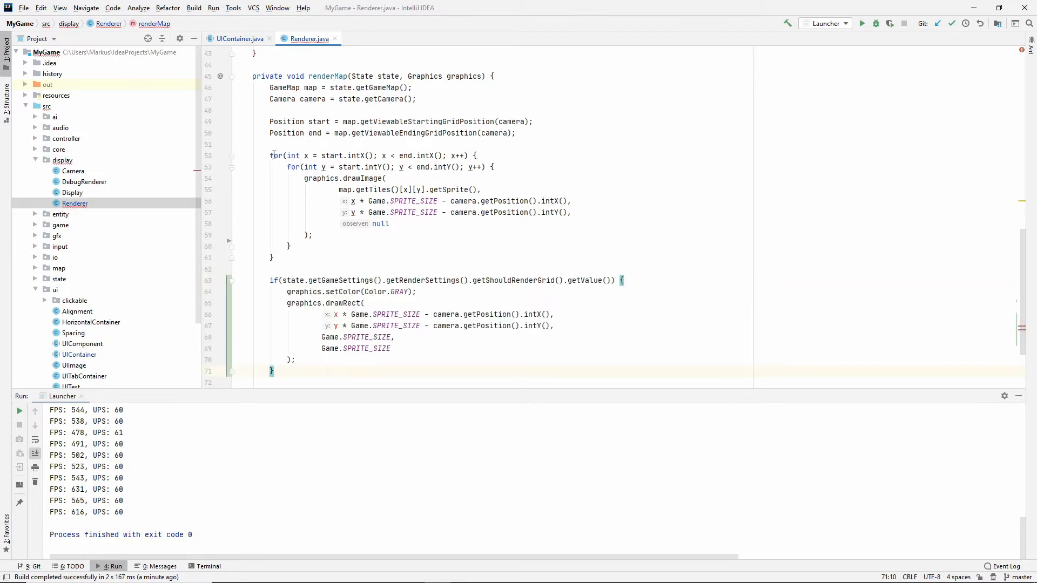
scroll(down, 3)
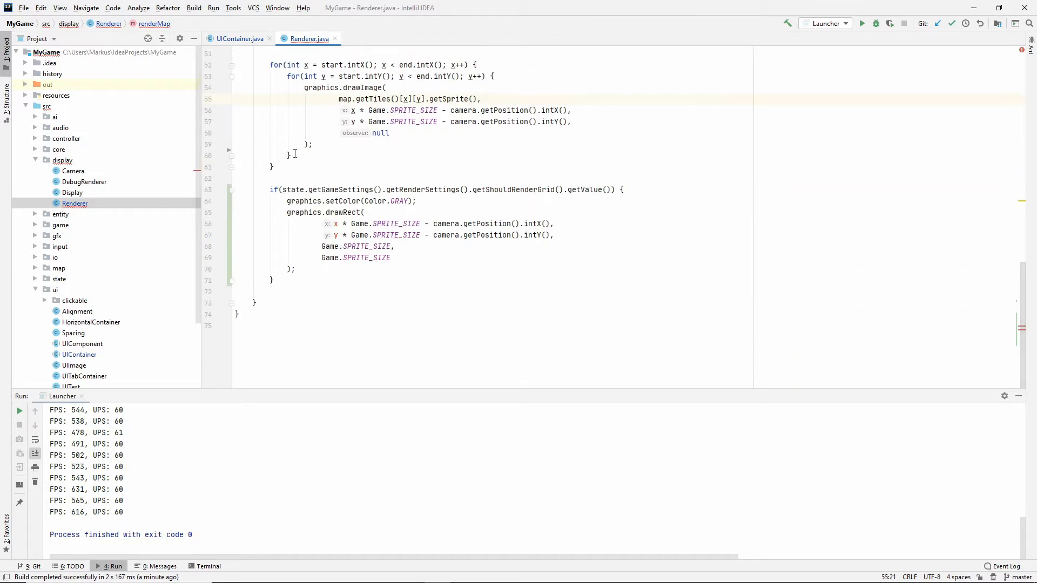
click(390, 258)
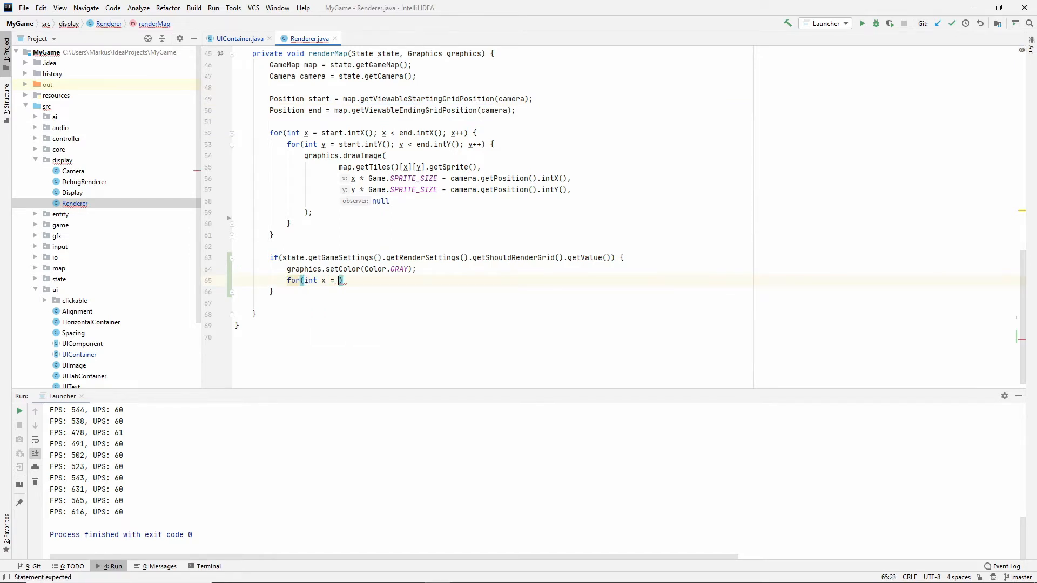
- Write the grid column loop and begin the graphics.drawLine call
text(start.g)
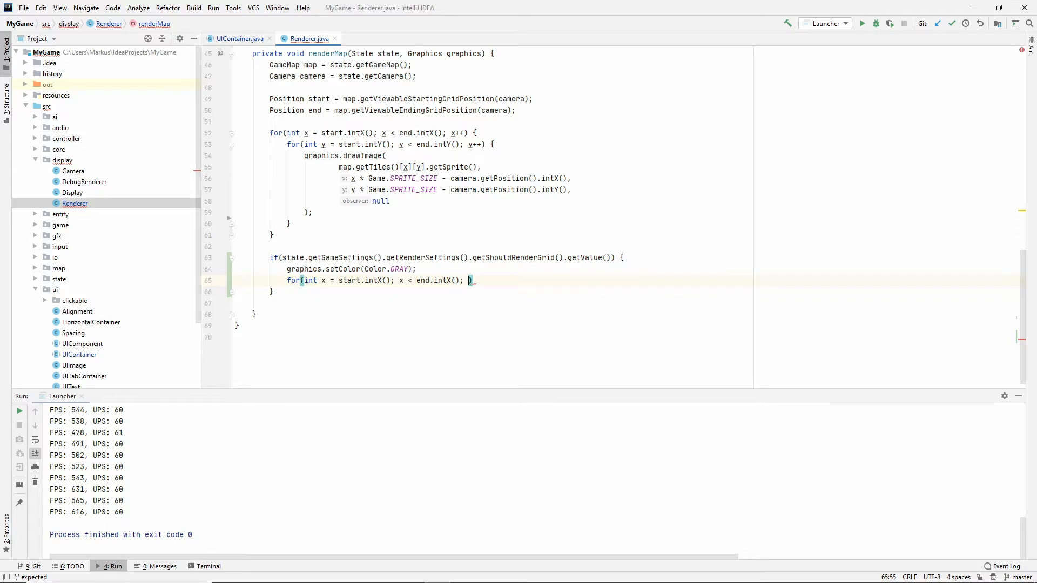
text(x++))
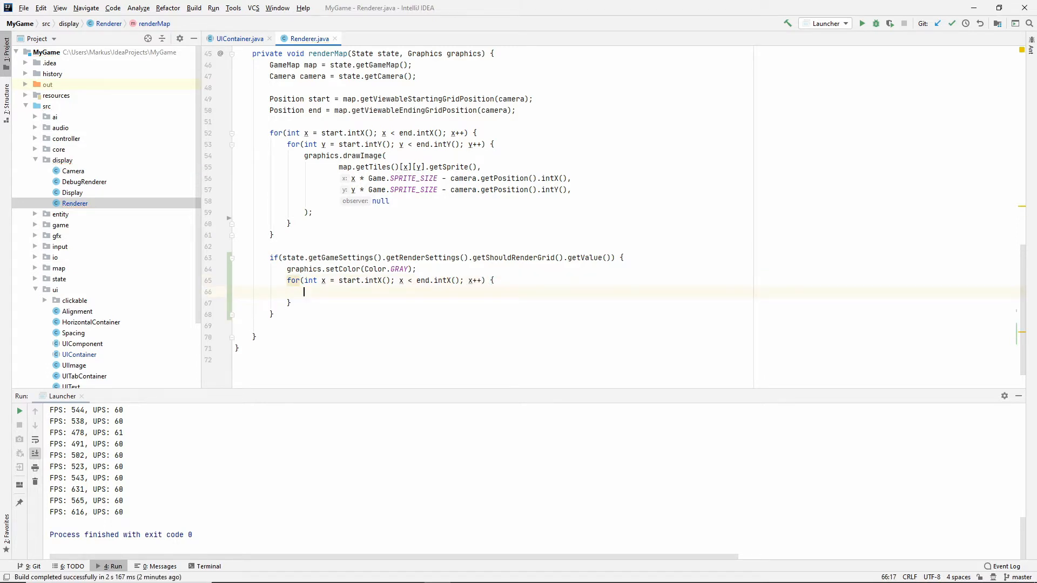
text(graphics.drawLine()
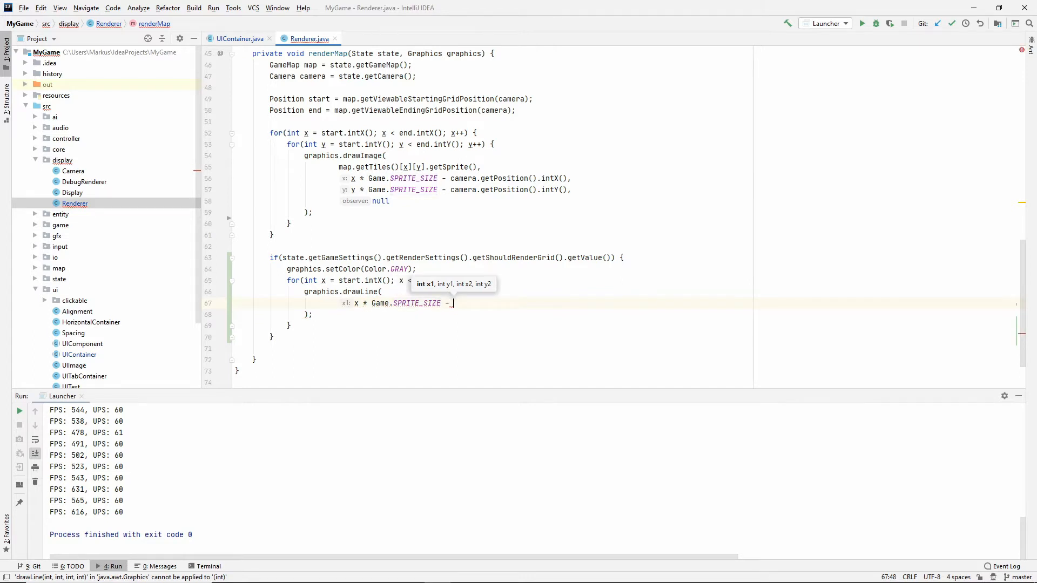
text(s)
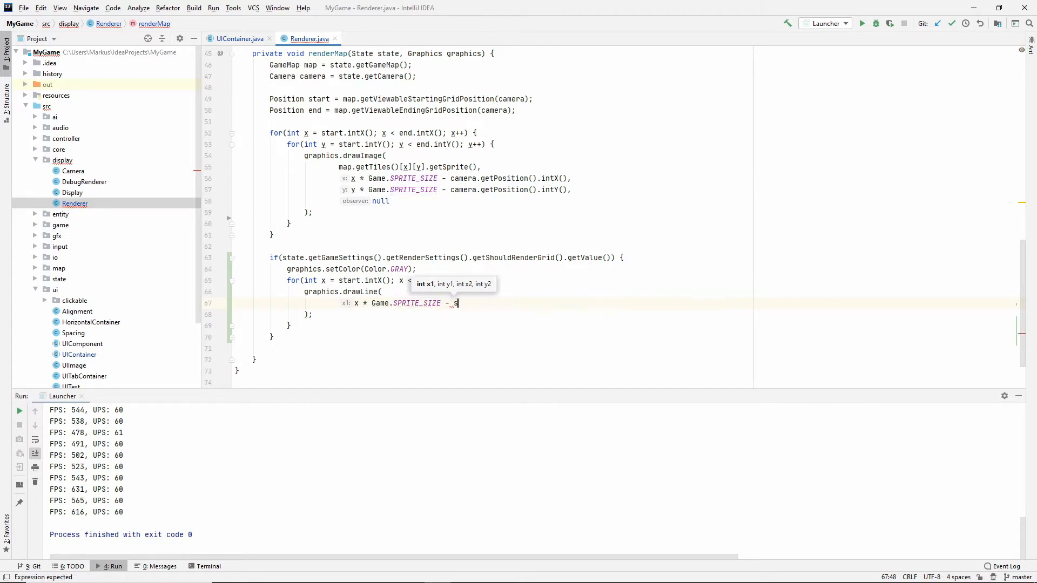
text(amera.getPosition().intX(),)
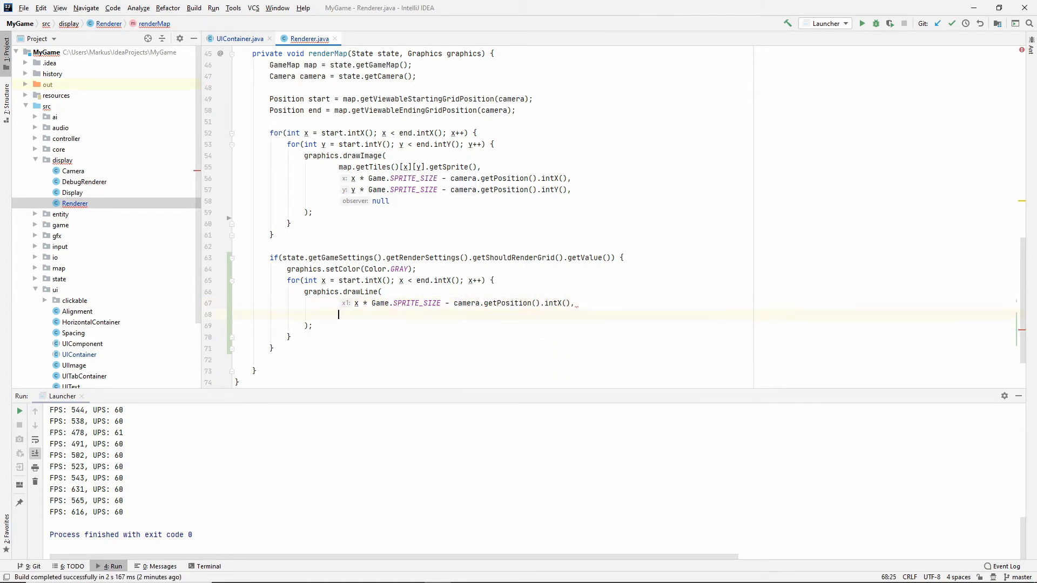
- Give drawLine y1 from start.intY() and y2 from end.intY(), scaled by SPRITE_SIZE minus camera position
text(start)
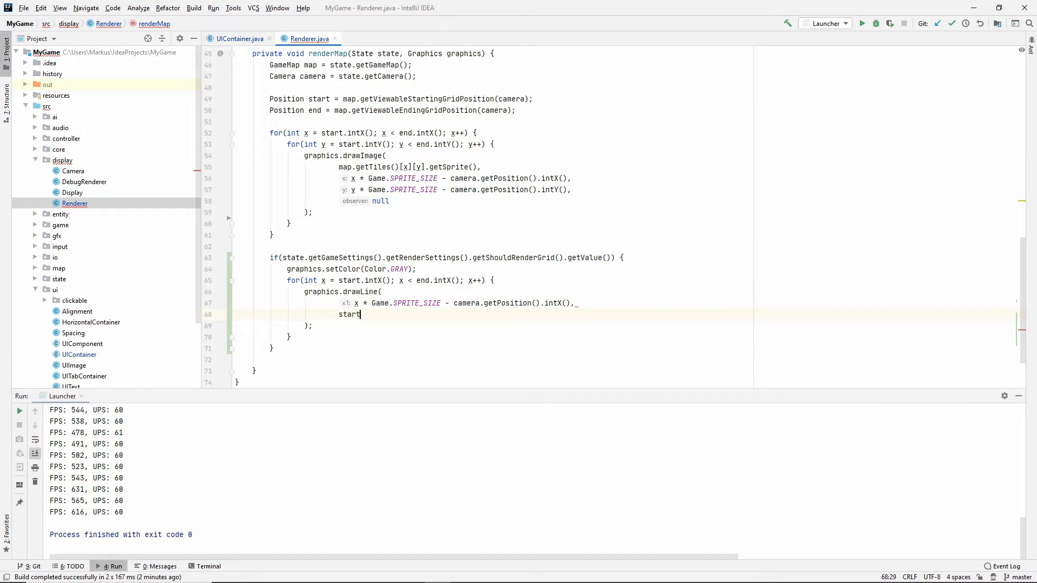
text(.intY())
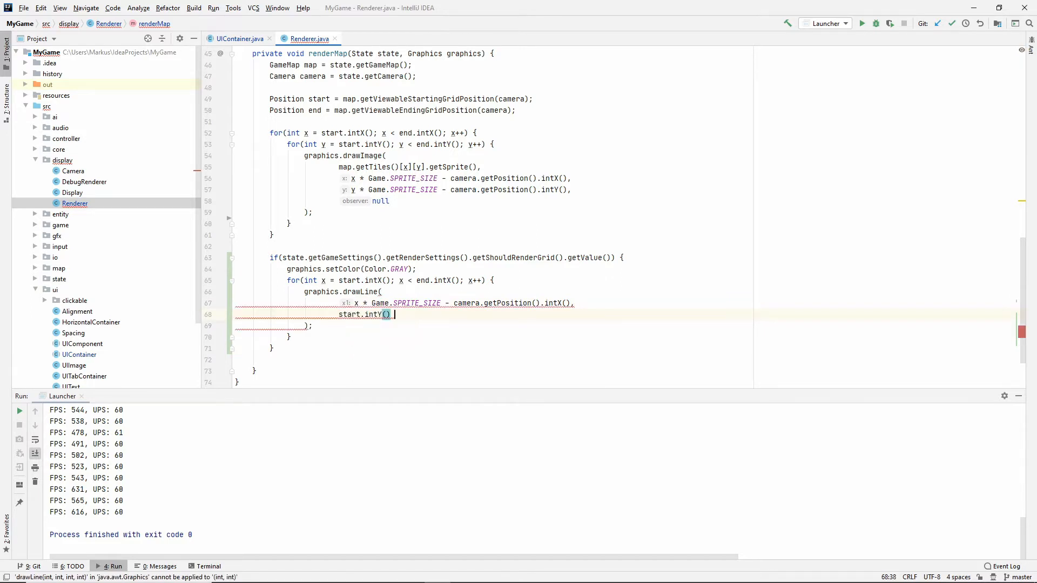
text(* Game.SPRITE_SIZE)
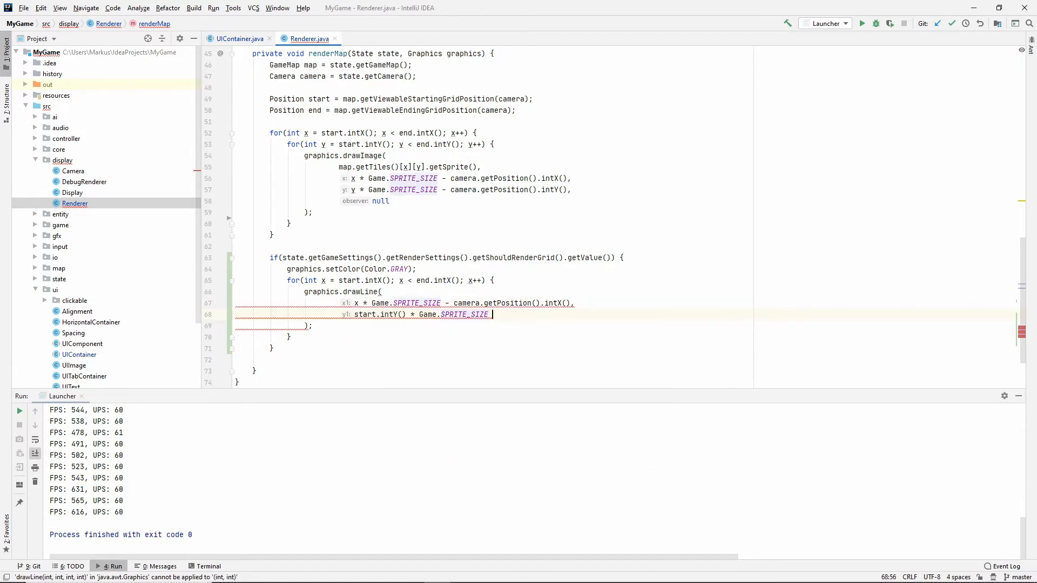
text(- game)
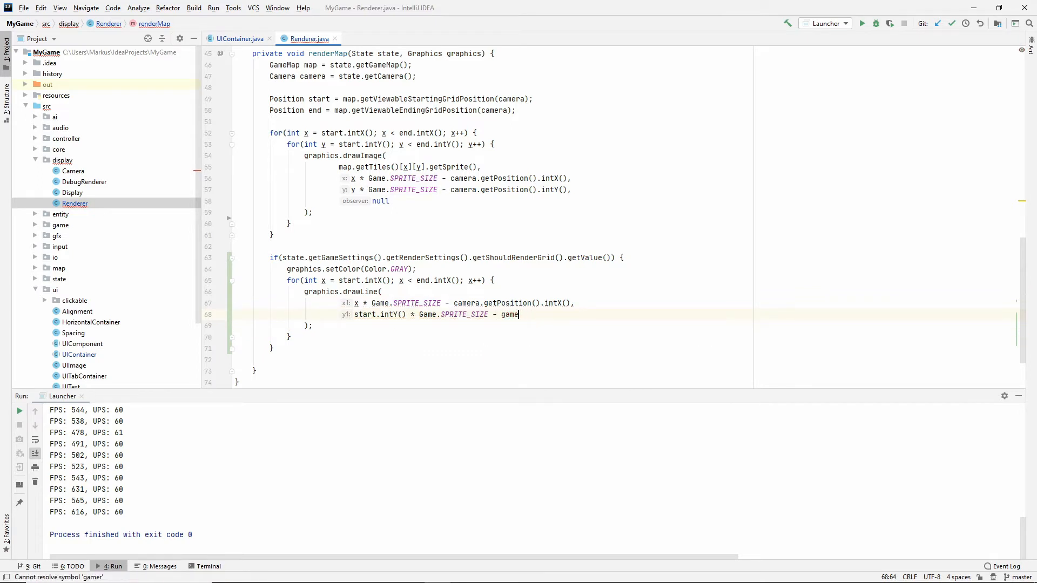
text(camera.getPosition())
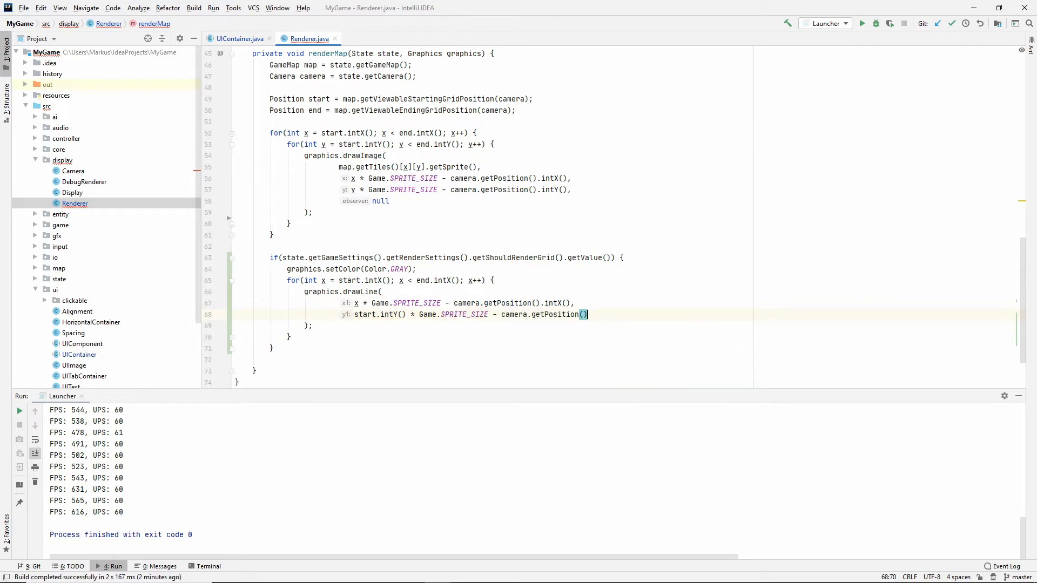
text(.intY(),)
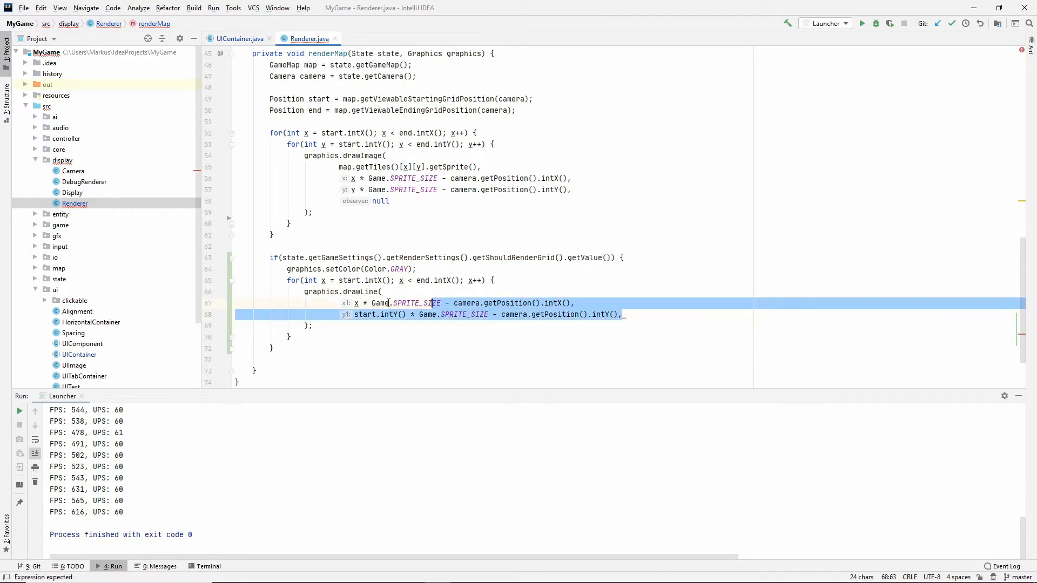
click(623, 314)
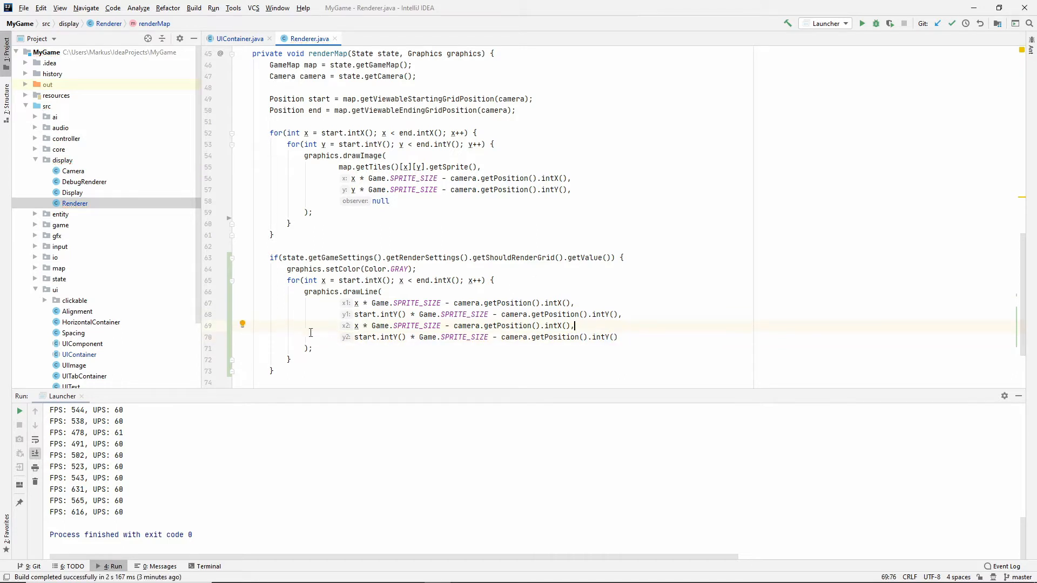
text(end)
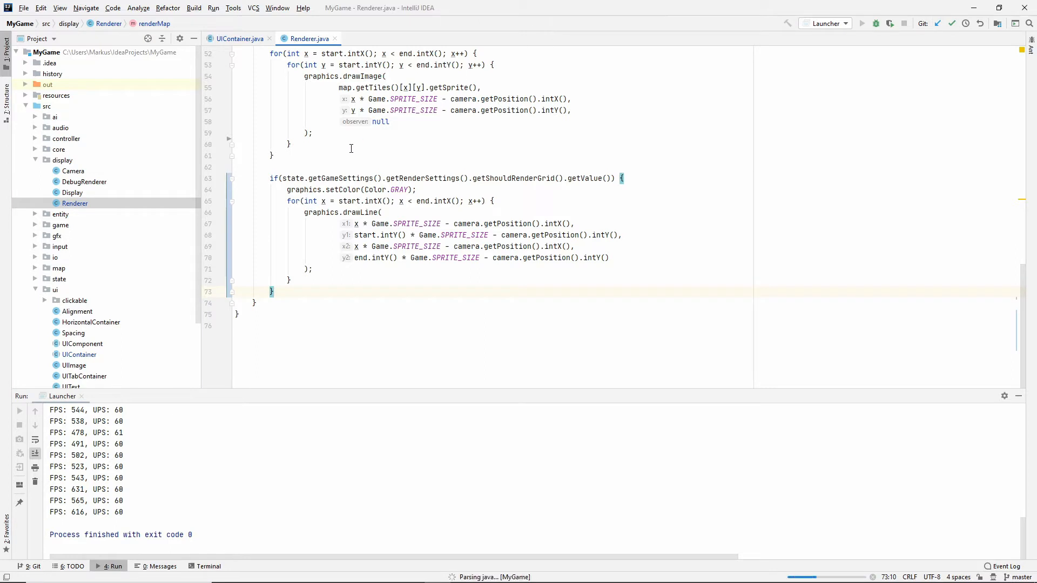
- Run the game once more to check the new grid lines
click(862, 23)
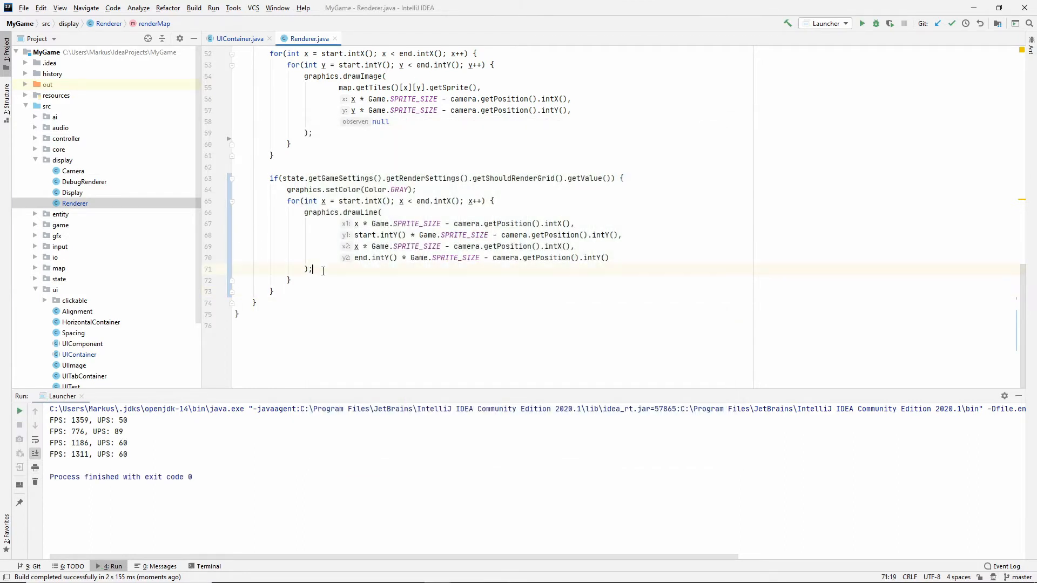
- Duplicate the column-line loop into a row loop using start.intX()/end.intX() endpoints
click(290, 281)
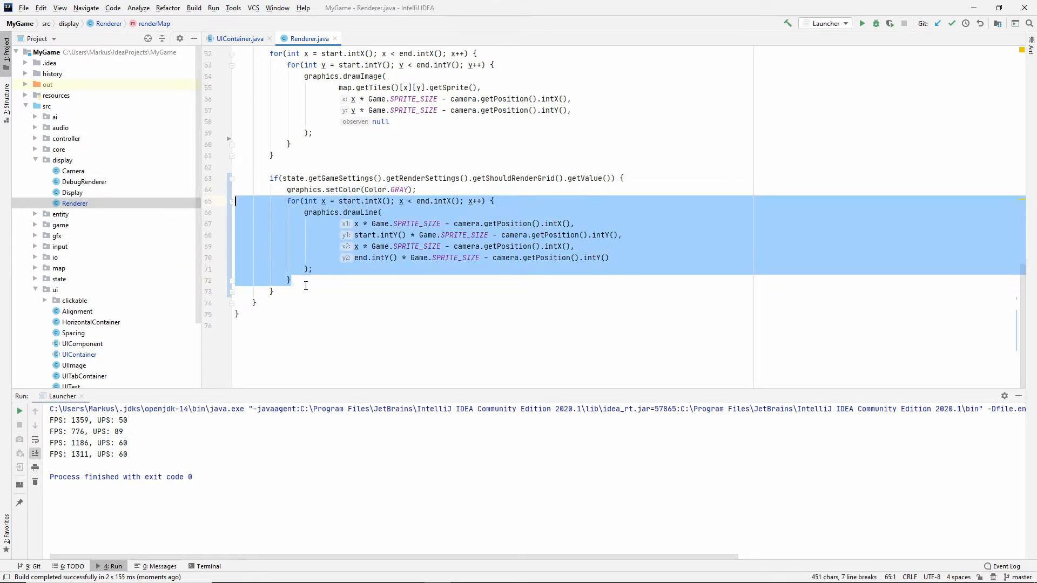
key(ctrl+v)
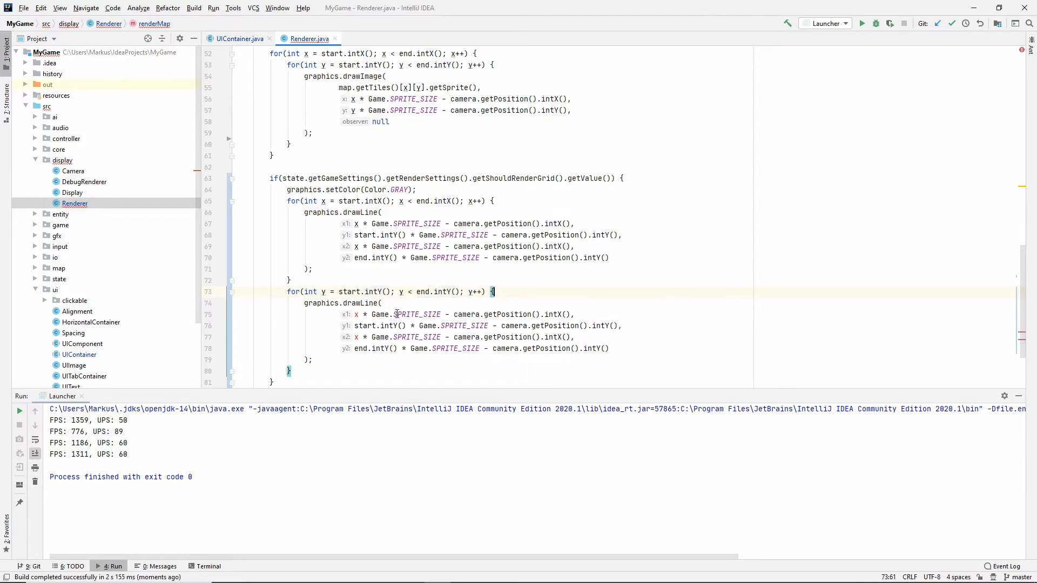
double_click(356, 314)
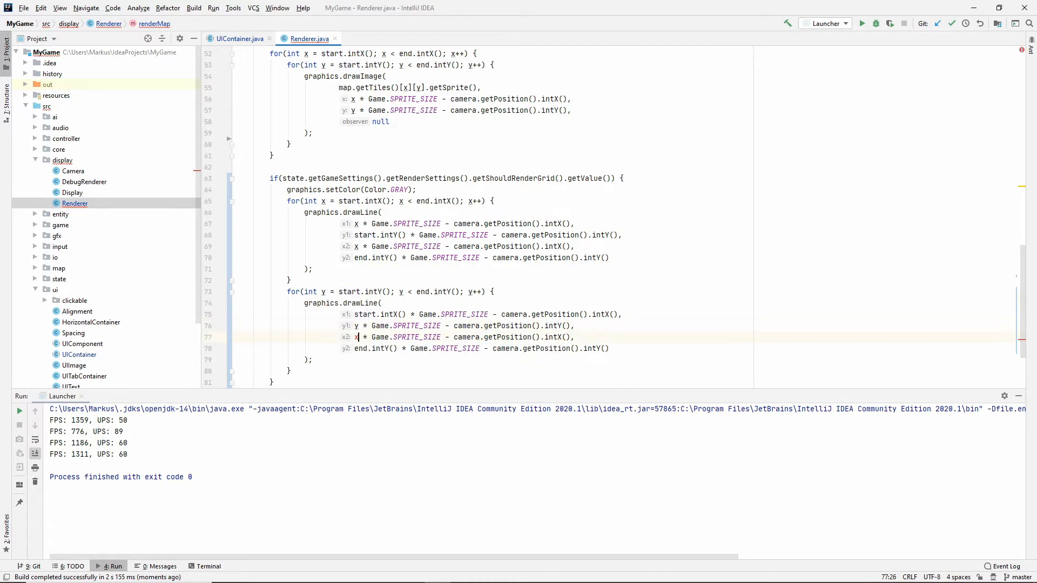
text(end.inn)
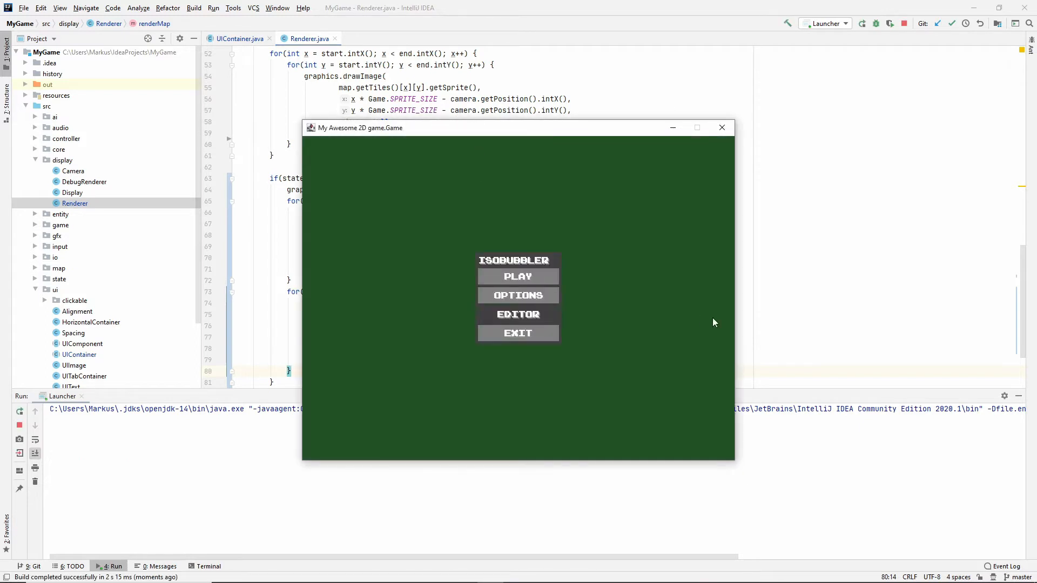
- Enter the game's map editor to inspect the tile panel and loaded map
click(518, 314)
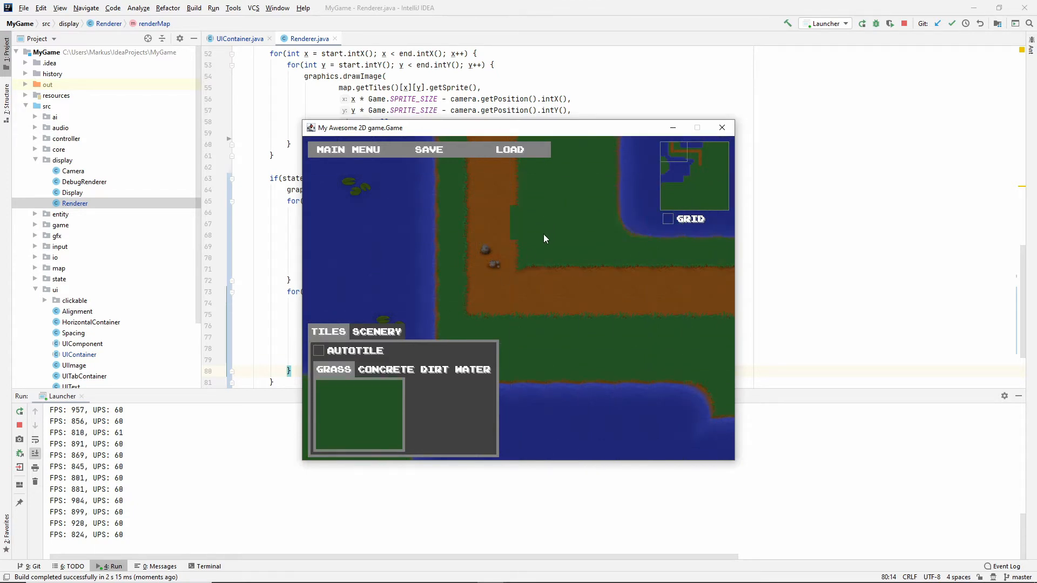
click(493, 264)
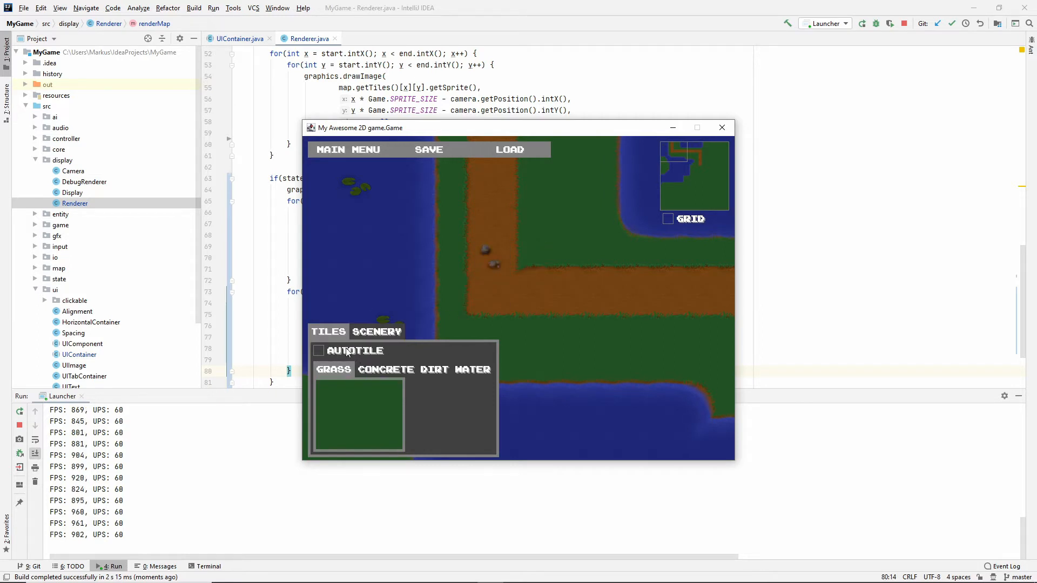
mouse_move(395, 441)
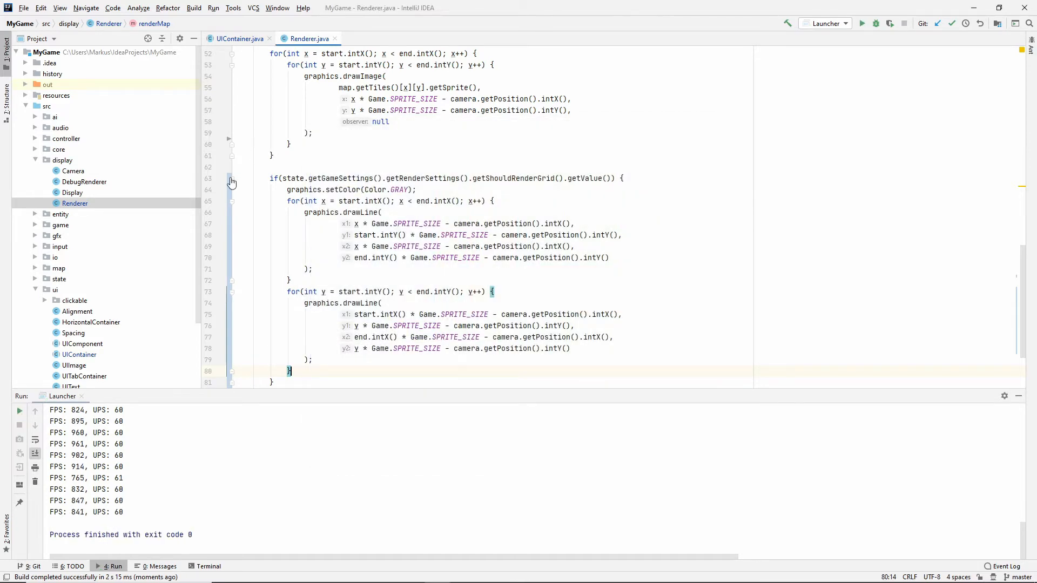
- Expand state > editor > ui in the Project tree and bring up the UITileMenu class
scroll(down, 3)
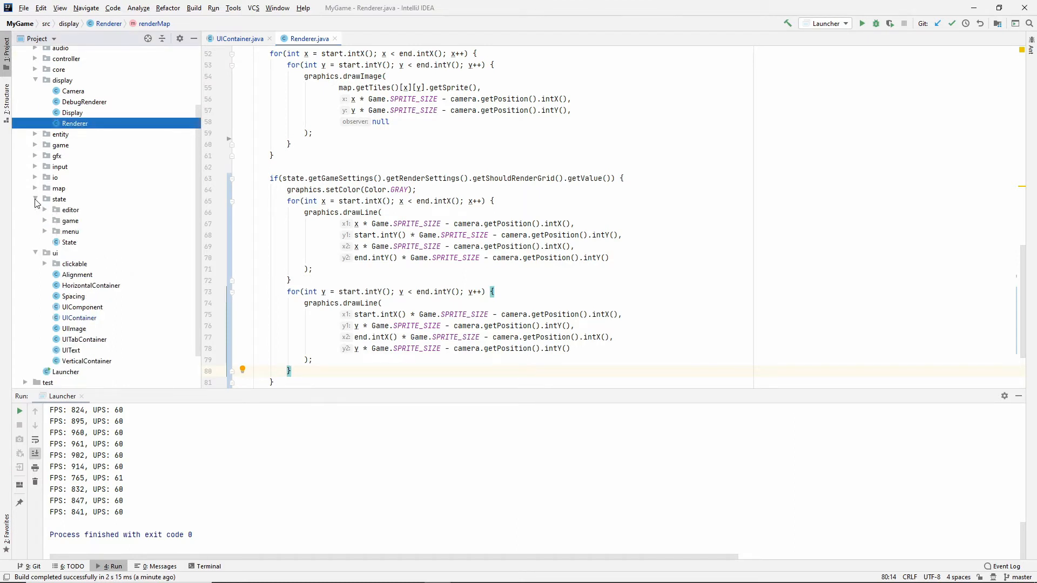
click(44, 210)
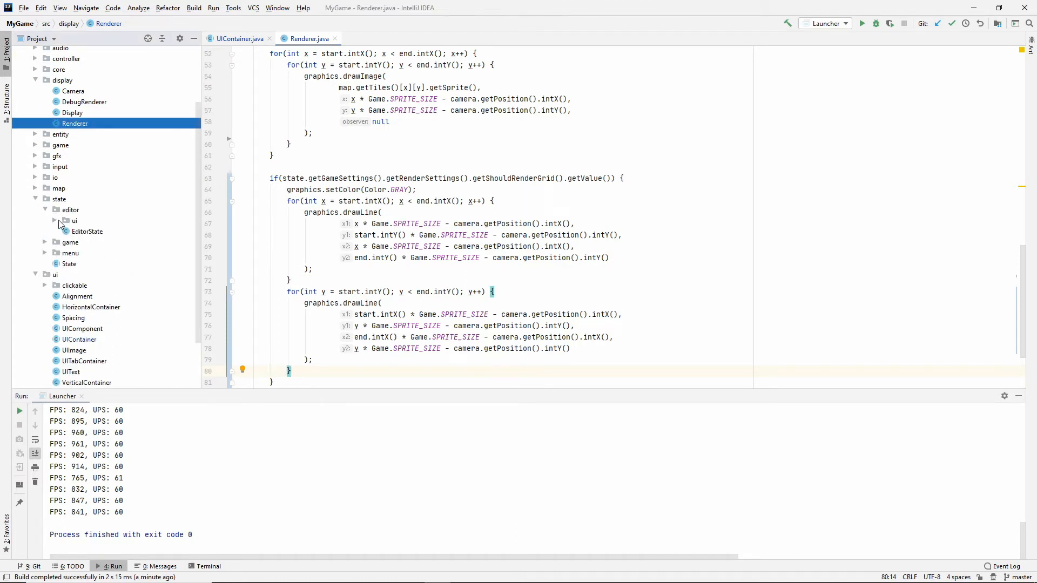
click(54, 221)
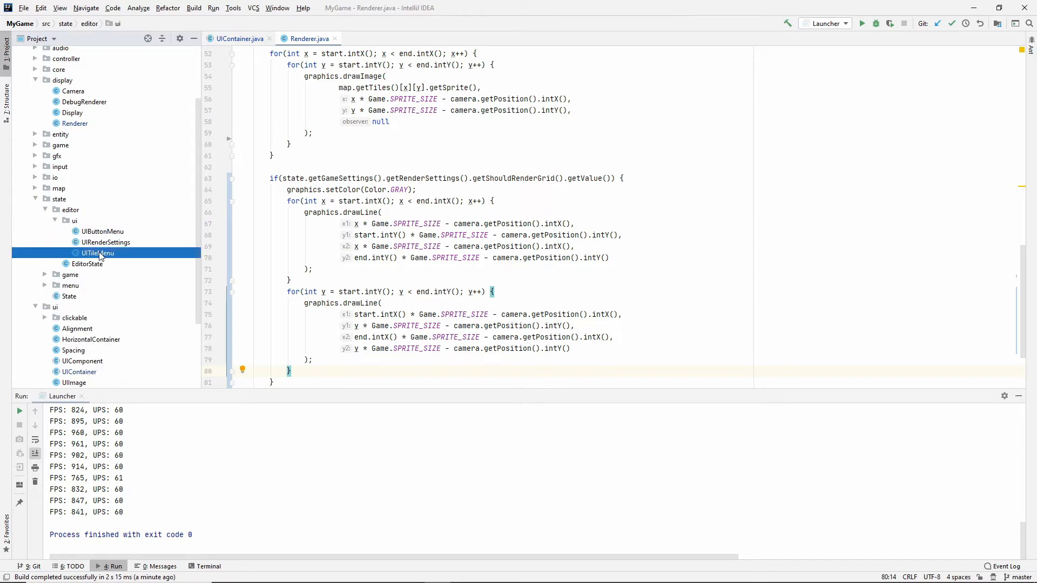
double_click(97, 253)
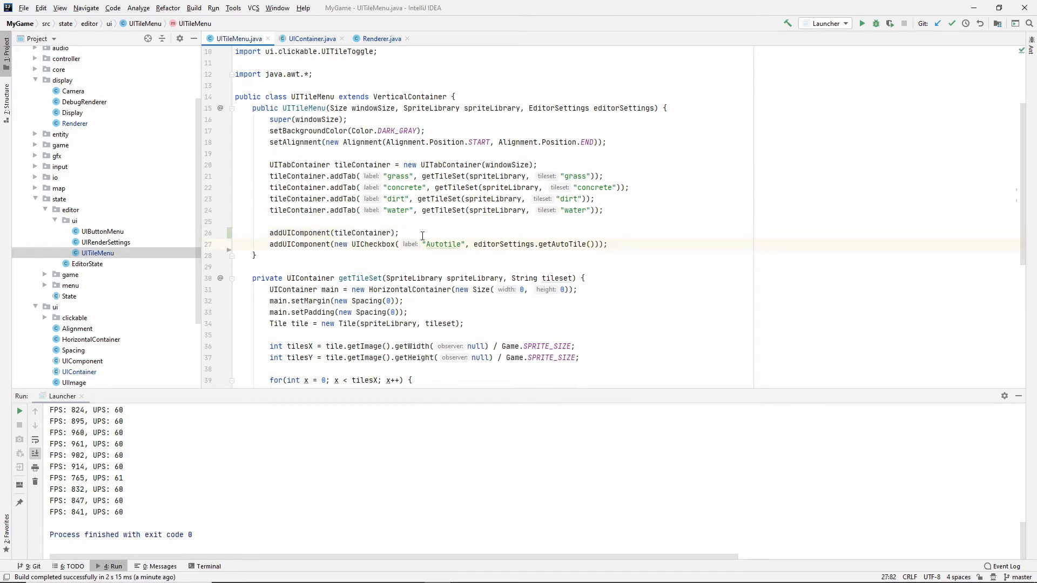
- Relaunch the game for a fresh test run
click(399, 234)
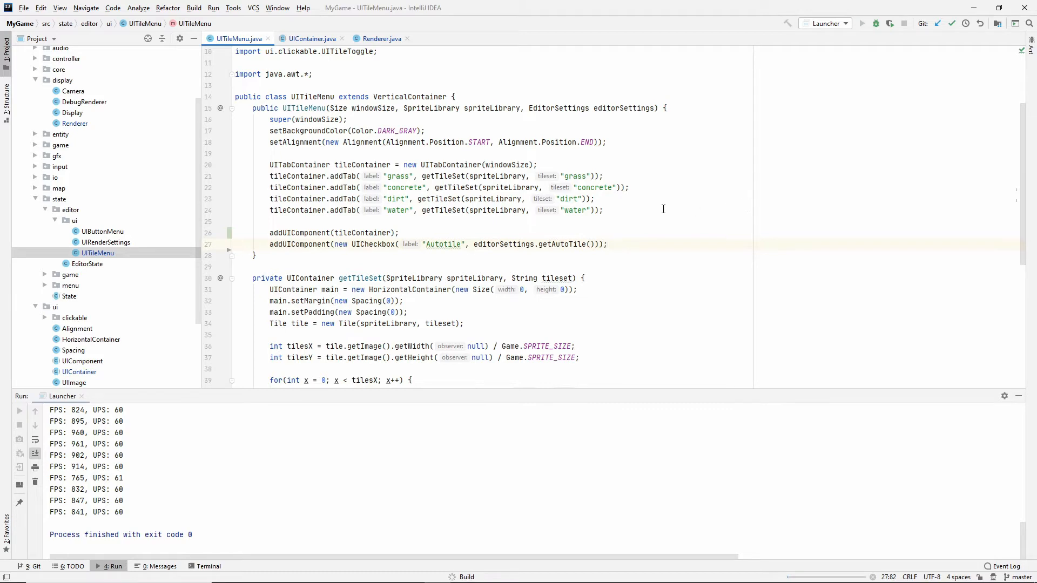
click(862, 23)
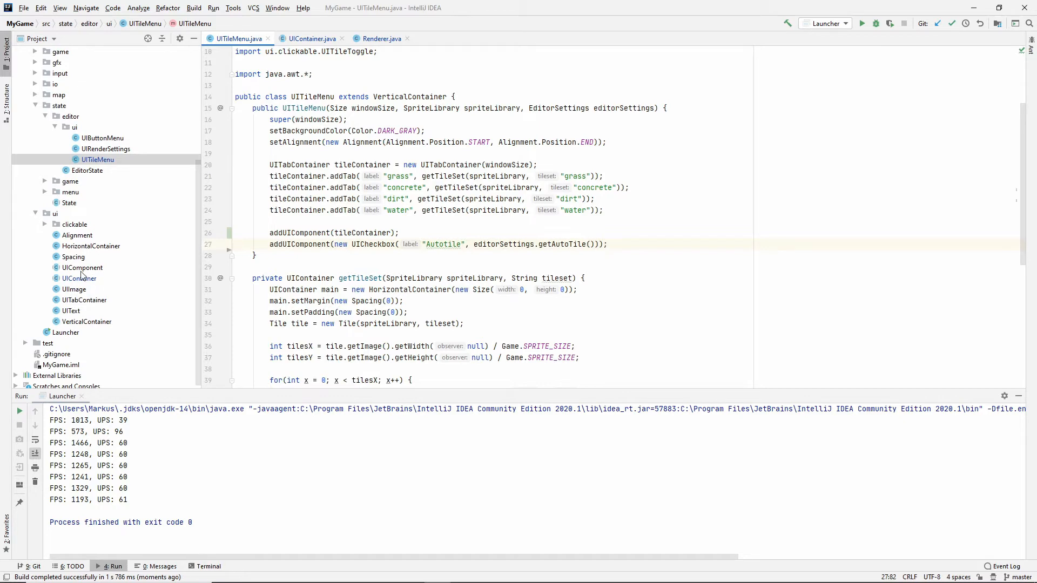
- In the UICheckbox constructor give the container zero padding and begin a setMargin(new Spacing( call
click(45, 225)
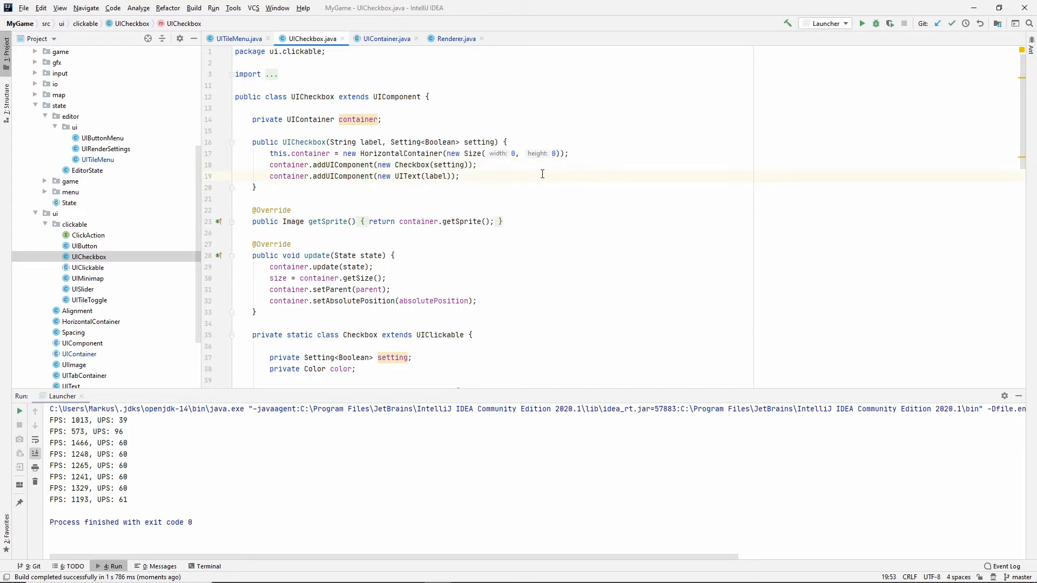
text(container.setPadding(new Spacing(0));)
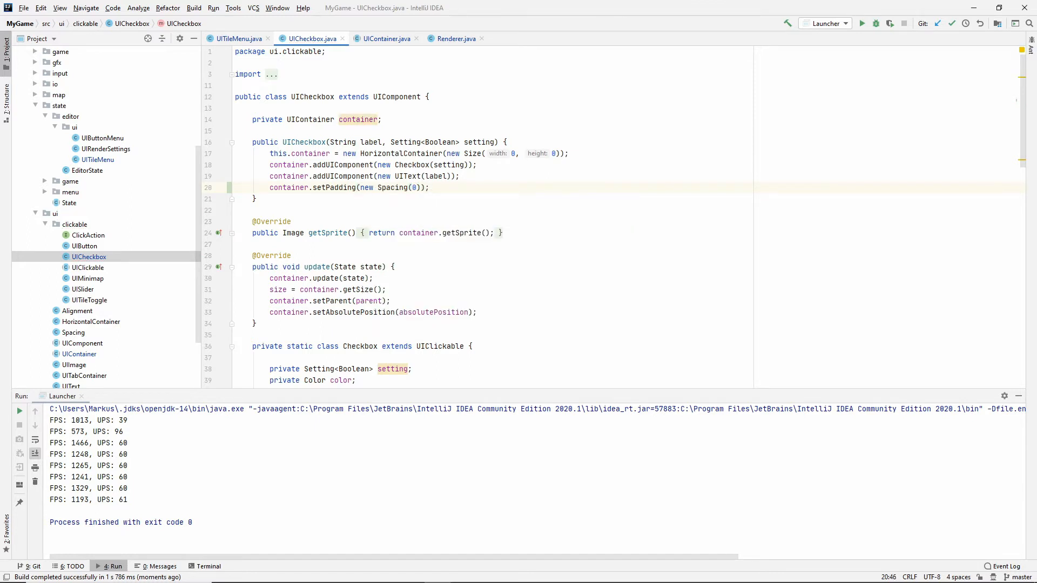
text(setMargin();)
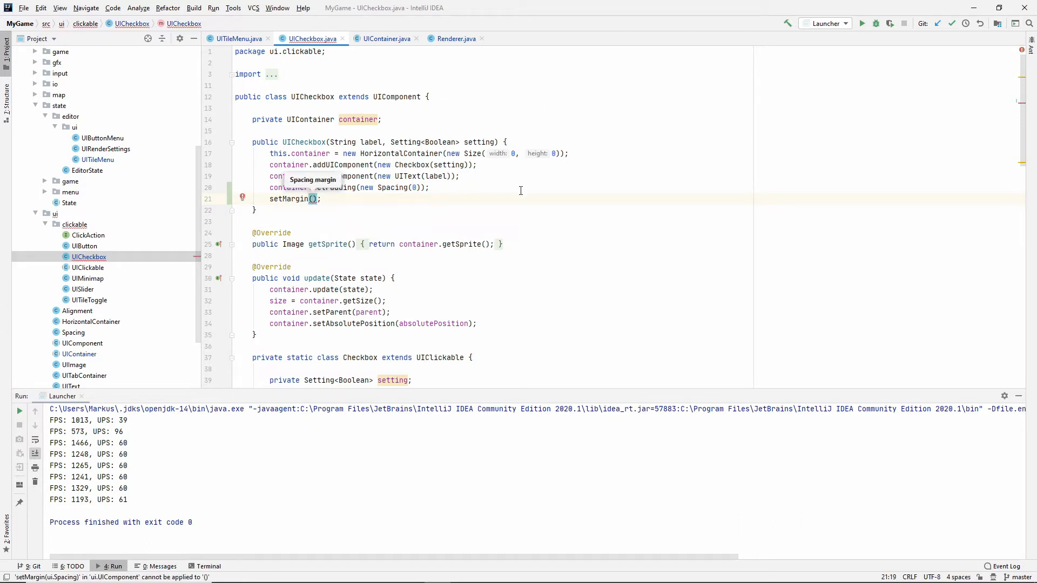
text(new Spacing(0));)
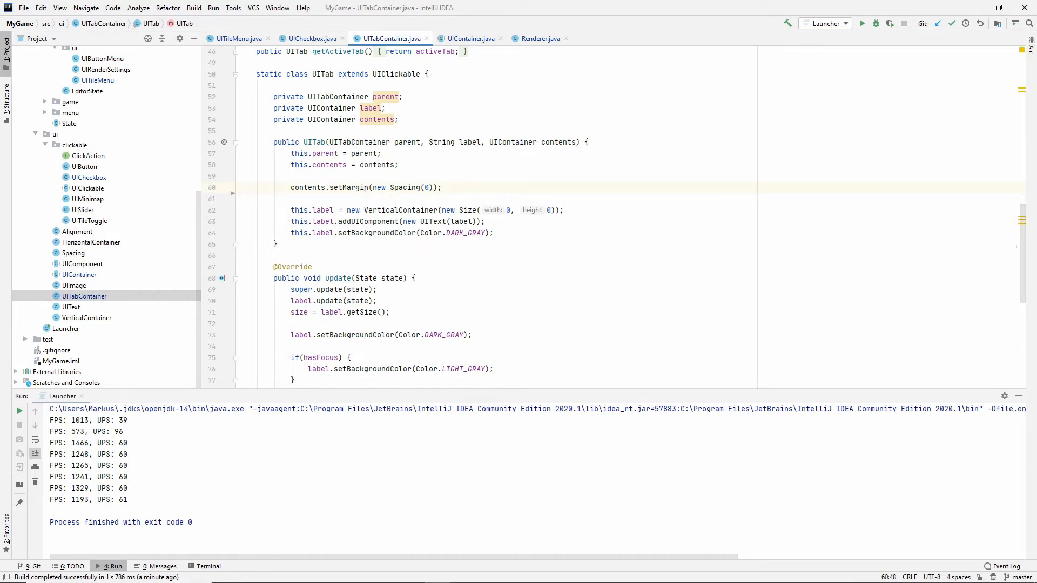
- Review the zero margin on tab contents in UITabContainer, then return to UITileMenu
double_click(349, 187)
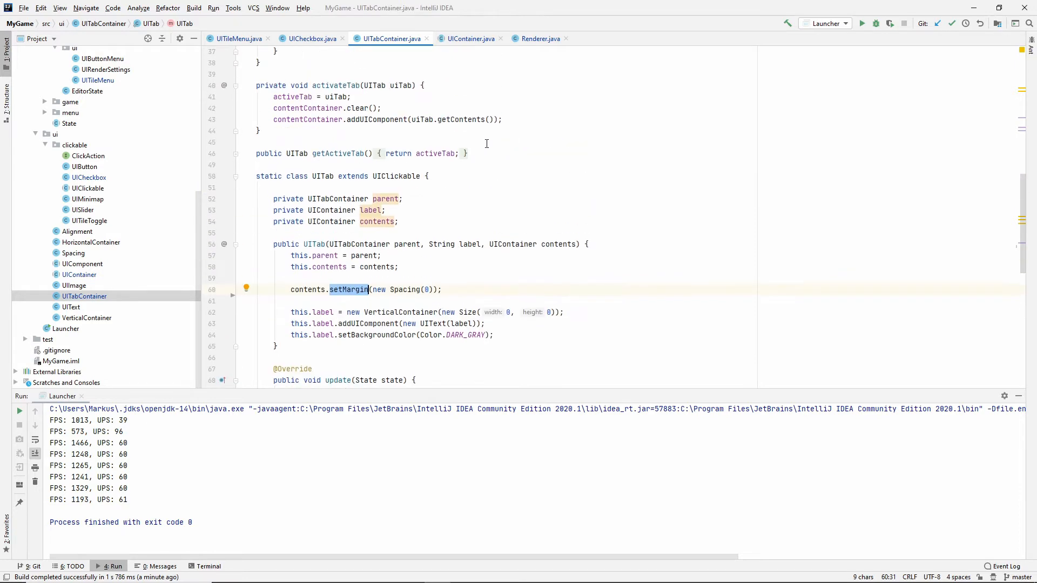
scroll(down, 3)
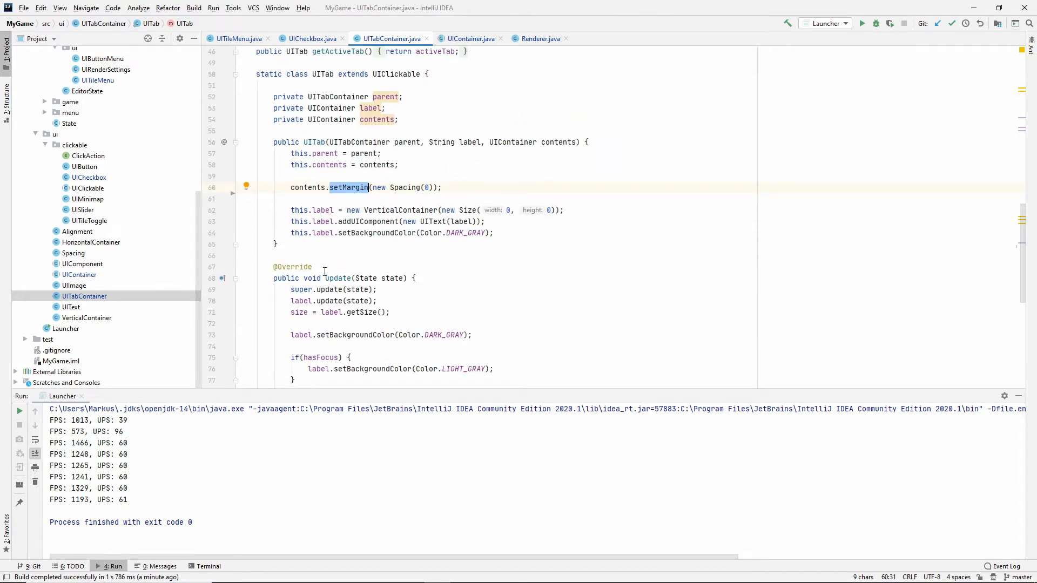
click(444, 187)
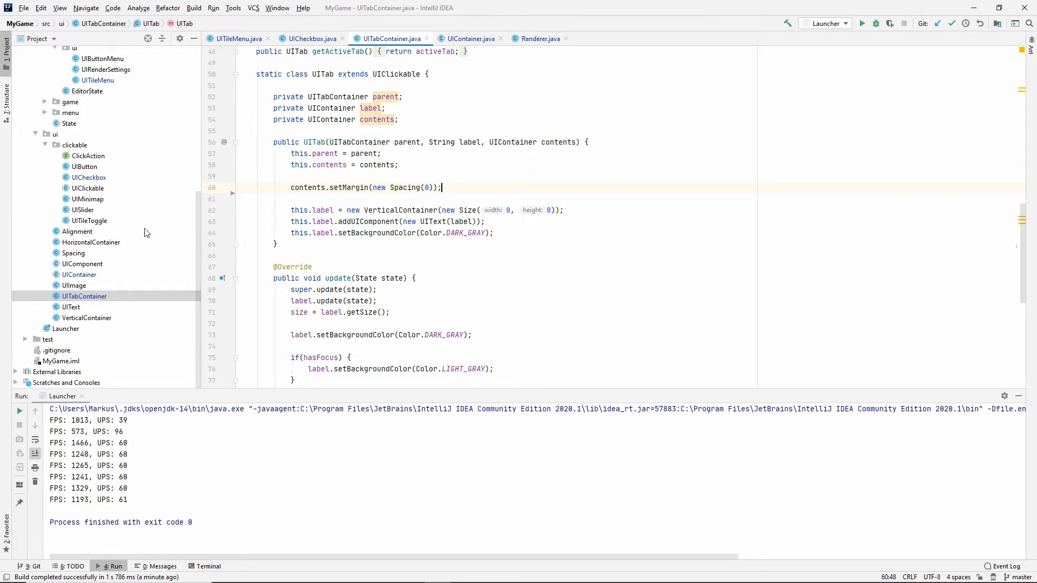
click(98, 170)
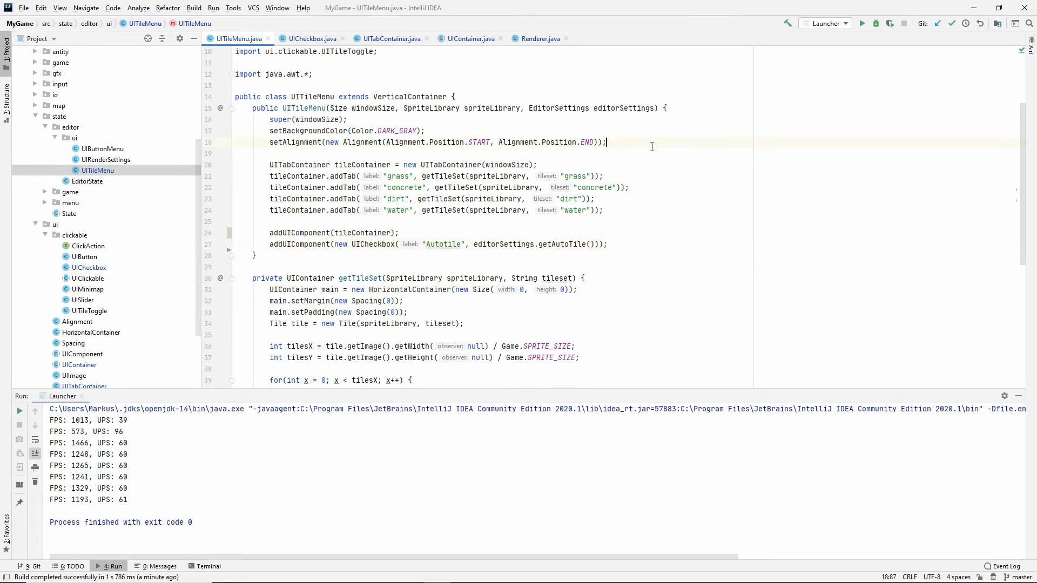
- Keep the tile menu's padding at setPadding(new Spacing(5))
text(sewt)
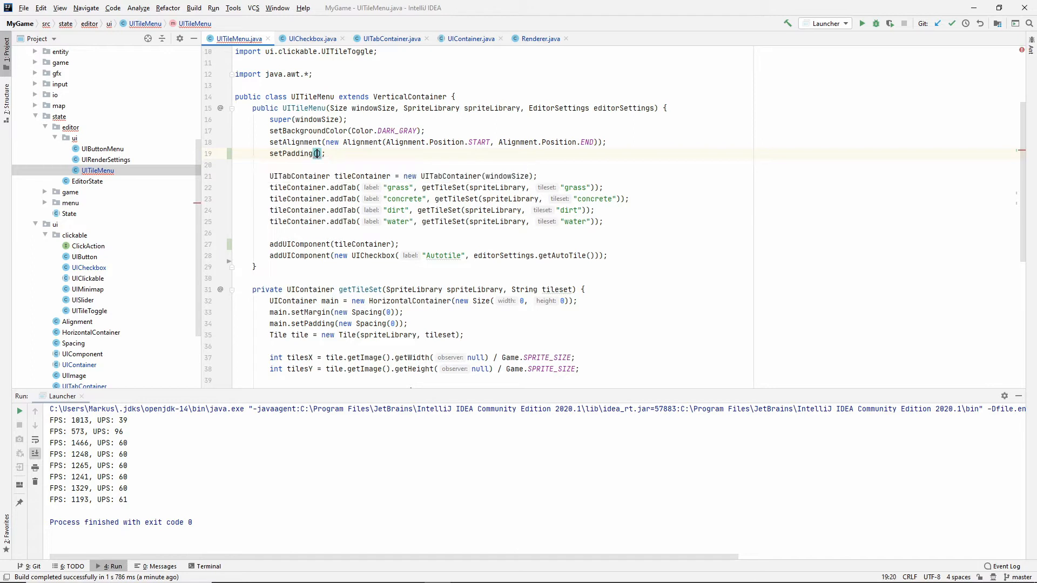
text(new Spacing()
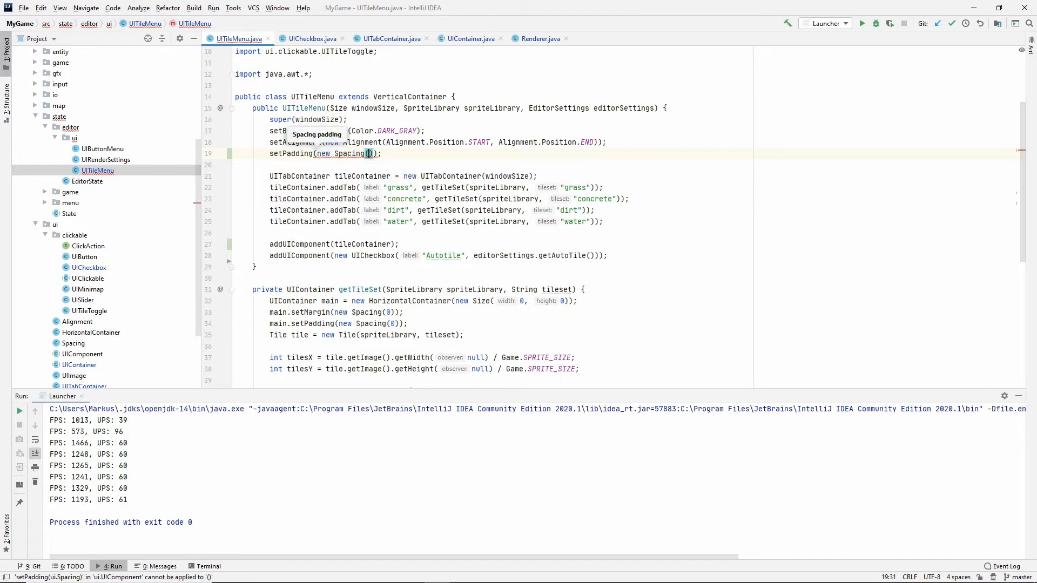
text(5)
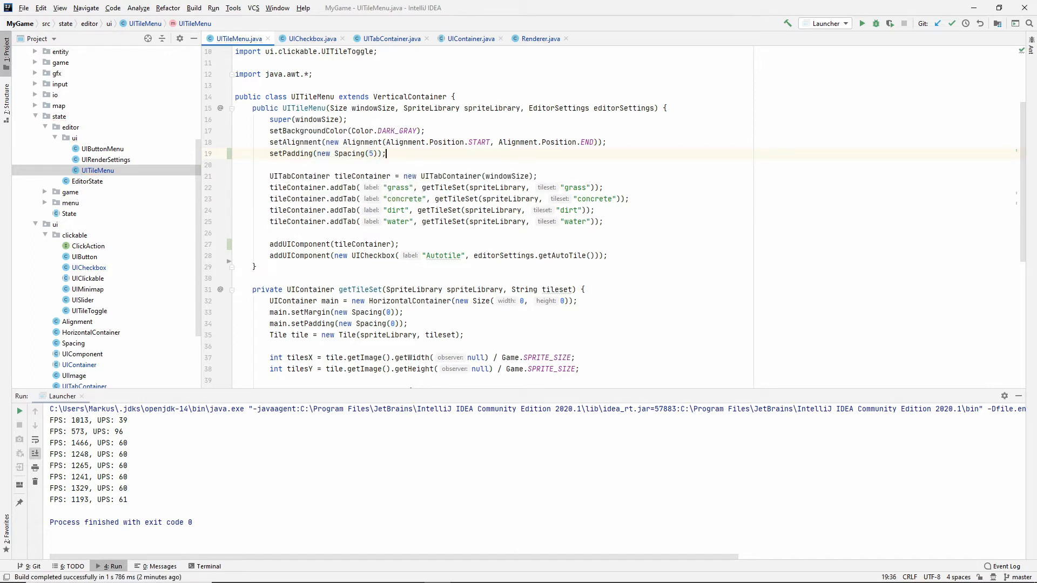
mouse_move(667, 238)
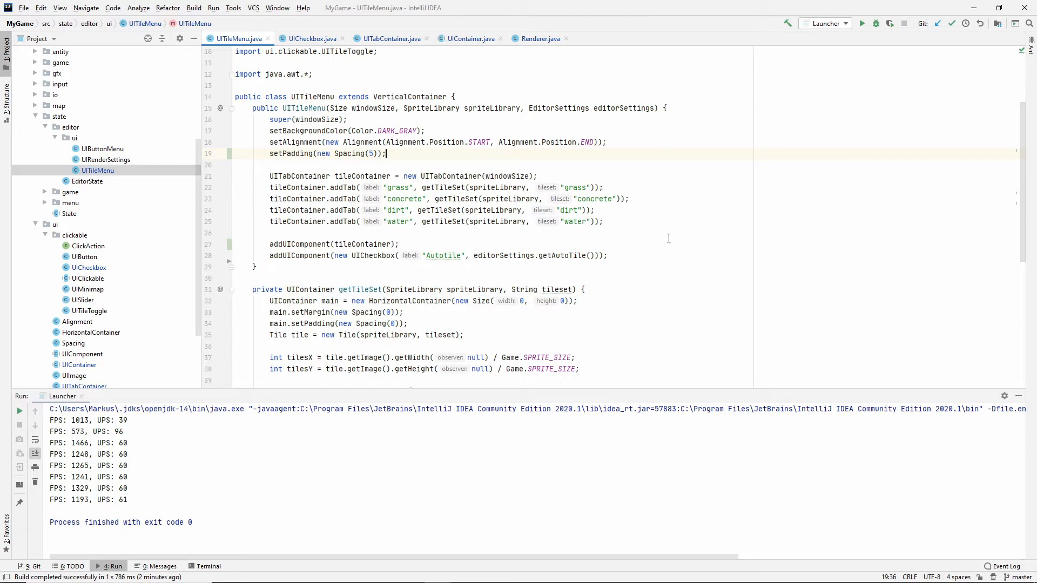
- Add tileContainer.setPadding(new Spacing(0)) after the addTab calls
text(t)
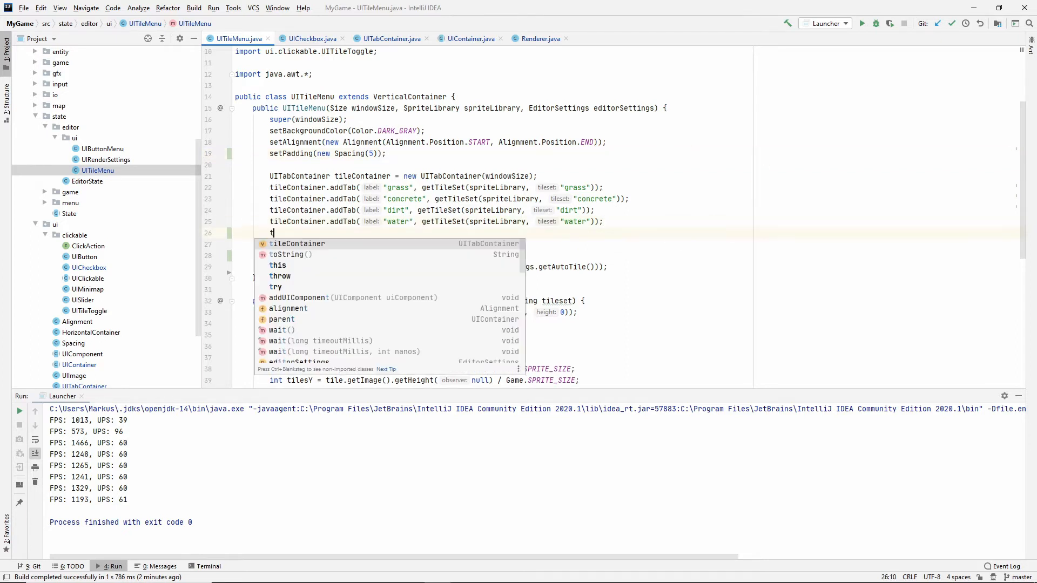
text(ileContainer.)
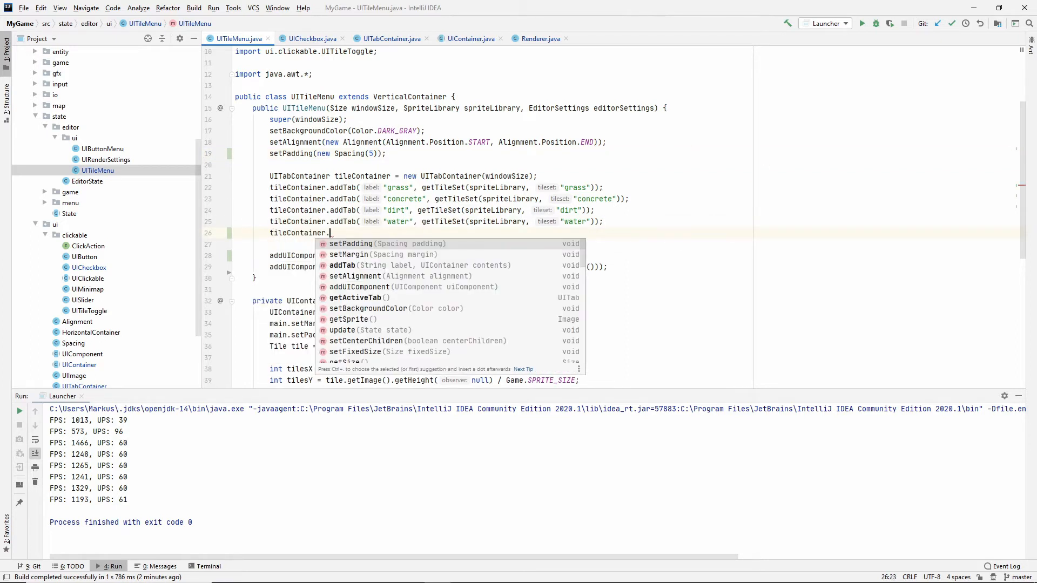
text(setPadding)
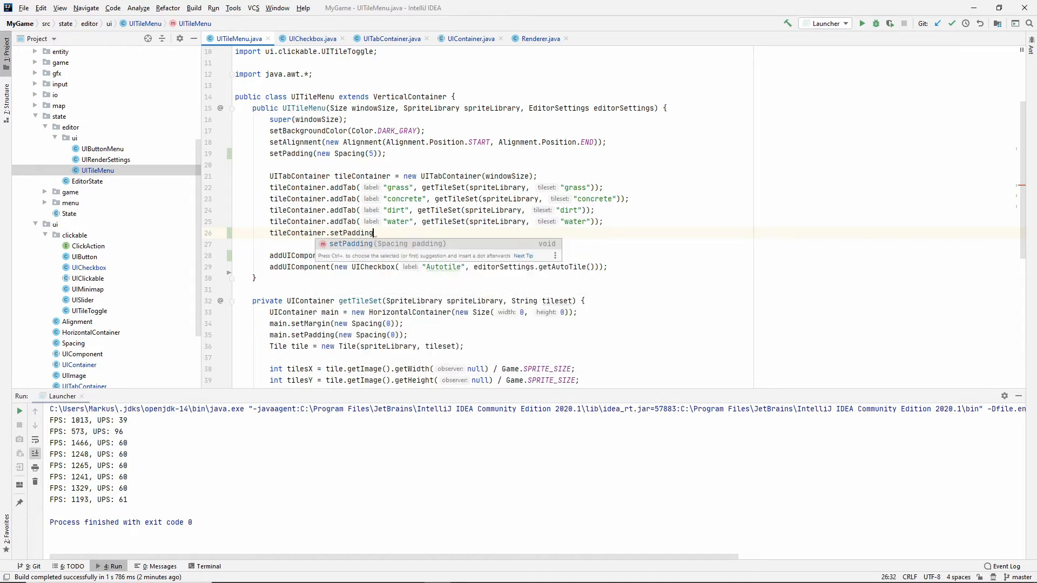
text((new Spacing(0));)
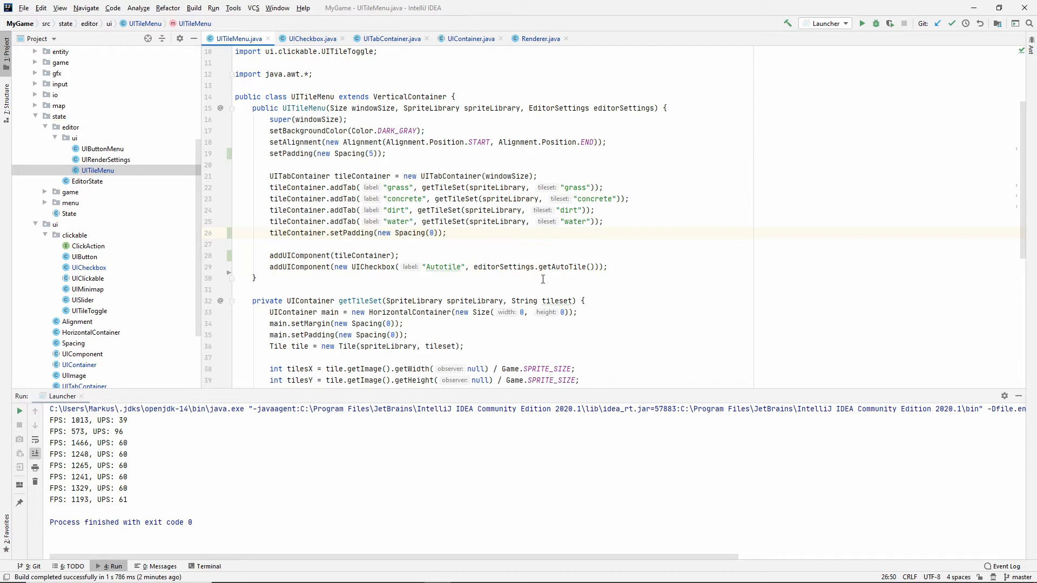
mouse_move(895, 25)
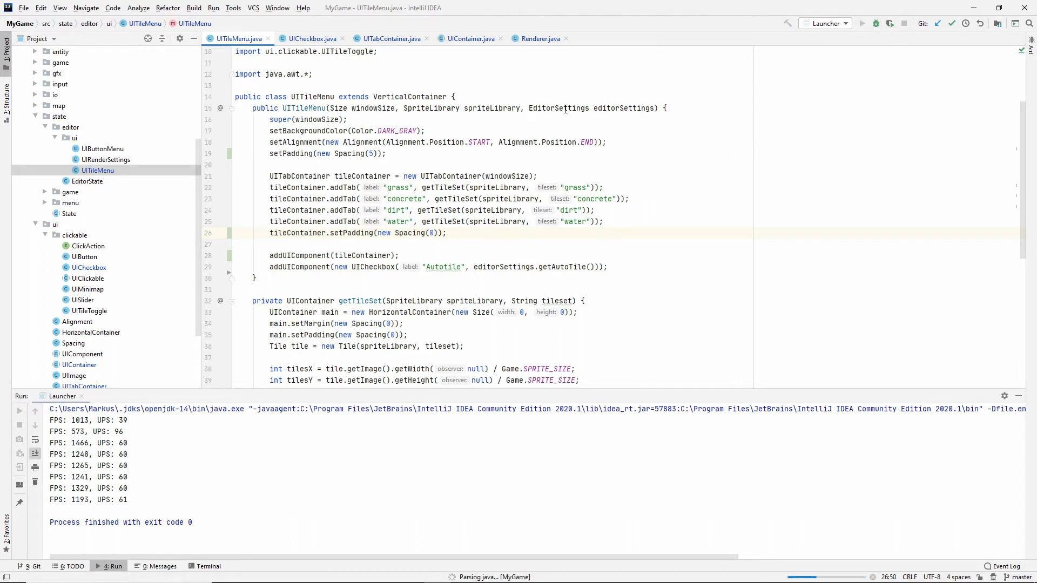
- Run the game, enter the editor and load the saved map
click(862, 23)
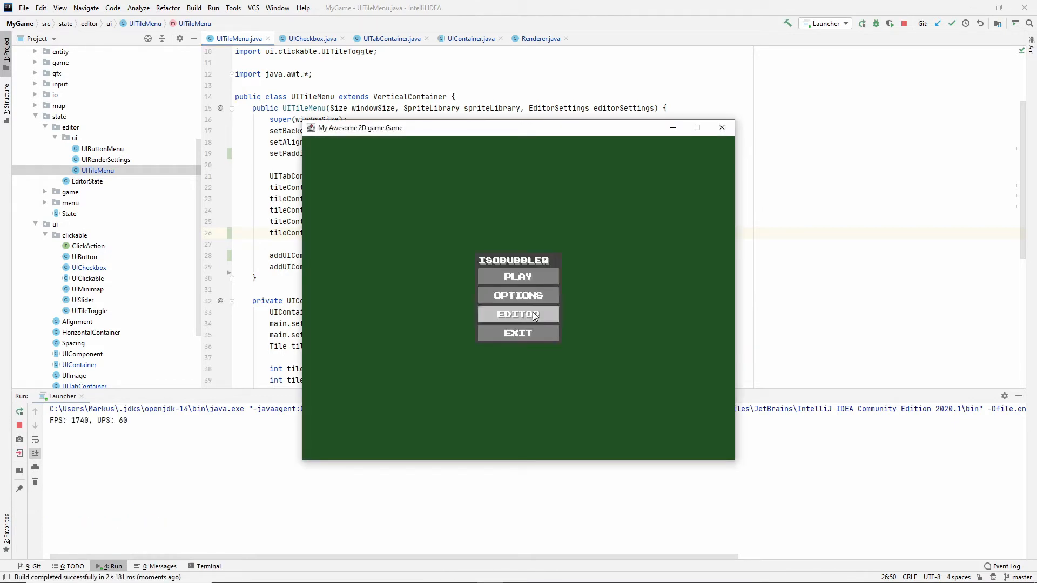
click(518, 314)
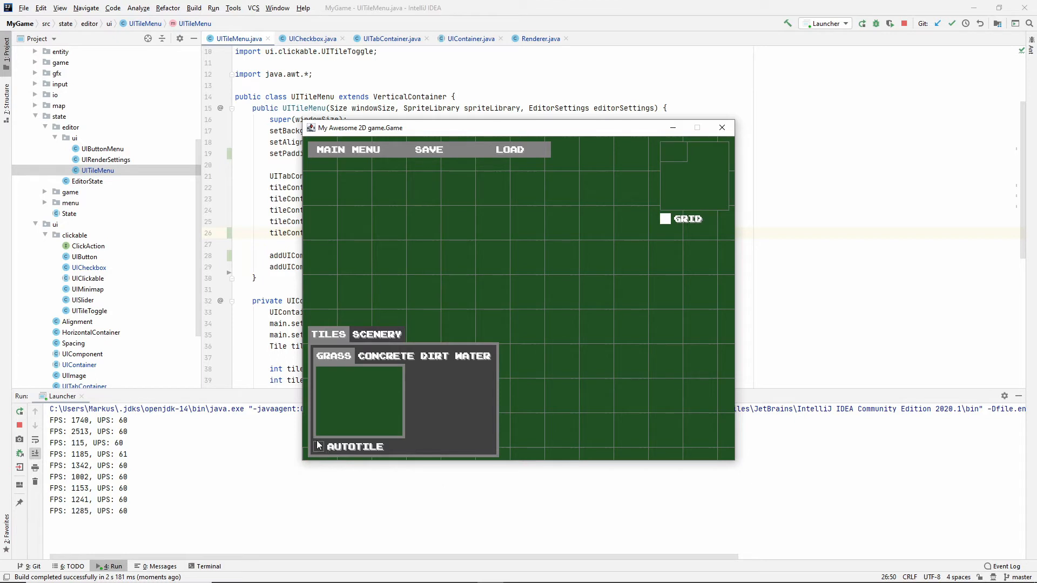
click(664, 219)
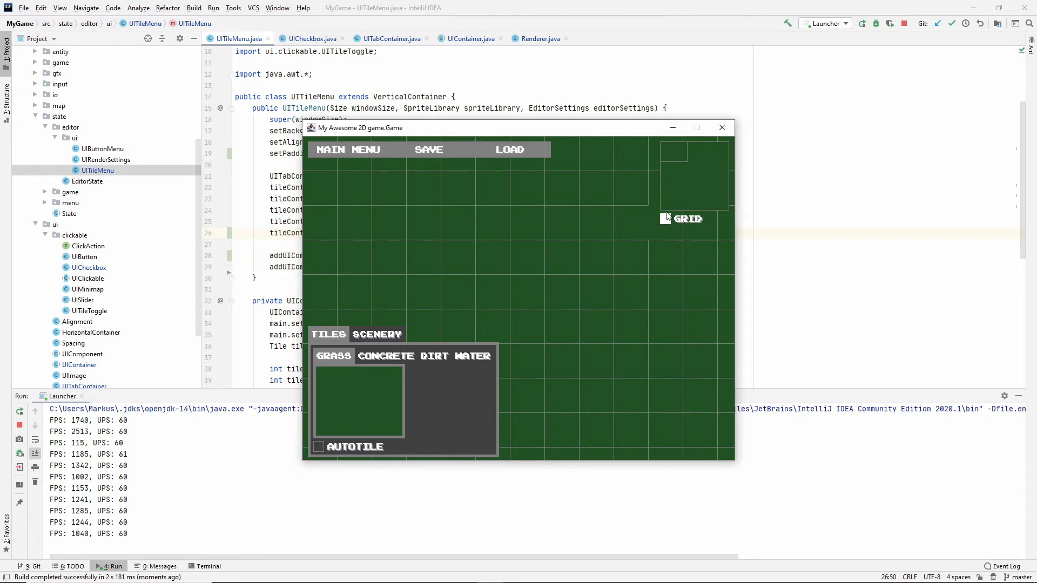
click(667, 219)
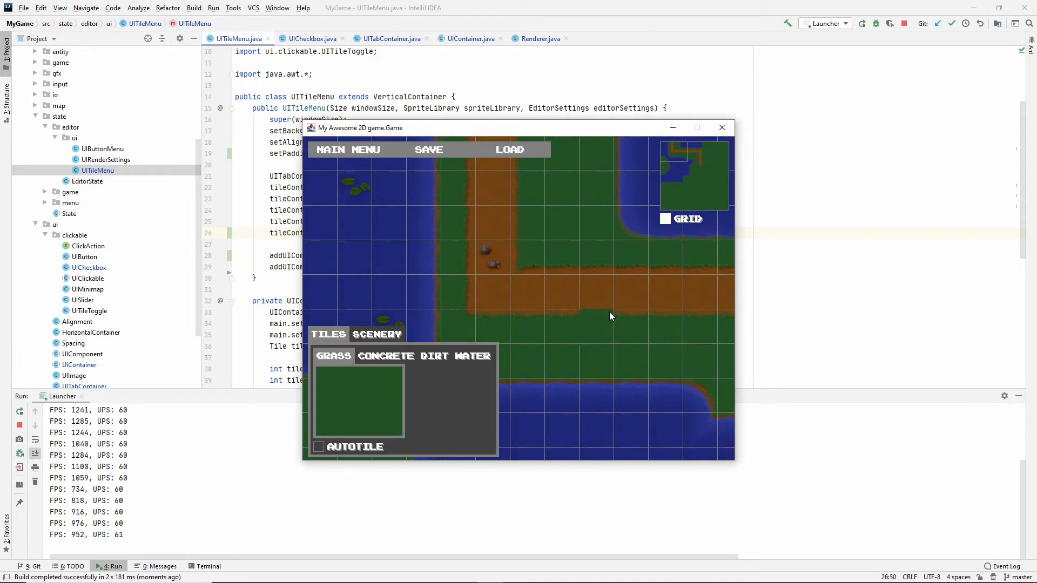
- Browse the CONCRETE, DIRT and WATER tile tabs, then close the game window
click(385, 356)
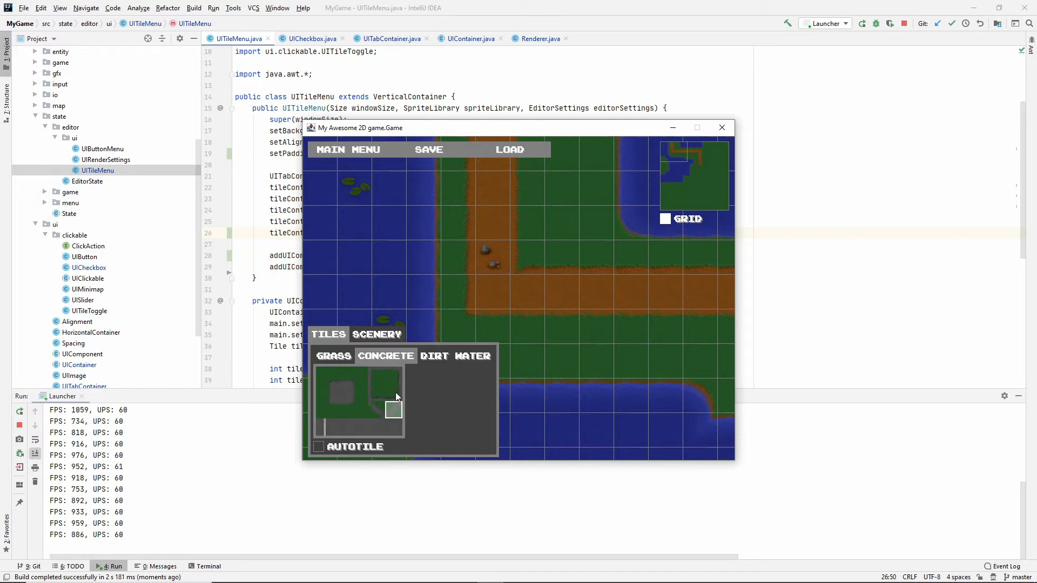
click(343, 393)
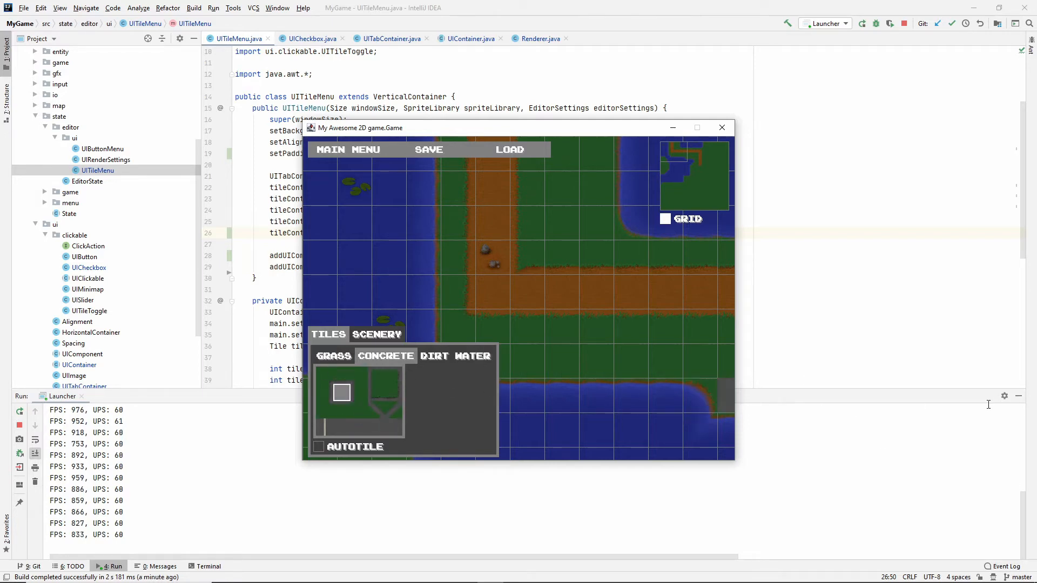
click(434, 355)
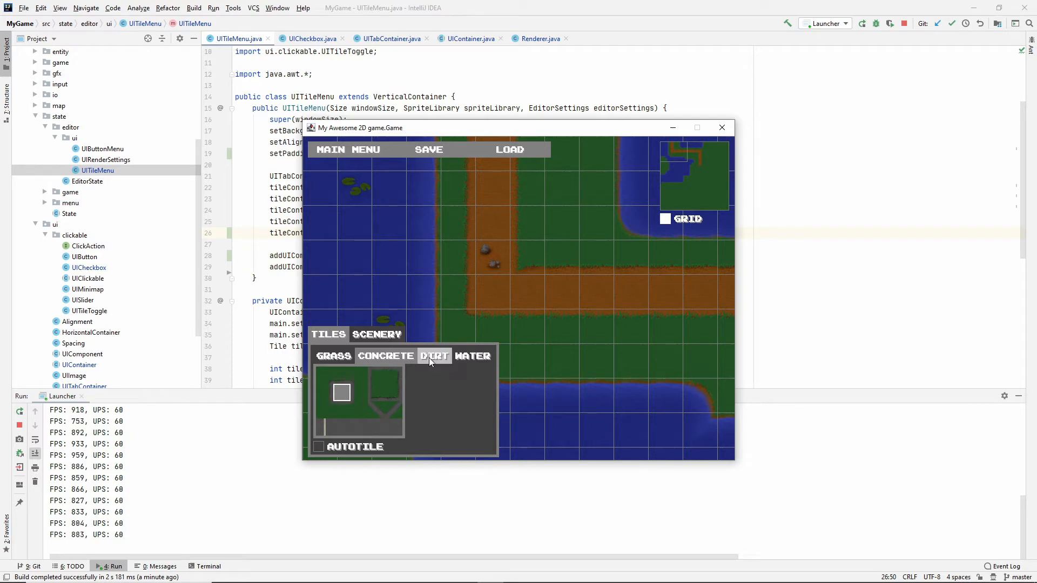
click(435, 356)
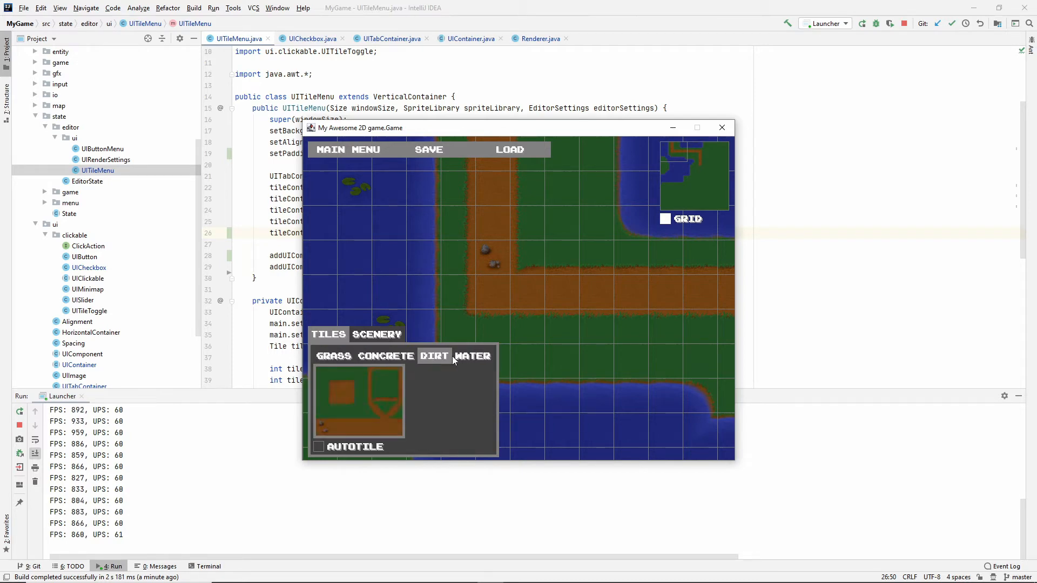
click(472, 355)
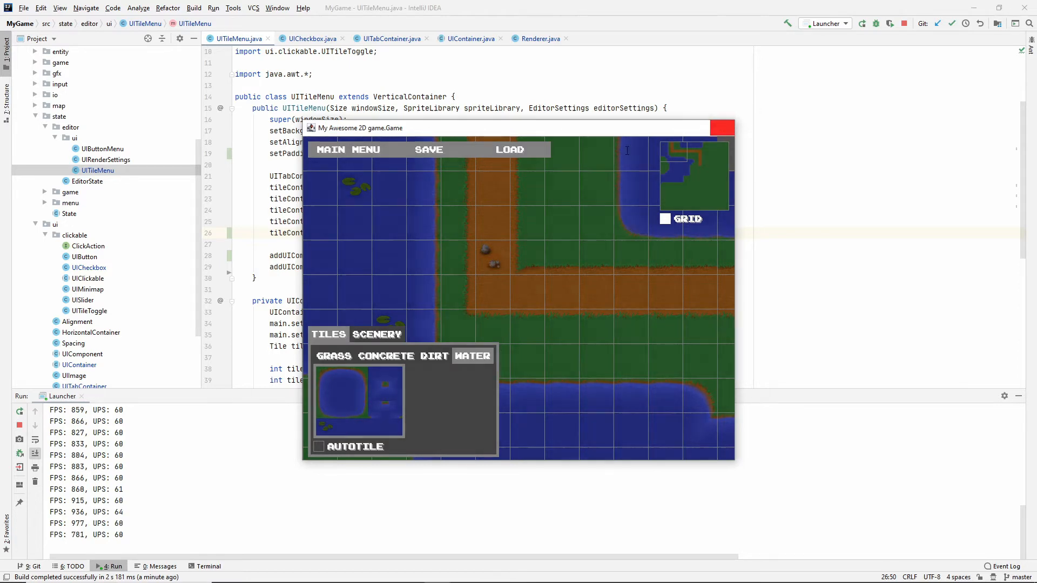
click(723, 127)
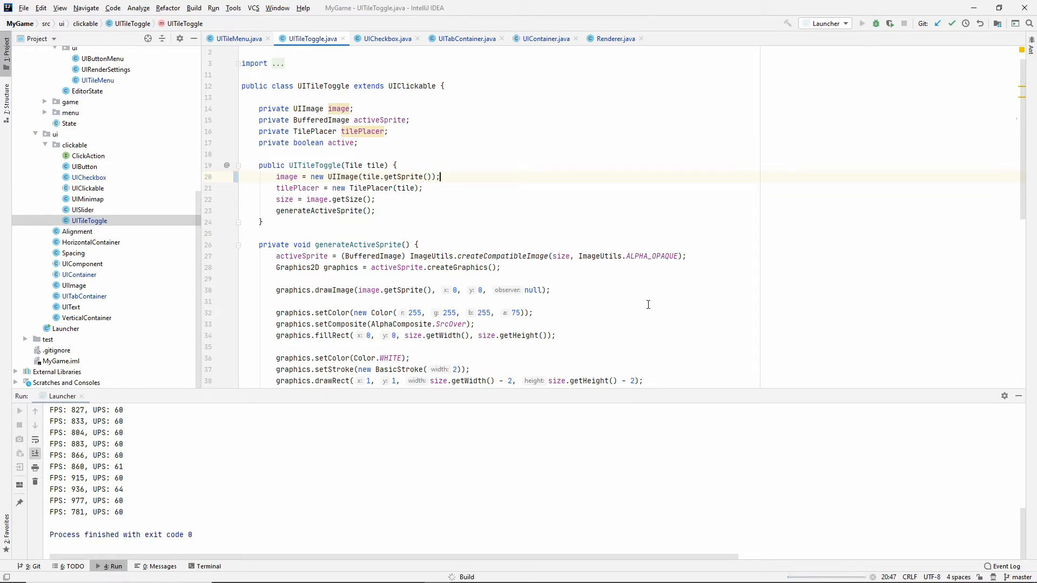
- Relaunch the game and enter the editor showing the taller tile panel's grass tab
click(862, 22)
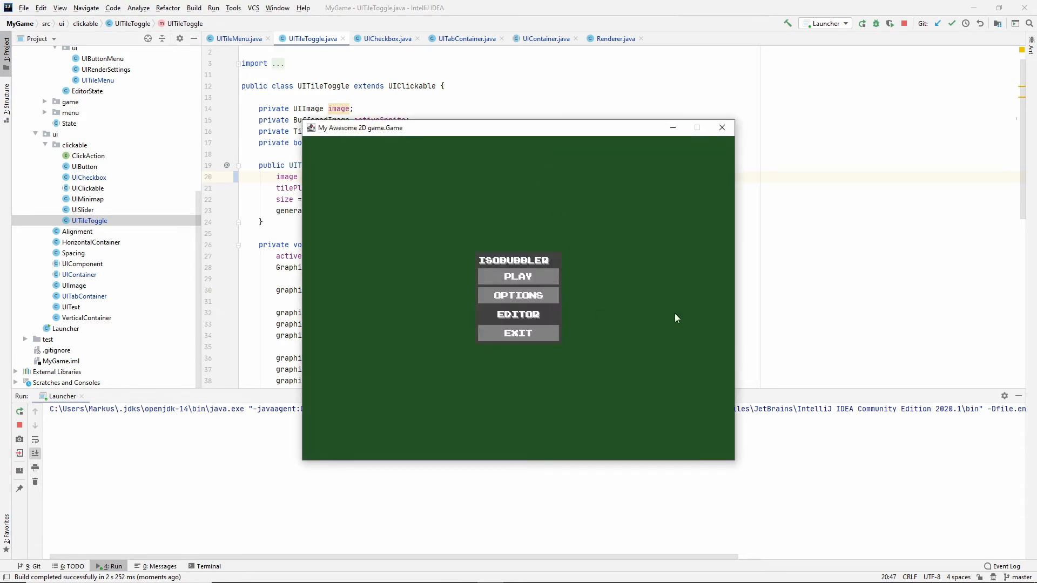
click(518, 315)
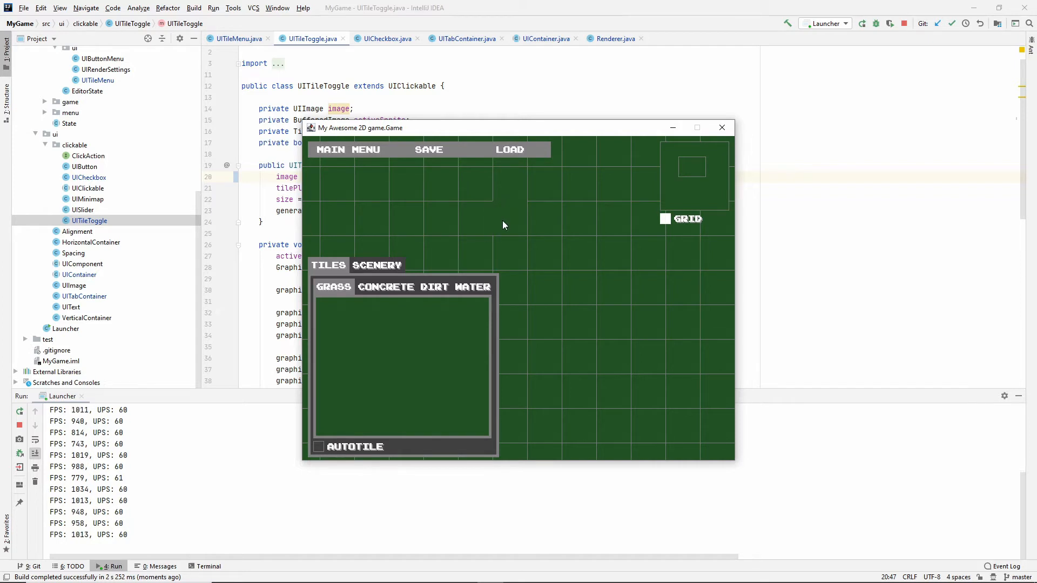
mouse_move(602, 201)
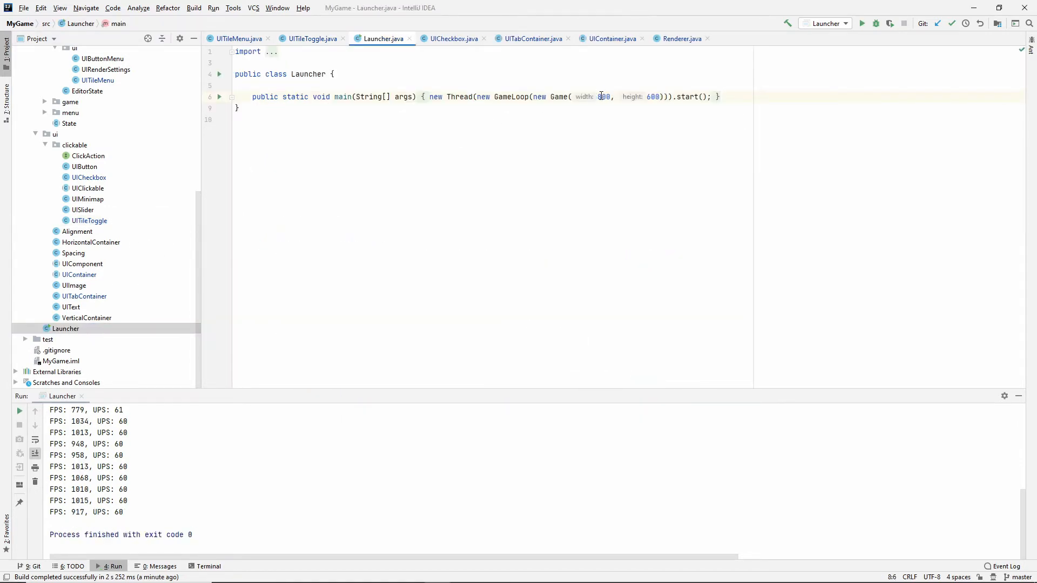
- Set the Launcher's Game size to 1280 by 720 and relaunch
text(128)
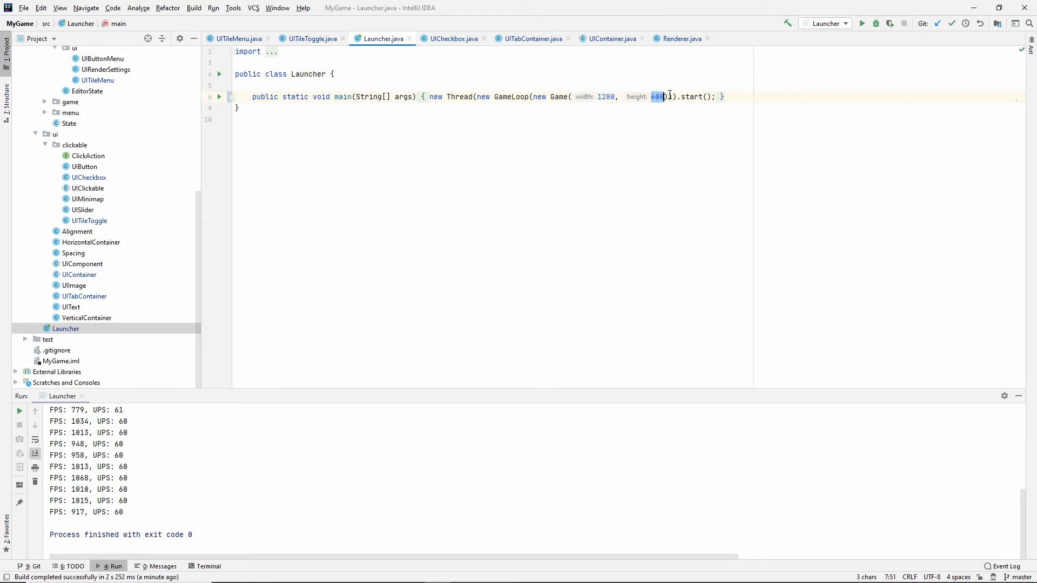
text(720)
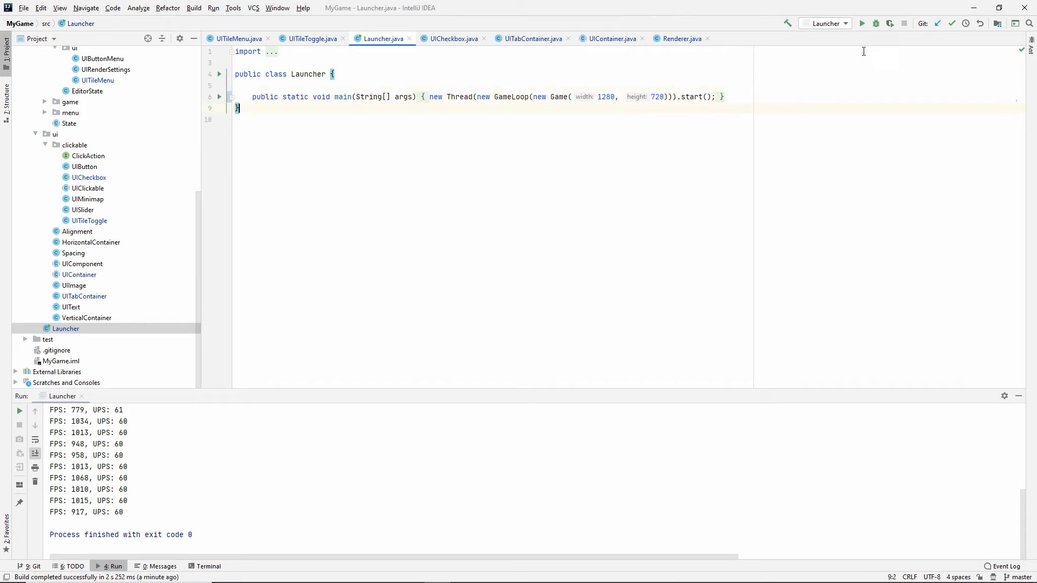
click(862, 22)
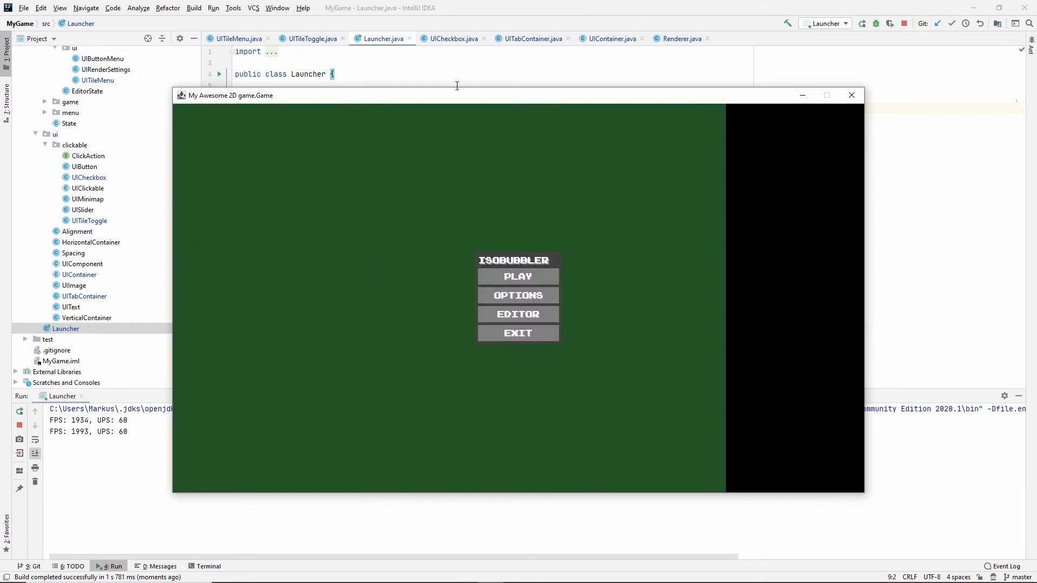
mouse_move(749, 193)
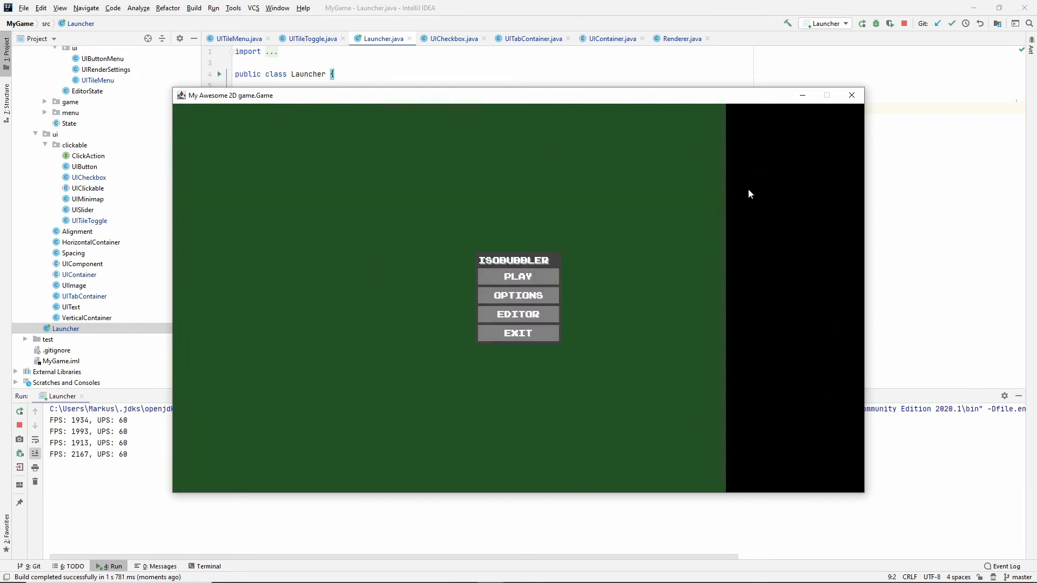
mouse_move(630, 165)
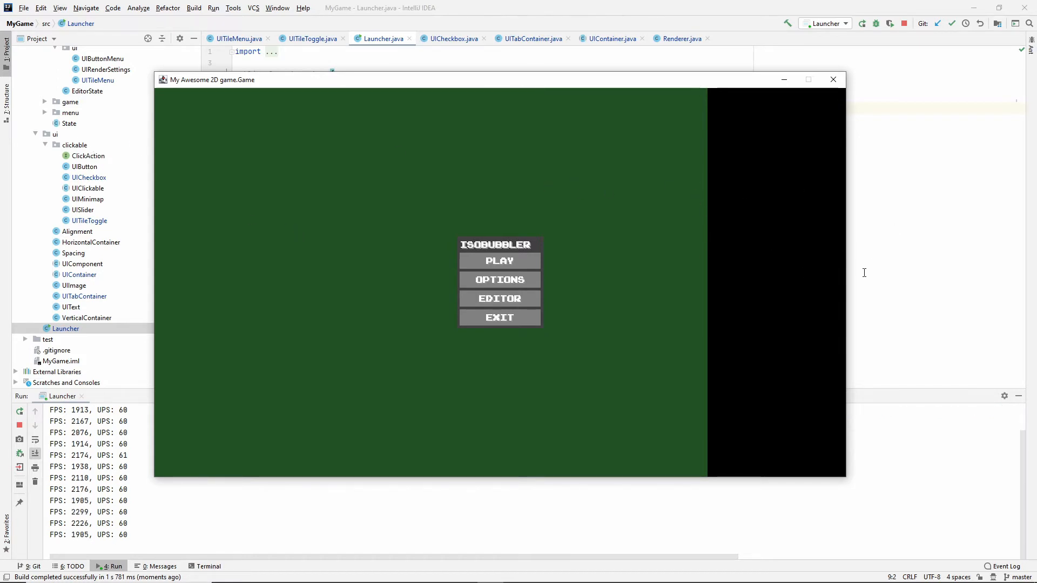
- In the larger game window enter the editor and load the saved map with minimap and tile panel
click(499, 260)
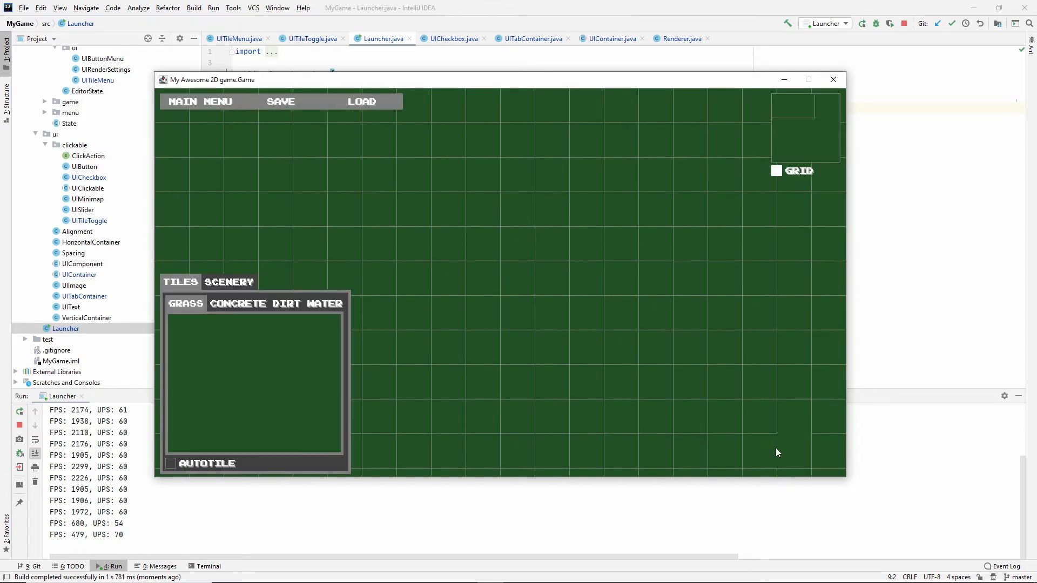
click(361, 101)
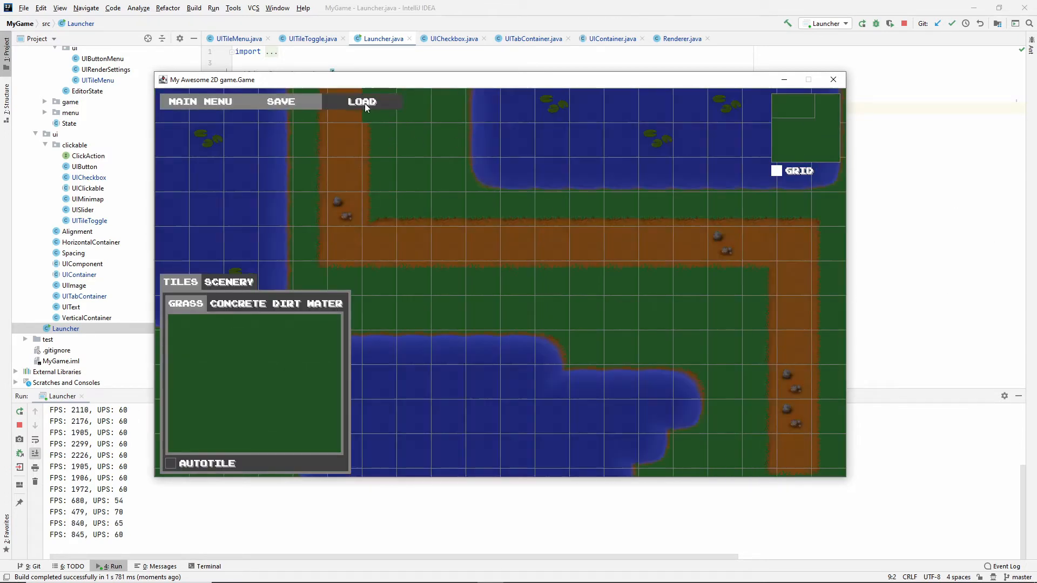
click(362, 101)
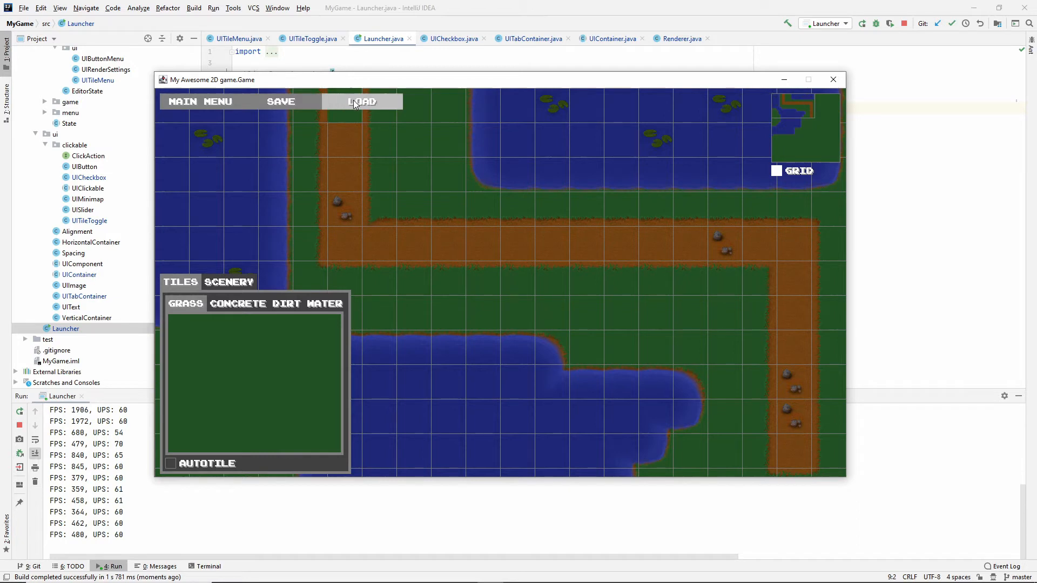
click(199, 101)
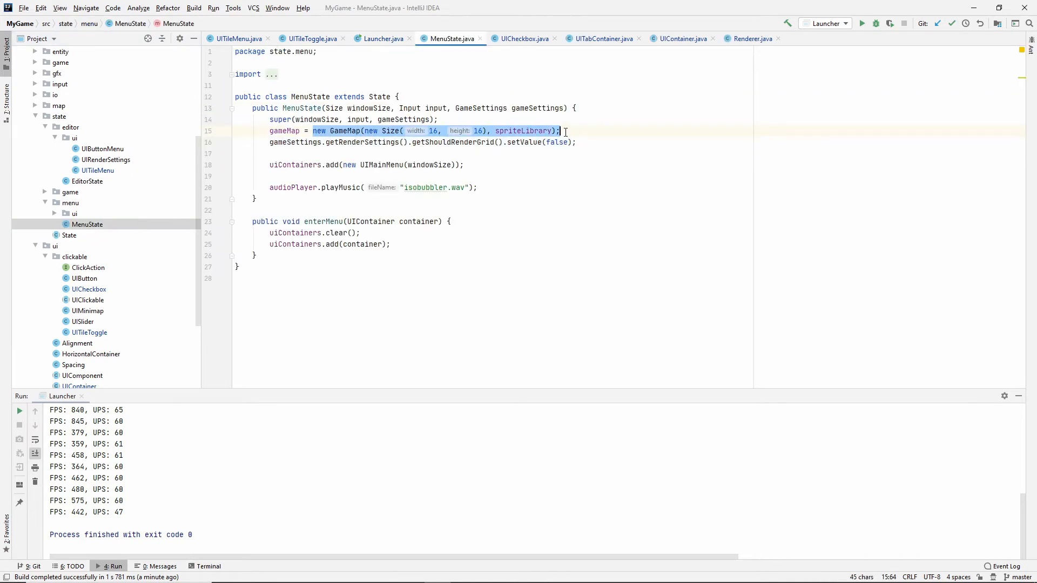
- Reference MapIO and set centerChildren = true in the UIMainMenu class
text(MapIO.load(spriteLibrary);)
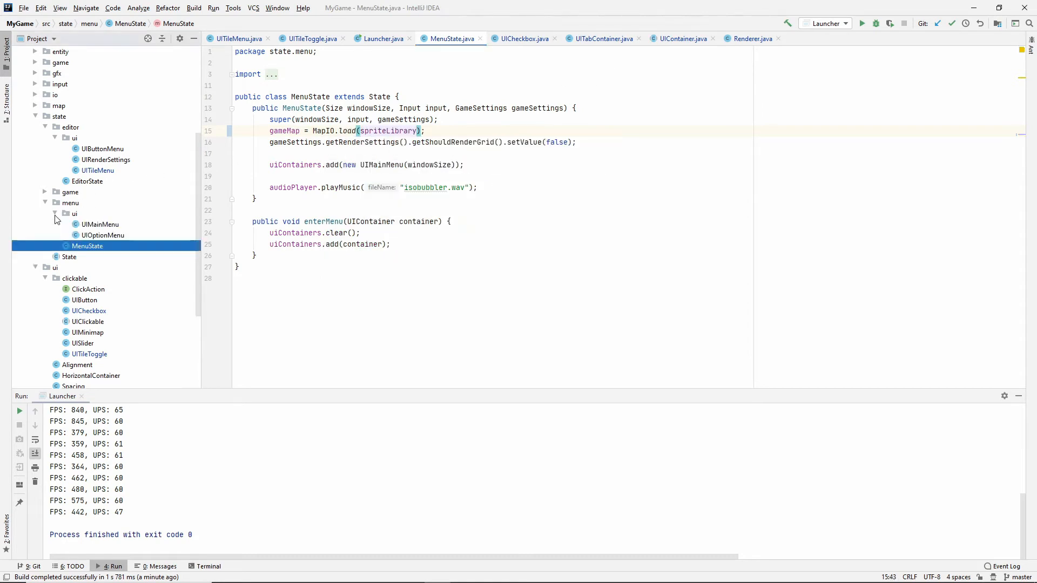
double_click(99, 225)
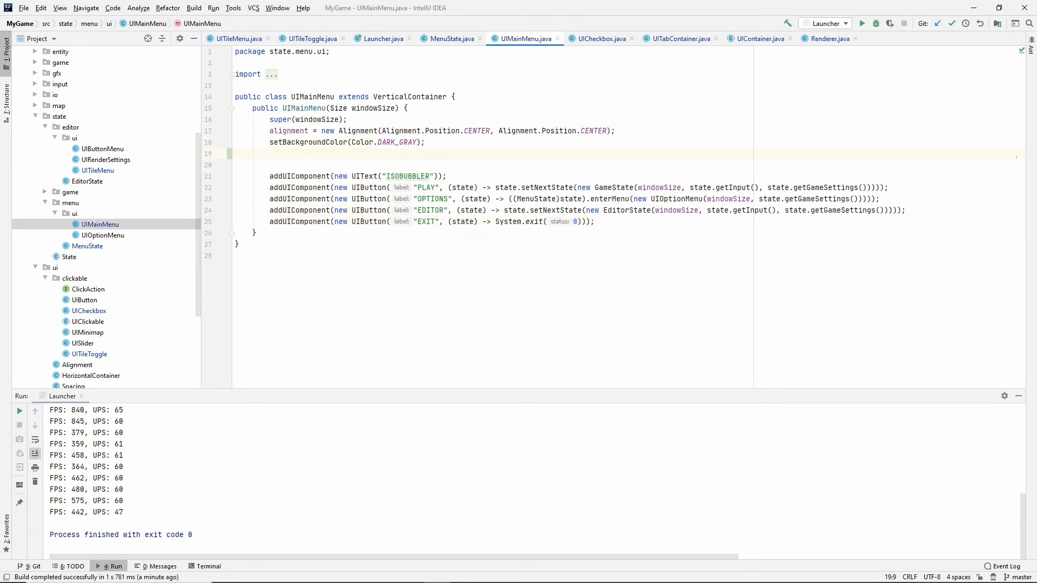
text(centerChildren = true)
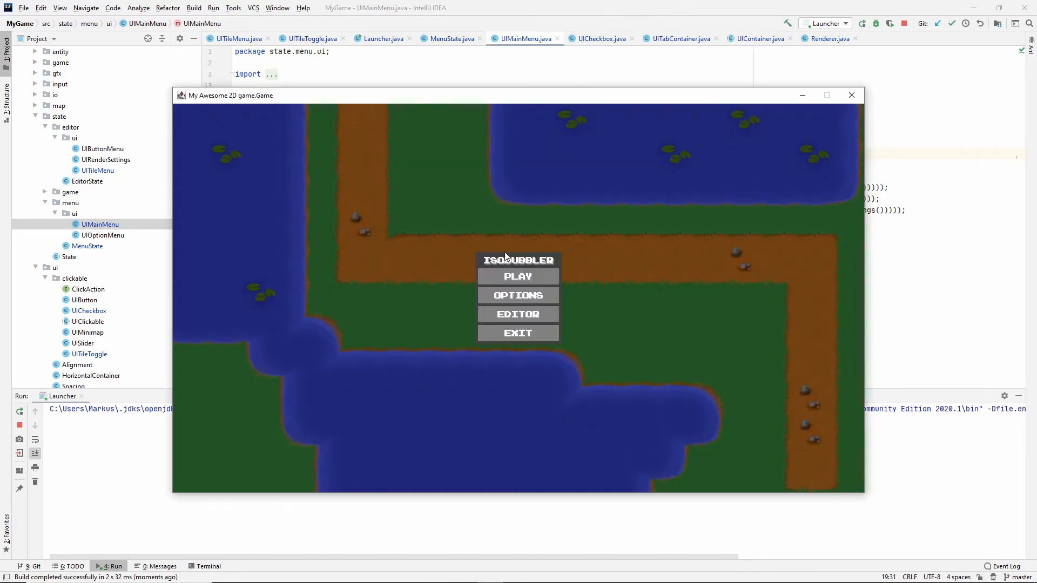
mouse_move(432, 189)
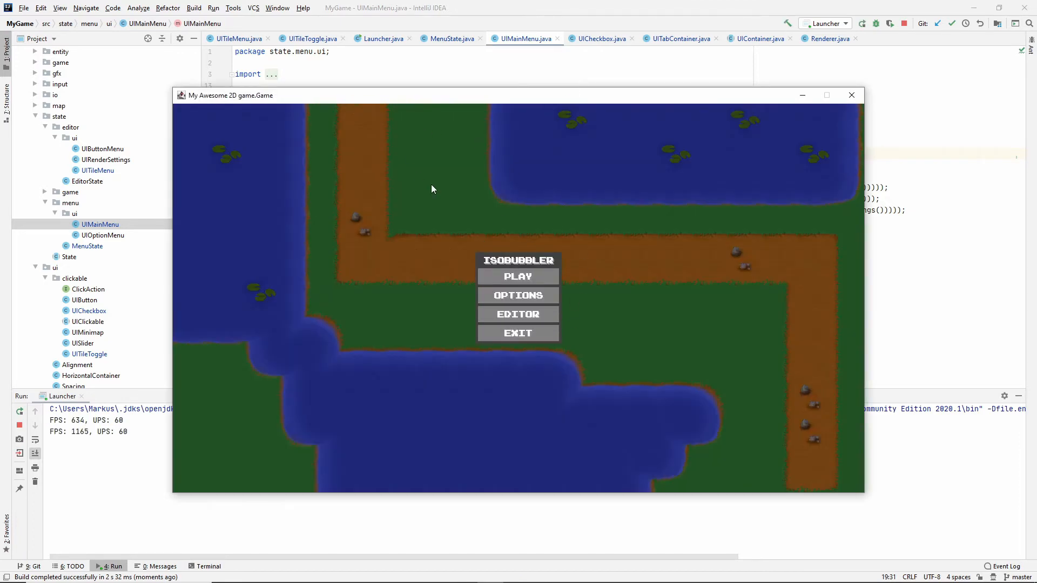
mouse_move(518, 295)
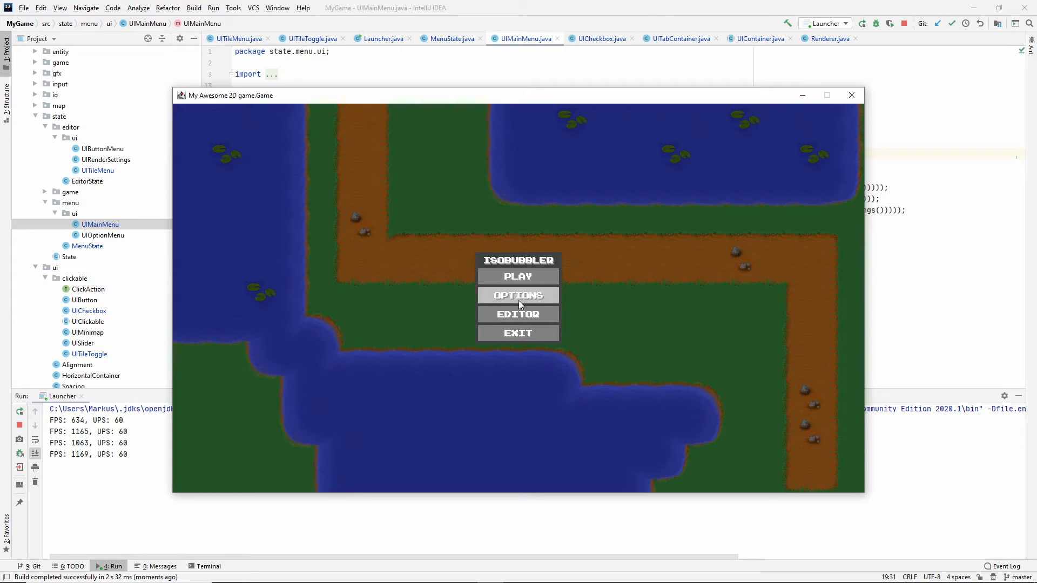
- In the relaunched game, enter the editor from the main menu and load the saved map
click(517, 314)
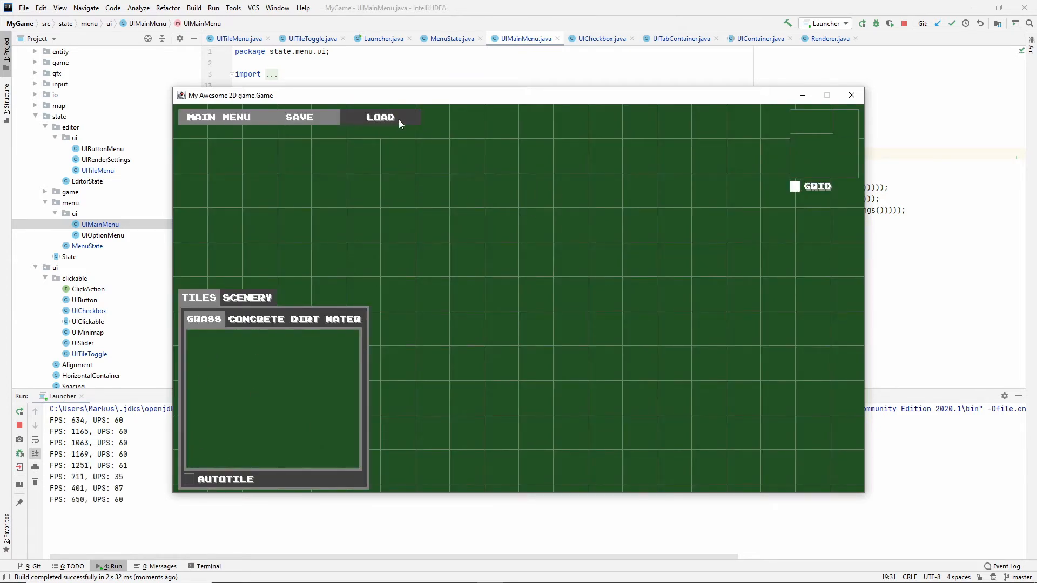
click(379, 117)
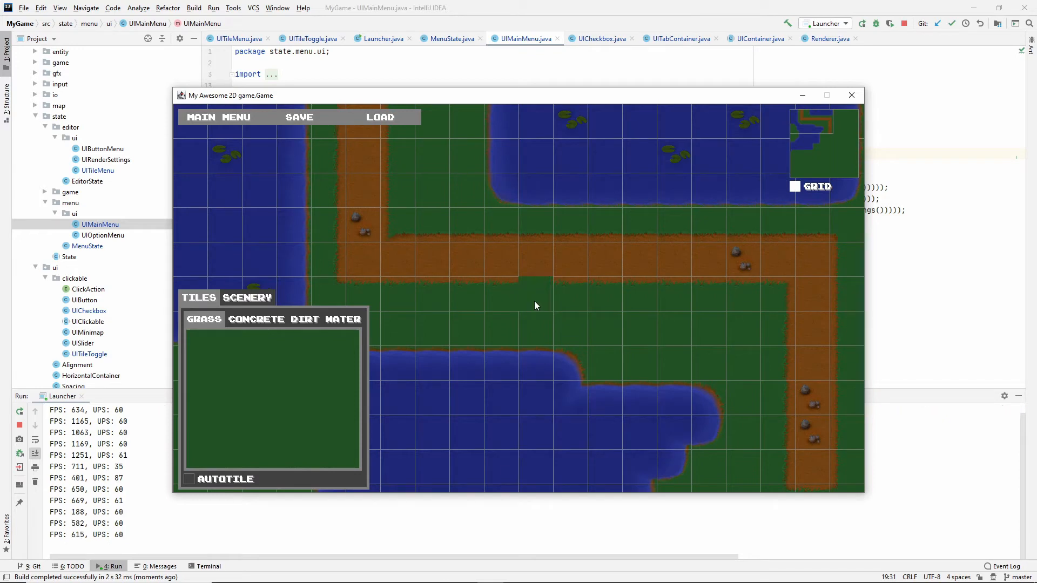
click(464, 257)
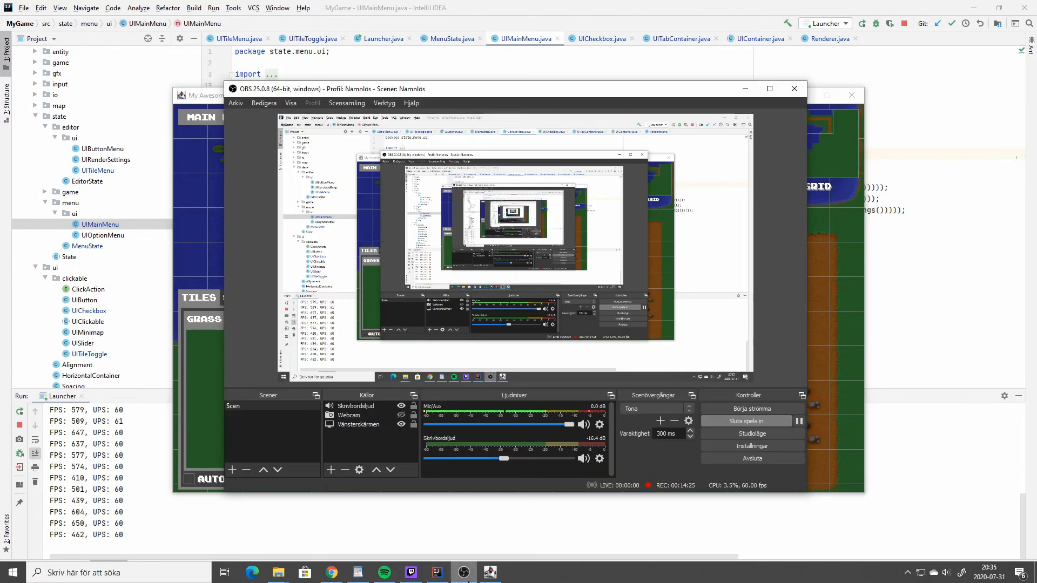
- Close the game window so the Launcher run finishes, leaving UIMainMenu code visible
click(794, 88)
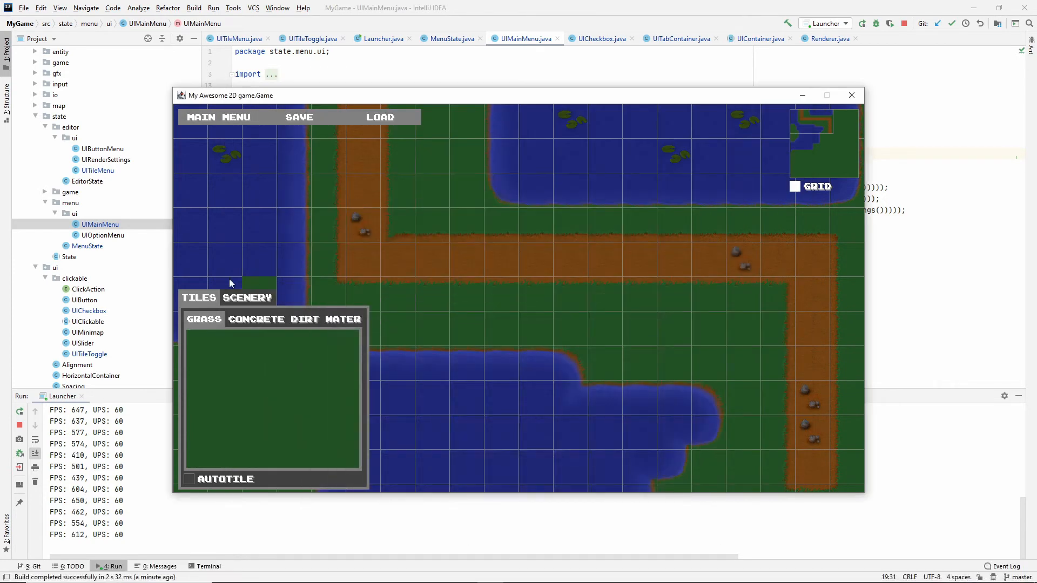
click(256, 319)
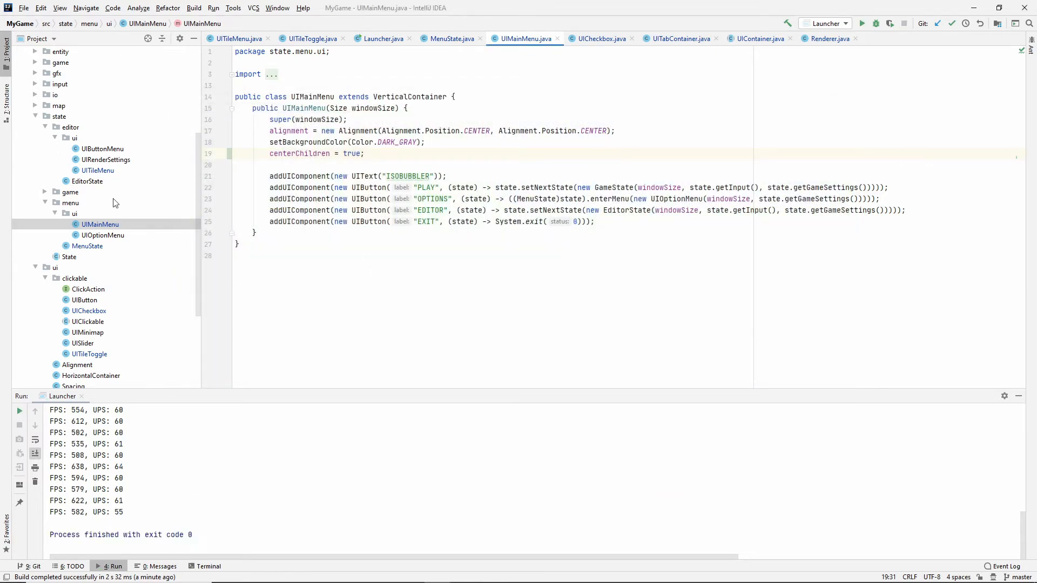
scroll(down, 3)
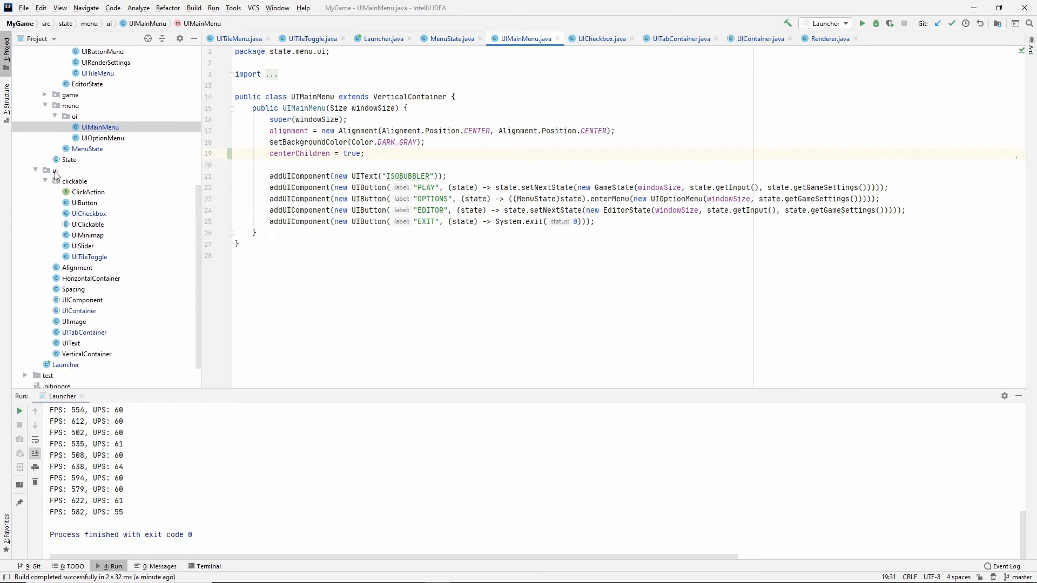
- Create a UIHideButton Java class in ui.clickable that extends UIButton, then view UIButton's source
right_click(75, 180)
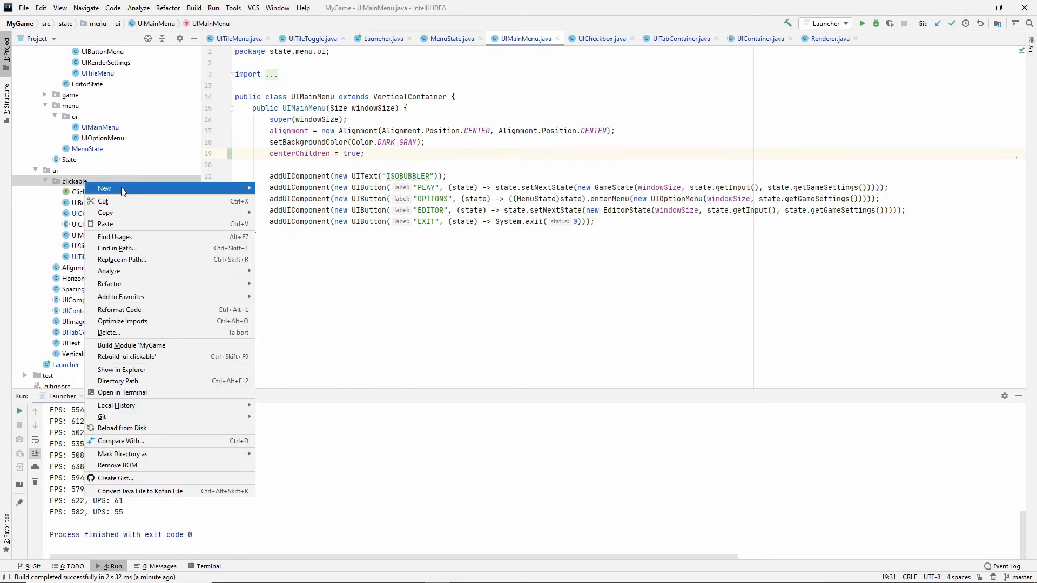
click(104, 188)
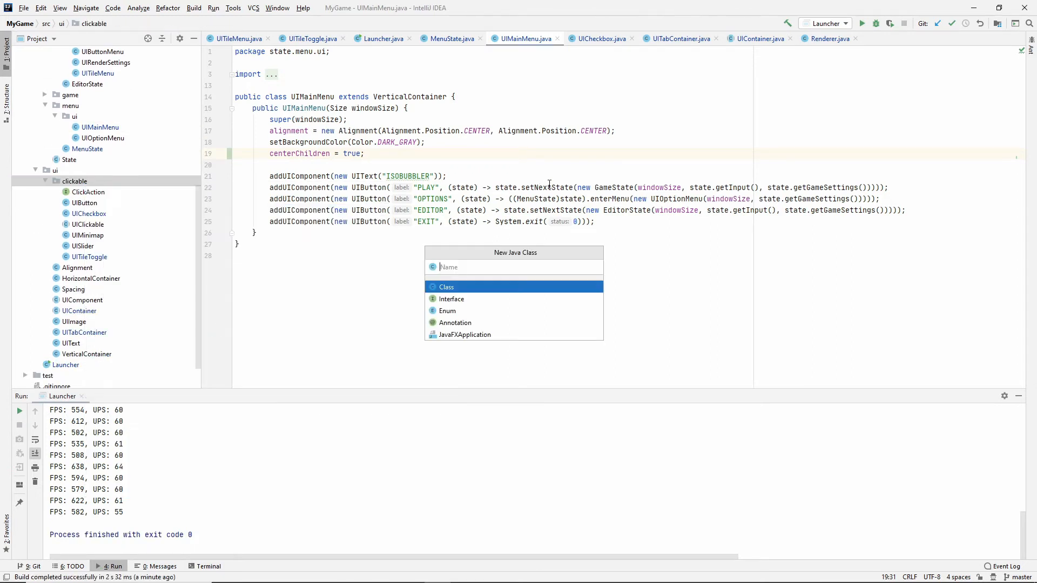
text(UIHideButton)
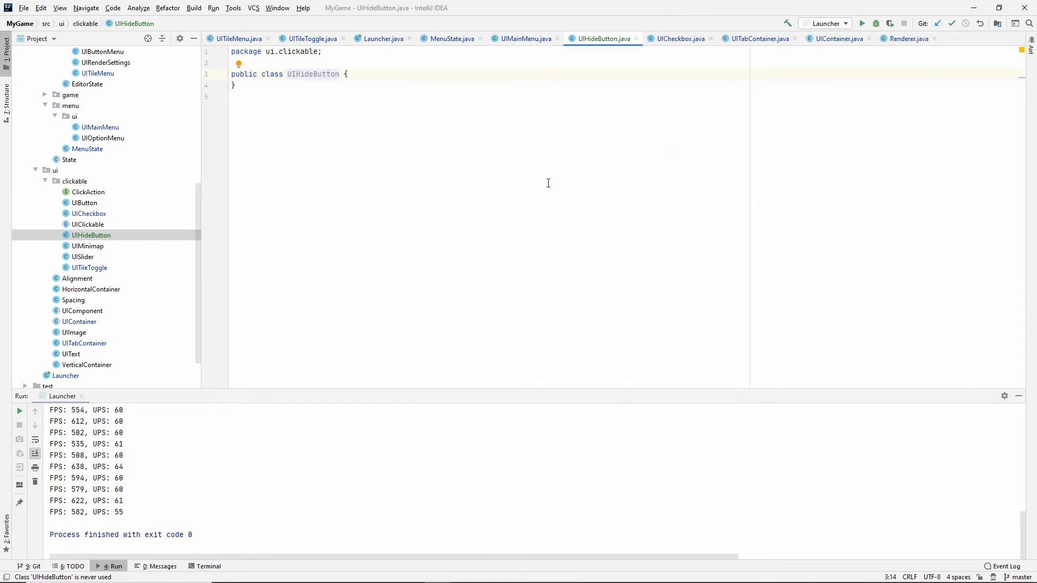
text(extends UI)
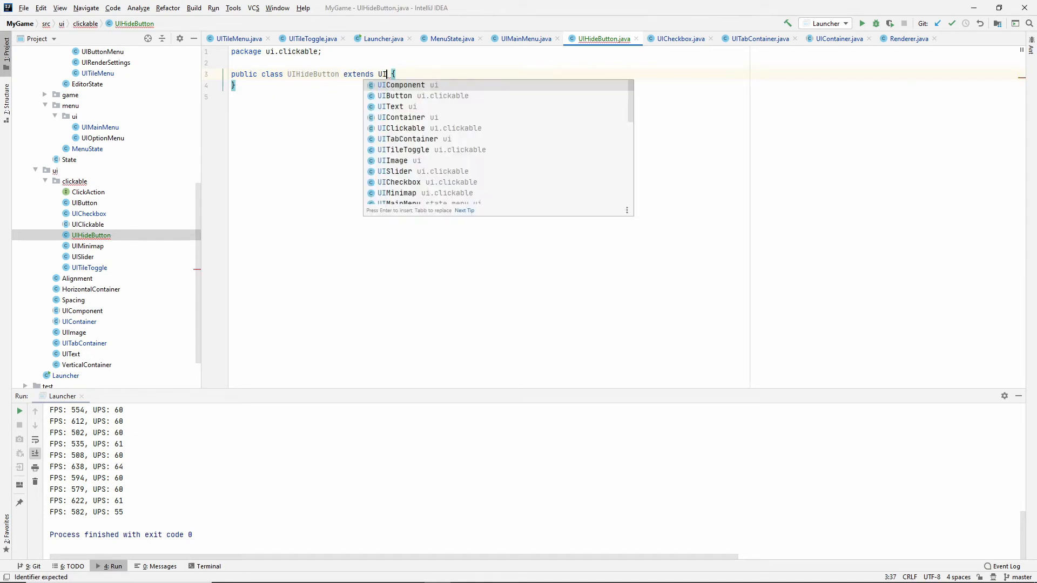
click(396, 95)
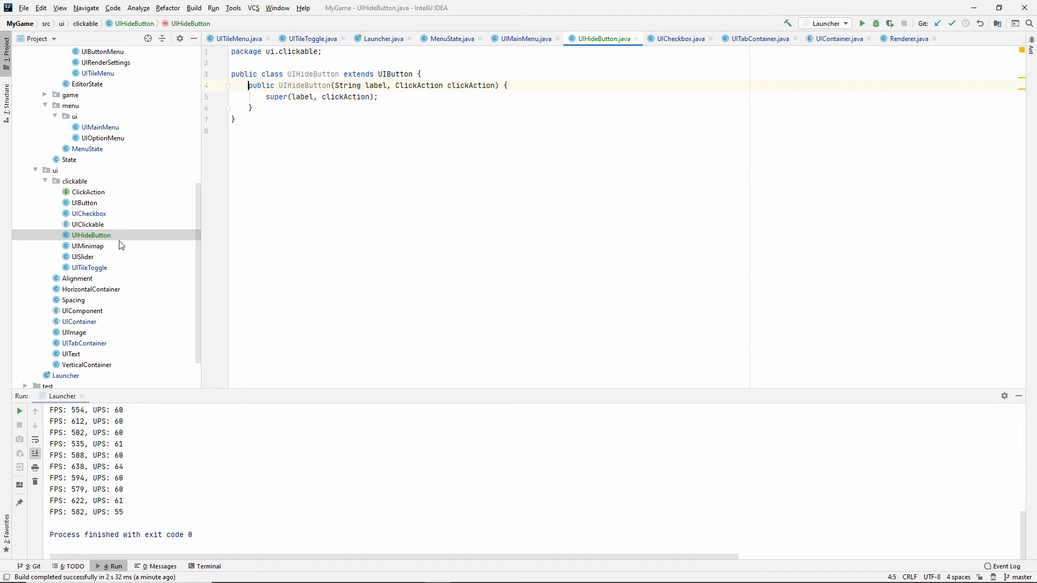
click(85, 202)
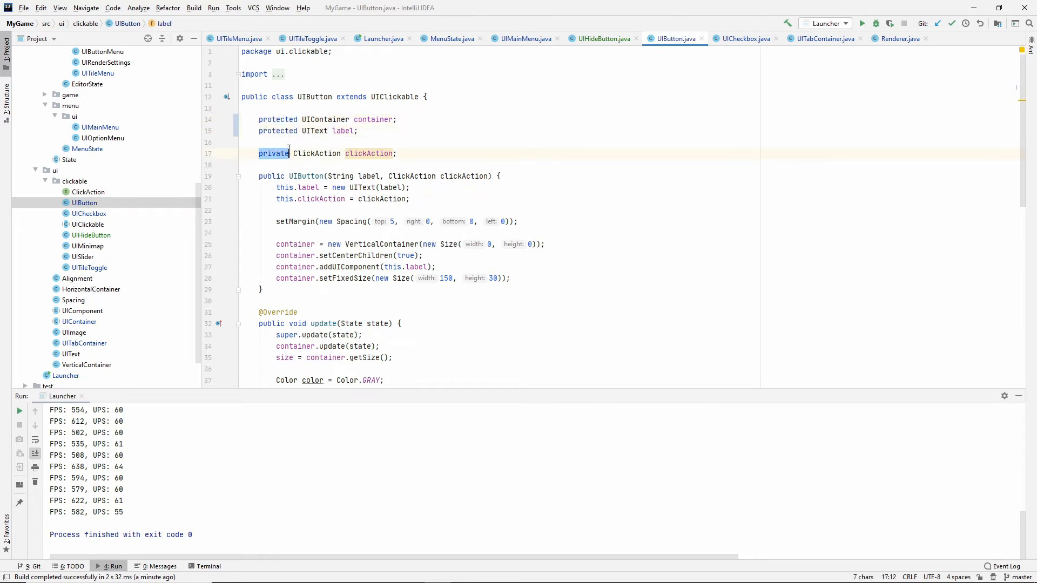
- Make UIButton's clickAction field protected and return to UIHideButton
text(protected)
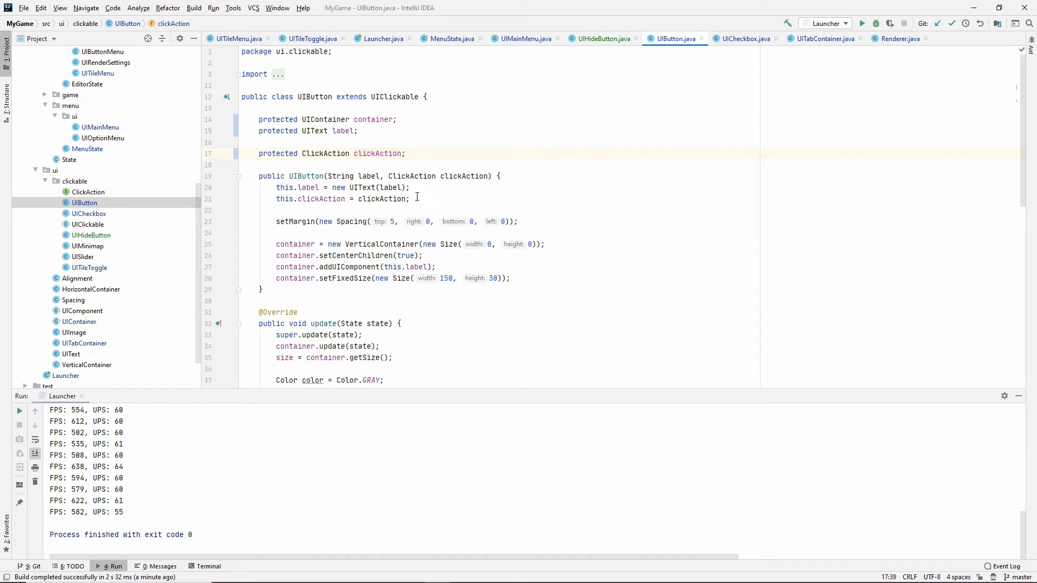
click(600, 39)
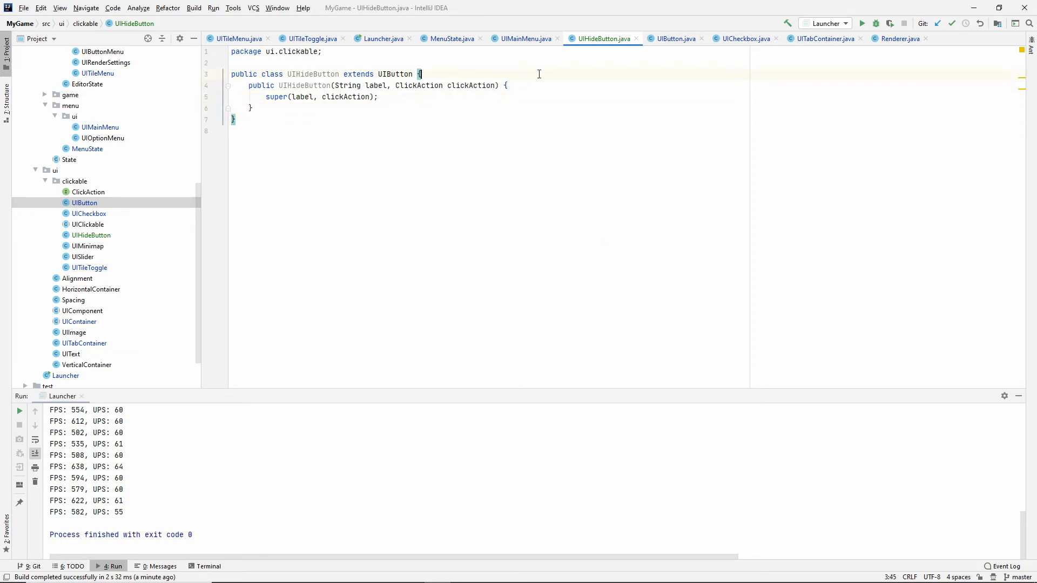
- Declare private UIContainer parentContainer and UIComponent componentToHide fields in UIHideButton
key(enter)
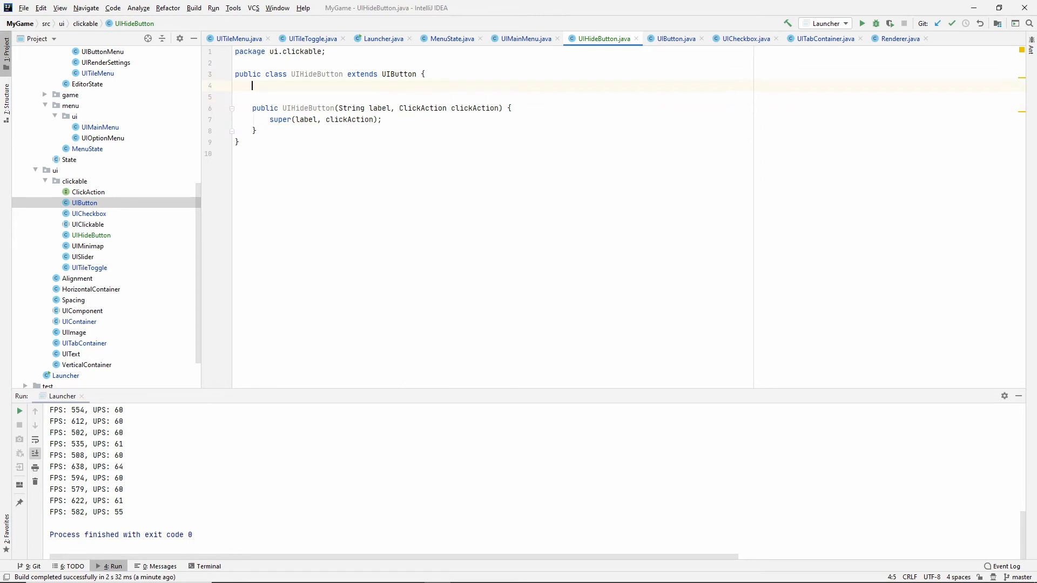
key(enter)
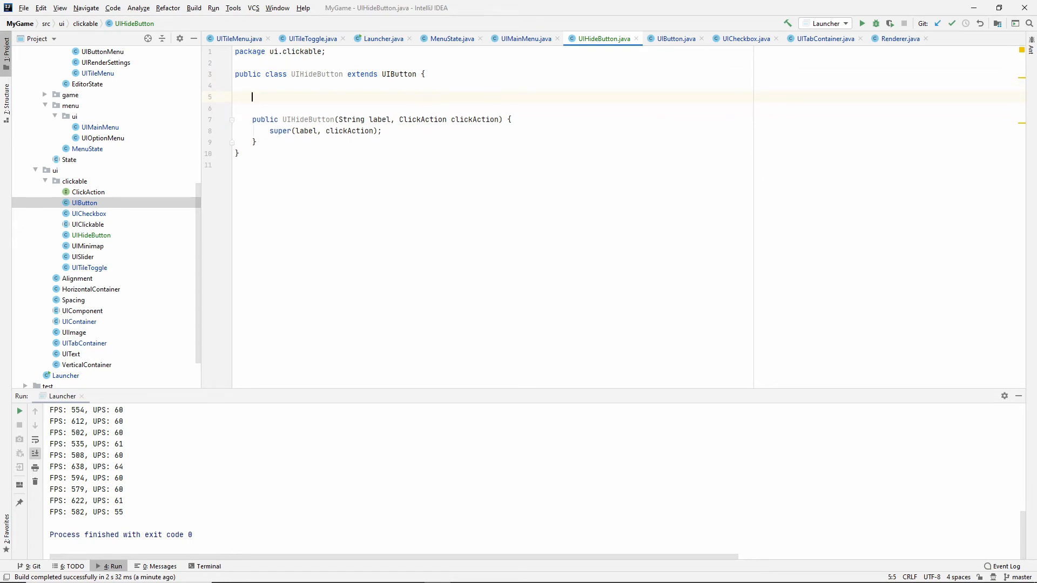
text(private)
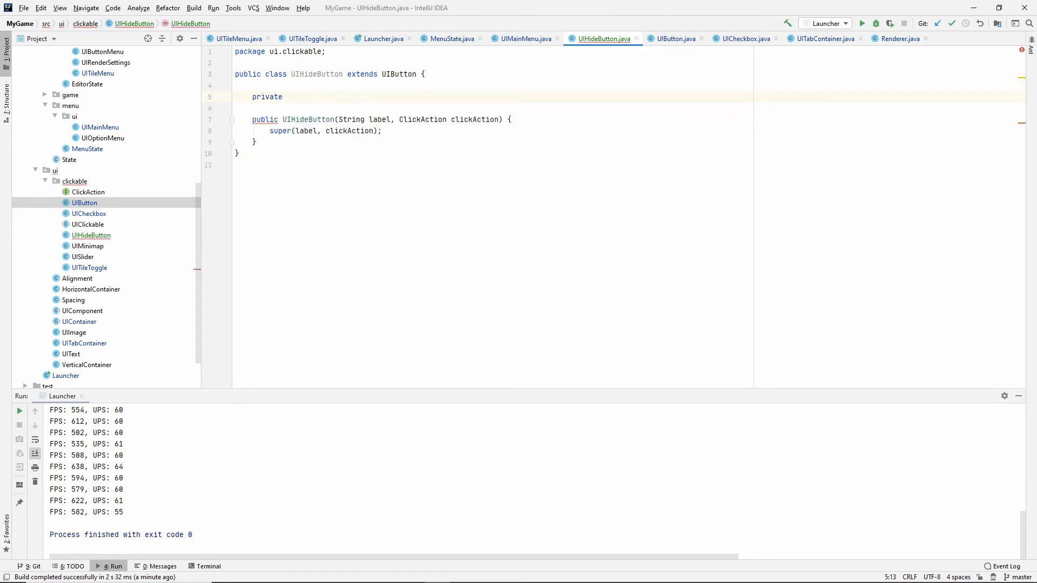
text(UIContainer)
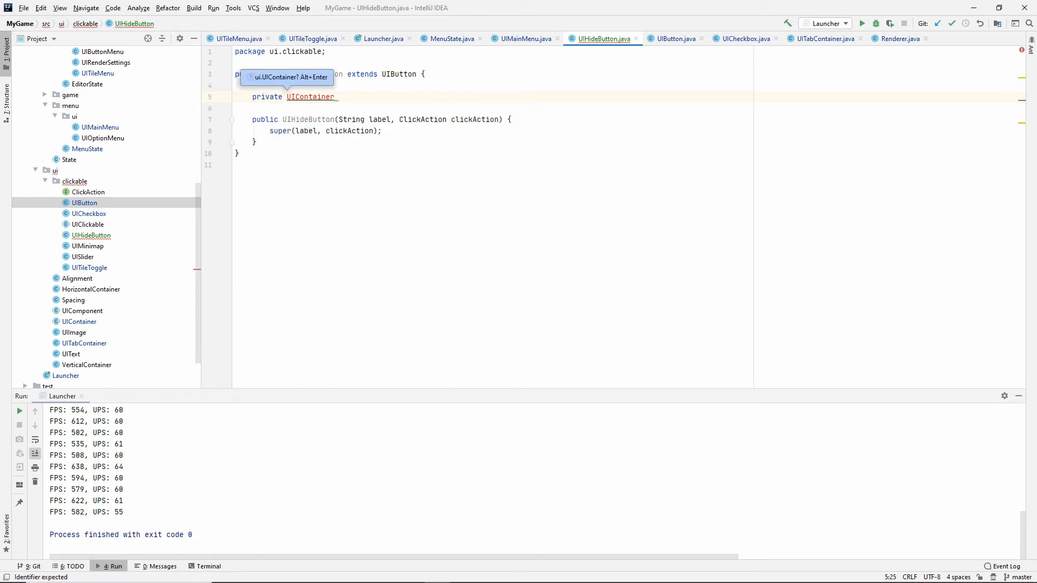
text(c)
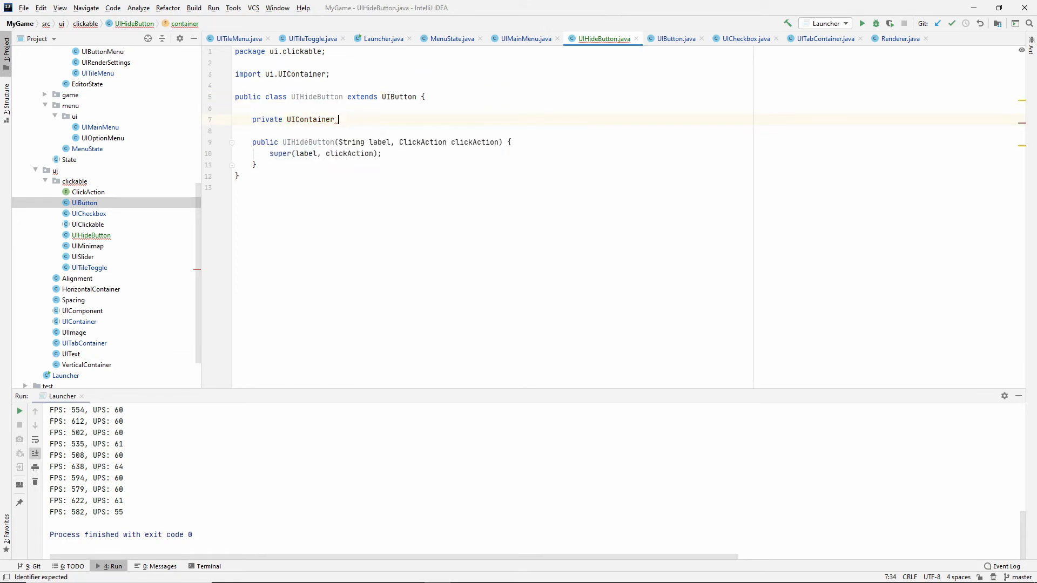
text(parentContainer;)
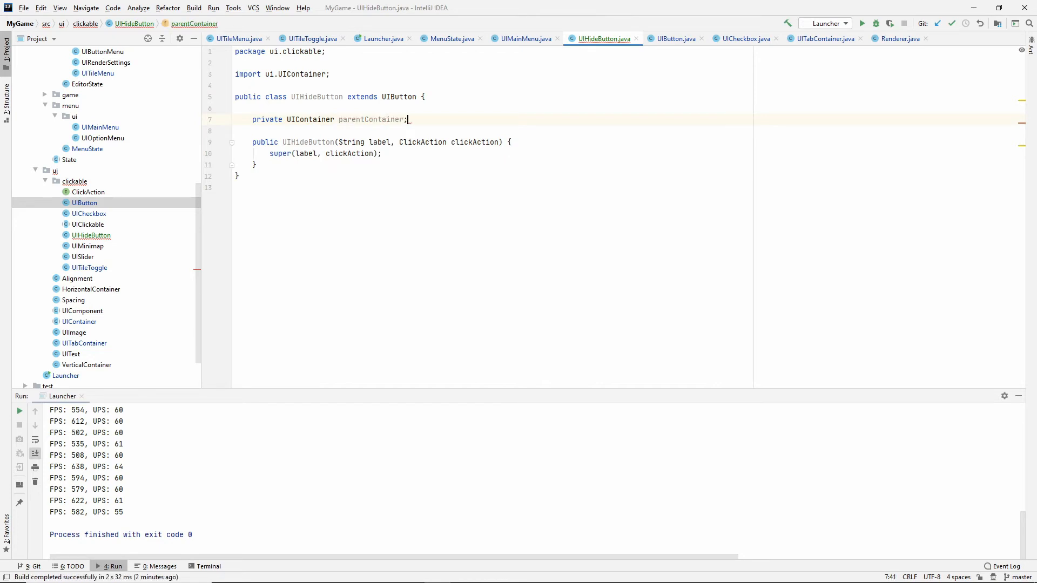
text(private UIComponent componentToHide;)
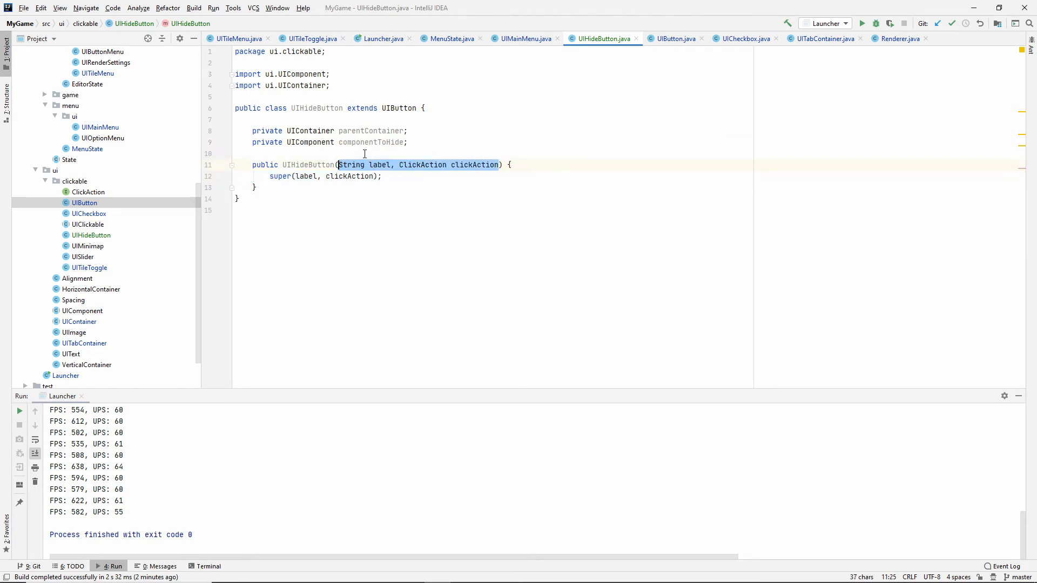
- Change the constructor to take parentContainer and componentToHide and pass a literal label to super
text(UIContainer parentContainer)
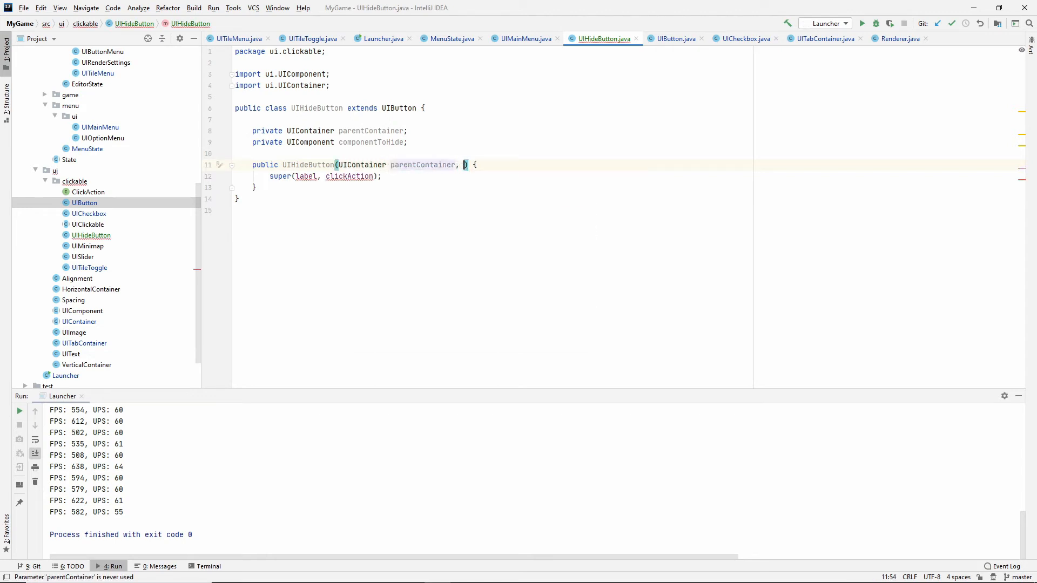
text(UIComponent)
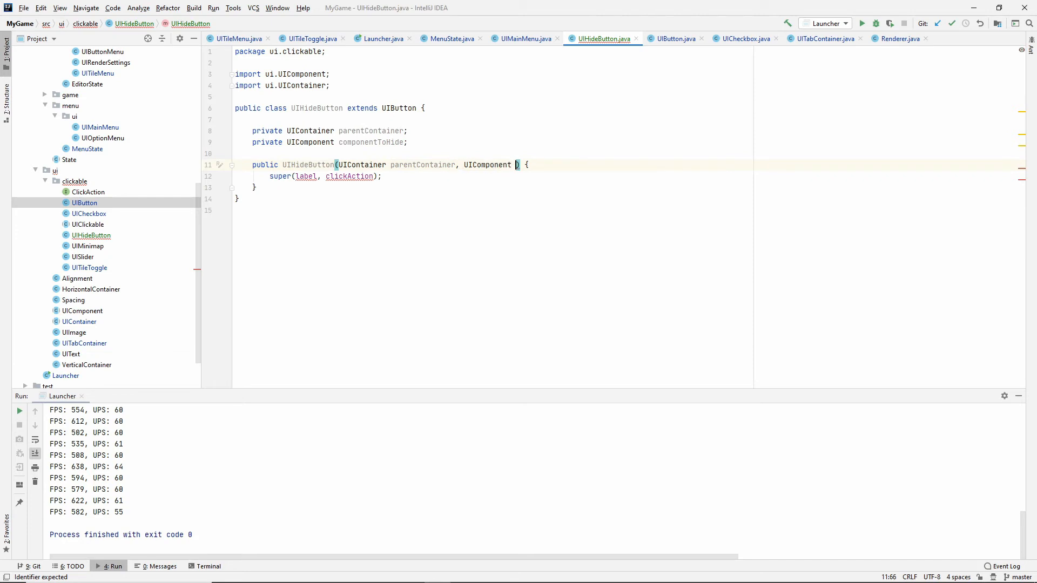
text(componentToHide)
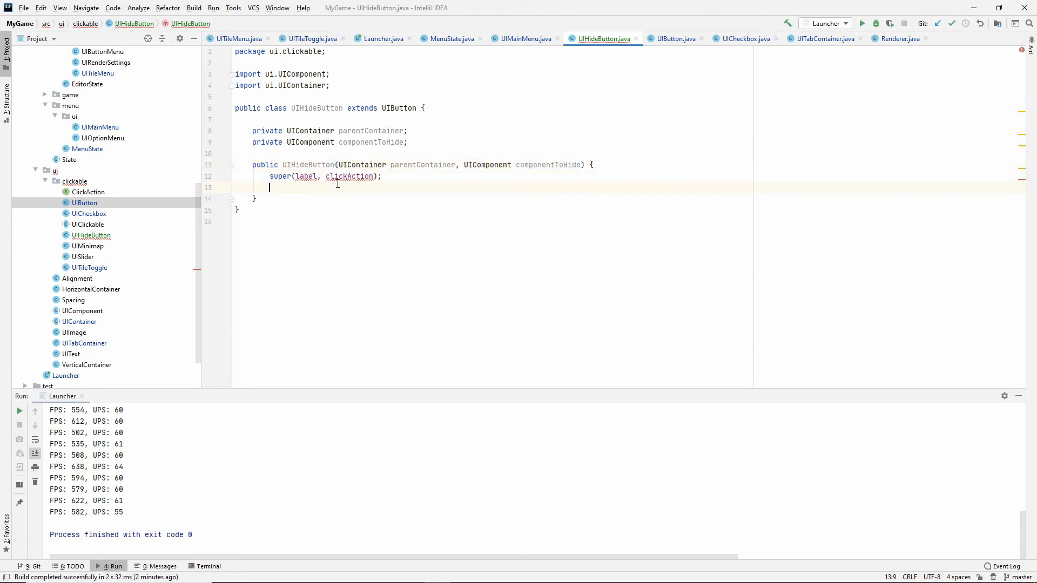
double_click(306, 176)
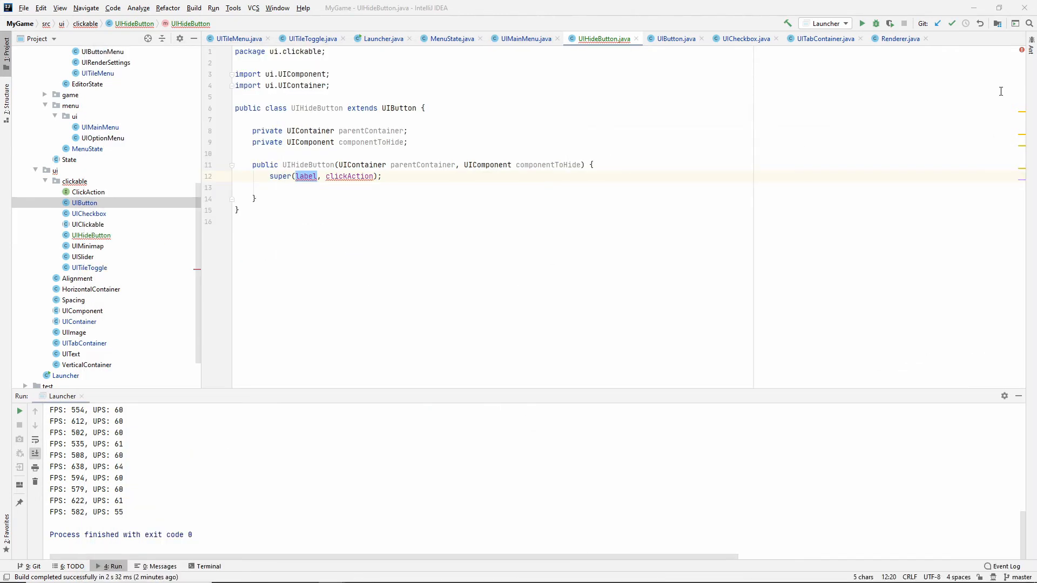
click(306, 176)
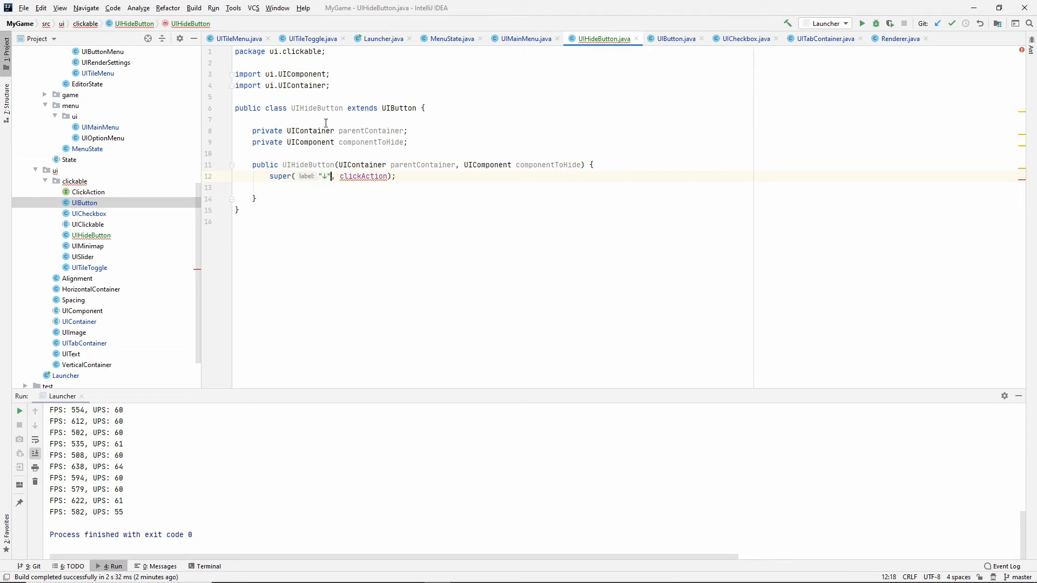
double_click(363, 176)
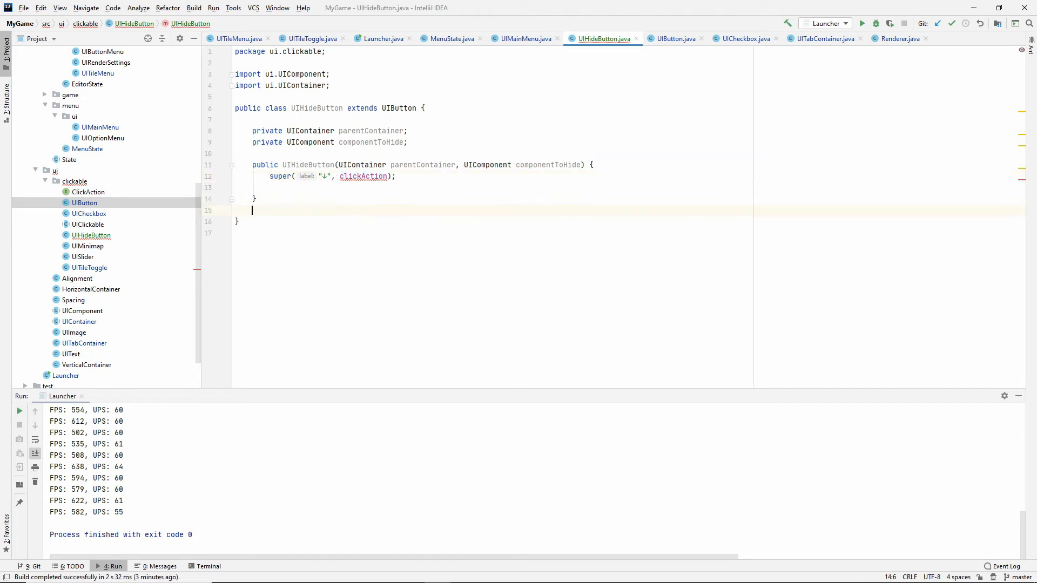
- Write a static addOrRemove(UIContainer parentContainer, UIComponent componentToHide) method returning a lambda
text(private static ClickActi)
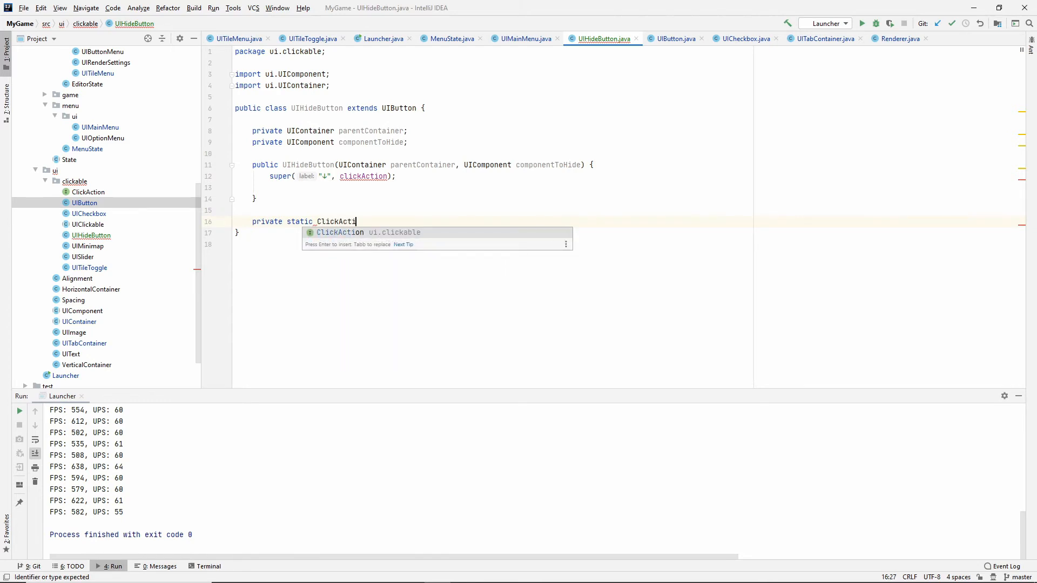
text(addOrRemove)
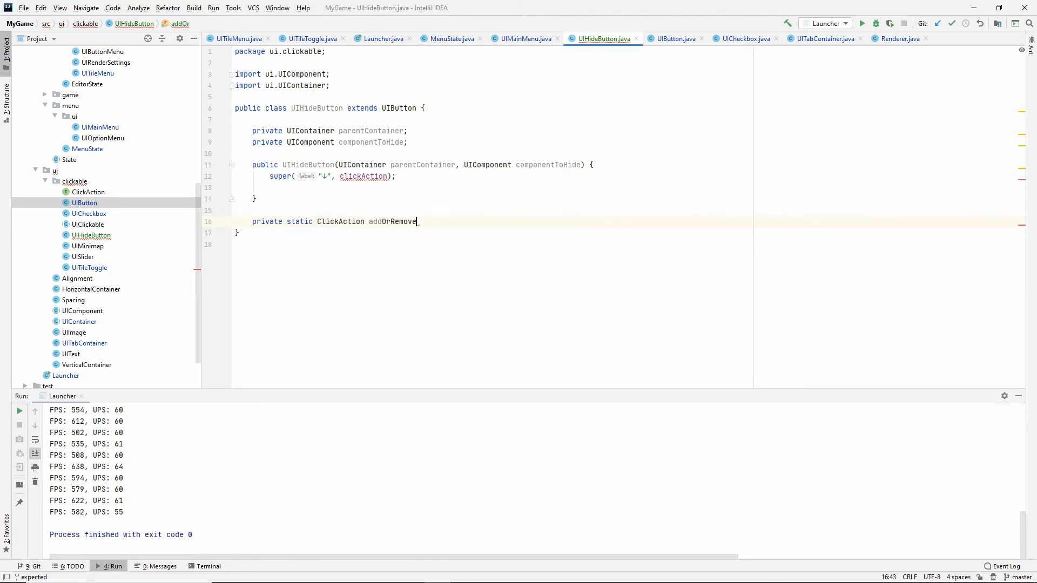
text((UIContainer p)
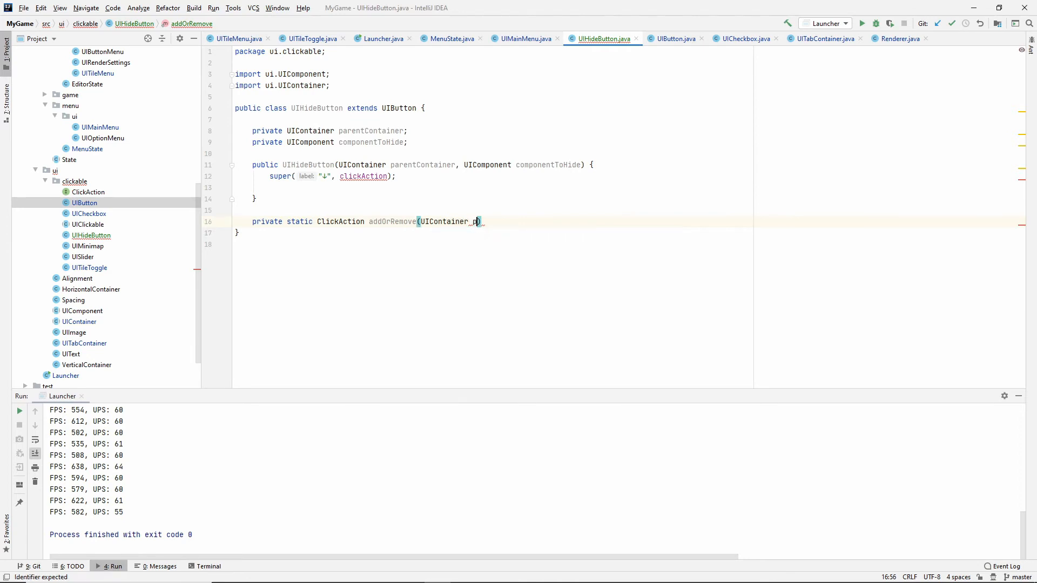
text(arentContainer, UI)
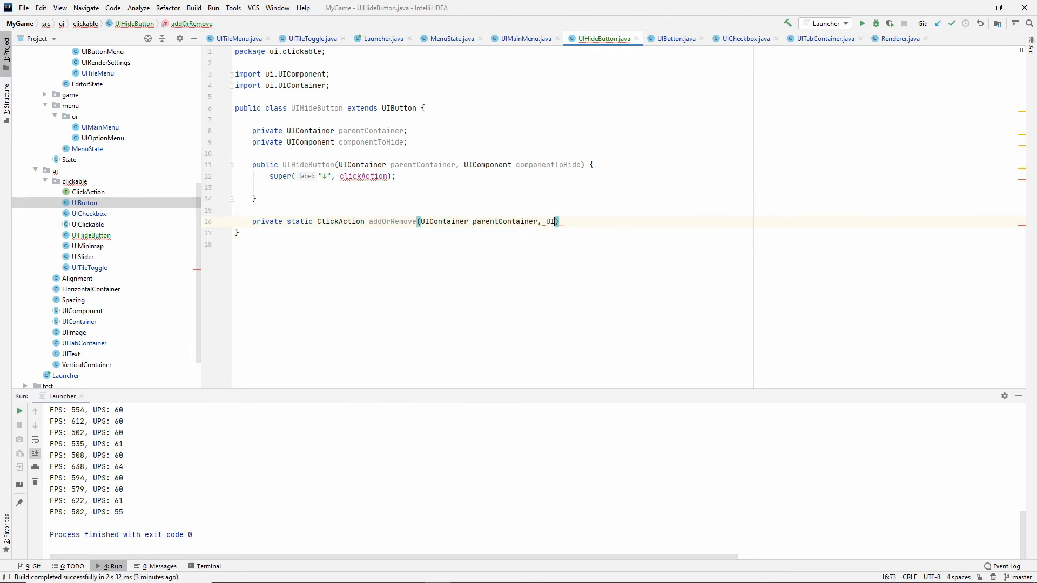
text(Component componentToHide)
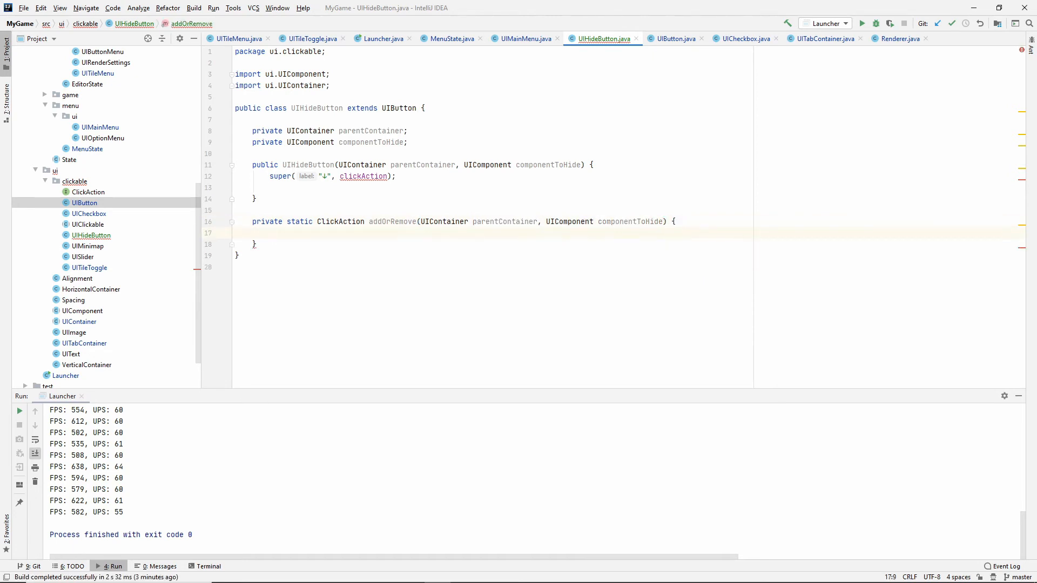
text(return state -> {)
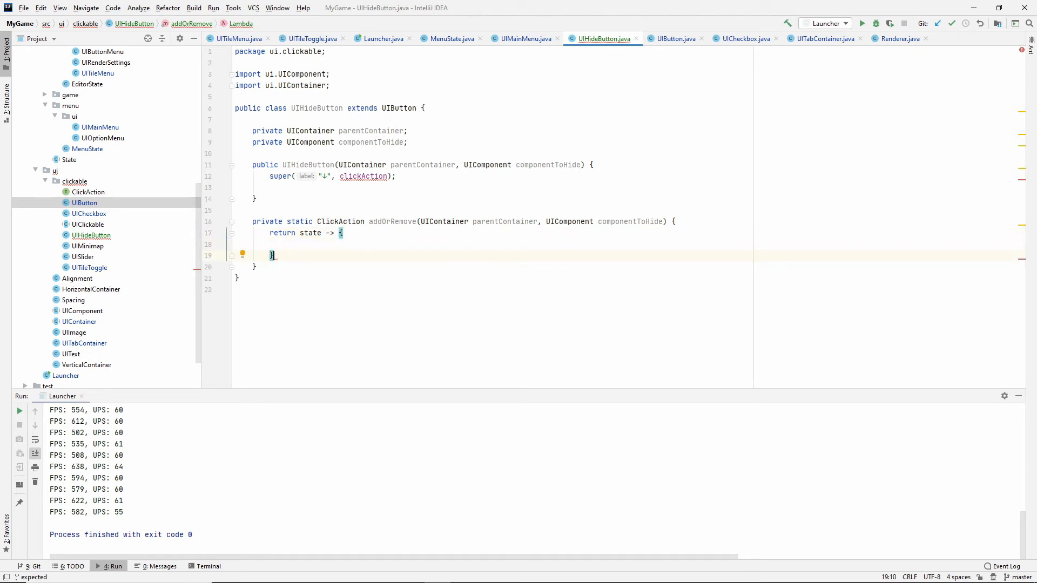
key(enter)
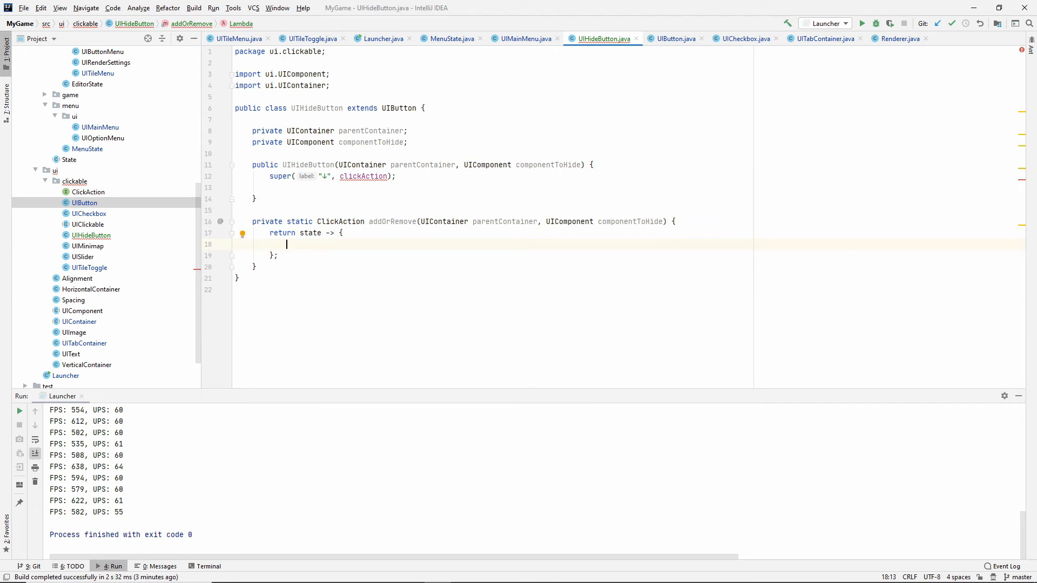
- In the lambda, remove componentToHide from parentContainer if present, otherwise add it back
text(if(parentContainer.hasComponent()
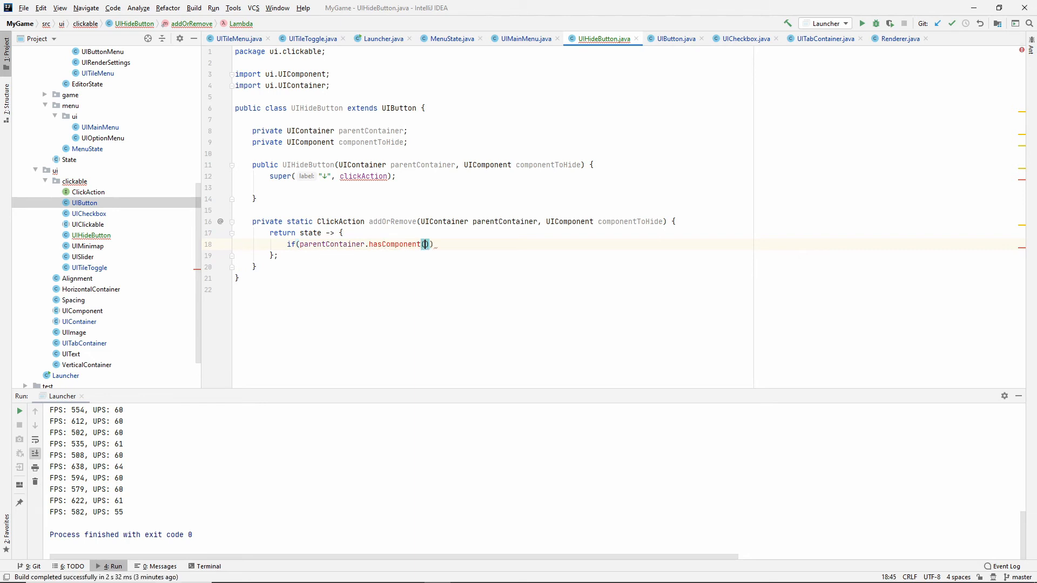
text(componentToHide)
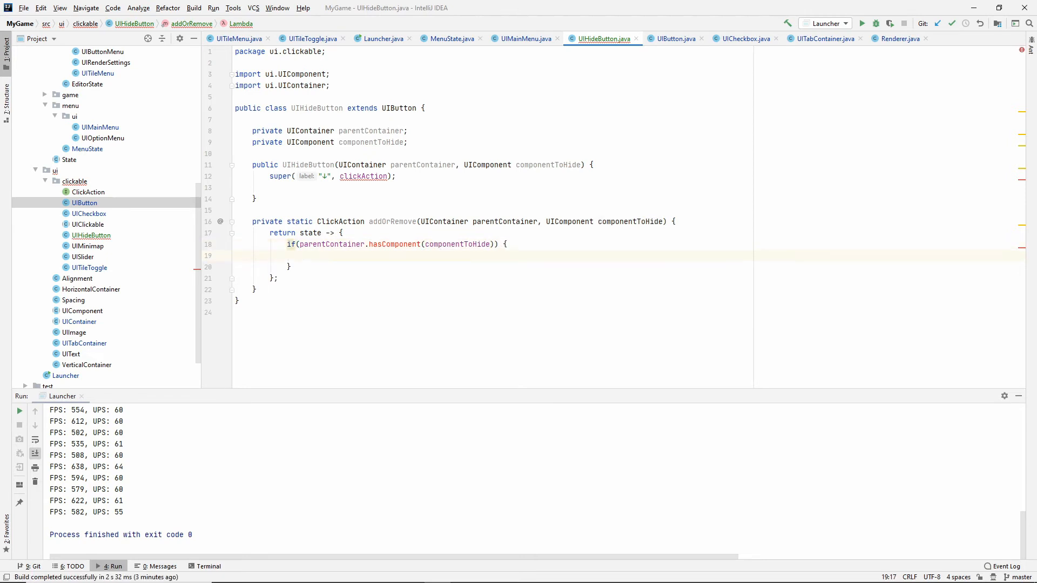
text(parentContainer.remov)
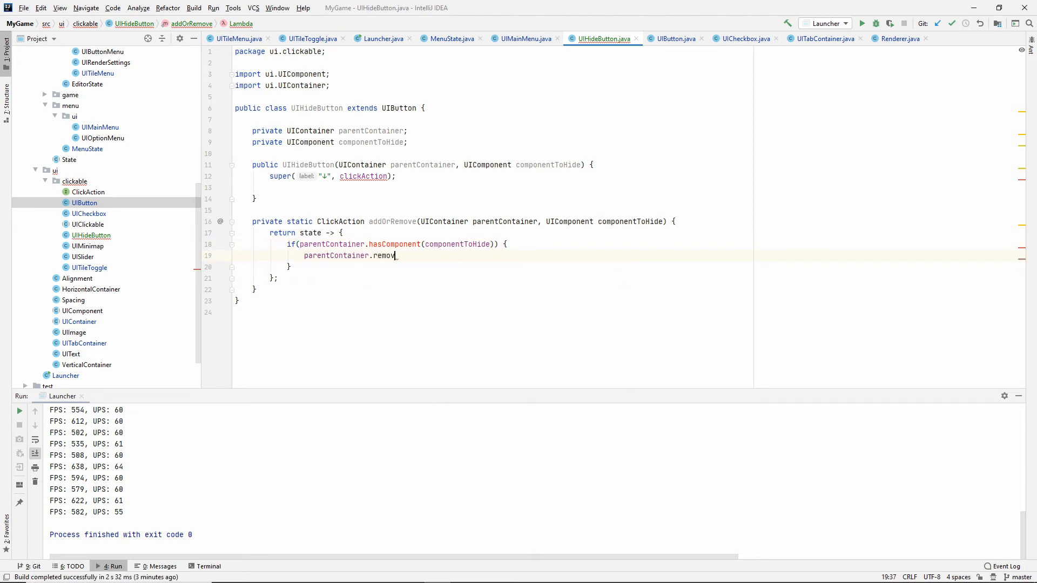
text(eComponent())
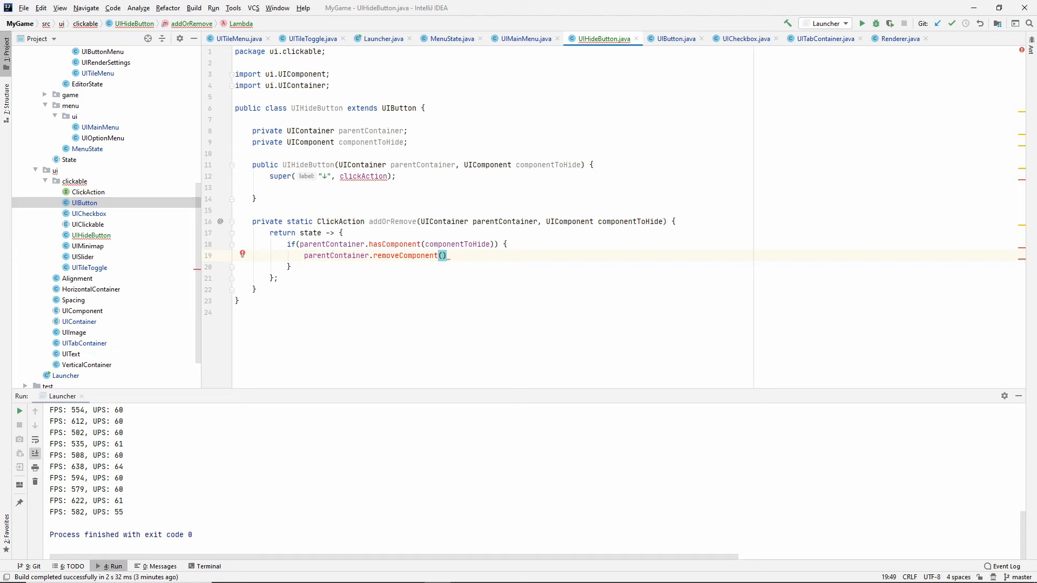
text(componentToHide)
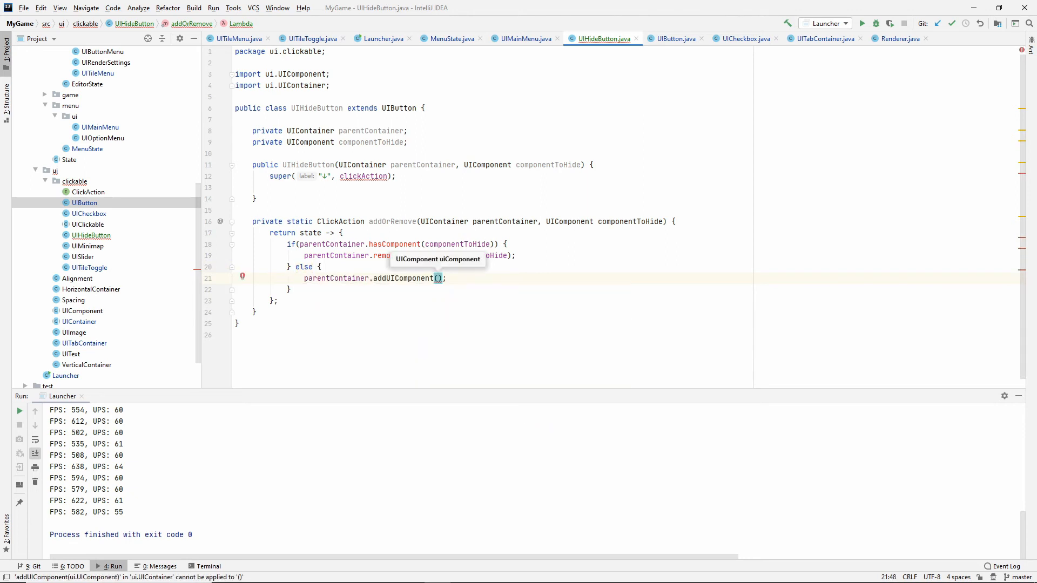
text(componentToHide)
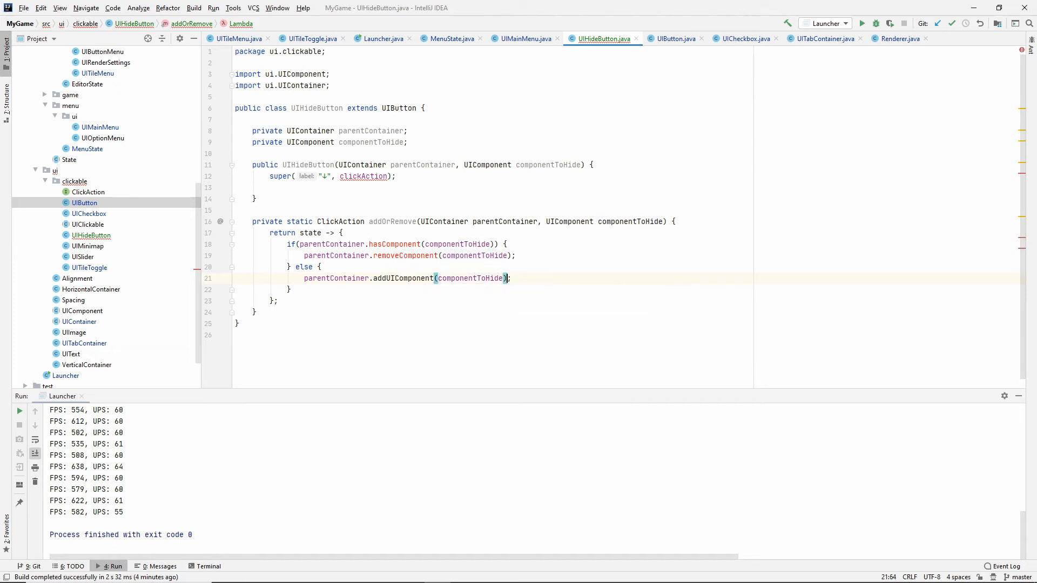
- Pass addOrRemove(parentContainer, componentToHide) to super as the click action
click(395, 257)
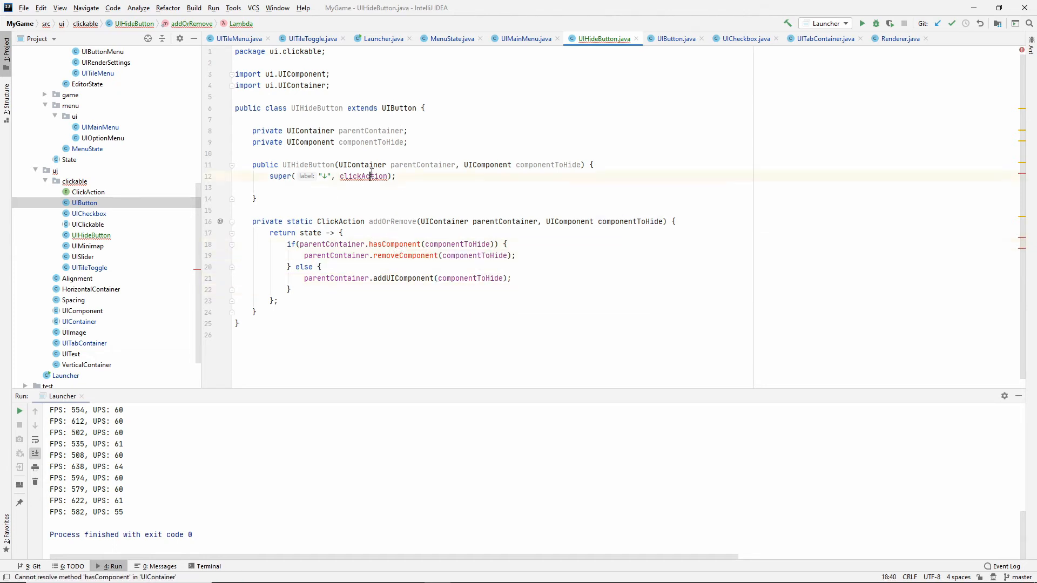
text(addOrRemove())
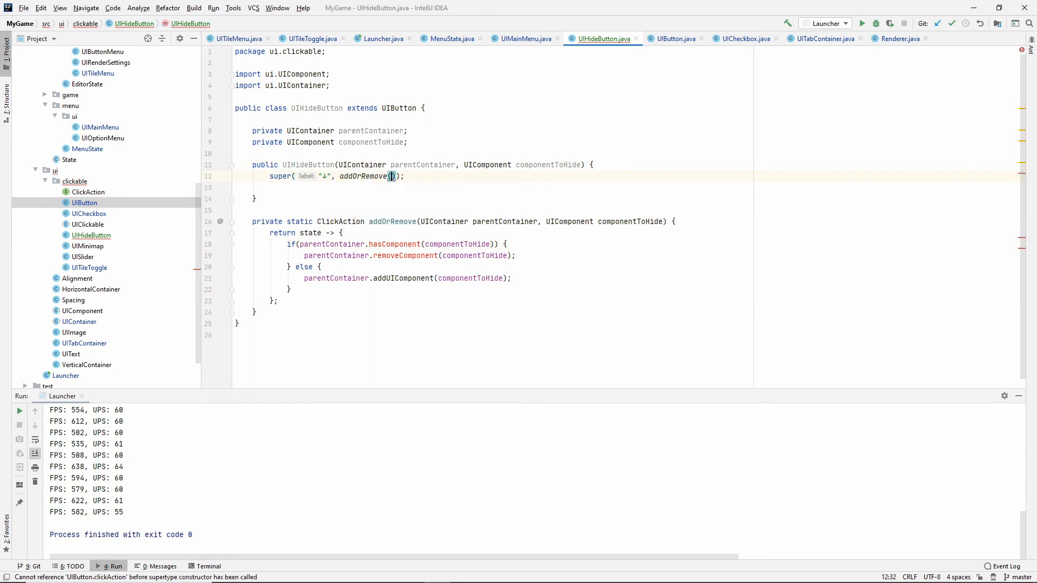
text(parentContainer)
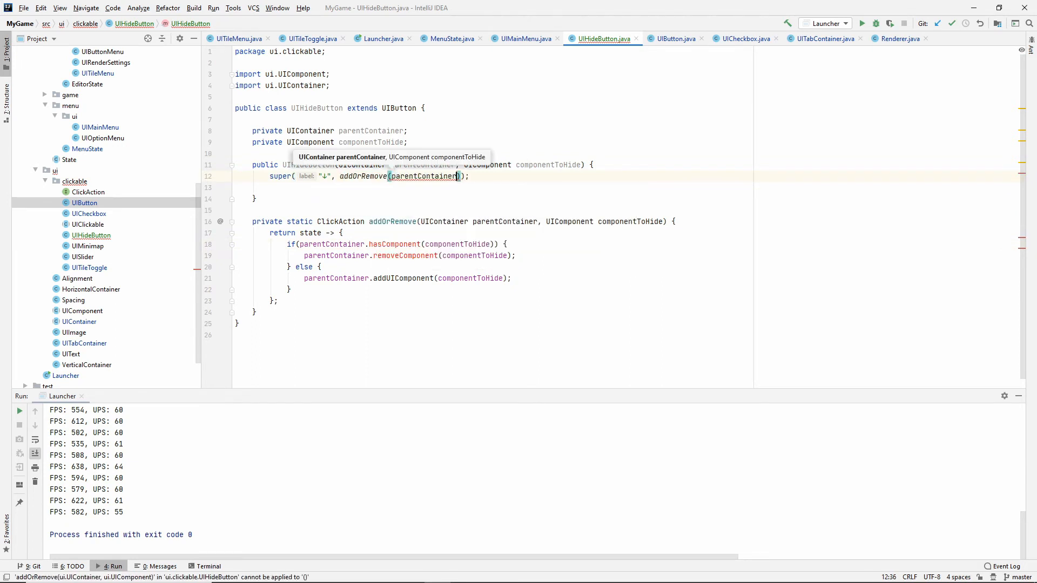
text(, componentToHide)
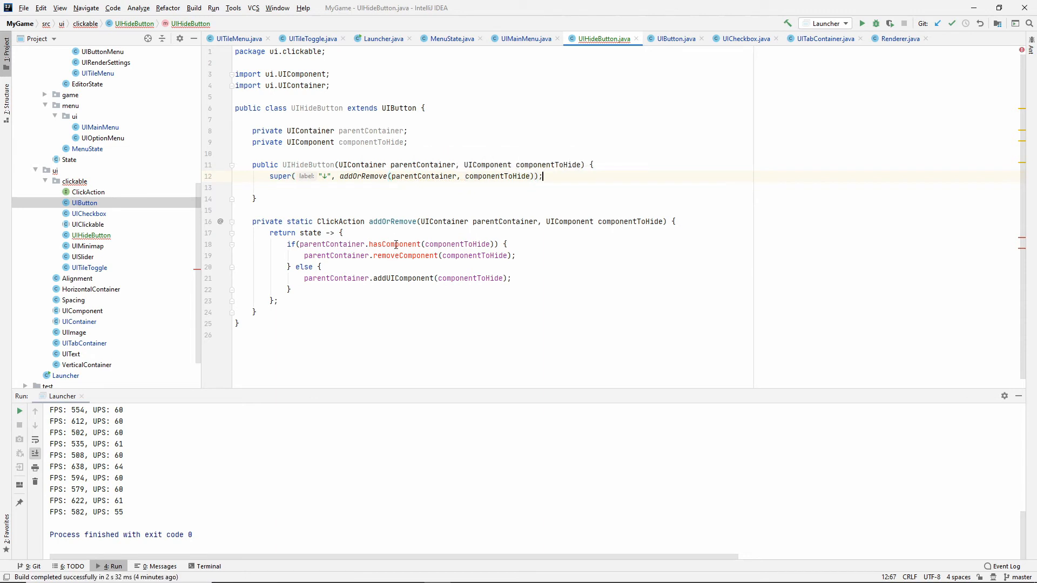
click(394, 244)
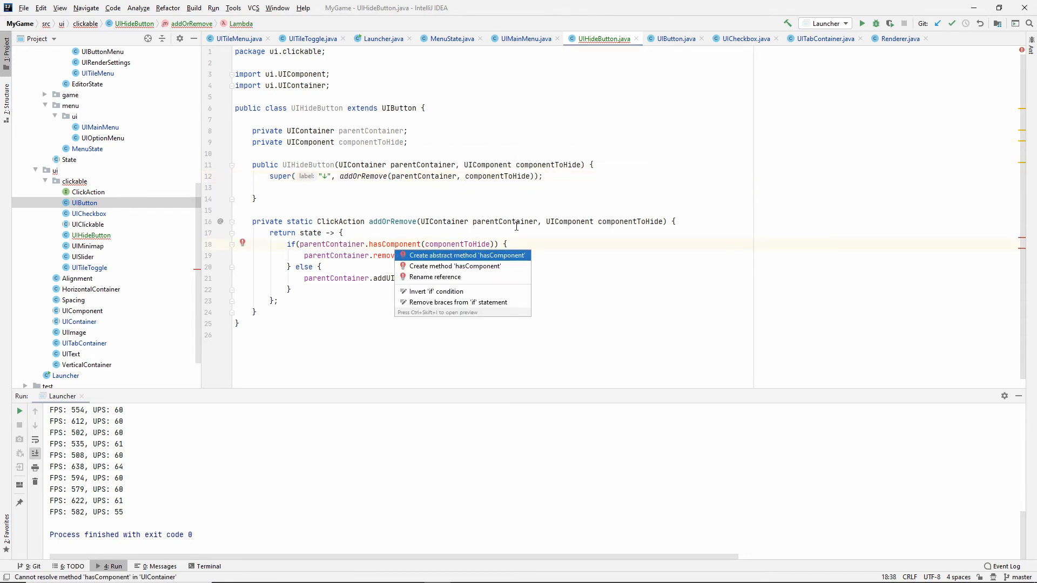
- Create hasComponent in UIContainer returning children.contains(component)
click(455, 266)
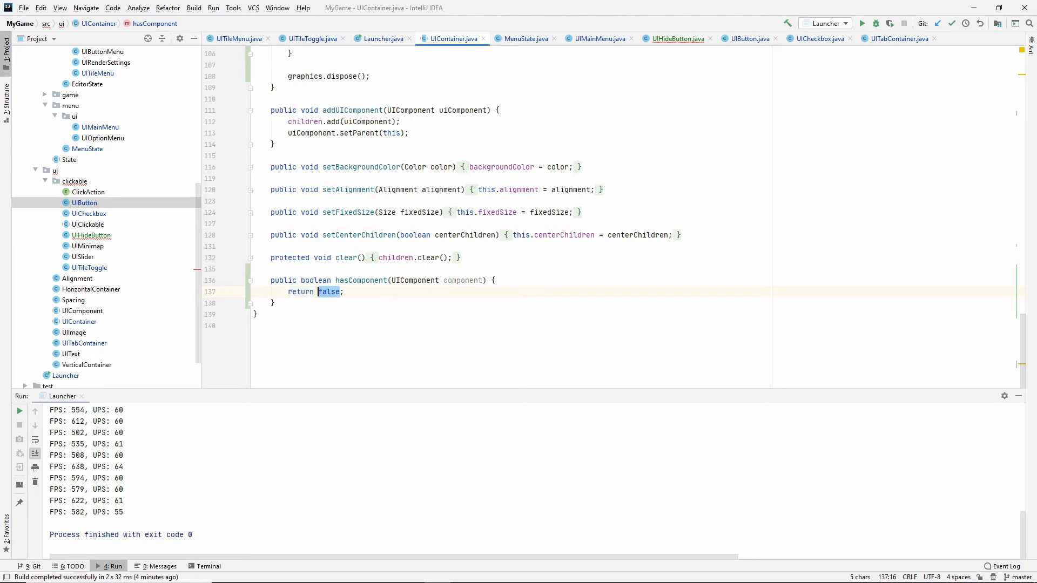
text(children.ha)
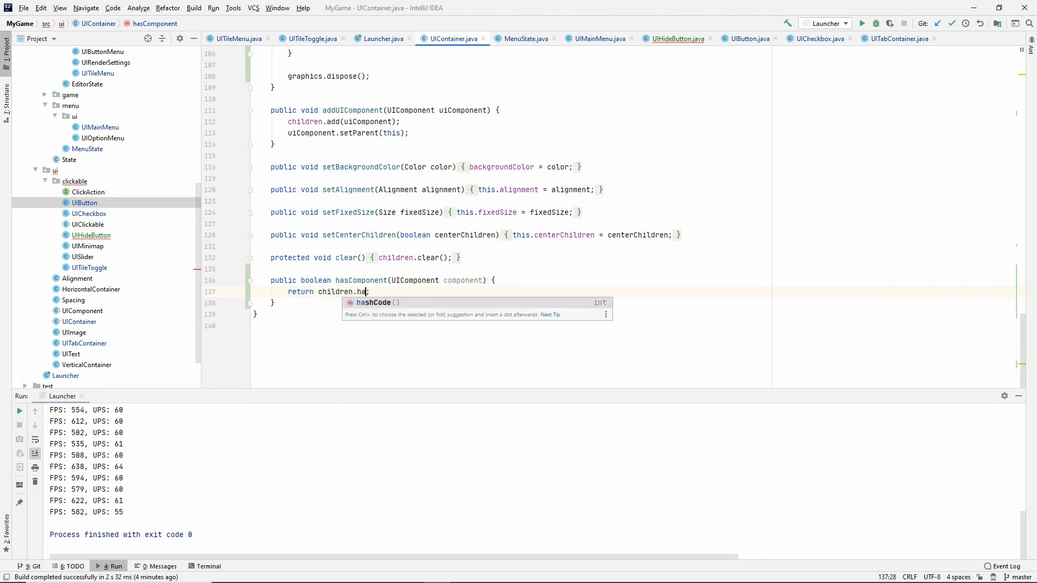
text(contains(component))
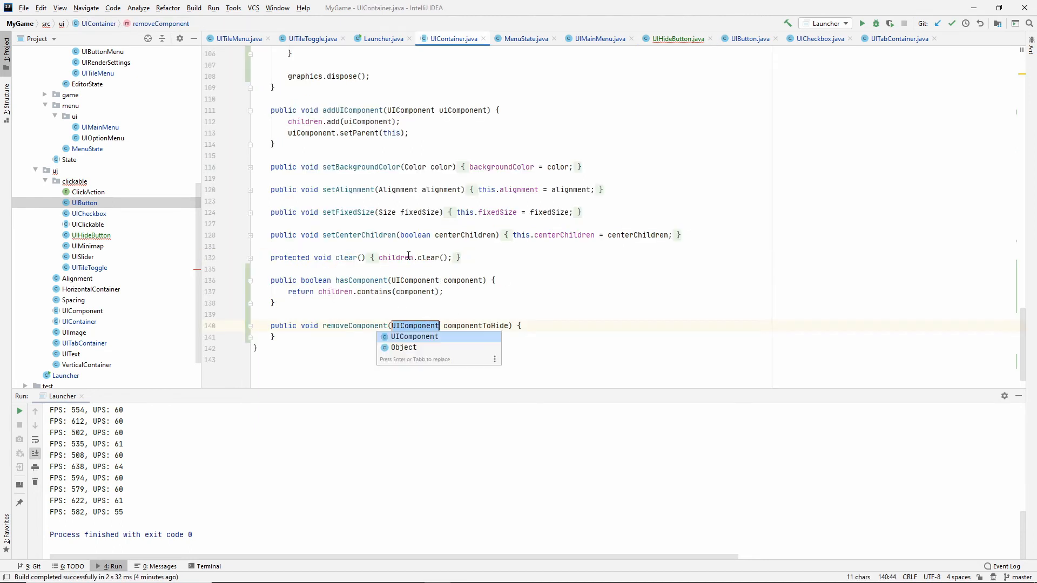
- Add removeComponent calling children.remove(component), then return to UIHideButton
text(com)
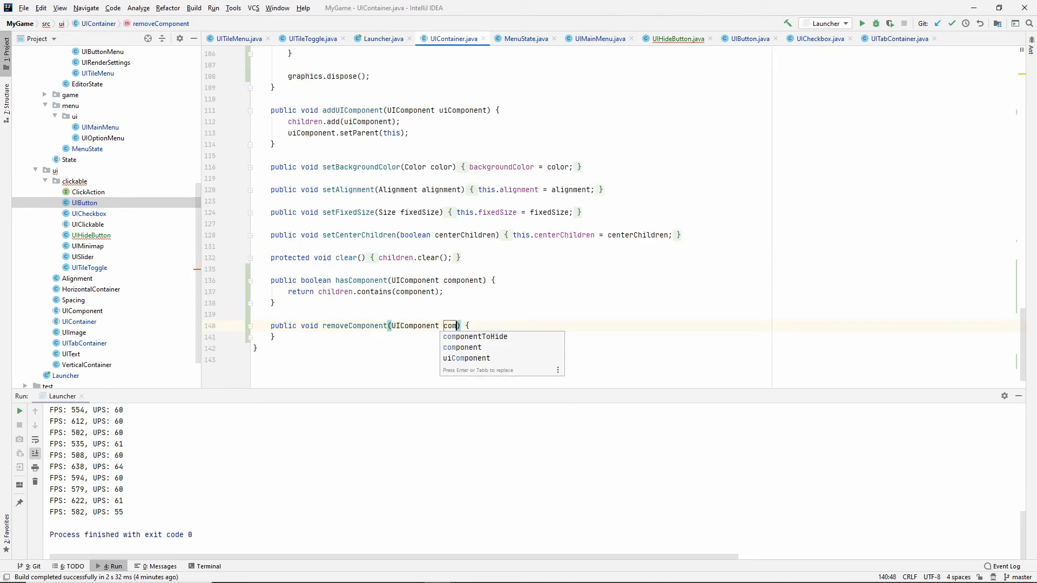
key(Enter)
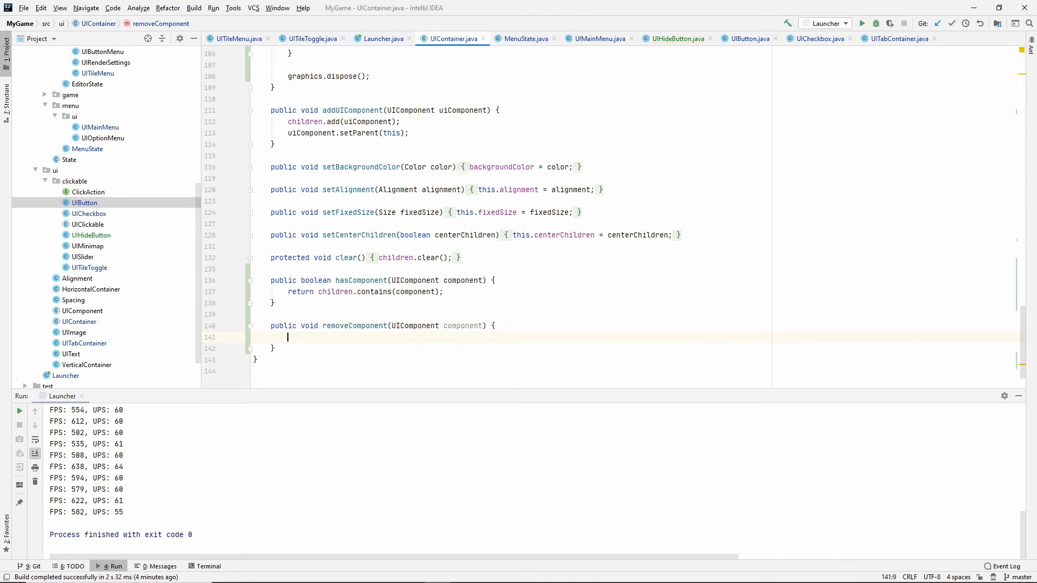
text(children.remove()
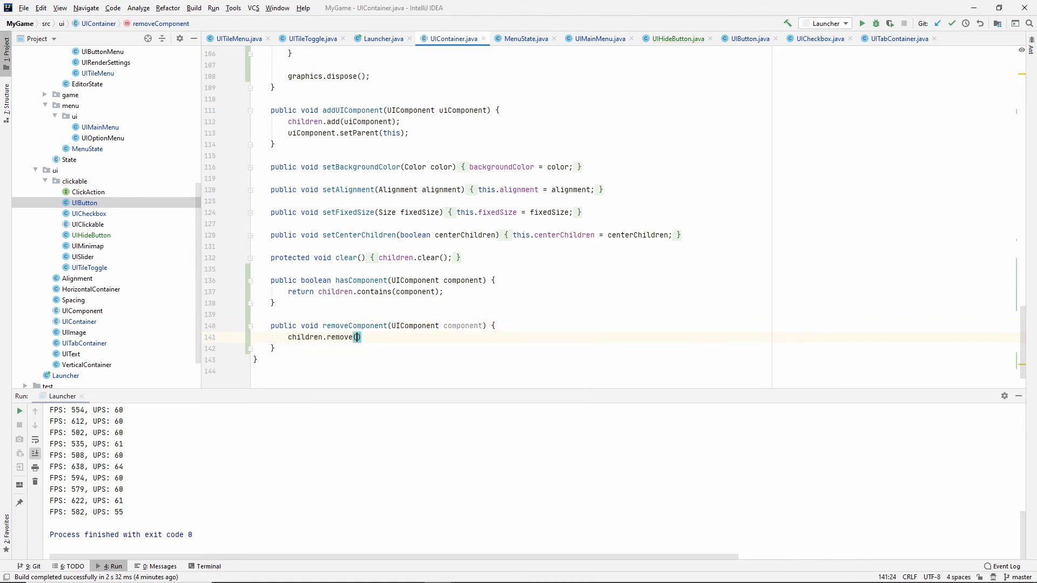
text(component)
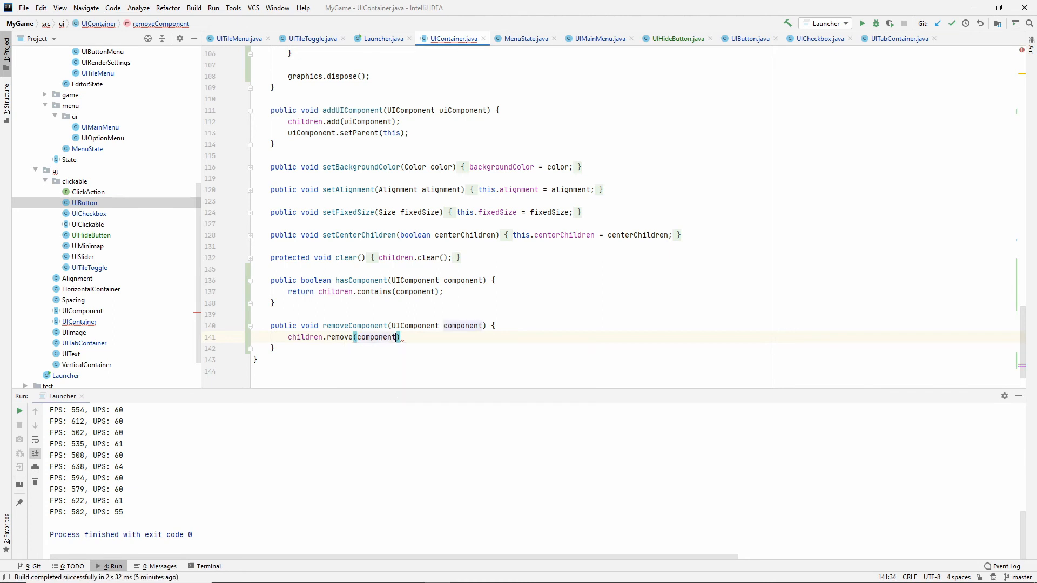
click(674, 39)
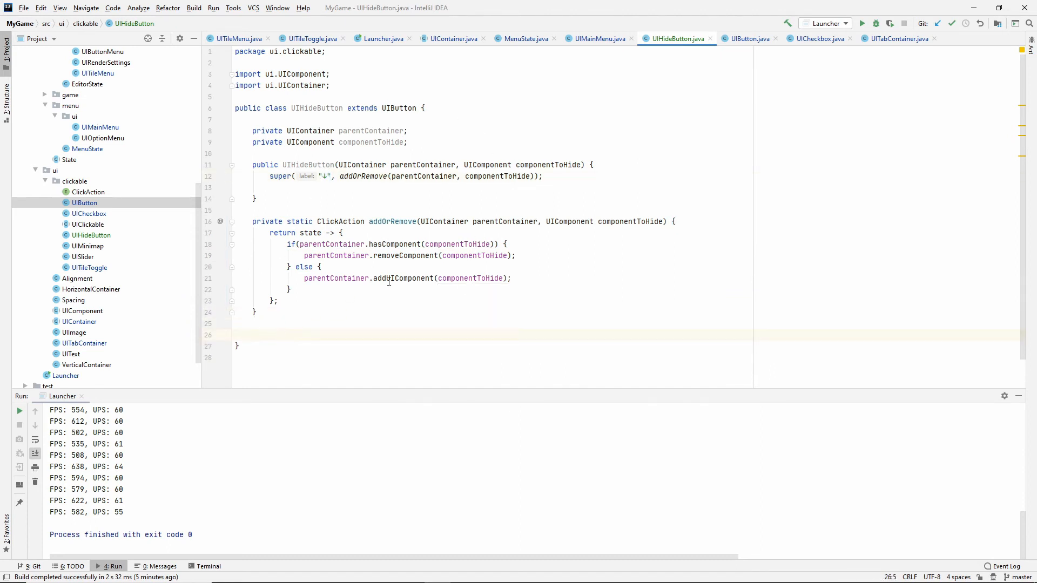
- Override update(State state) in UIHideButton, calling super and setting the label text to "↓"
text(@Override)
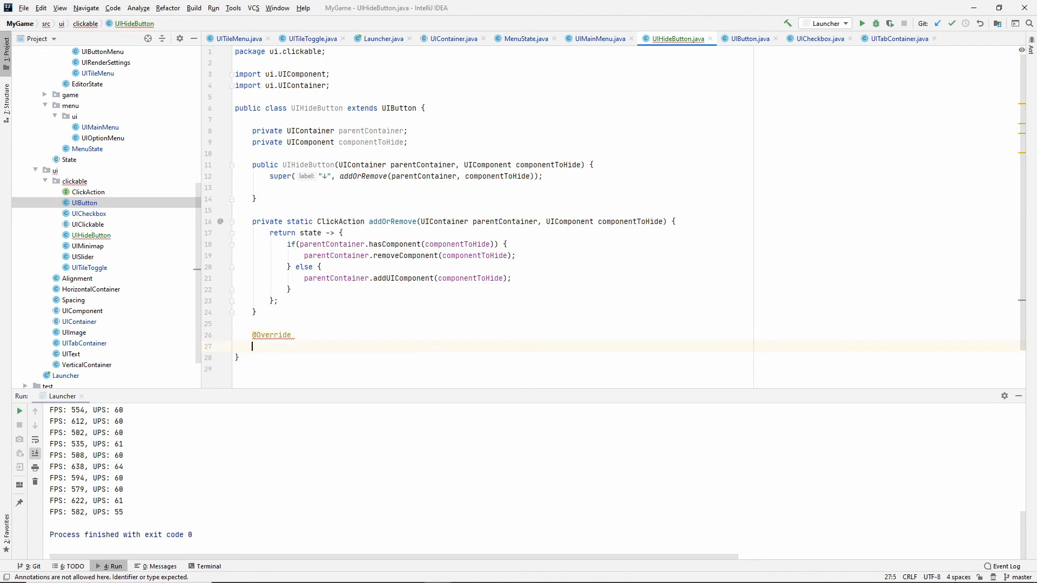
text(public void)
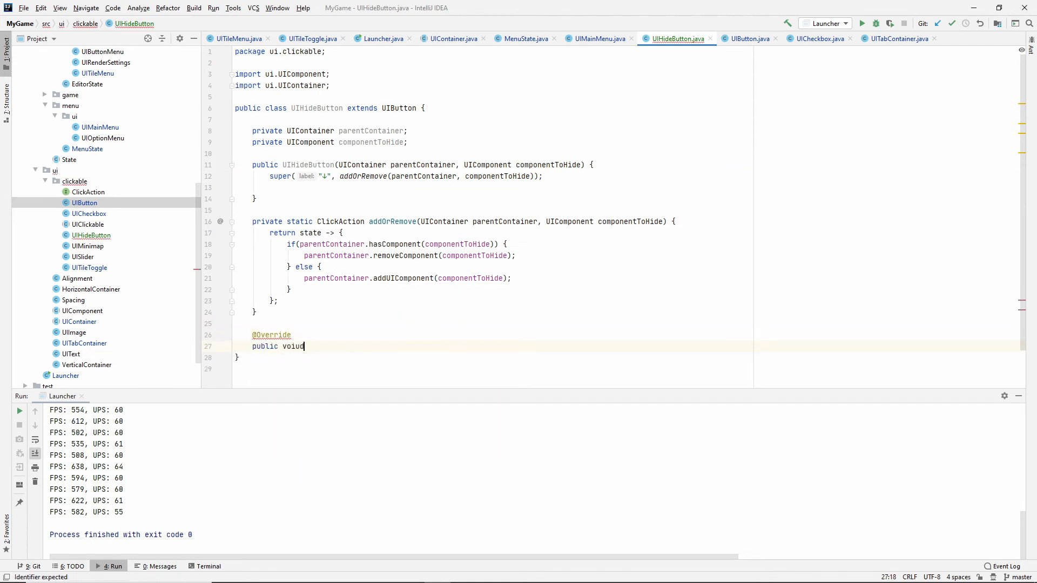
text(update(State st)
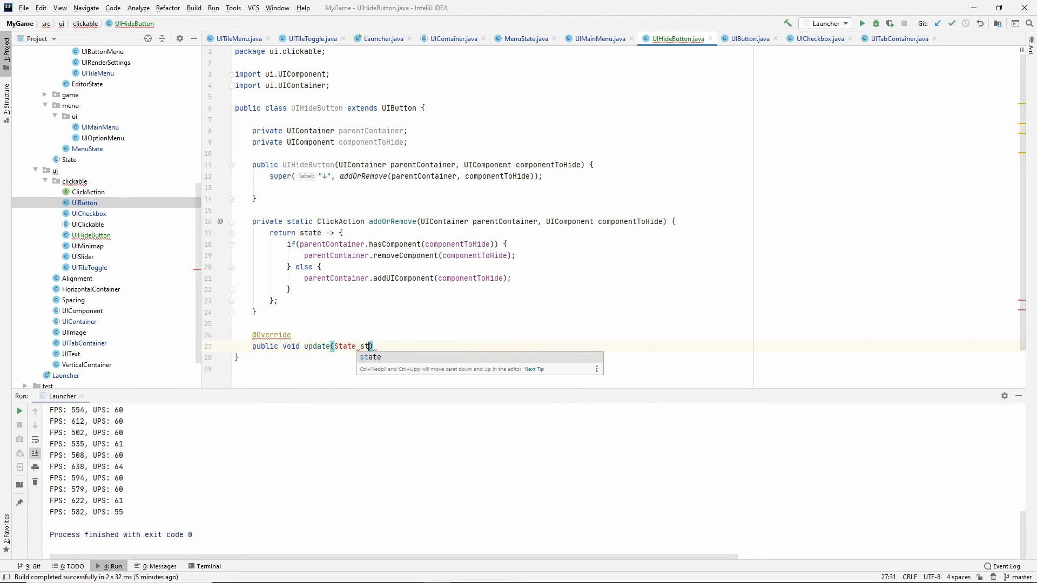
key(Tab)
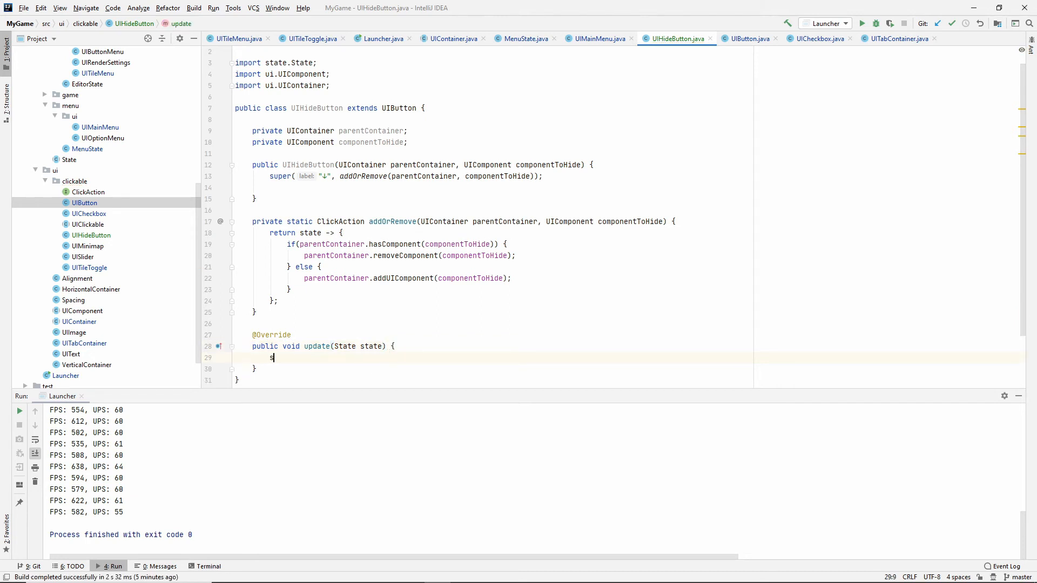
text(uper.update(state);)
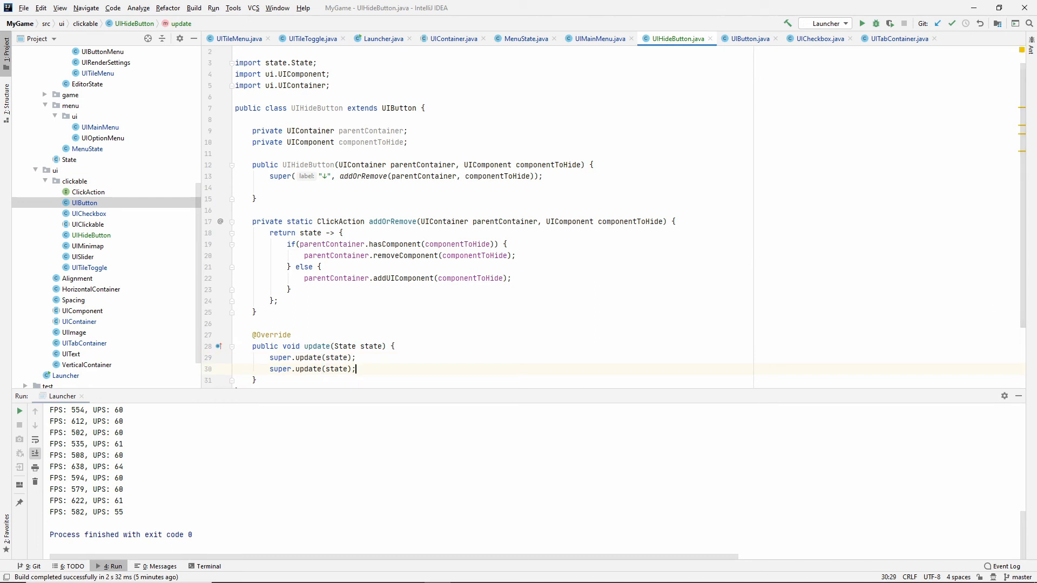
mouse_move(388, 357)
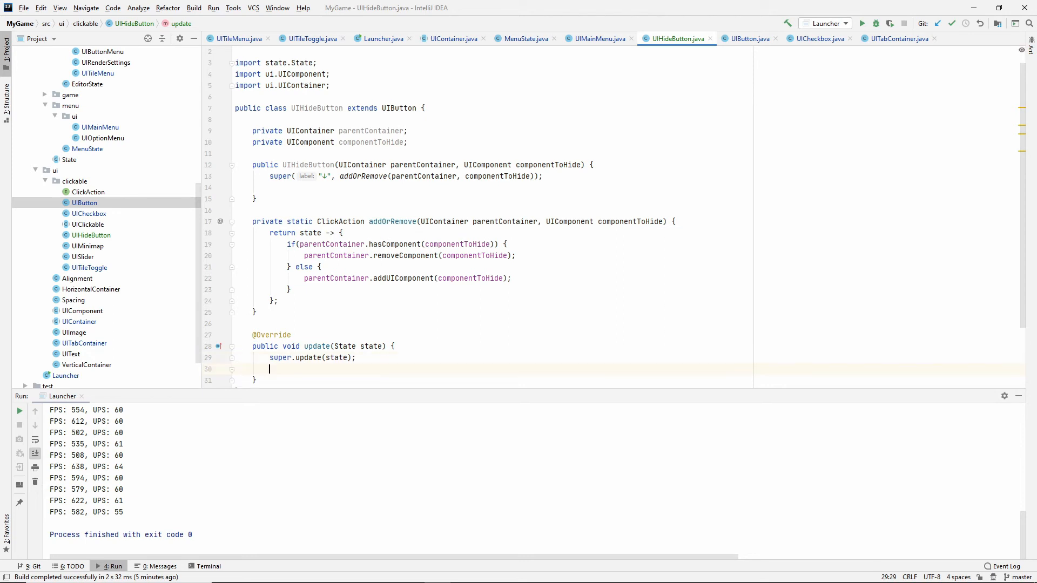
text(label)
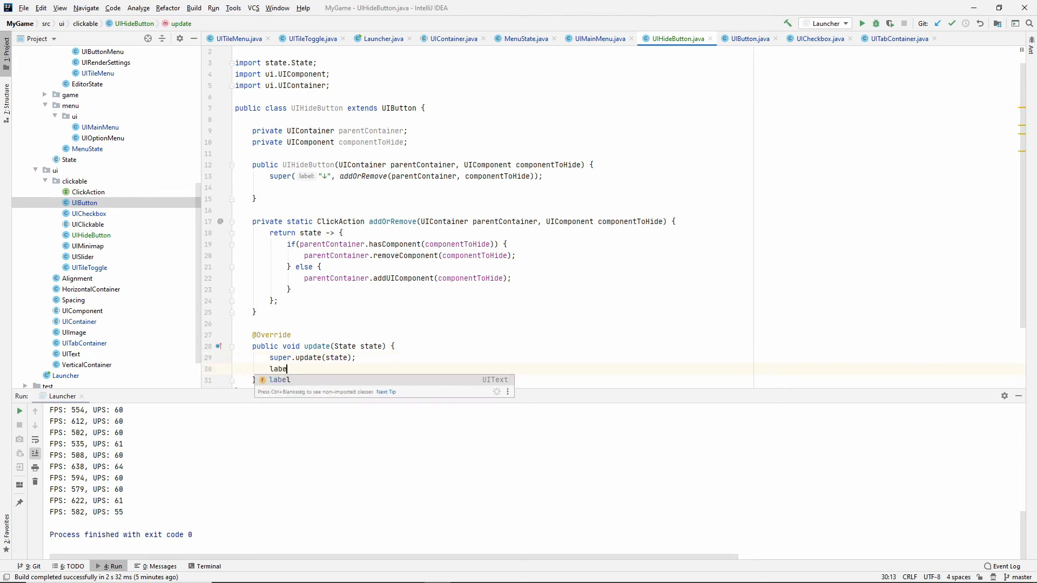
text(.setText())
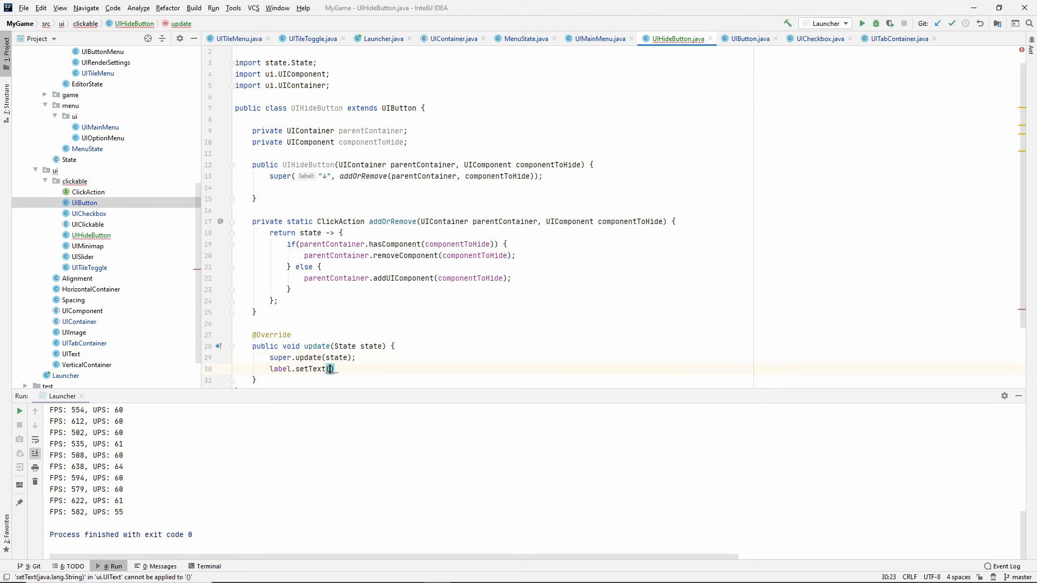
text(")
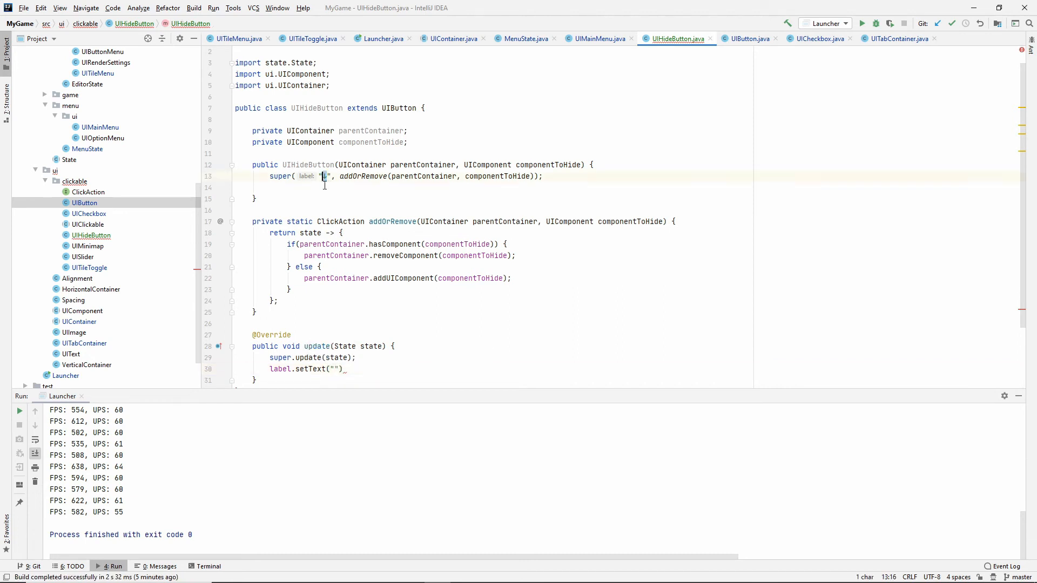
text(↓)
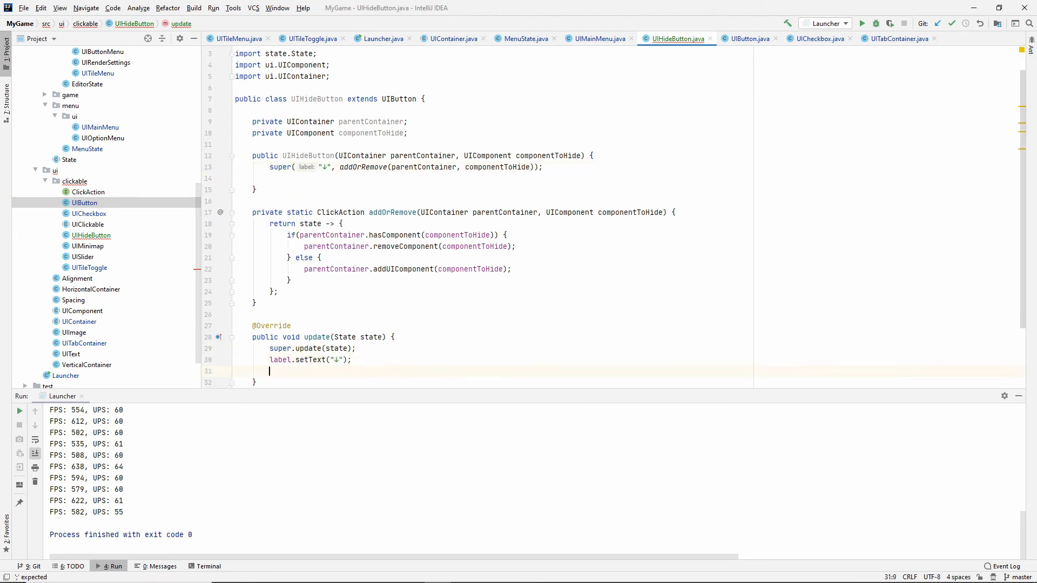
- When parentContainer lacks componentToHide, set the label text to "↑" instead
text(if()
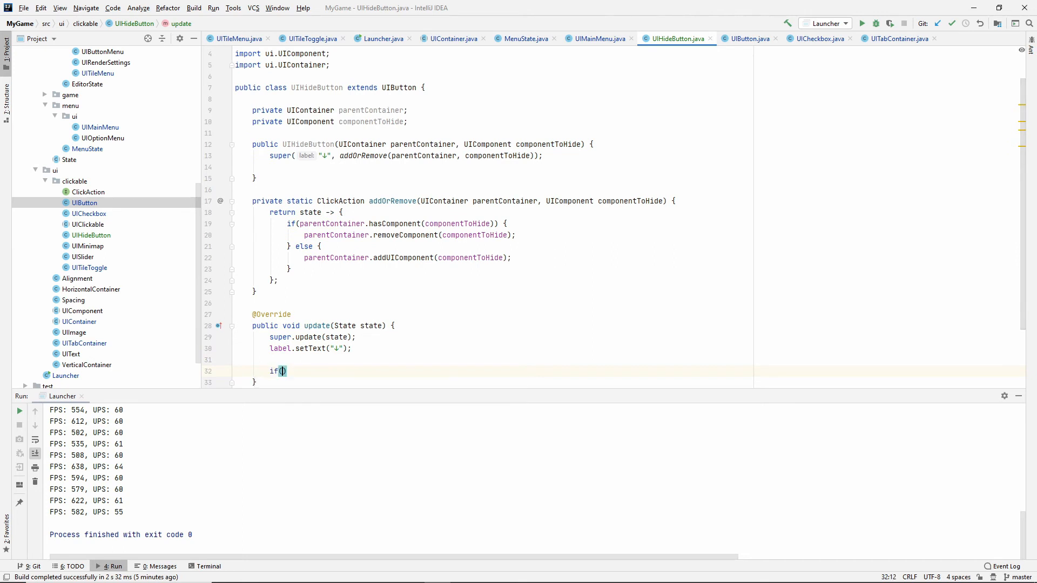
text(!parentContainer.)
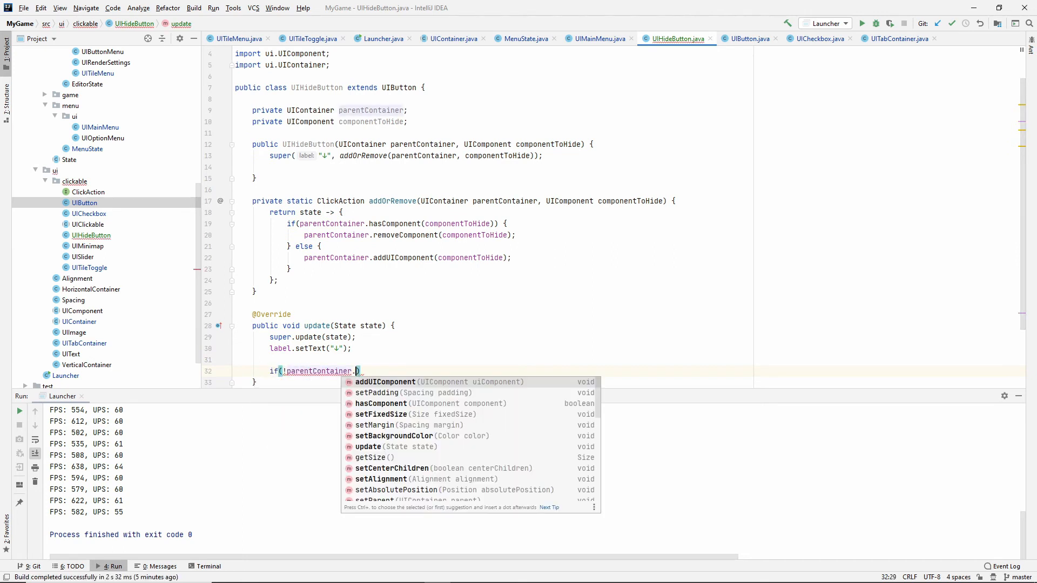
text(hasComponent()
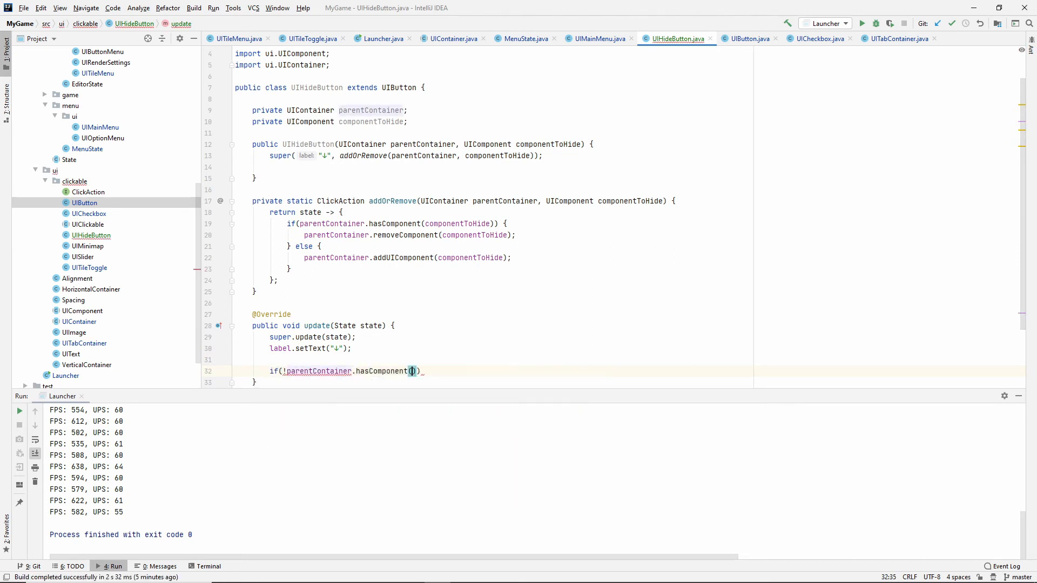
text(componentToHide)
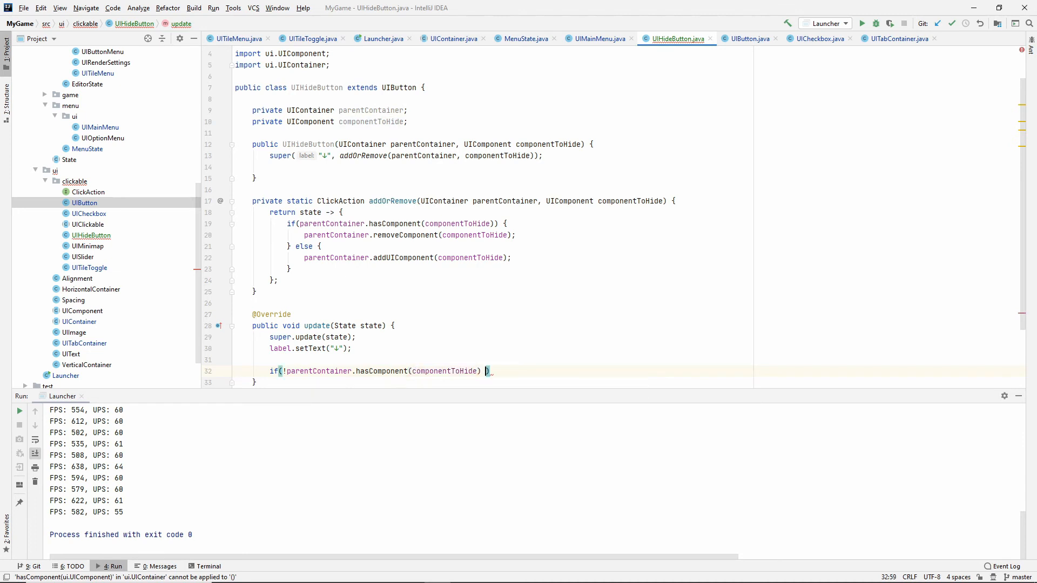
text({)
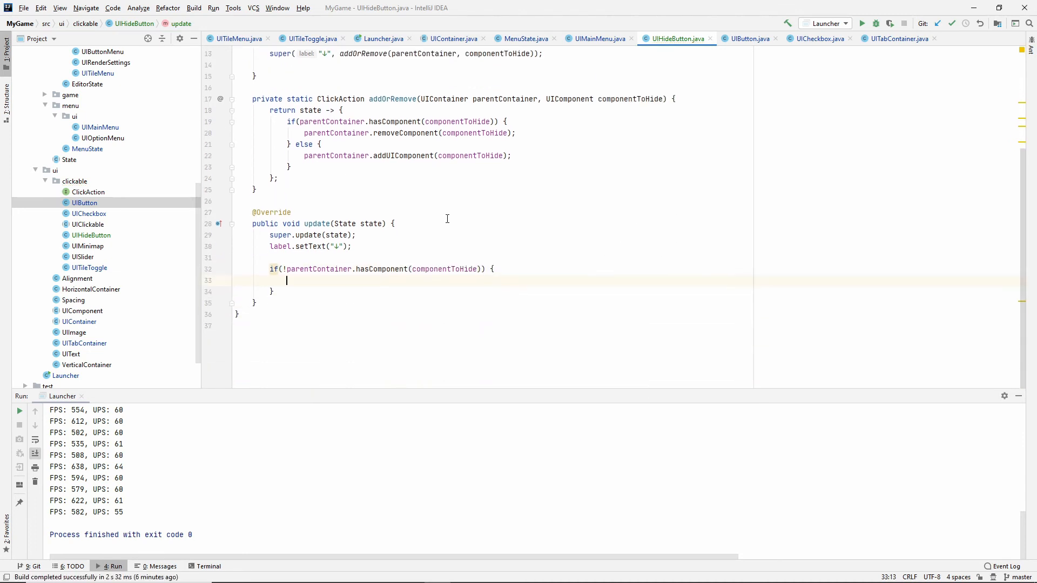
text(label.setText("")
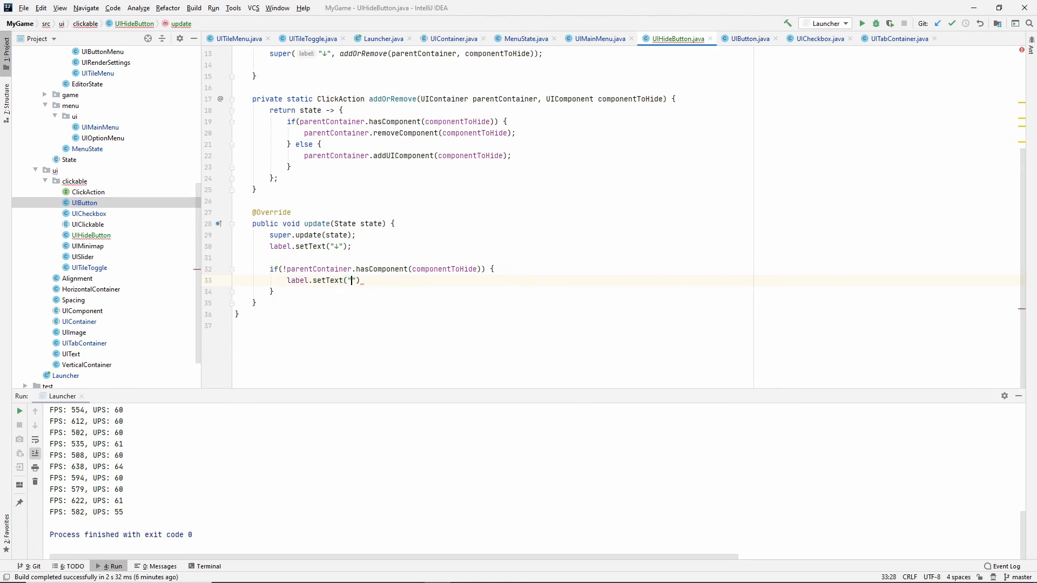
key(Backspace)
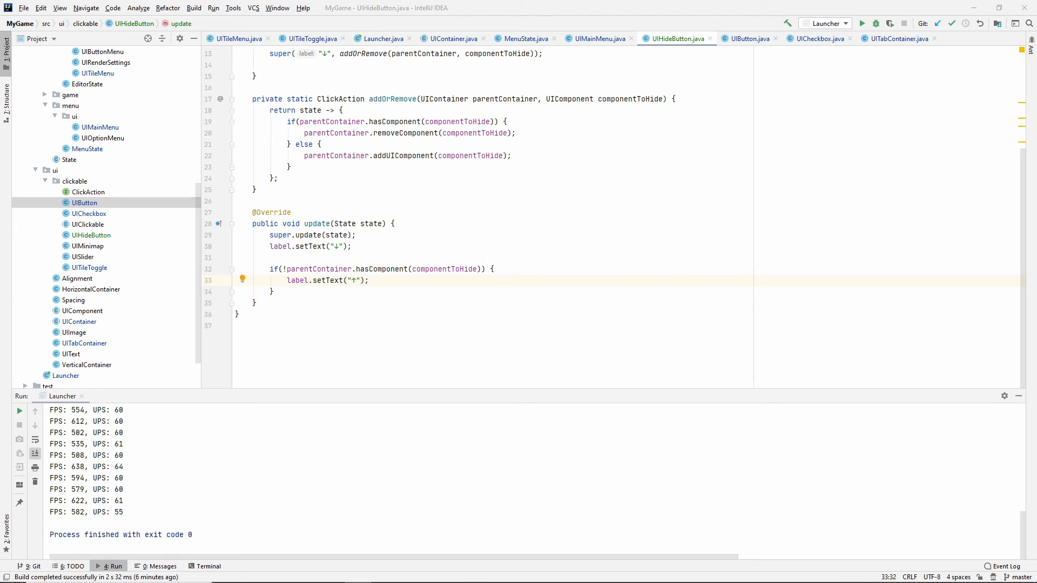
mouse_move(680, 274)
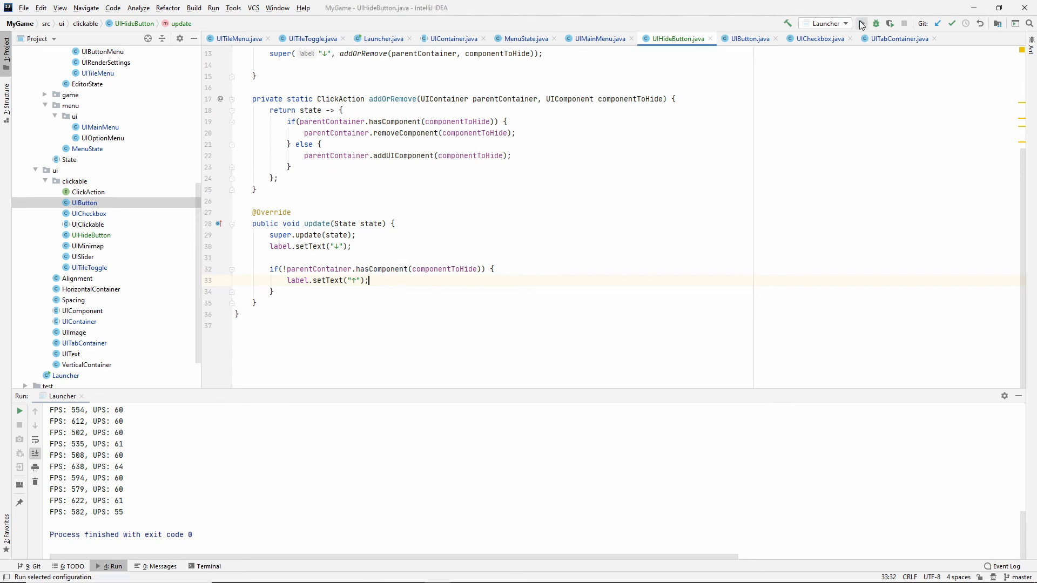
- Run the game with the new arrow labels, then view the UITabContainer class
click(876, 23)
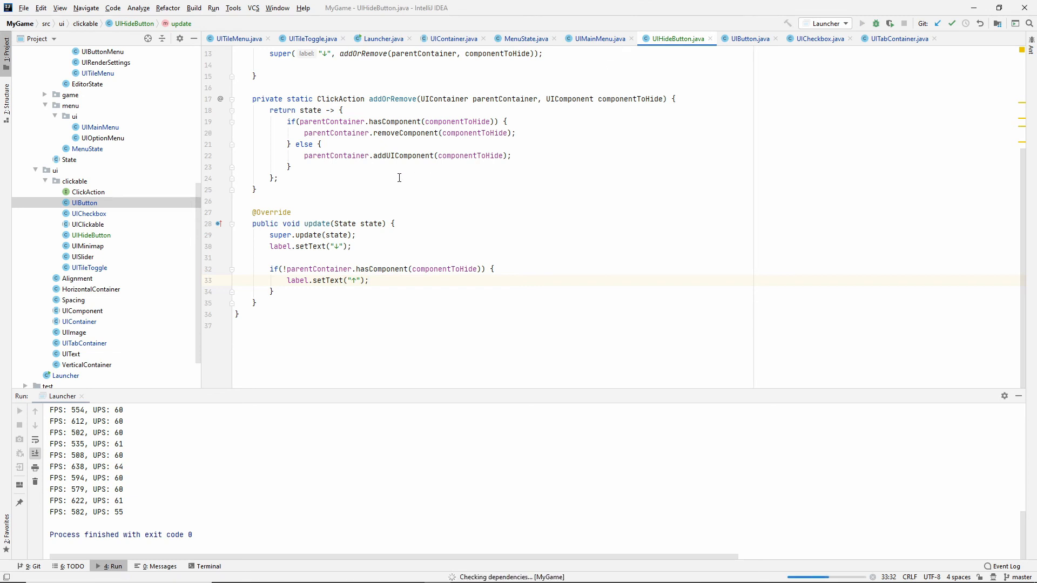
click(863, 23)
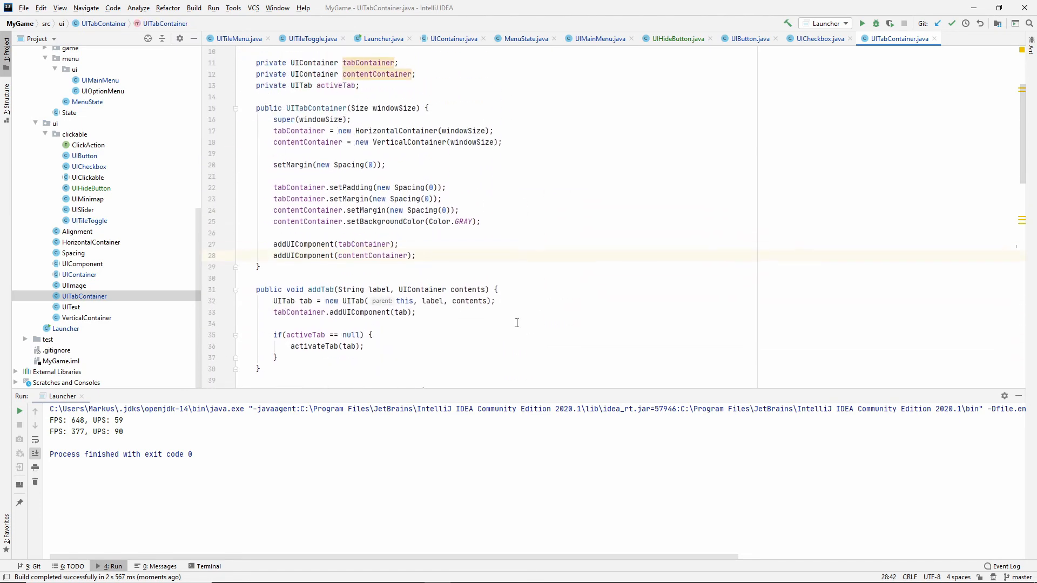
- Call setupHideButton() in UITabContainer's constructor and add new UIHideButton(this, contentContainer) to tabContainer
text(s)
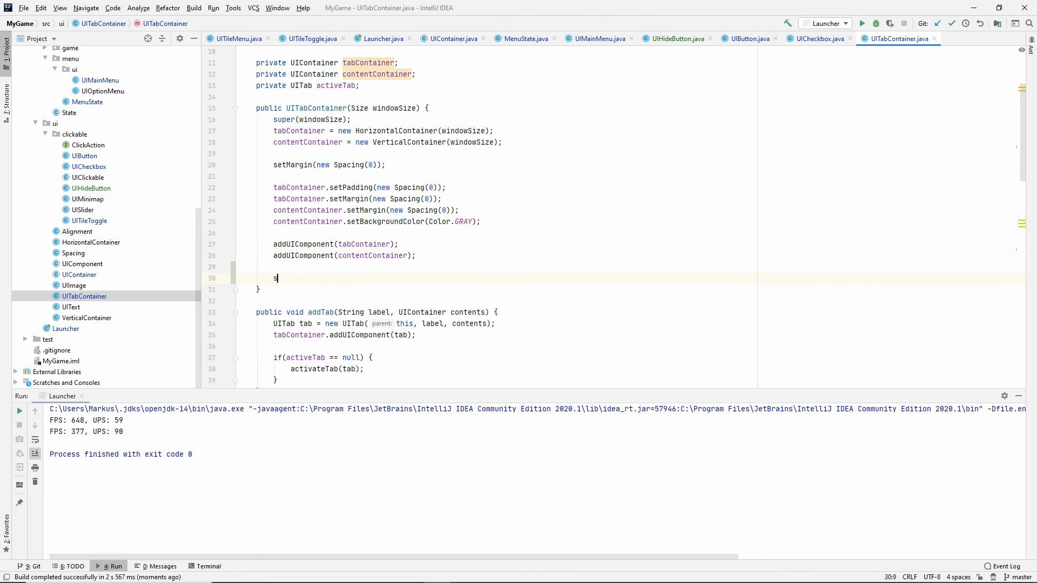
text(etupHideB)
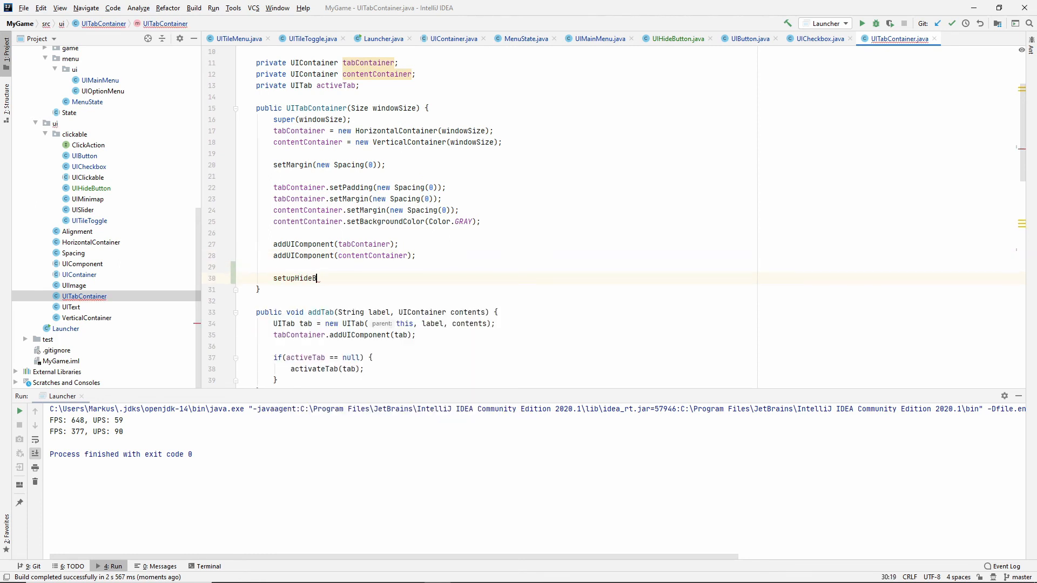
text(utton();)
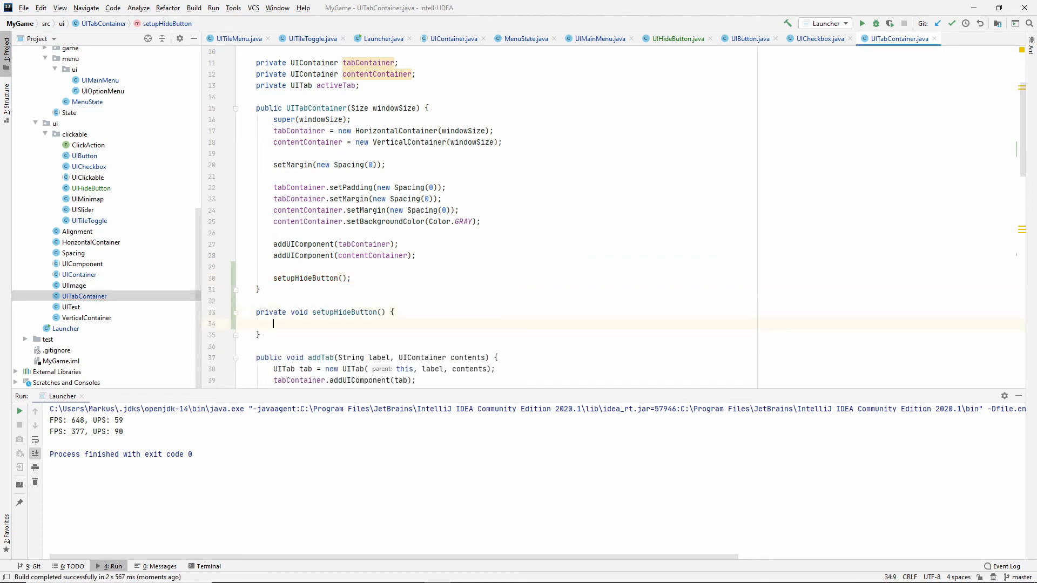
text(tabContainer.addUIComponent(new );)
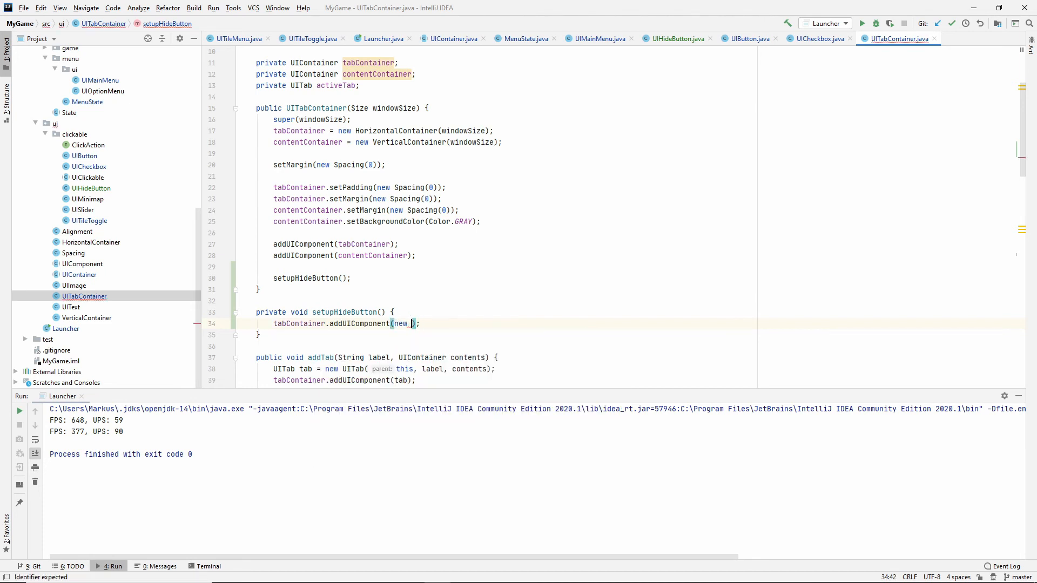
text(UIHideButton()
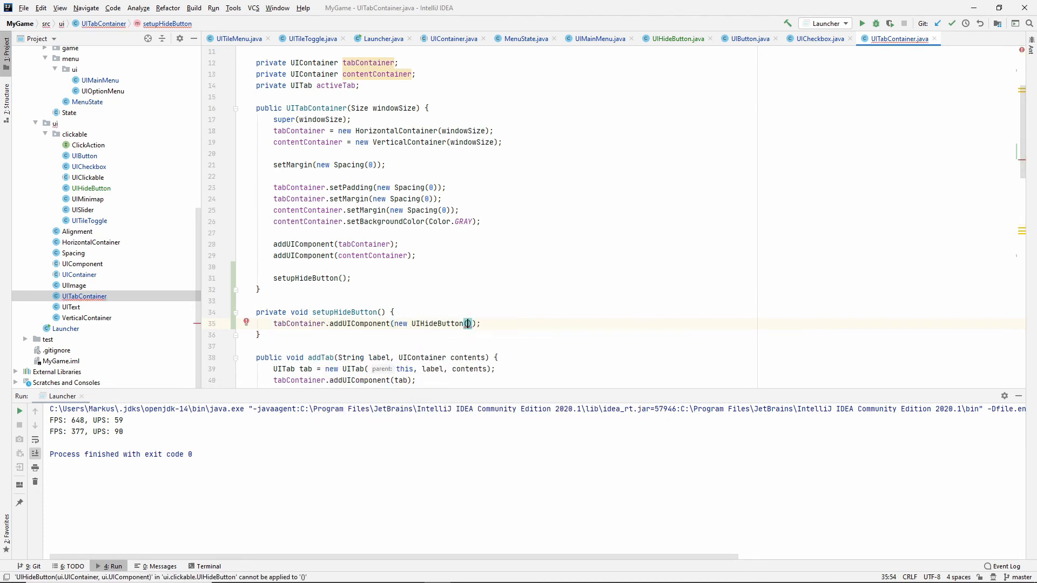
text(this,)
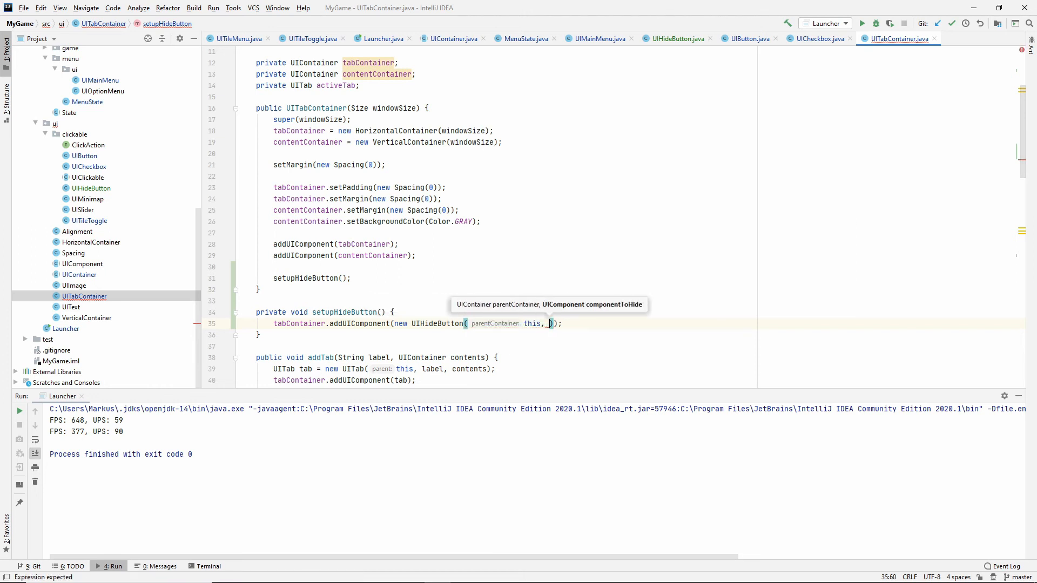
text(contentContainer)
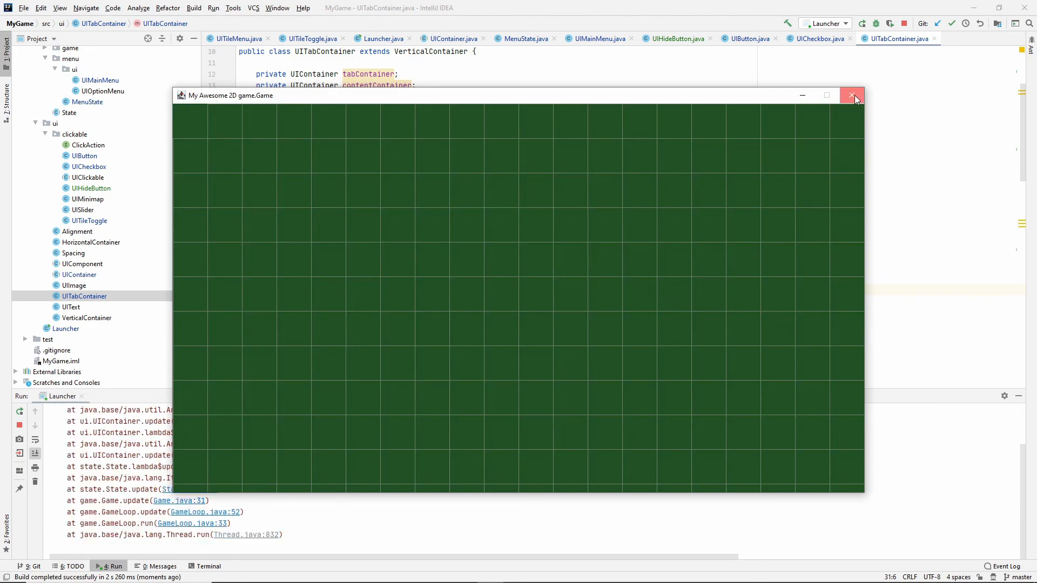
- Close the crashed game and have UIHideButton's constructor store this.parentContainer and this.componentToHide
click(854, 95)
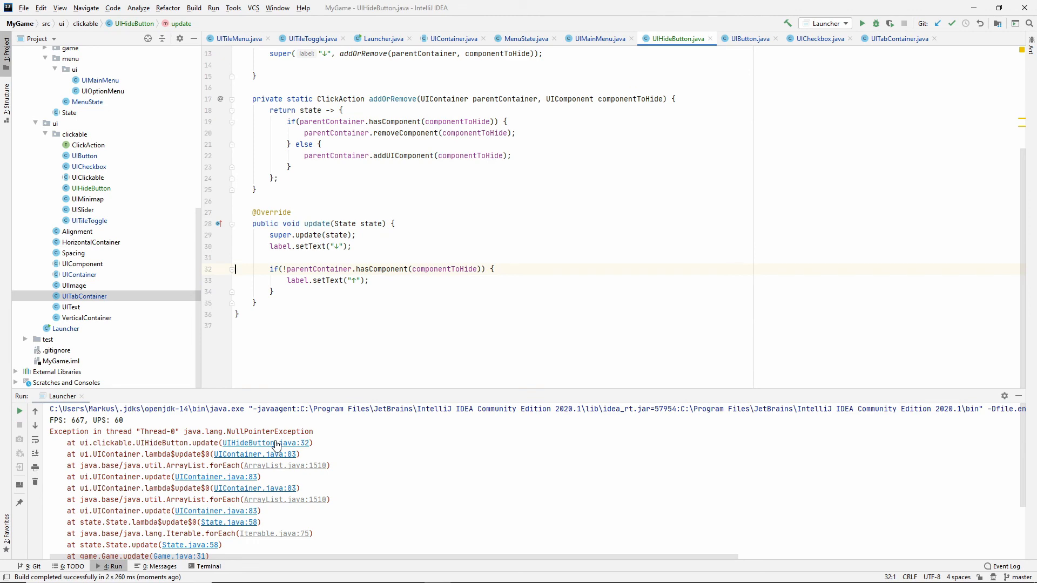
mouse_move(318, 270)
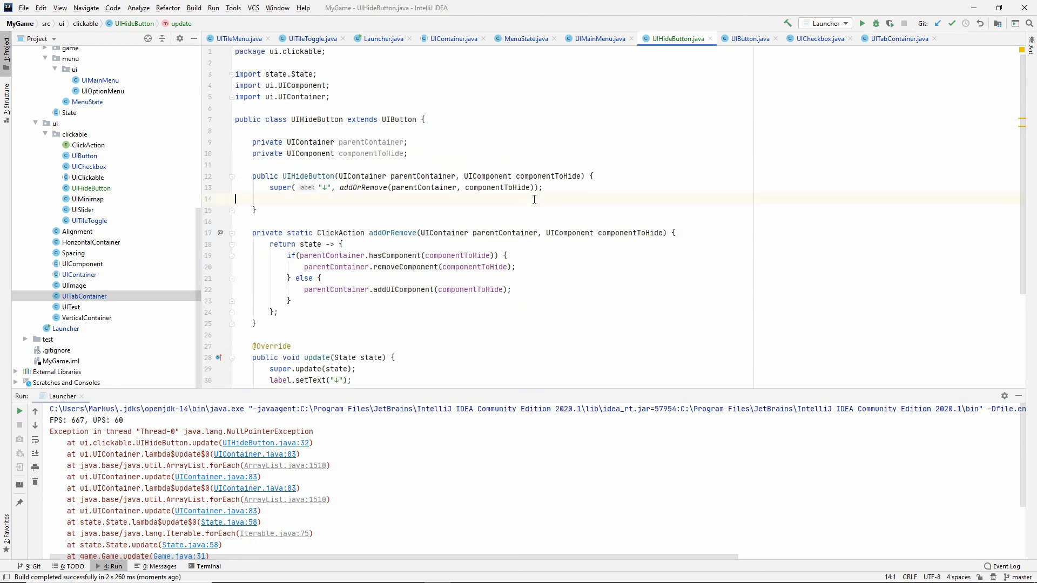
text(t)
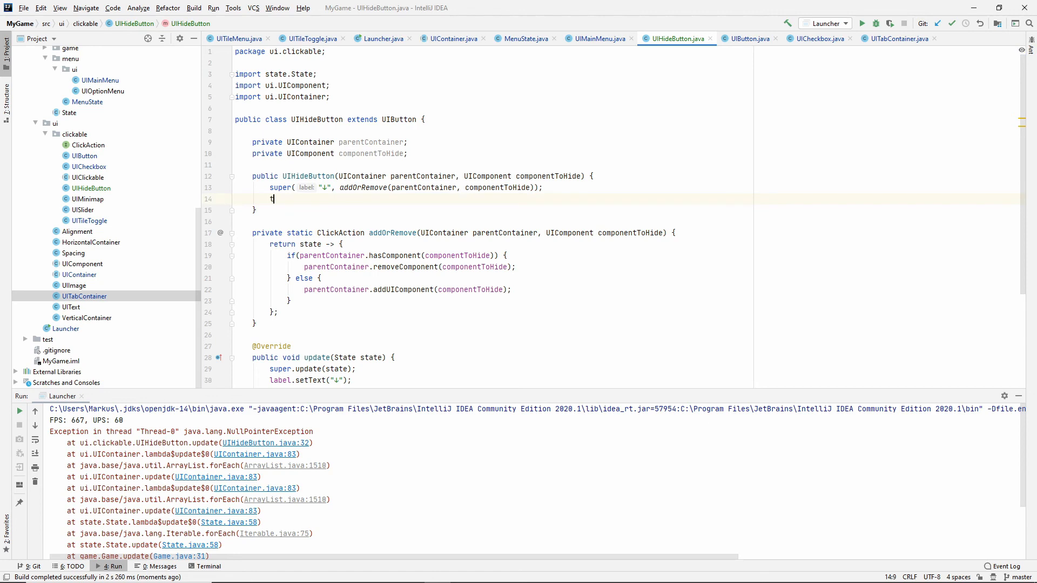
text((th)
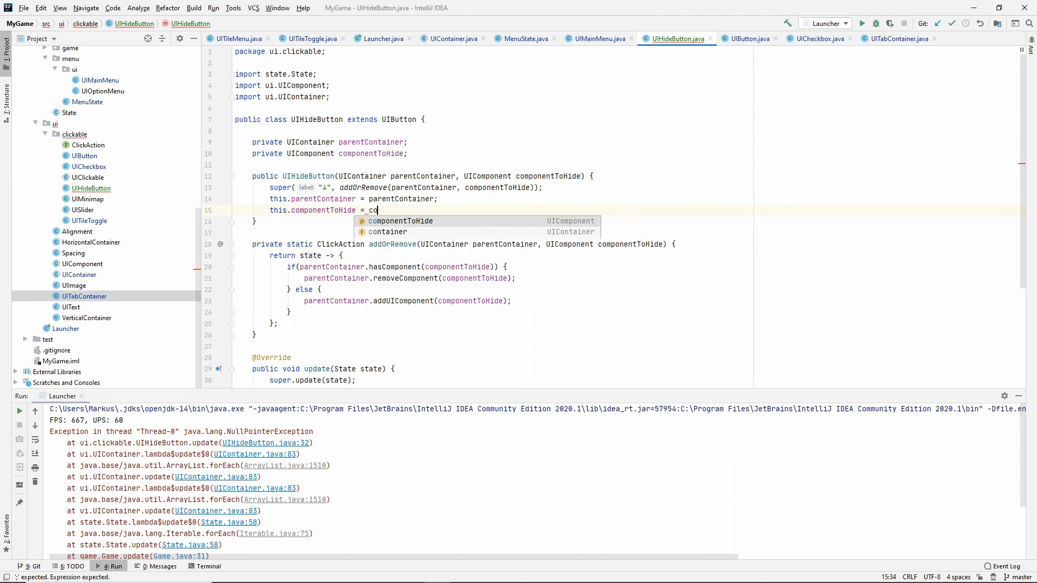
text(mponent)
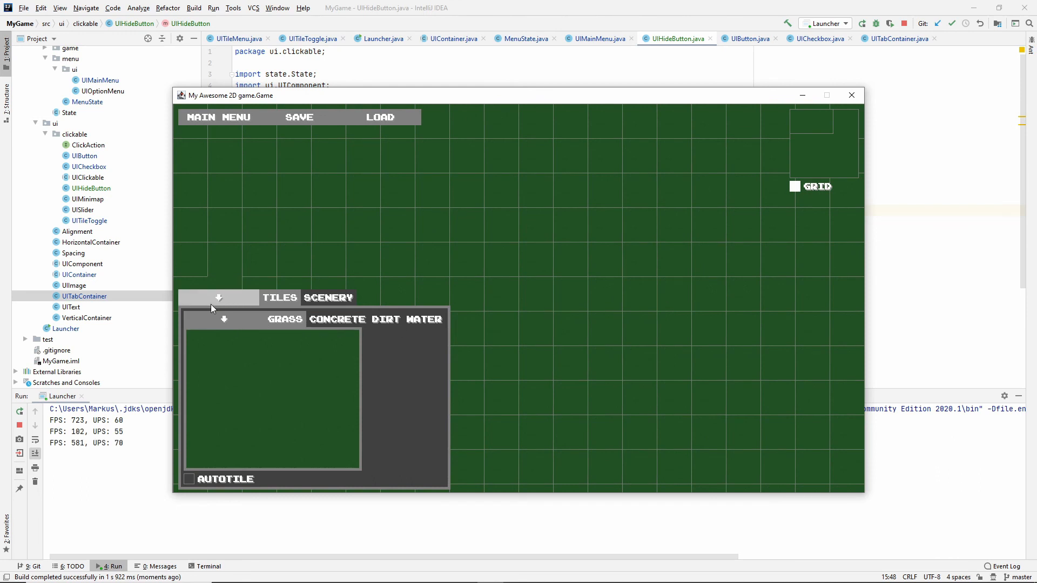
- Collapse the Grass tile list and the whole panel with the arrow buttons, then expand both and close the game
click(218, 298)
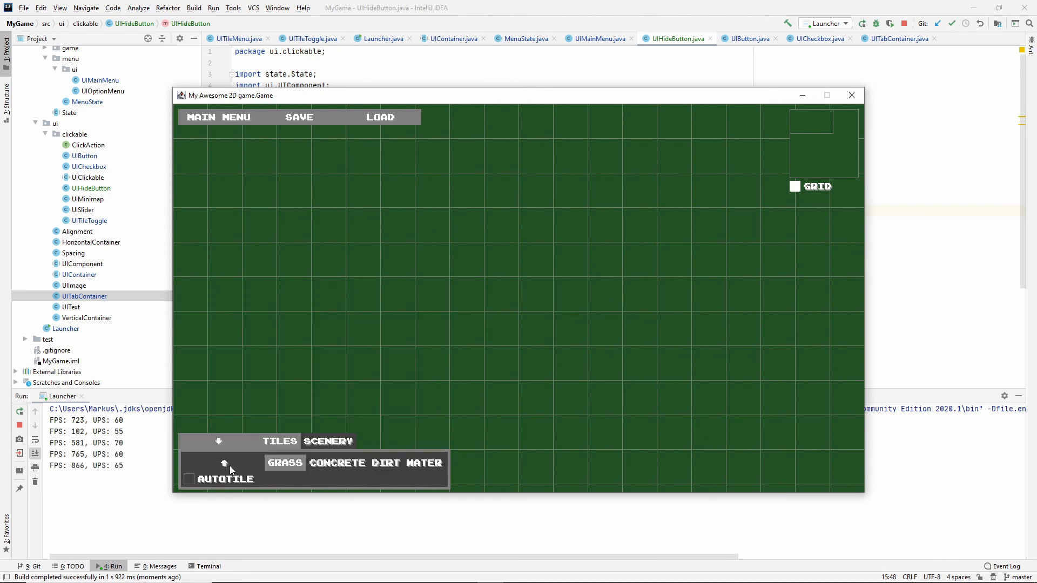
click(218, 440)
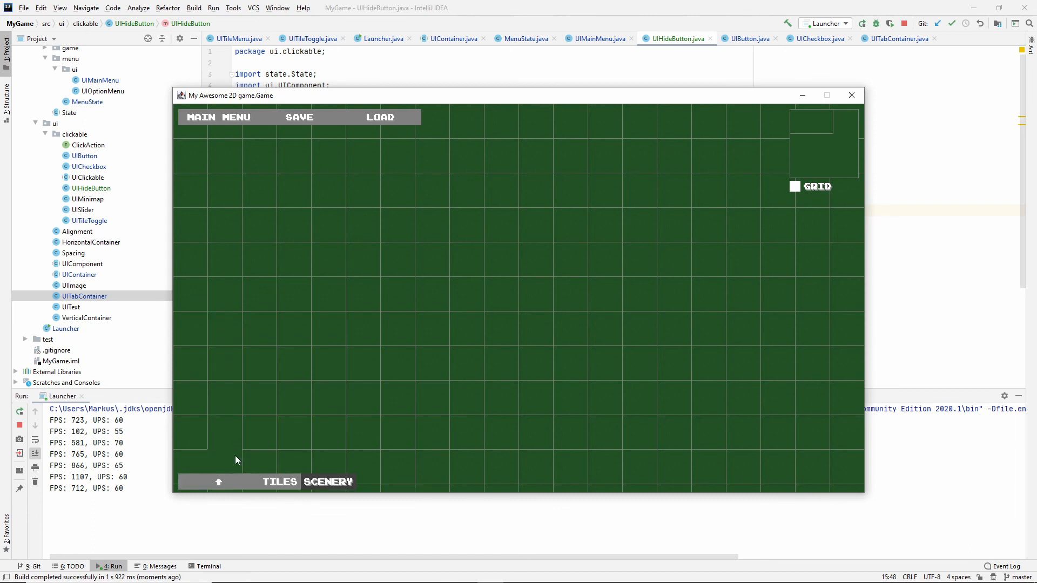
mouse_move(231, 413)
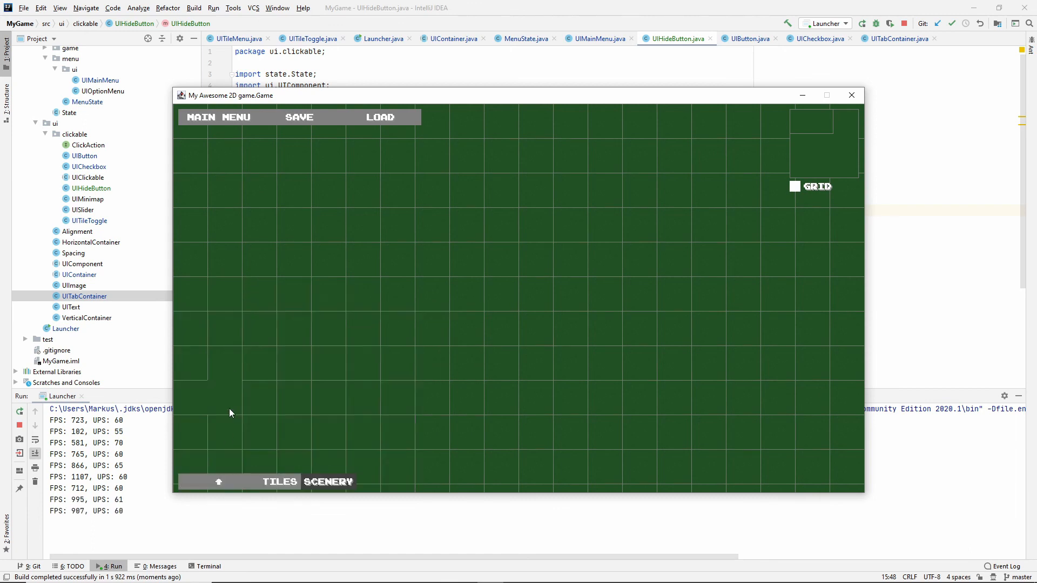
click(218, 482)
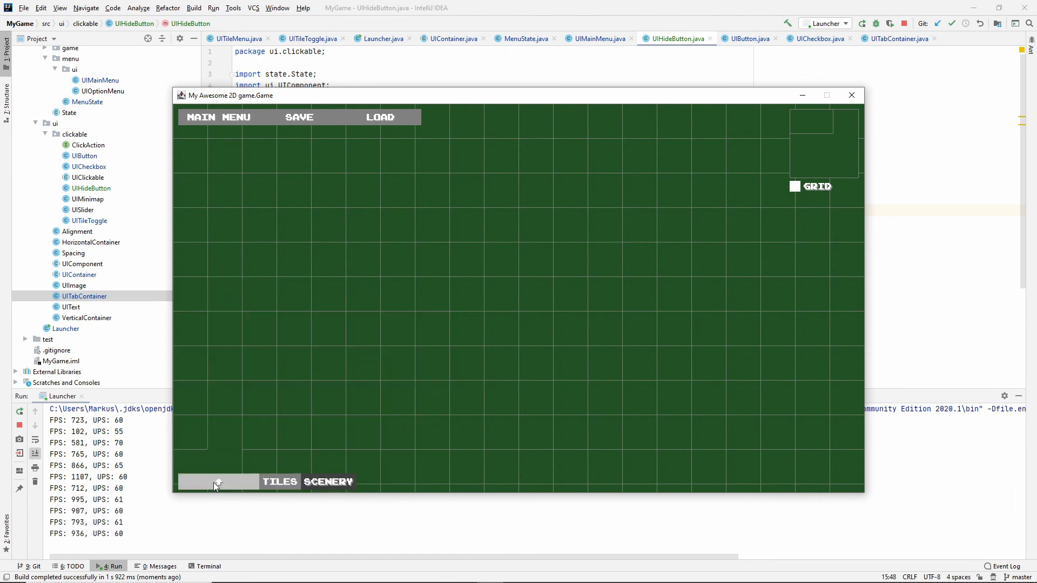
click(218, 482)
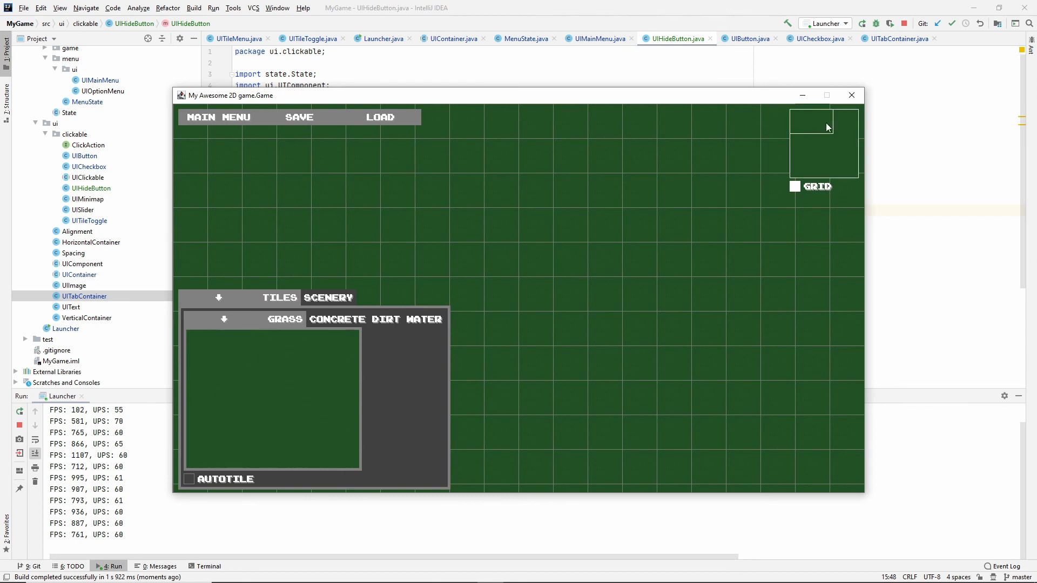
click(851, 95)
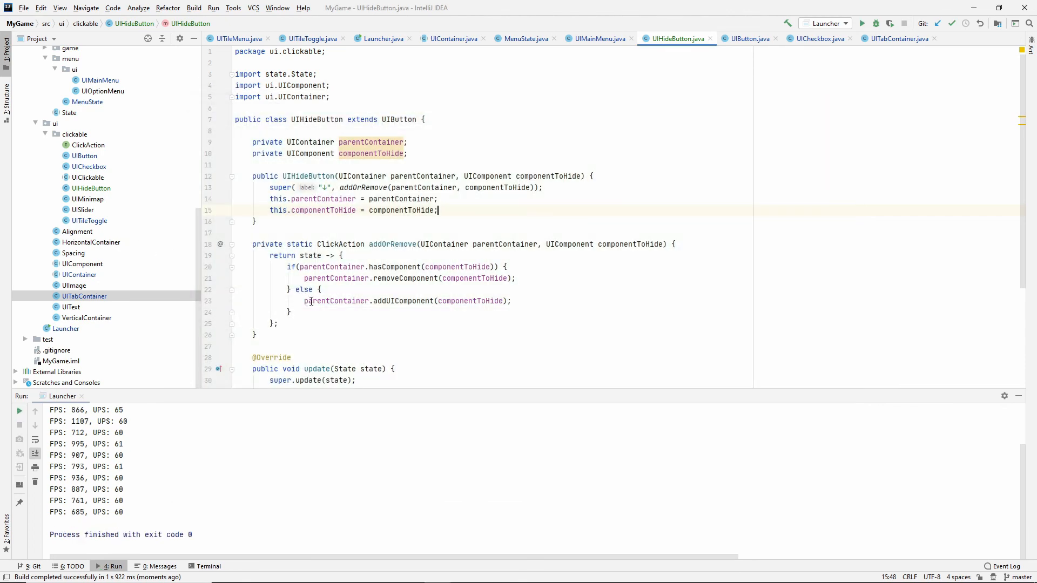
mouse_move(425, 278)
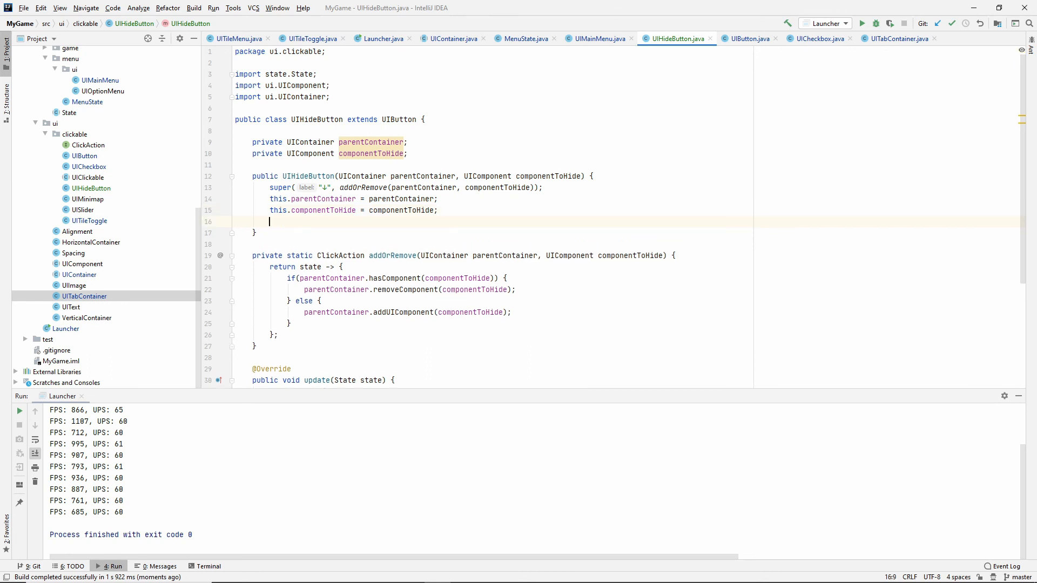
- Give the hide button's container a fixed Size(30, 30), then navigate to the parent UIButton class
text(f)
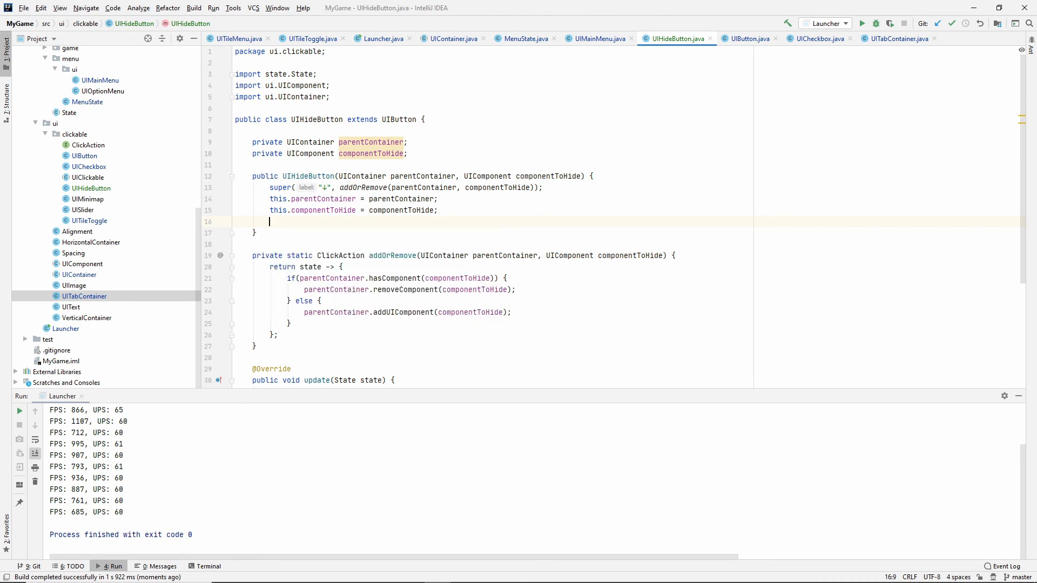
text(container.setFixedSize();)
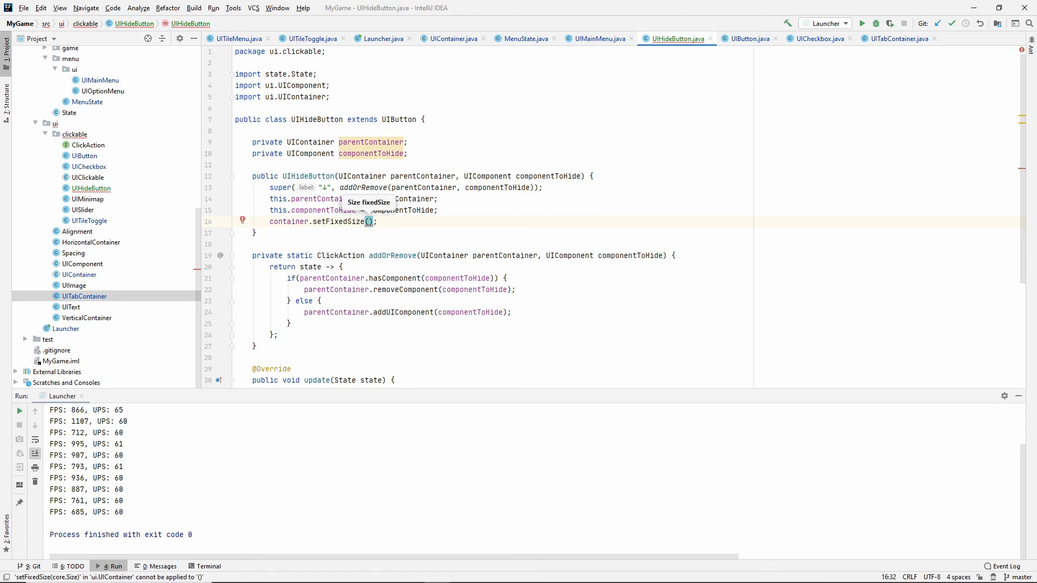
text(new Size(30, 30)
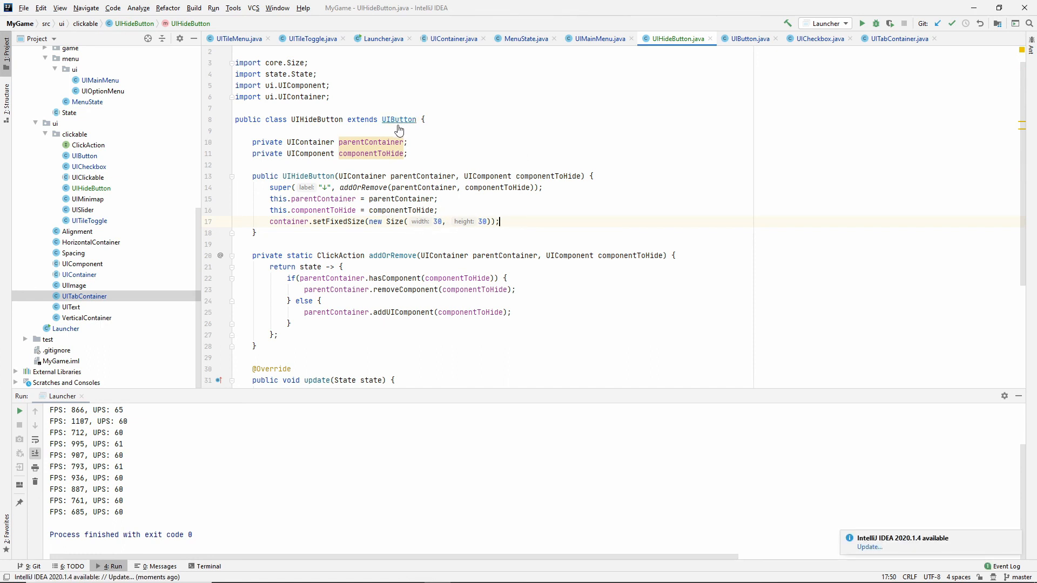
click(747, 39)
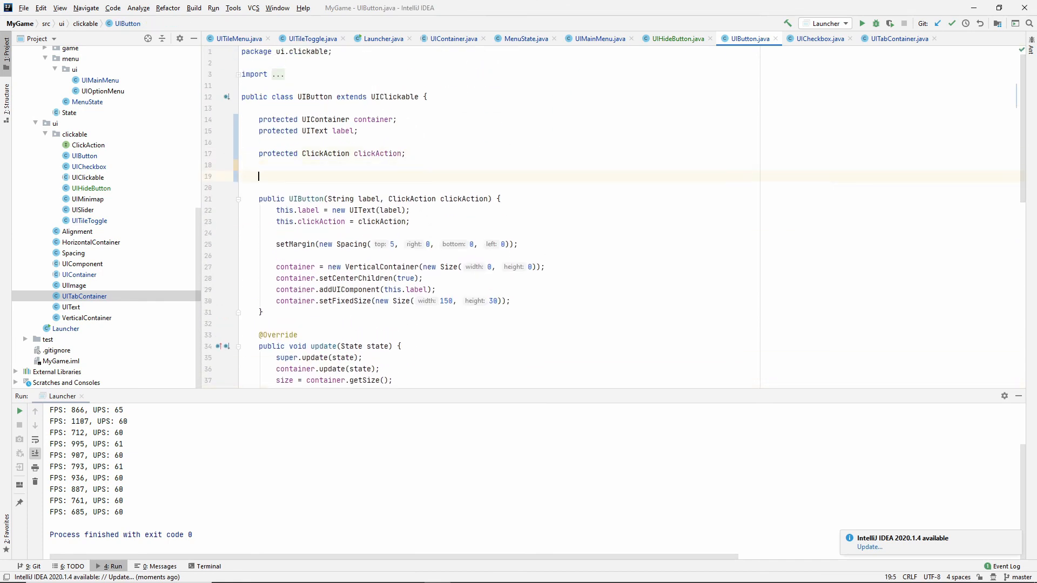
- Add a protected Color backgroundColor field to UIButton, defaulted in the constructor
text(protected Color)
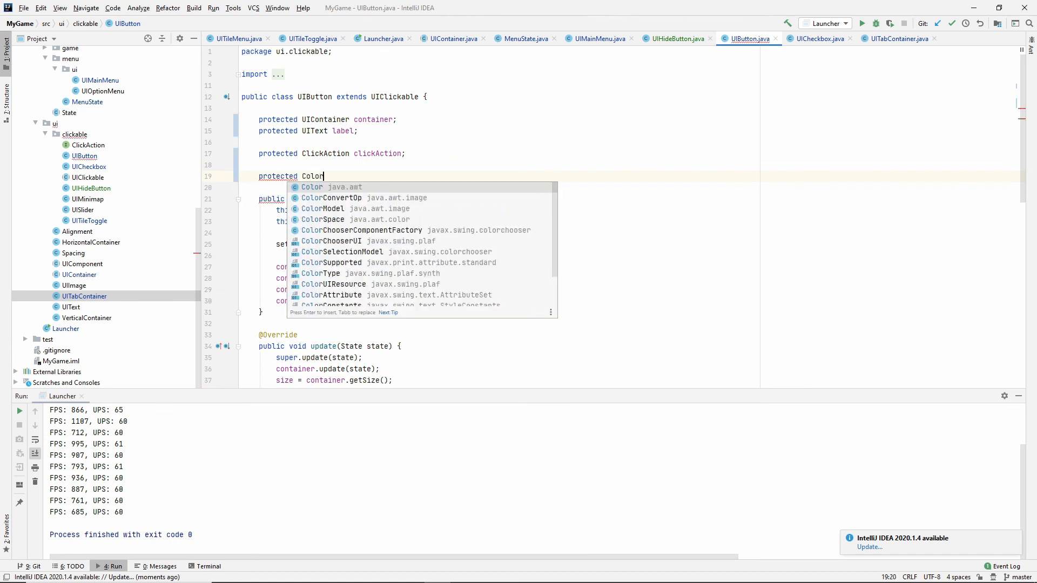
text(backgroundColor;)
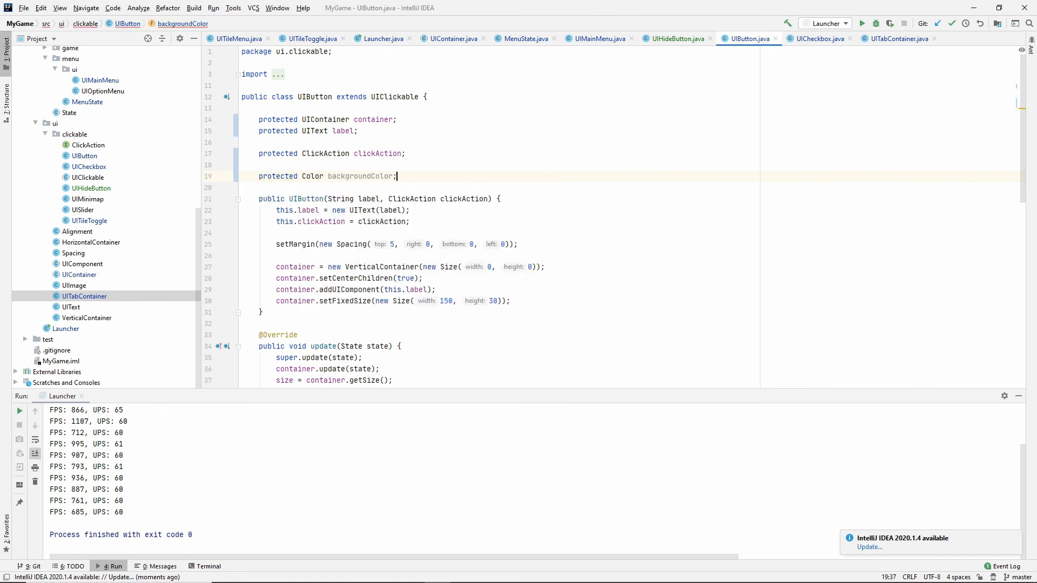
key(enter)
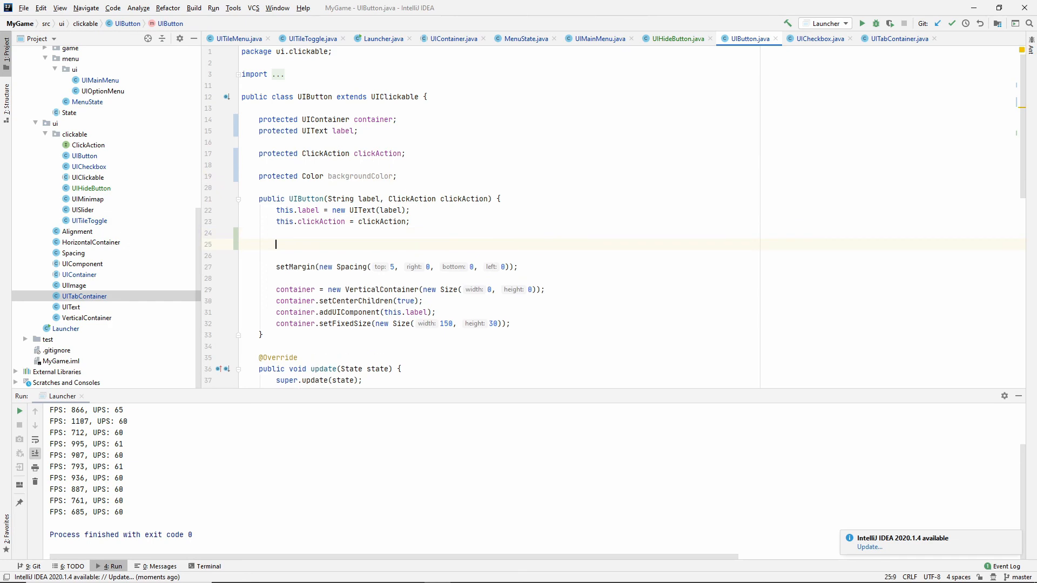
text(backgroundColor = Co)
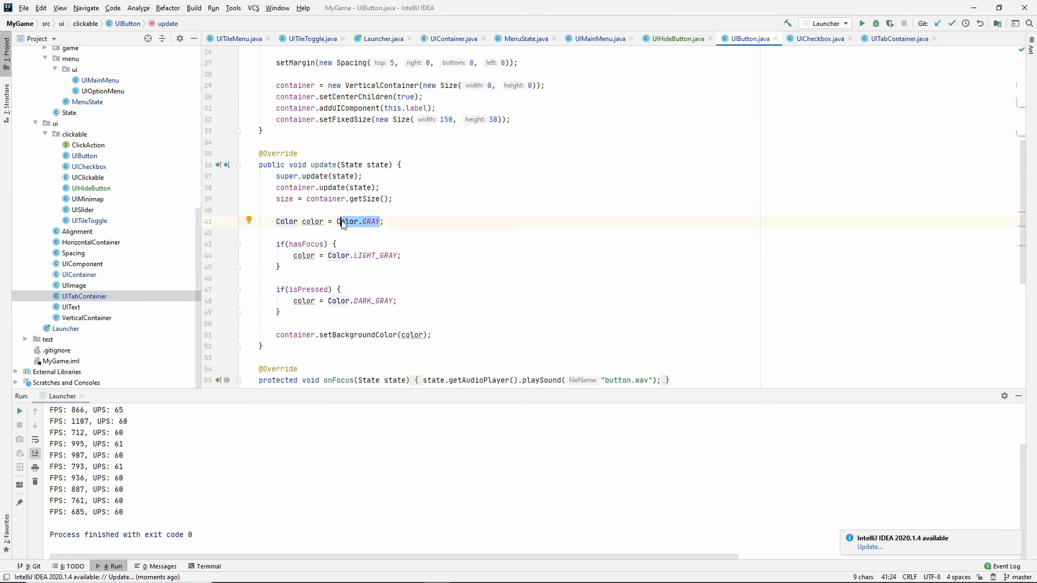
- Replace the hard-coded Color.GRAY in update() with backgroundColor and return to UIHideButton.java
key(Delete)
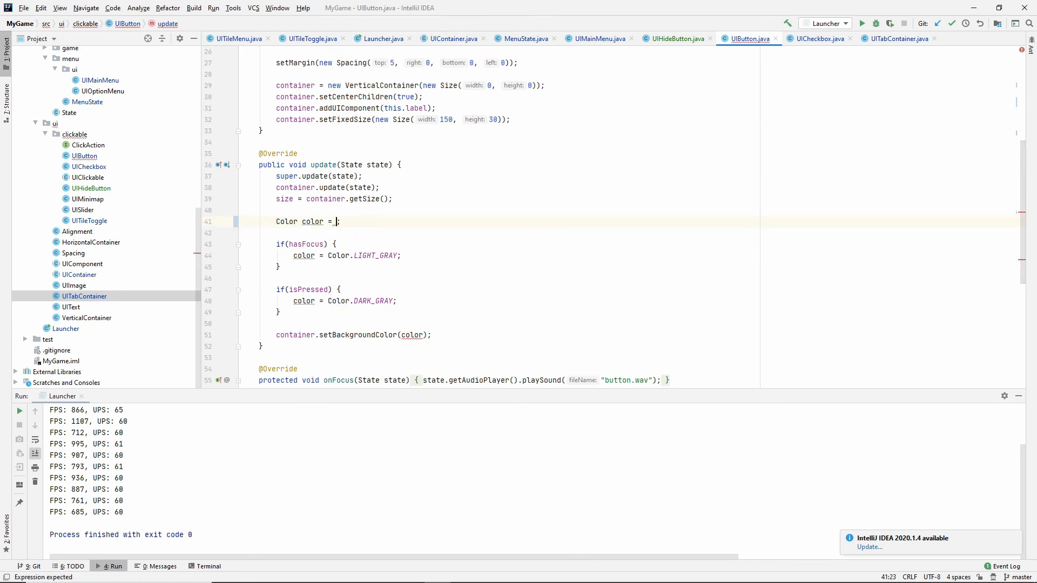
text(backgroundColor)
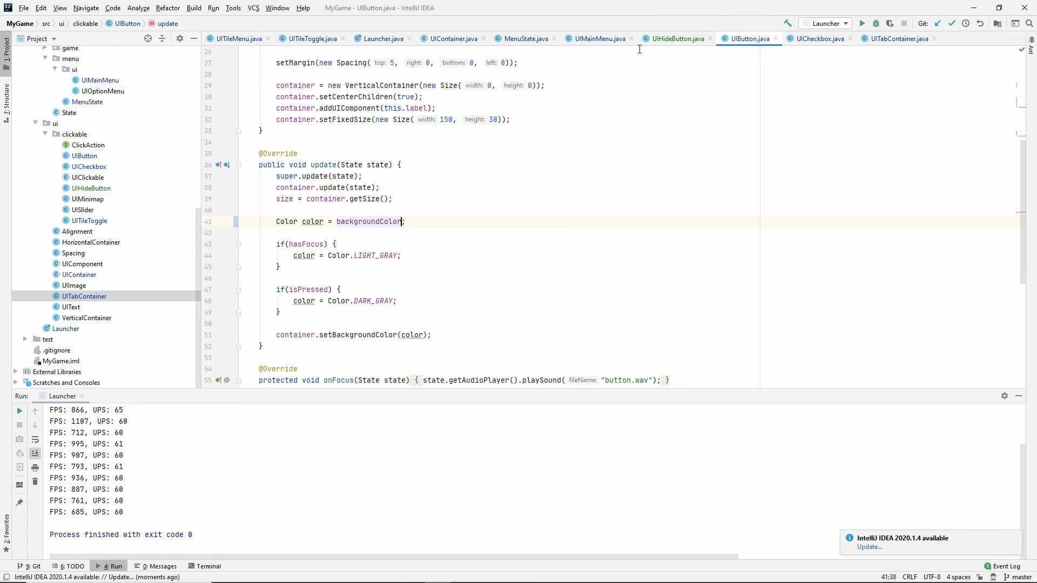
click(677, 39)
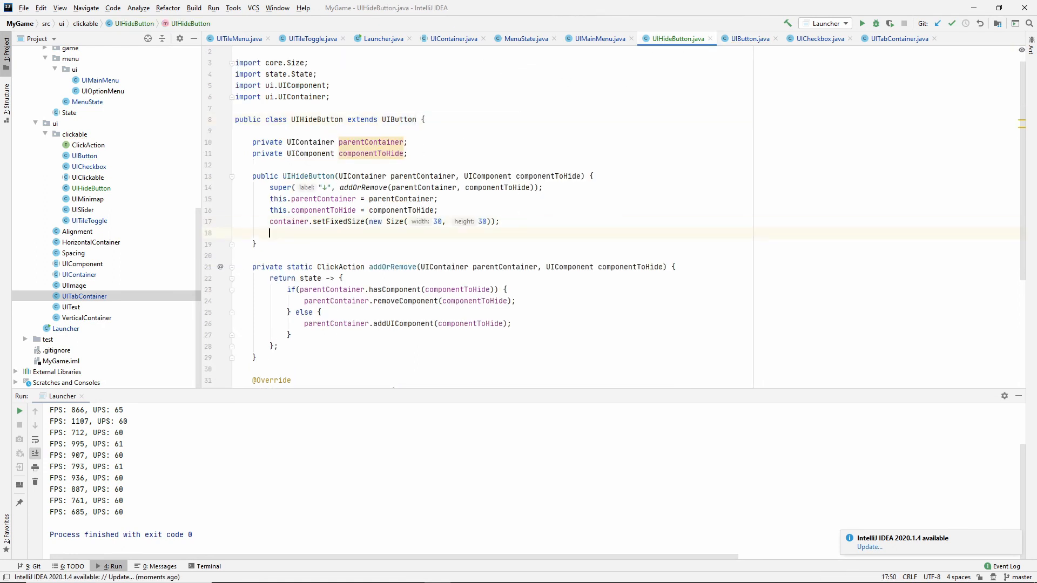
- Set backgroundColor = Color.DARK_GRAY in UIHideButton's constructor and relaunch the game
text(backgroundColor)
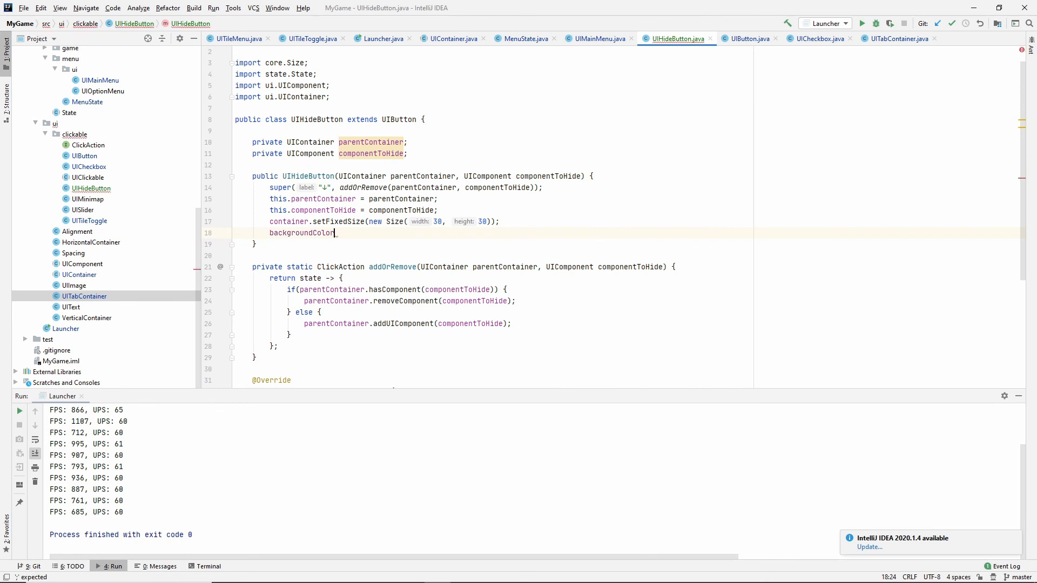
text(= Color.DARK_GRAY;)
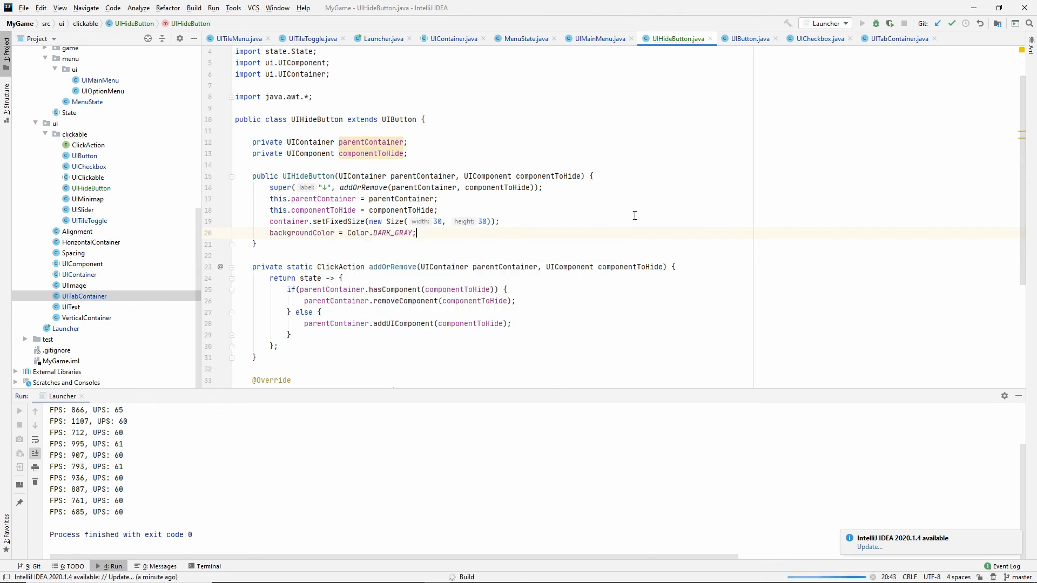
click(862, 23)
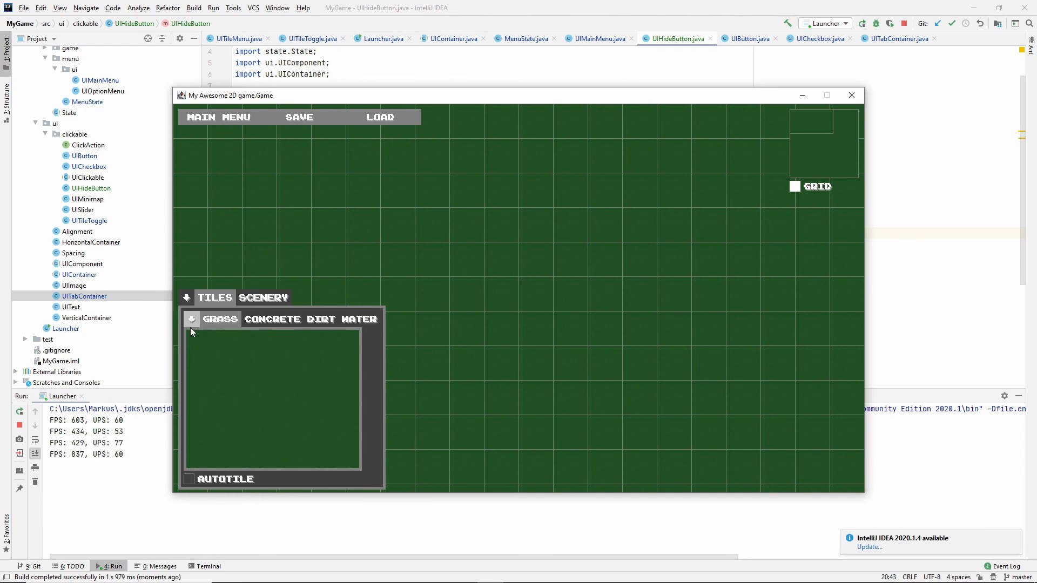
- Collapse and reopen the tile selection grid with the dark-gray hide buttons
click(191, 298)
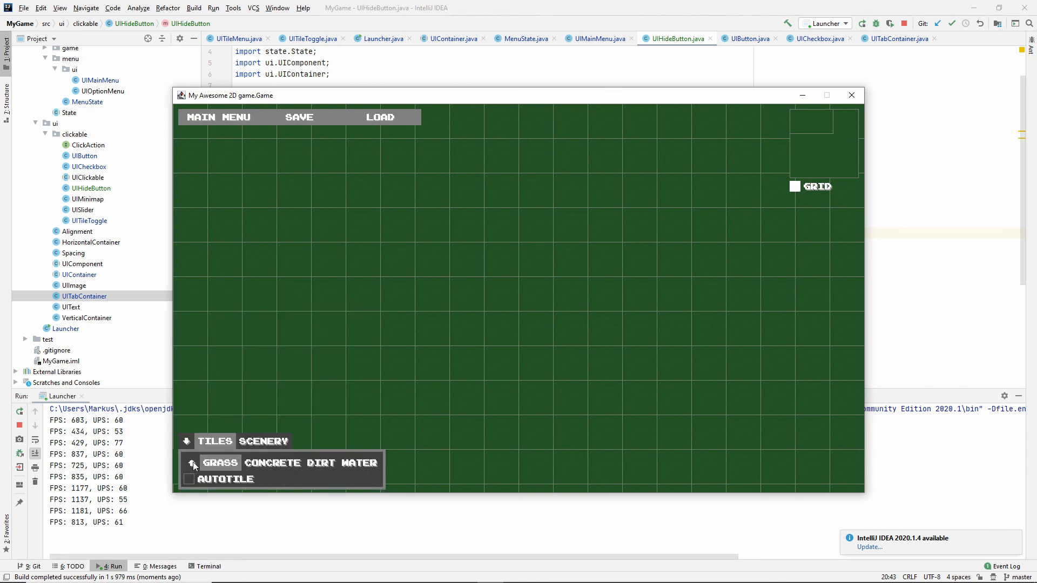
click(192, 464)
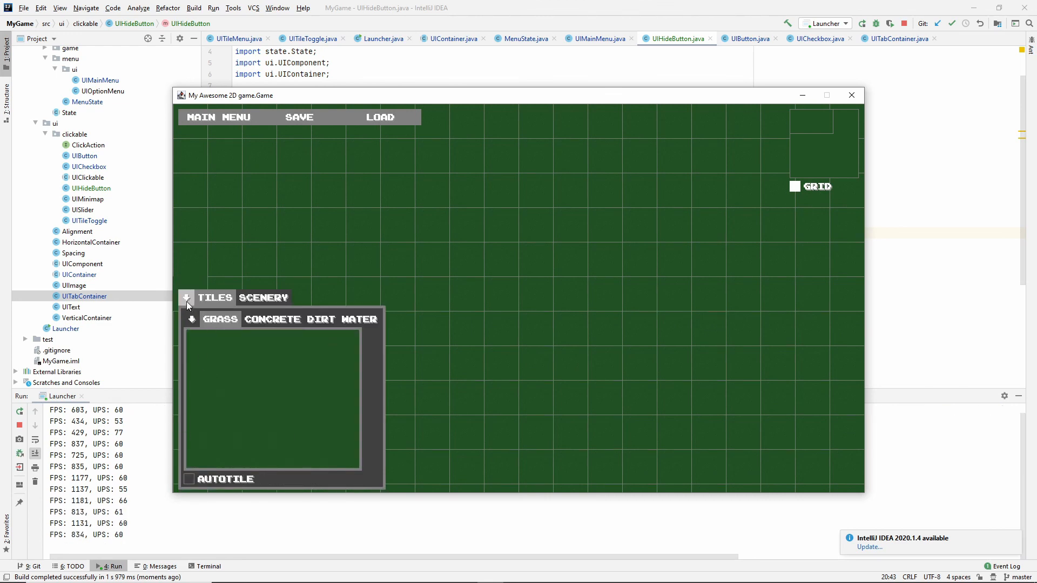
click(186, 298)
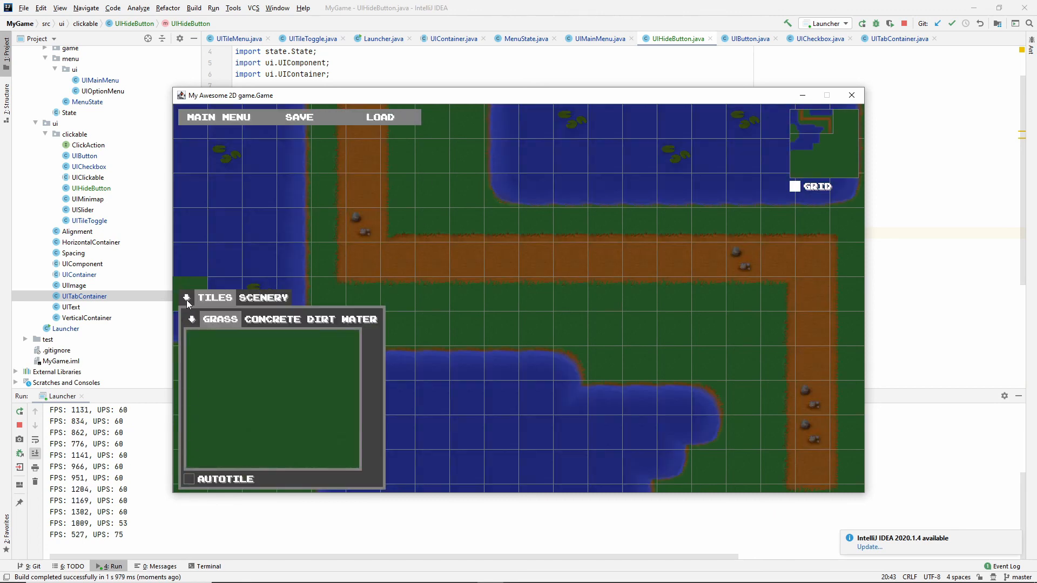
click(320, 320)
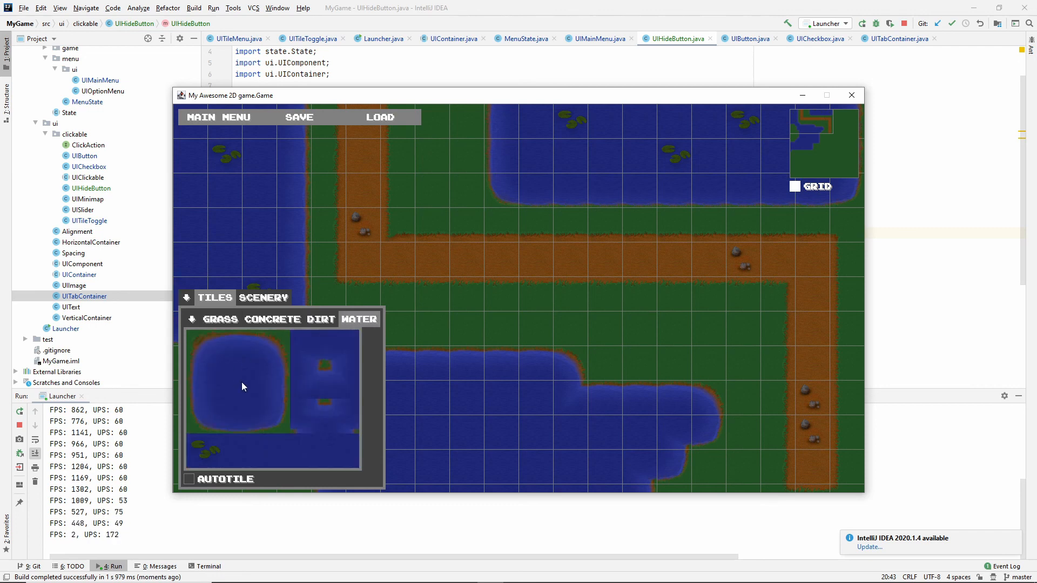
- Switch to the Water tile set and recentre the map view via the minimap
click(237, 381)
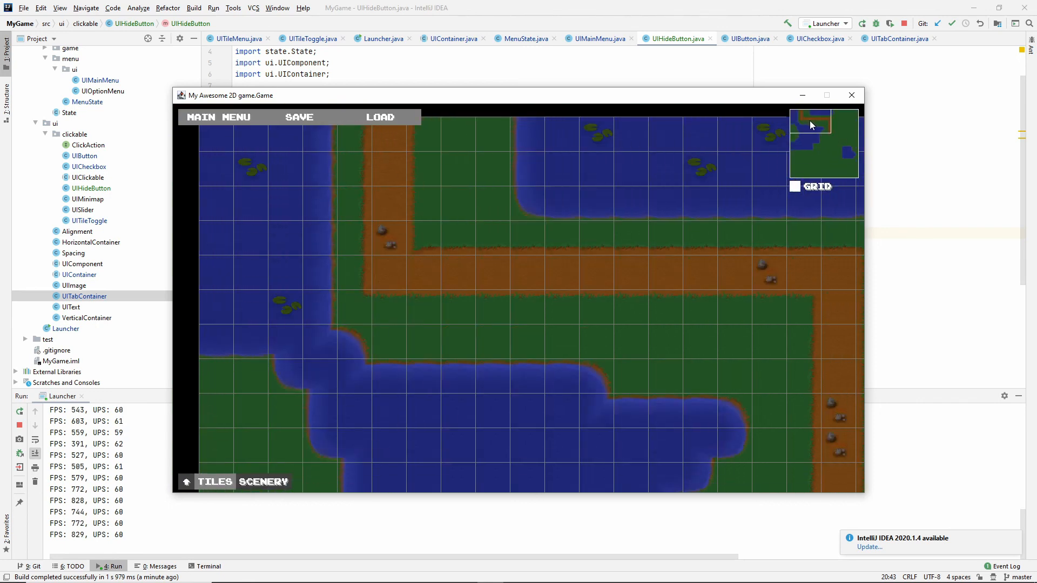
click(264, 482)
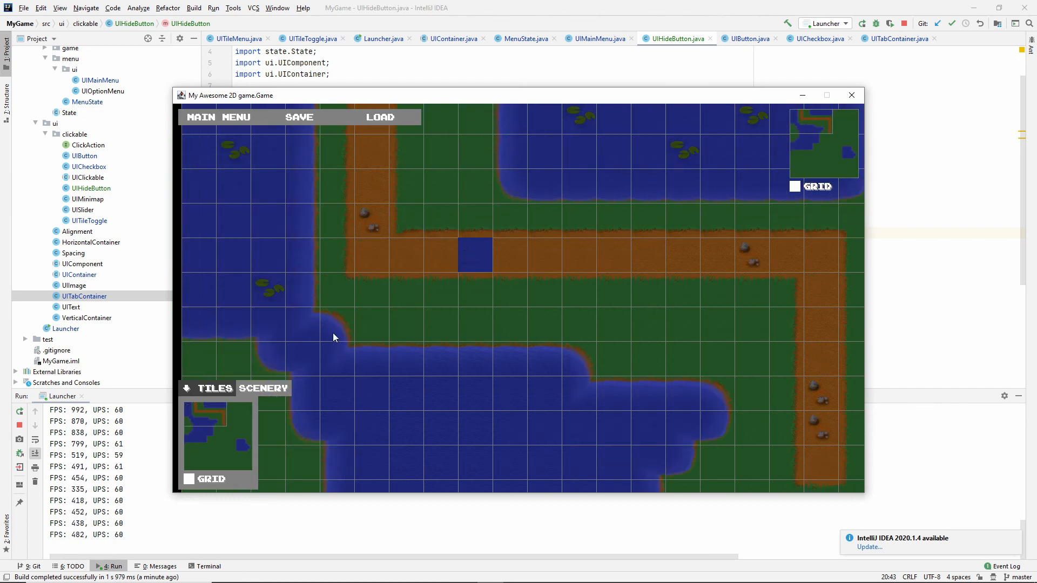
click(264, 388)
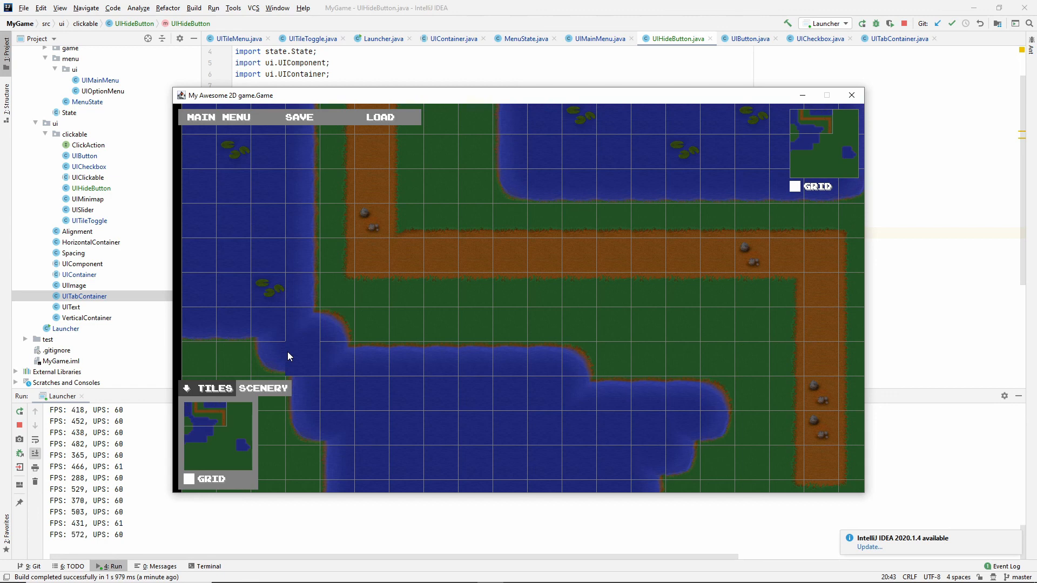
click(215, 388)
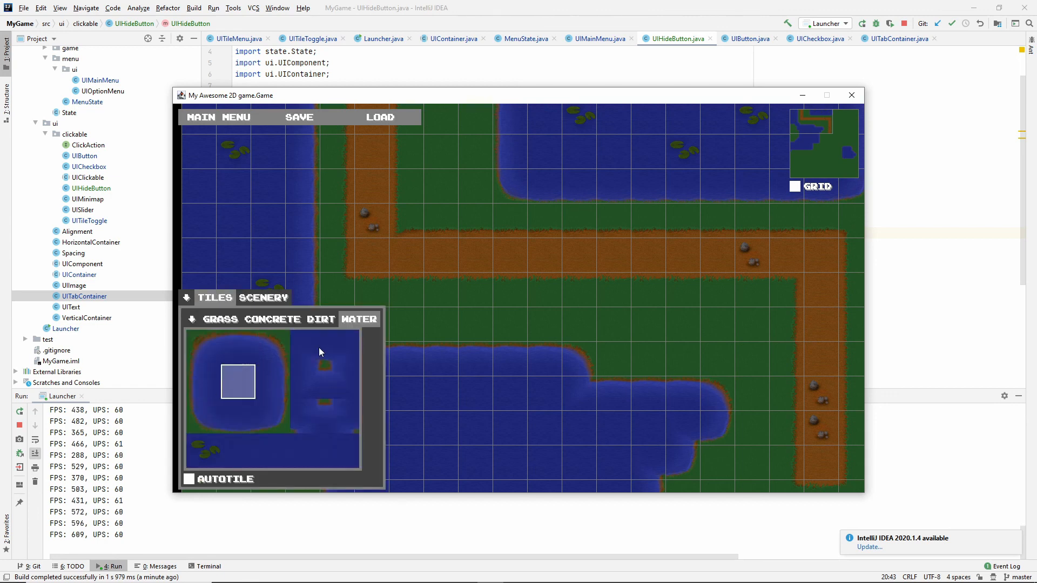